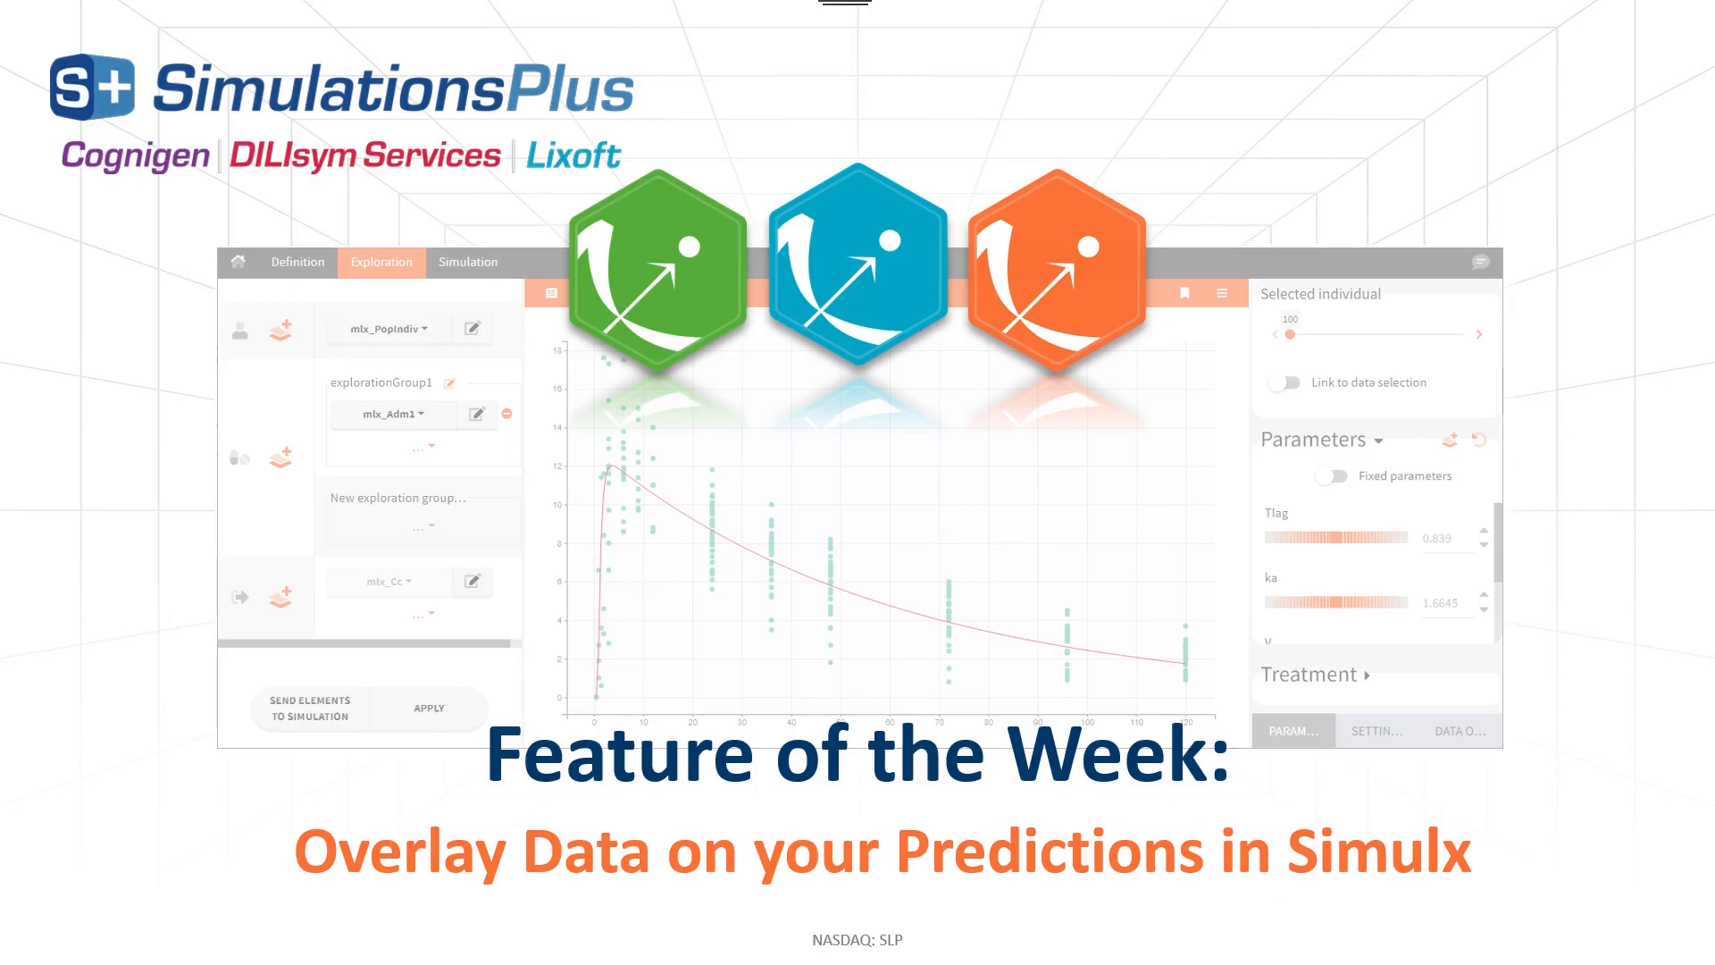
Return from Datxplore to the Simulx demo project listing
left_click(1643, 905)
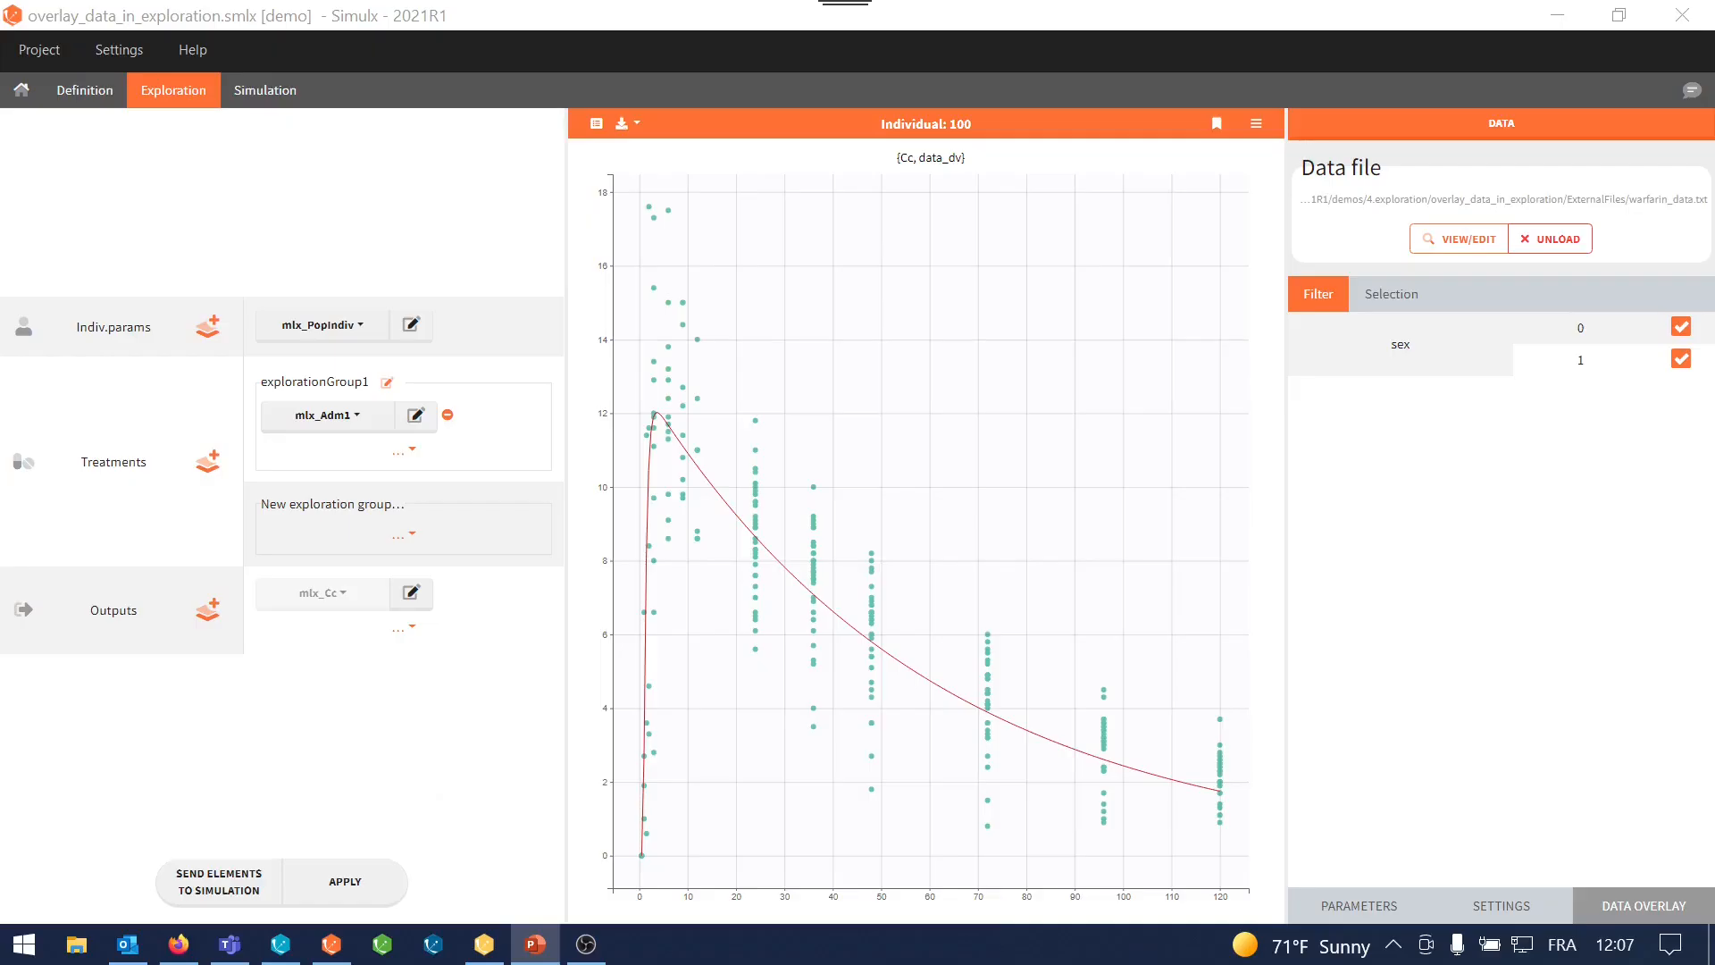
mouse_move(714, 840)
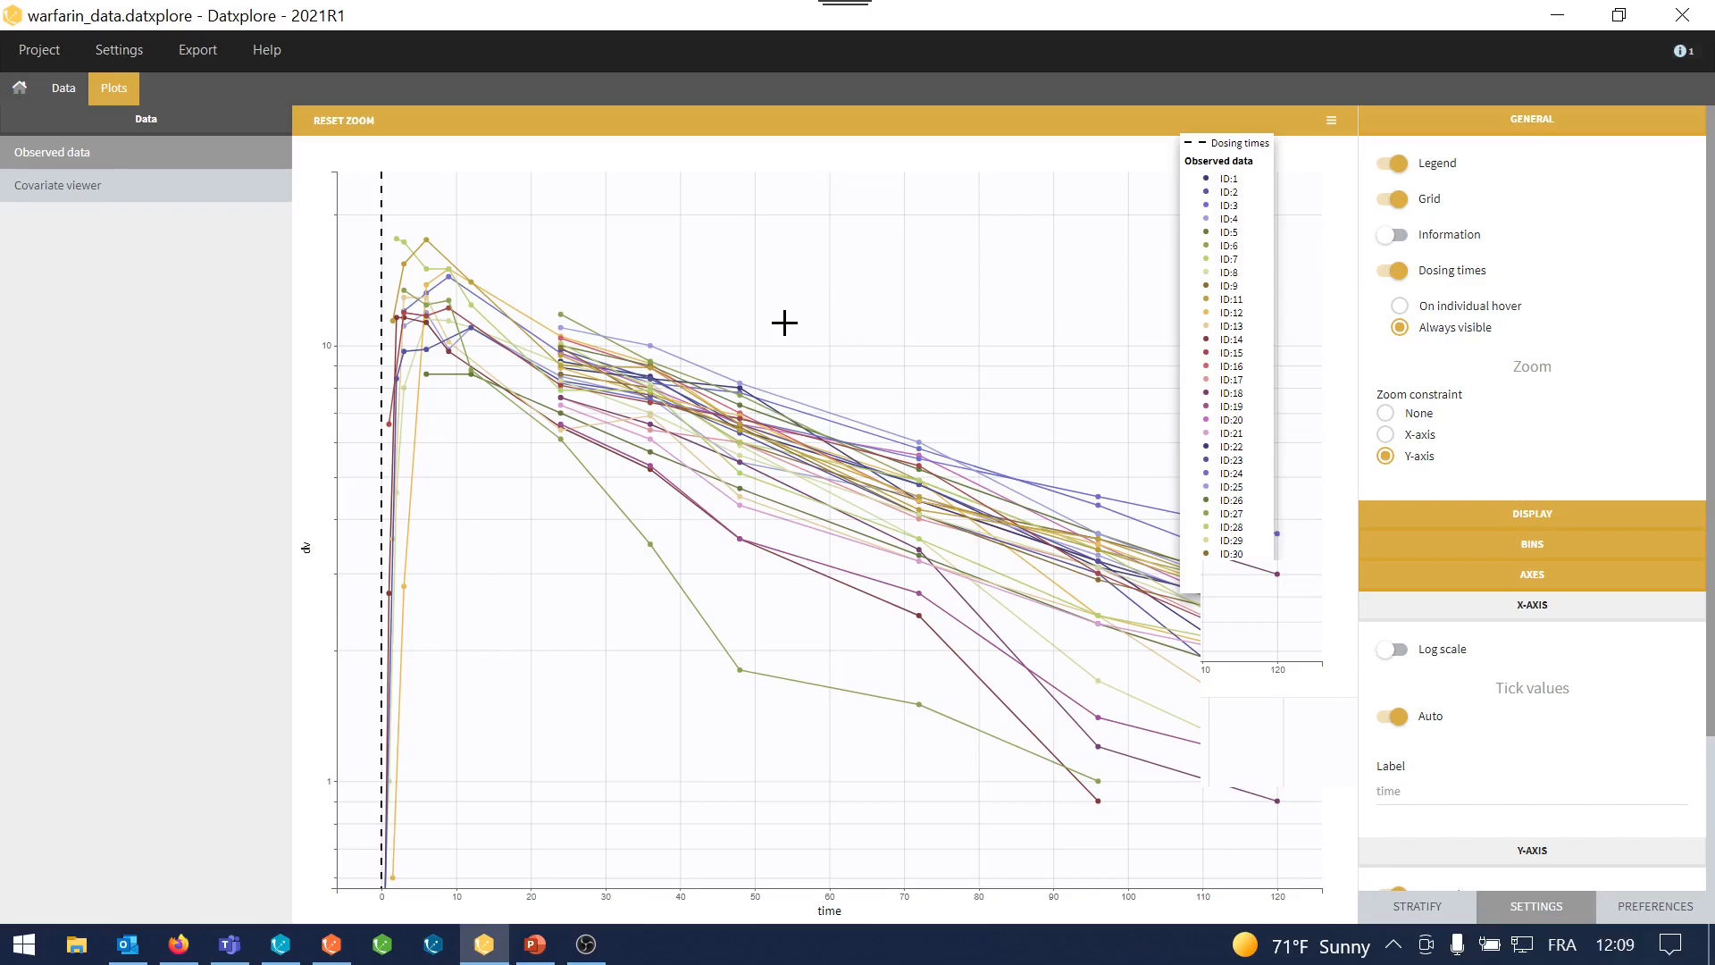
mouse_move(760, 293)
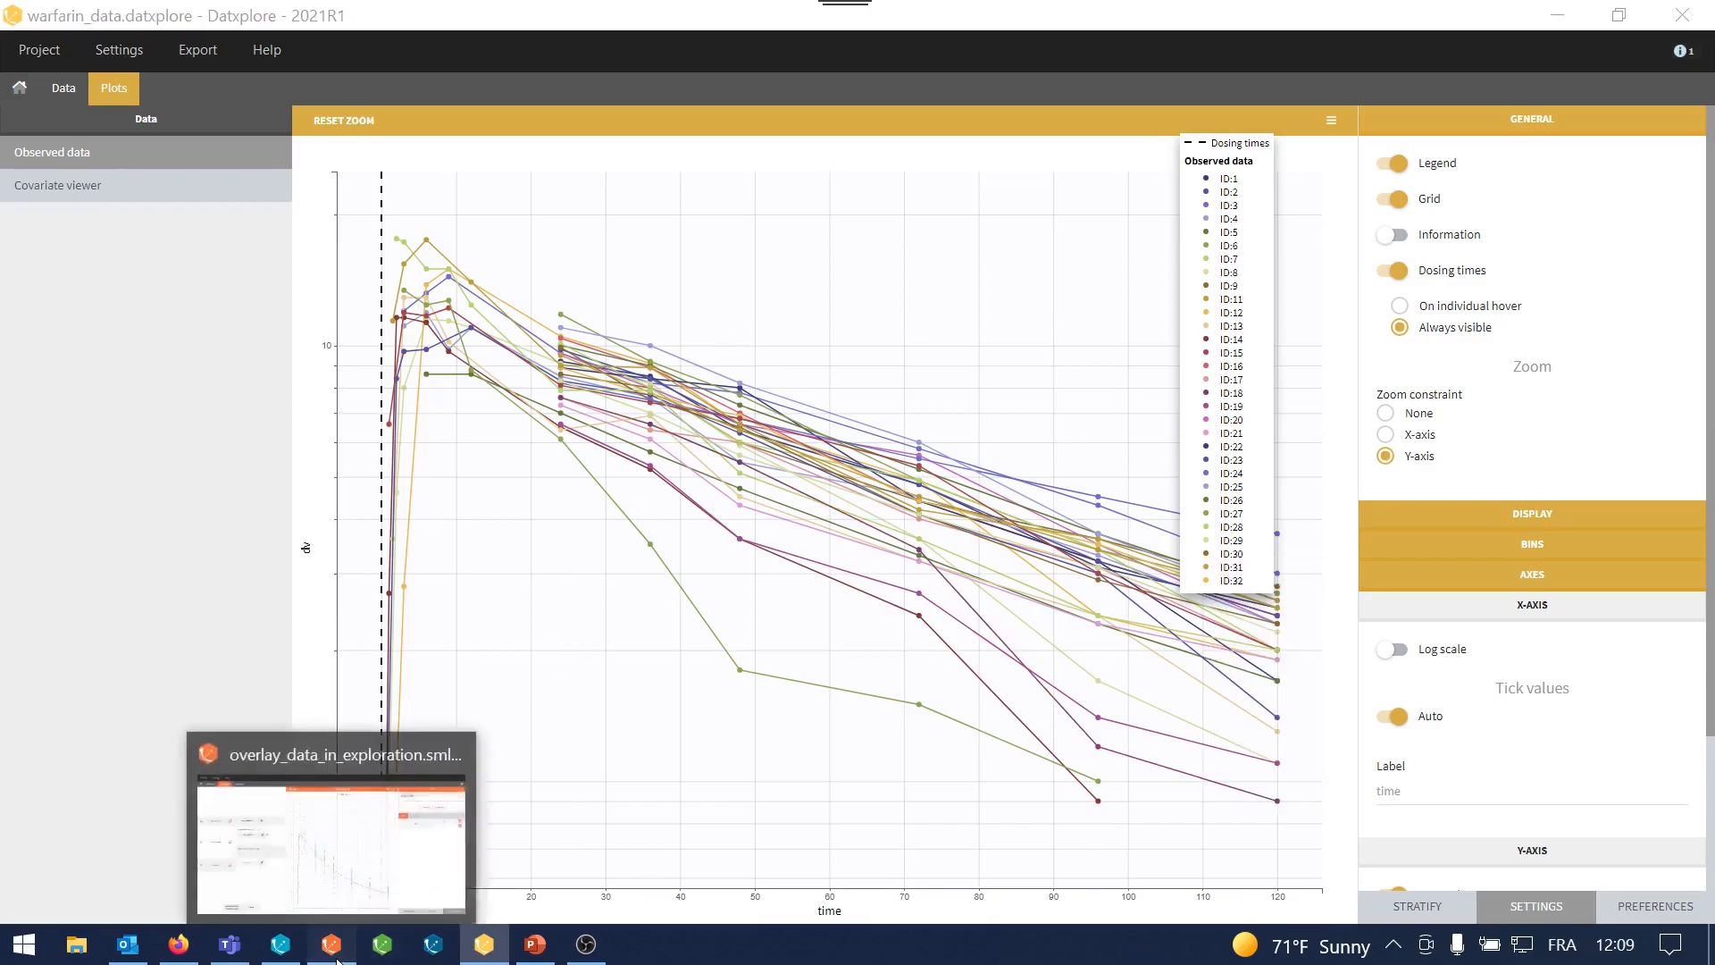
Start a new empty Simulx project from the recent projects page
left_click(331, 944)
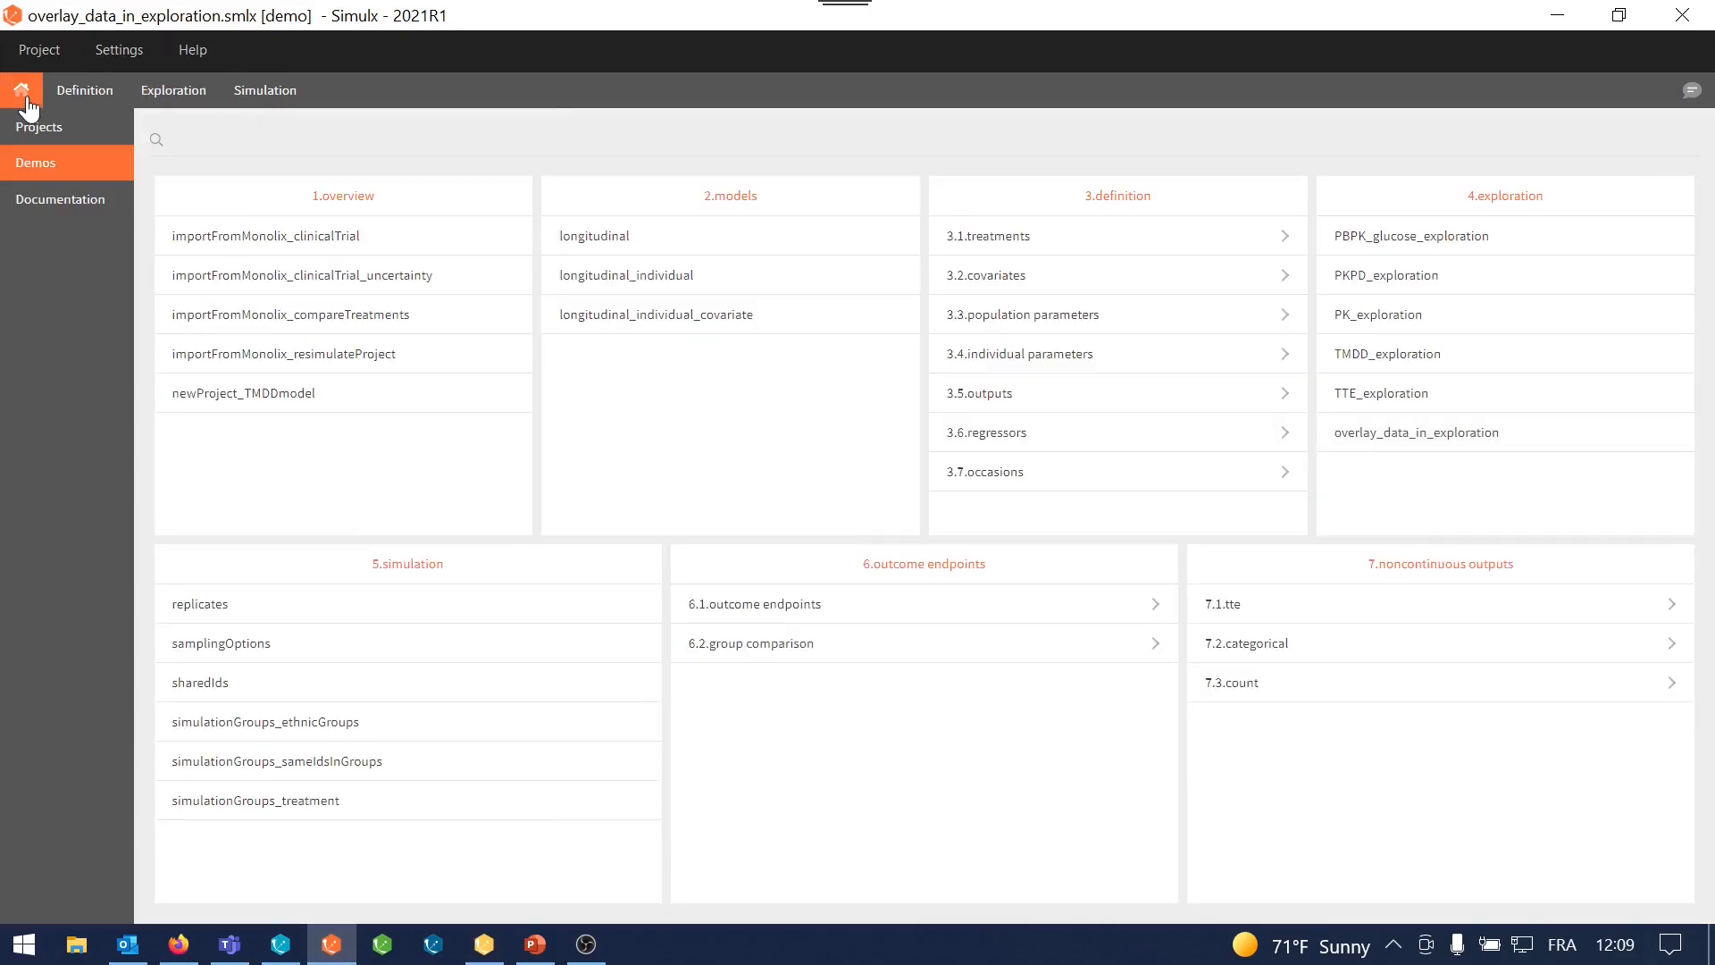
left_click(39, 127)
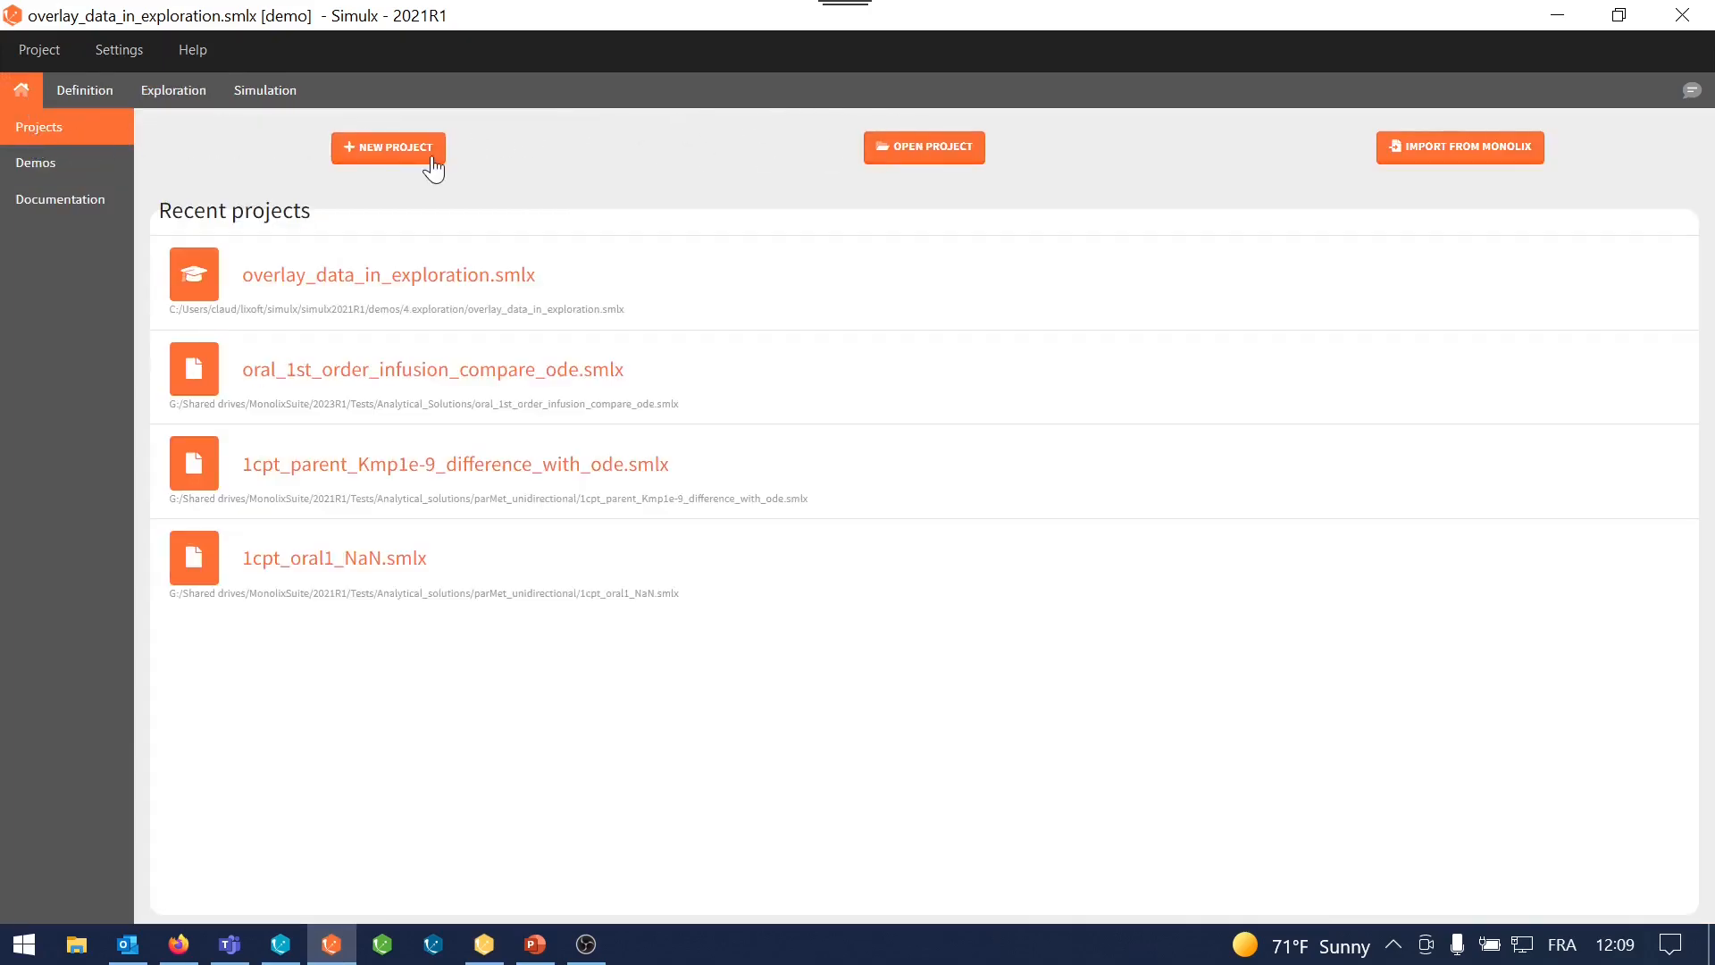
left_click(388, 148)
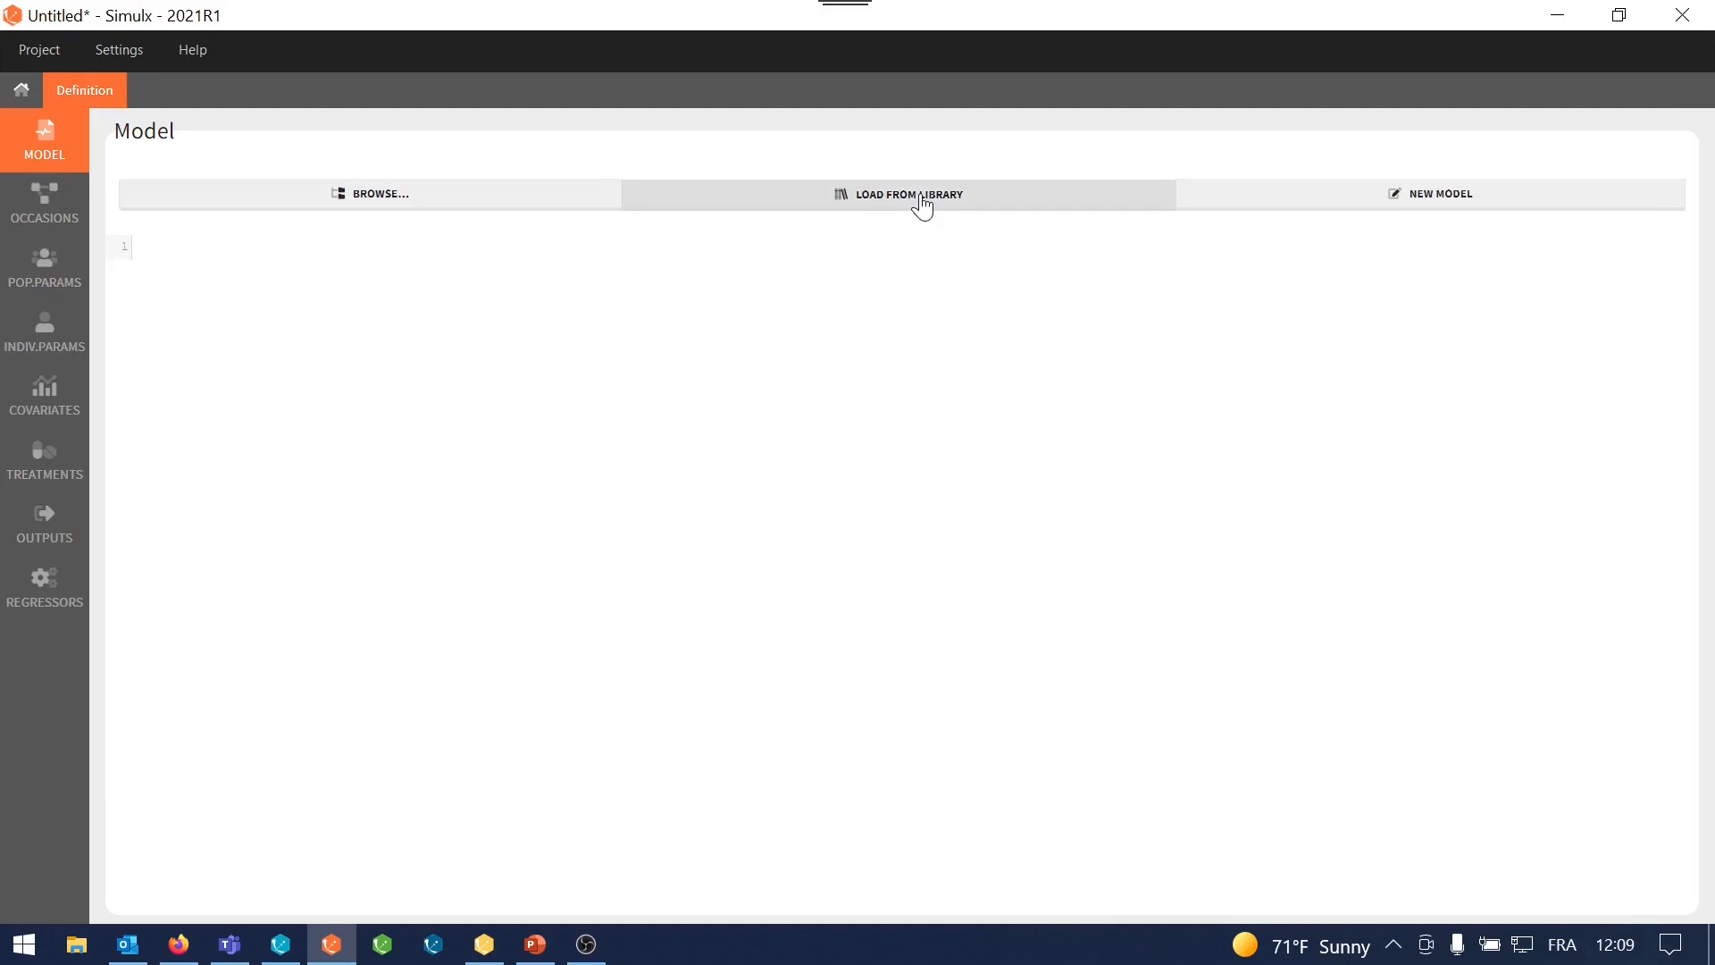
Load the library PK model oral1_1cpt_kaVCl (oral first-order absorption, one compartment, linear elimination)
left_click(901, 194)
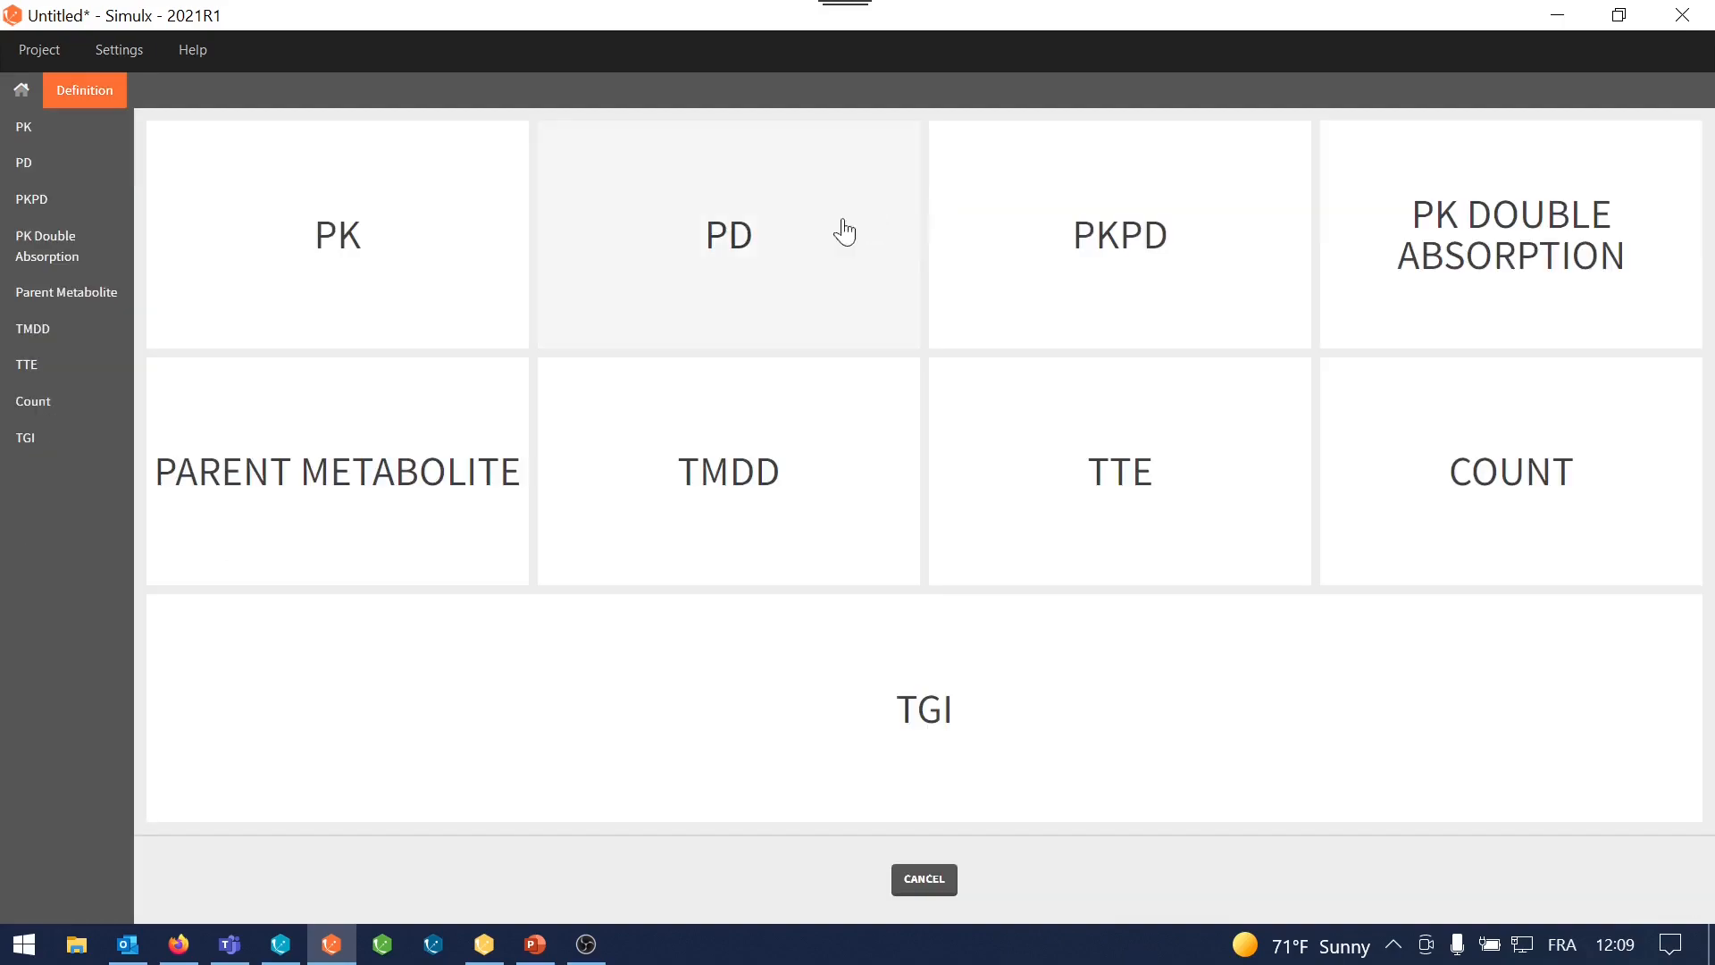
mouse_move(390, 281)
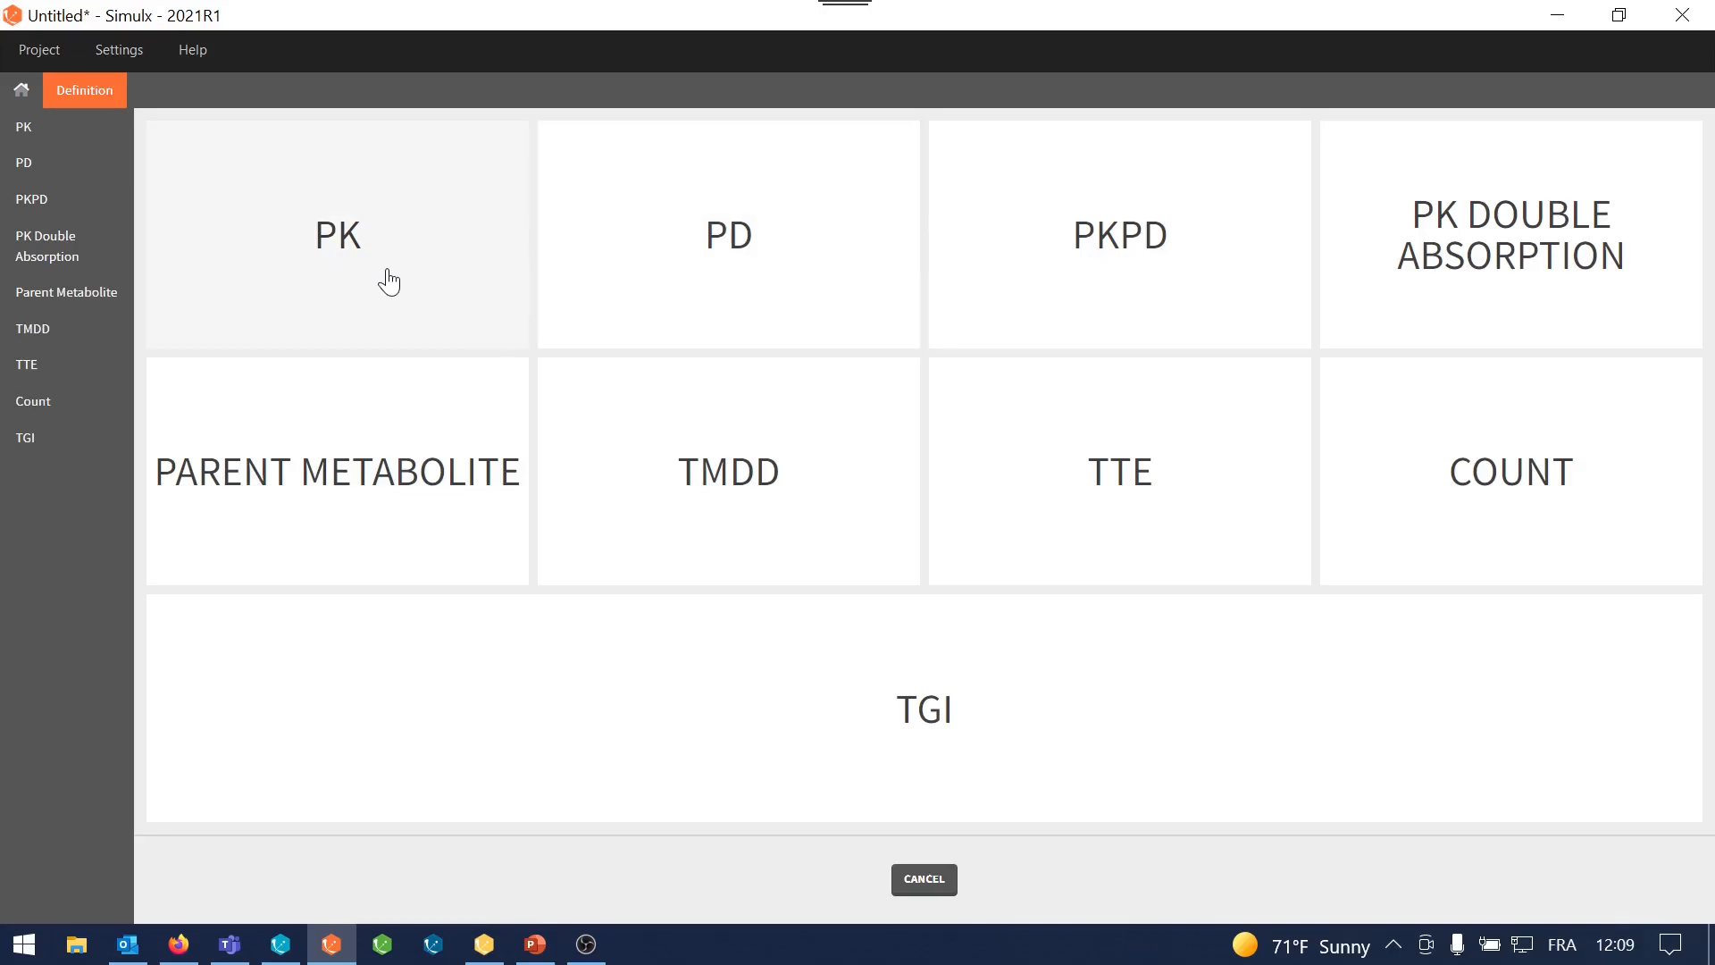
left_click(337, 233)
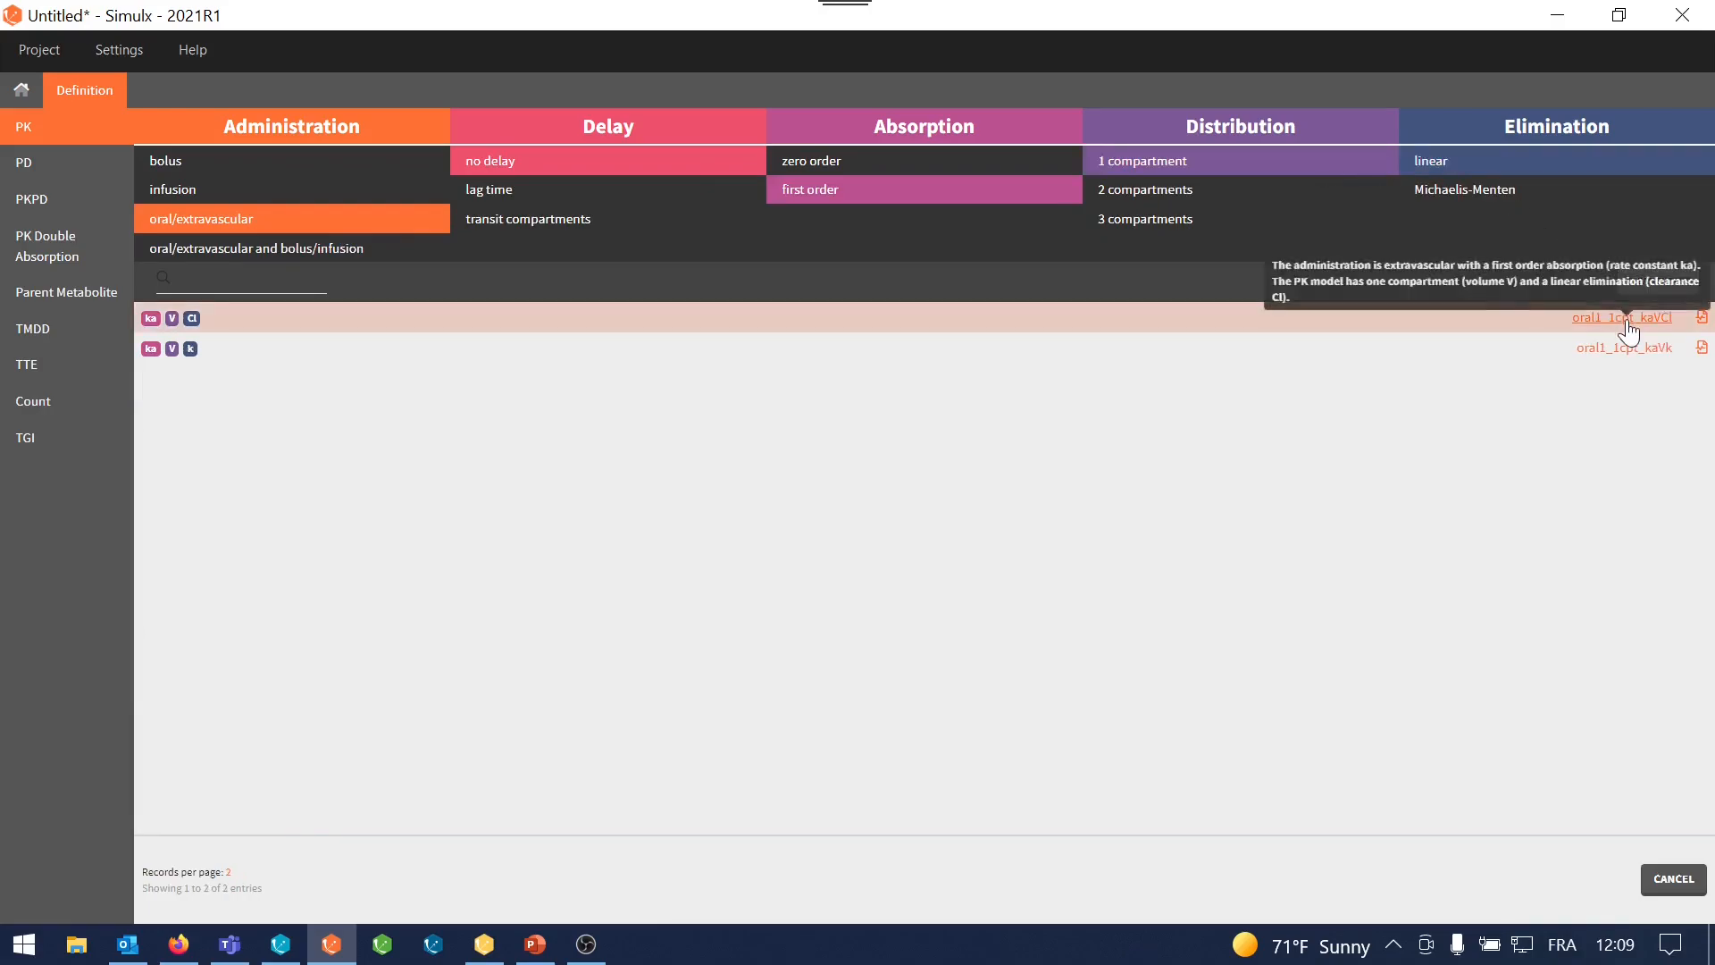
left_click(1622, 317)
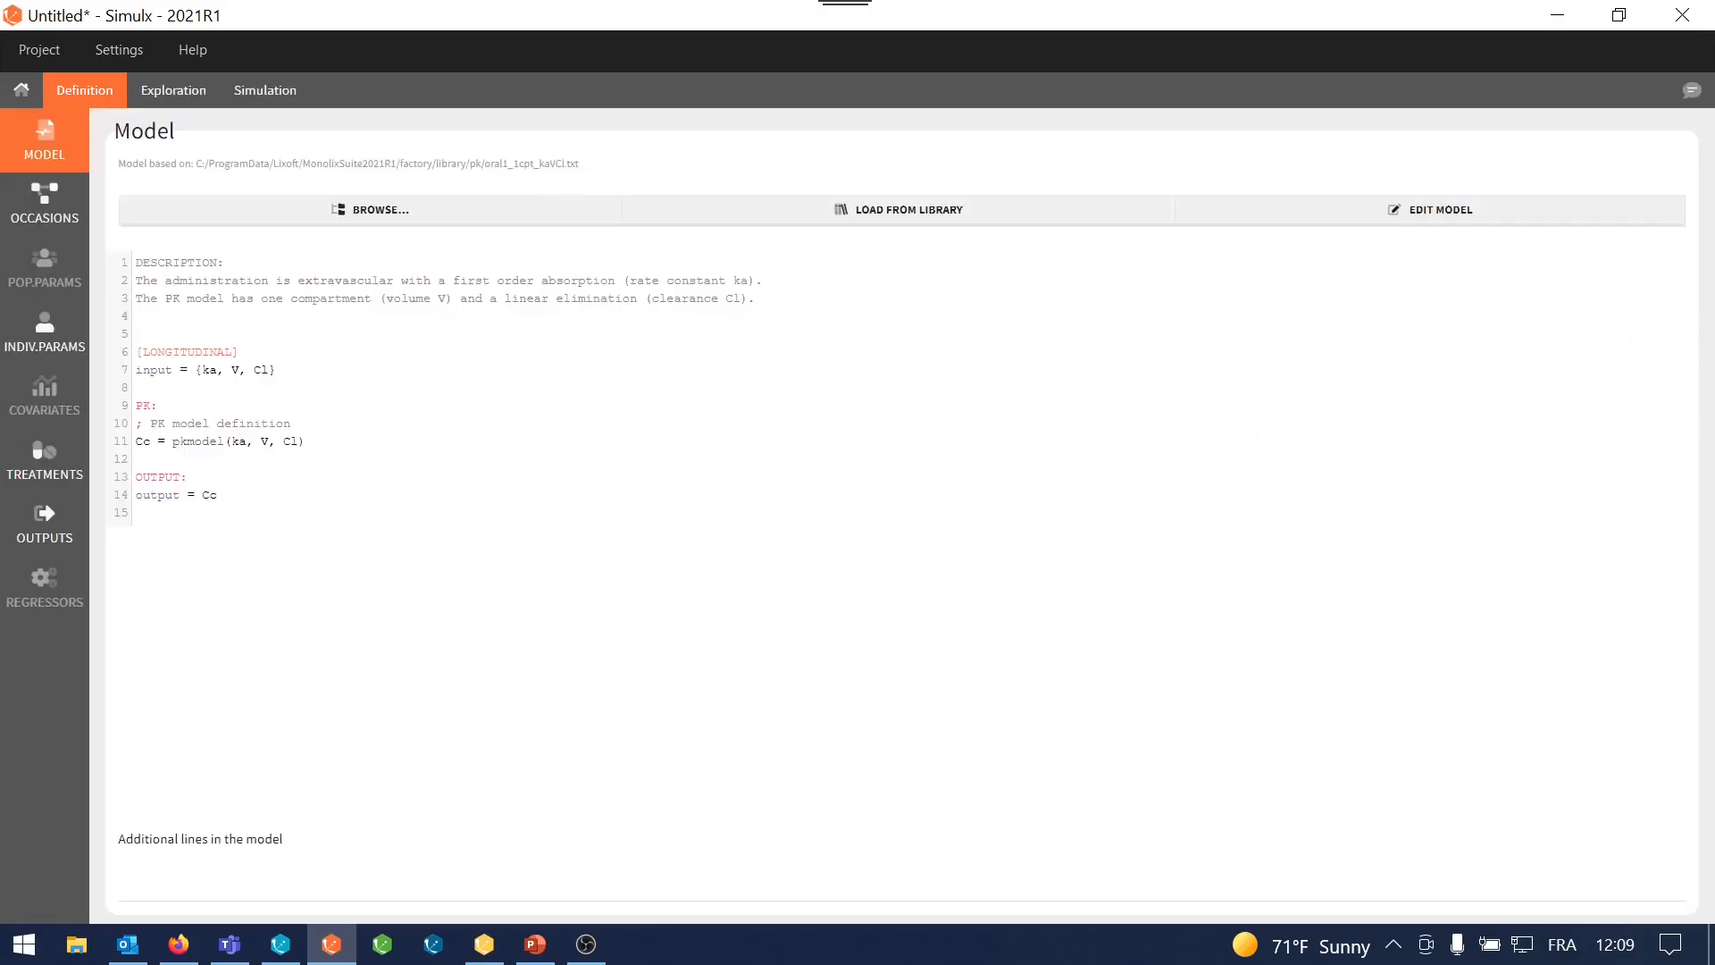
In Exploration, add a manual treatment of amount 100 at time 0 and recompute the Cc prediction
left_click(173, 89)
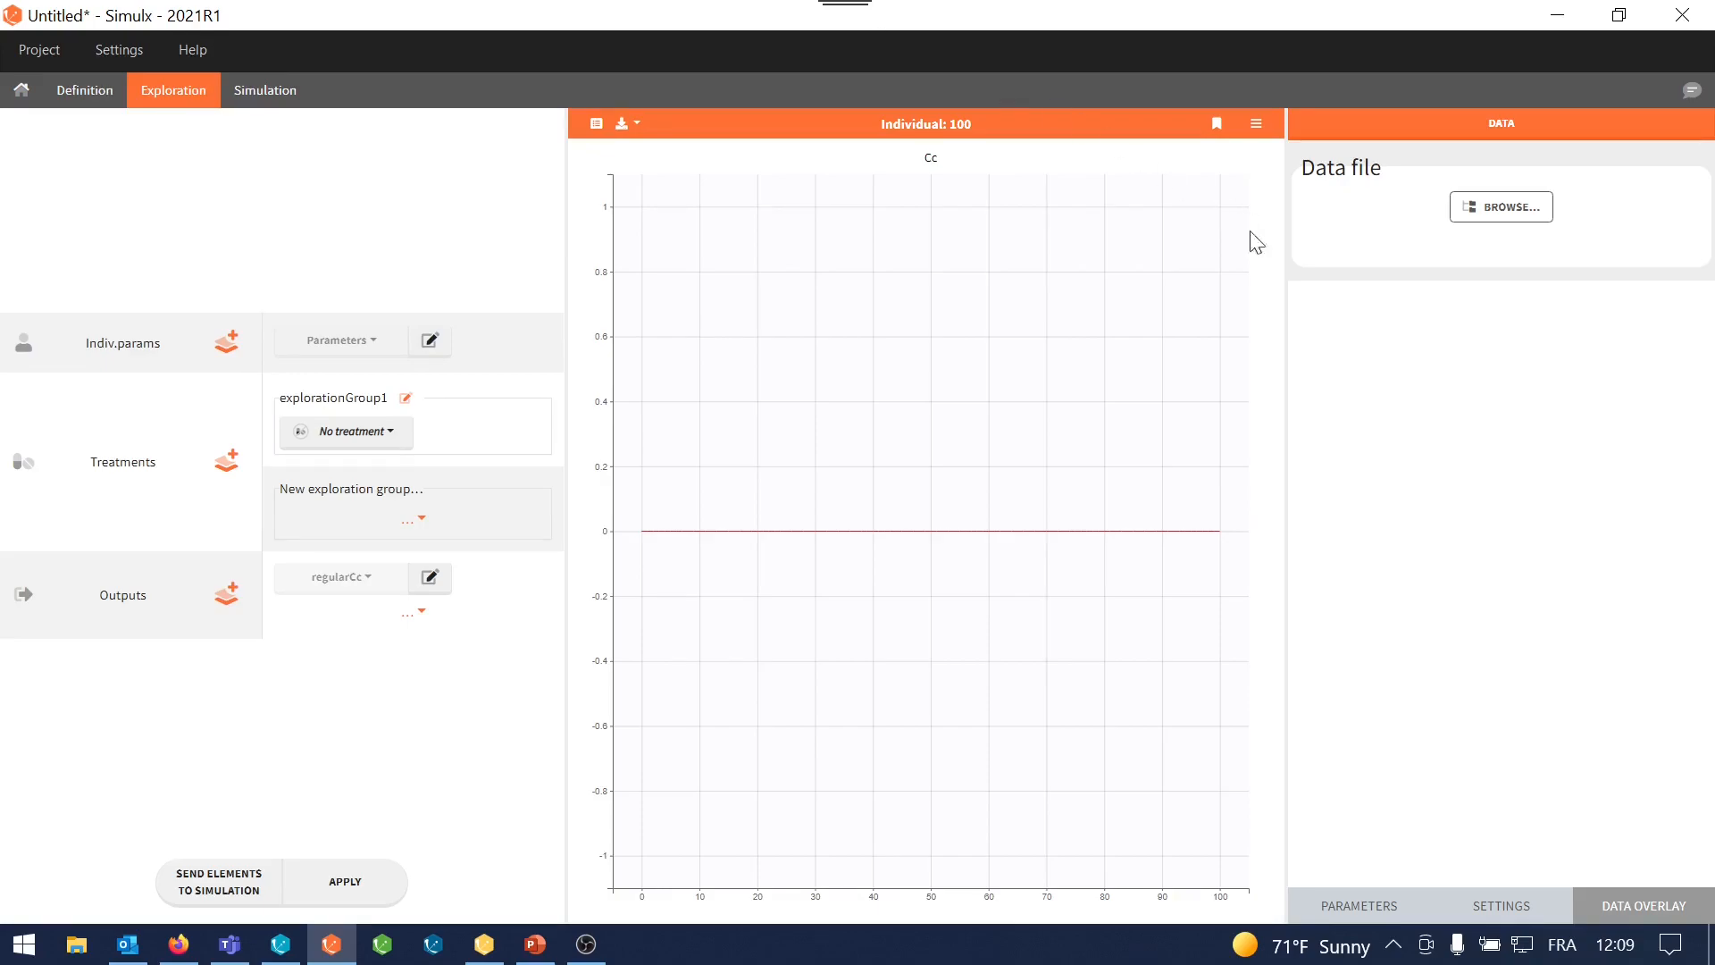
left_click(1358, 905)
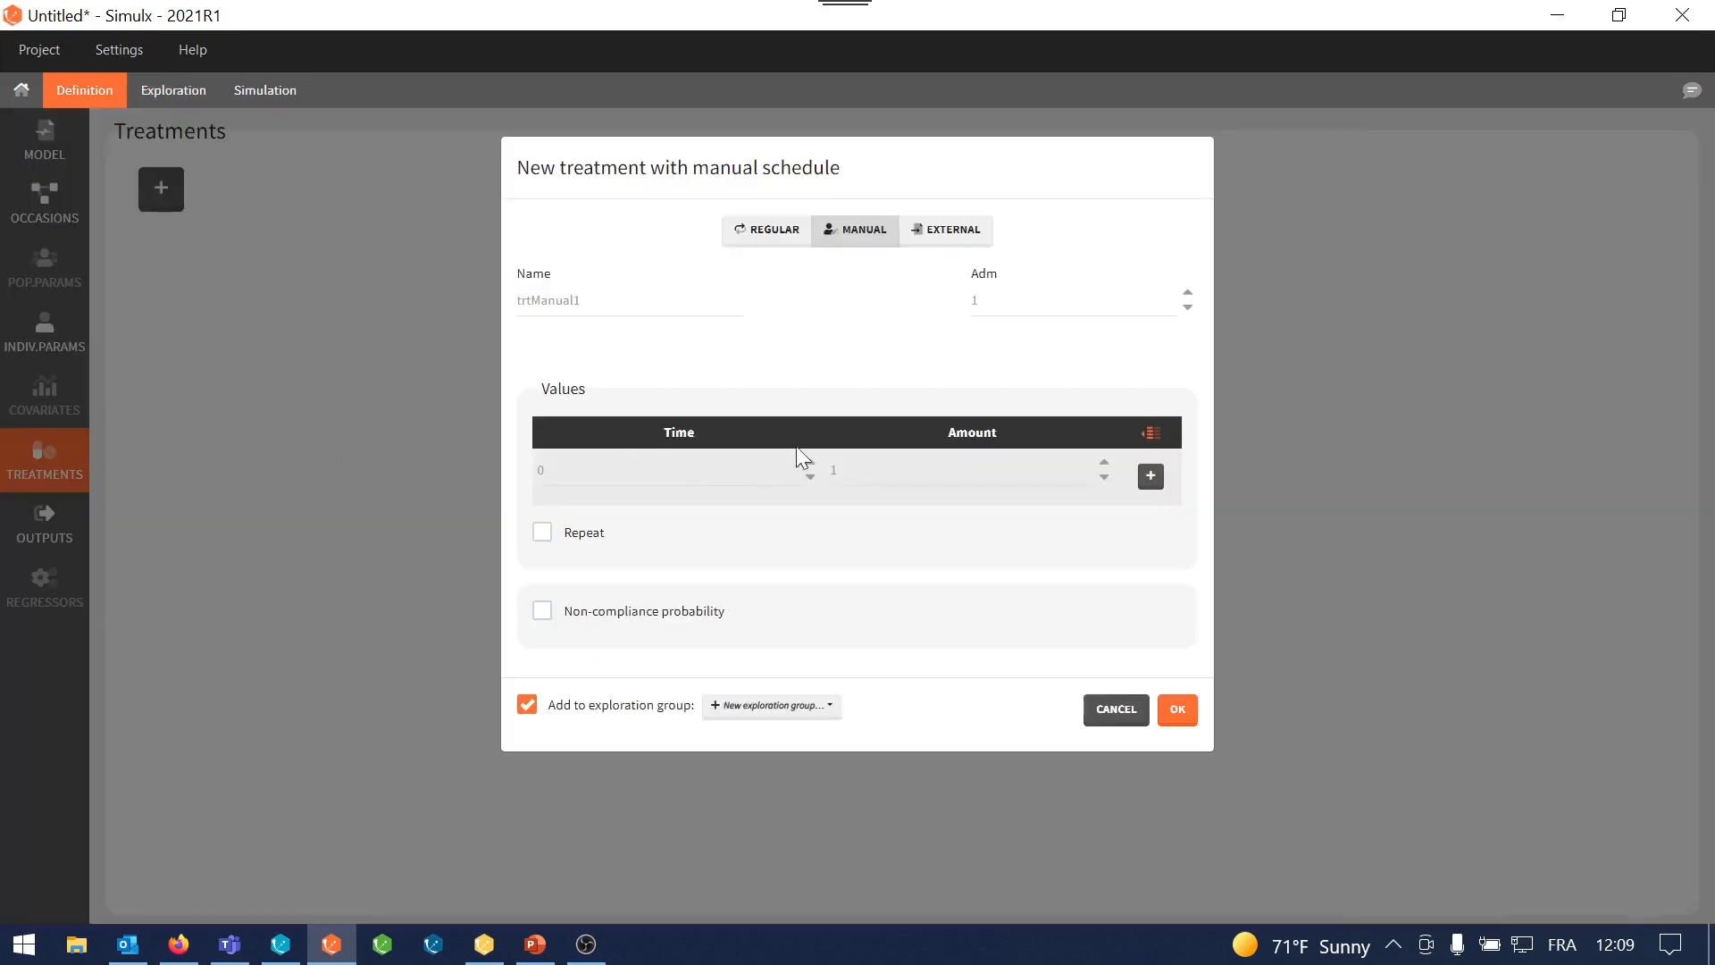
type("100")
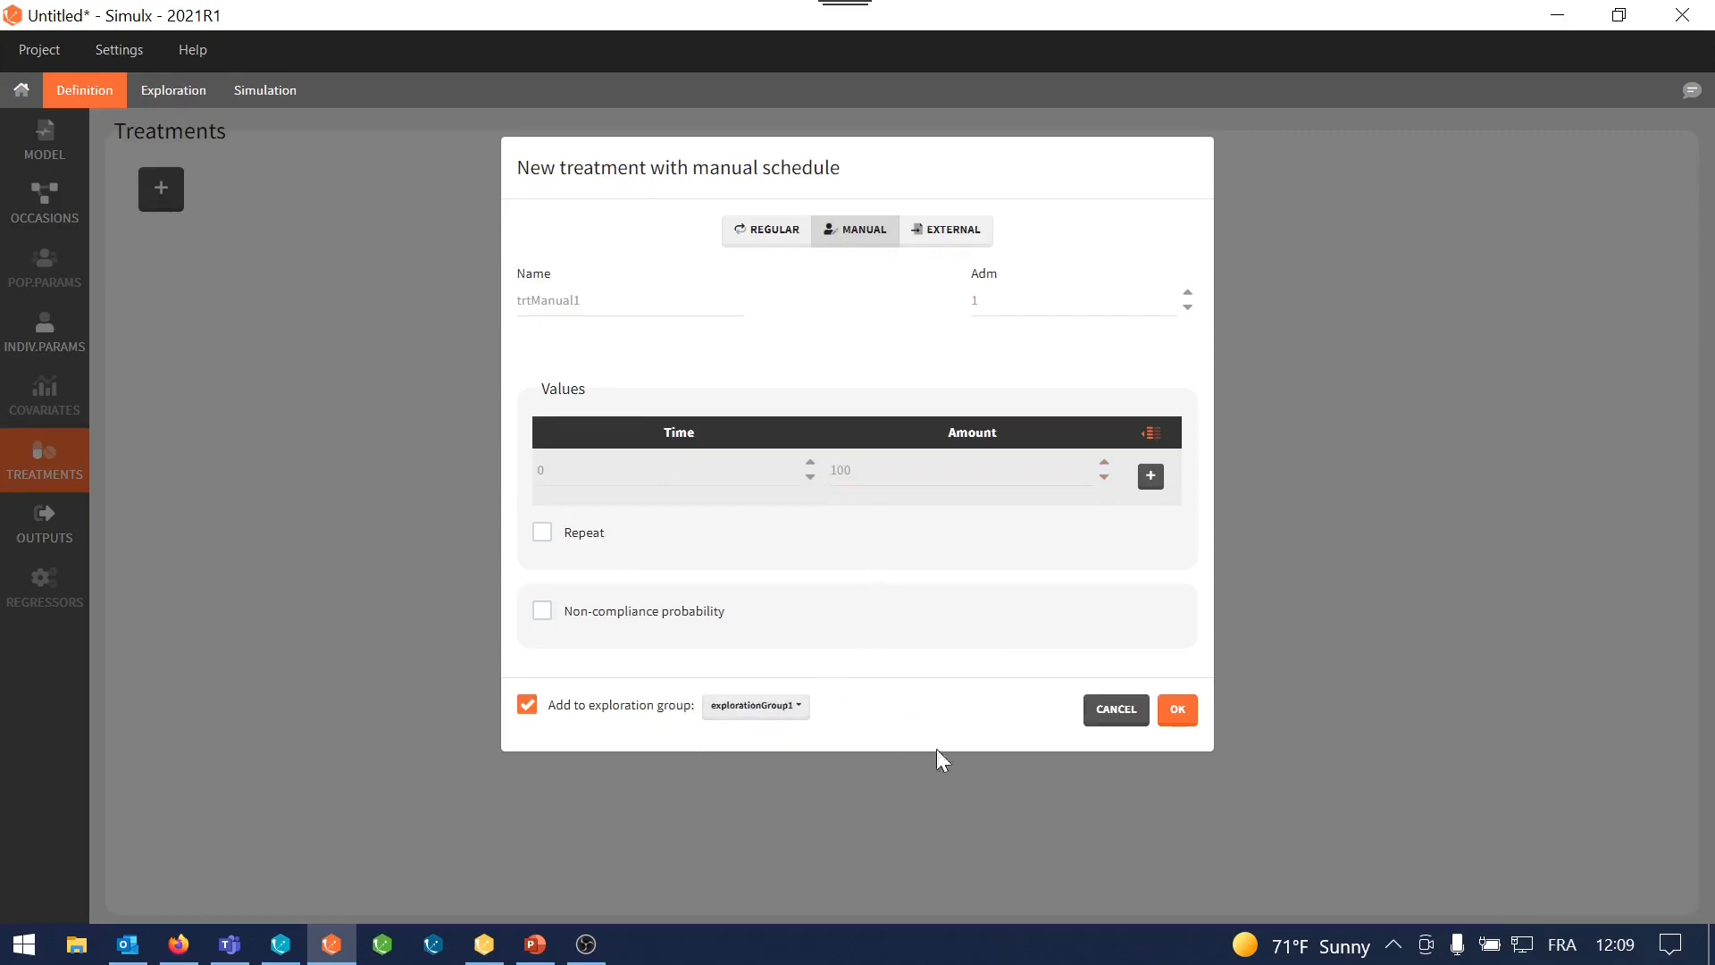
left_click(1177, 709)
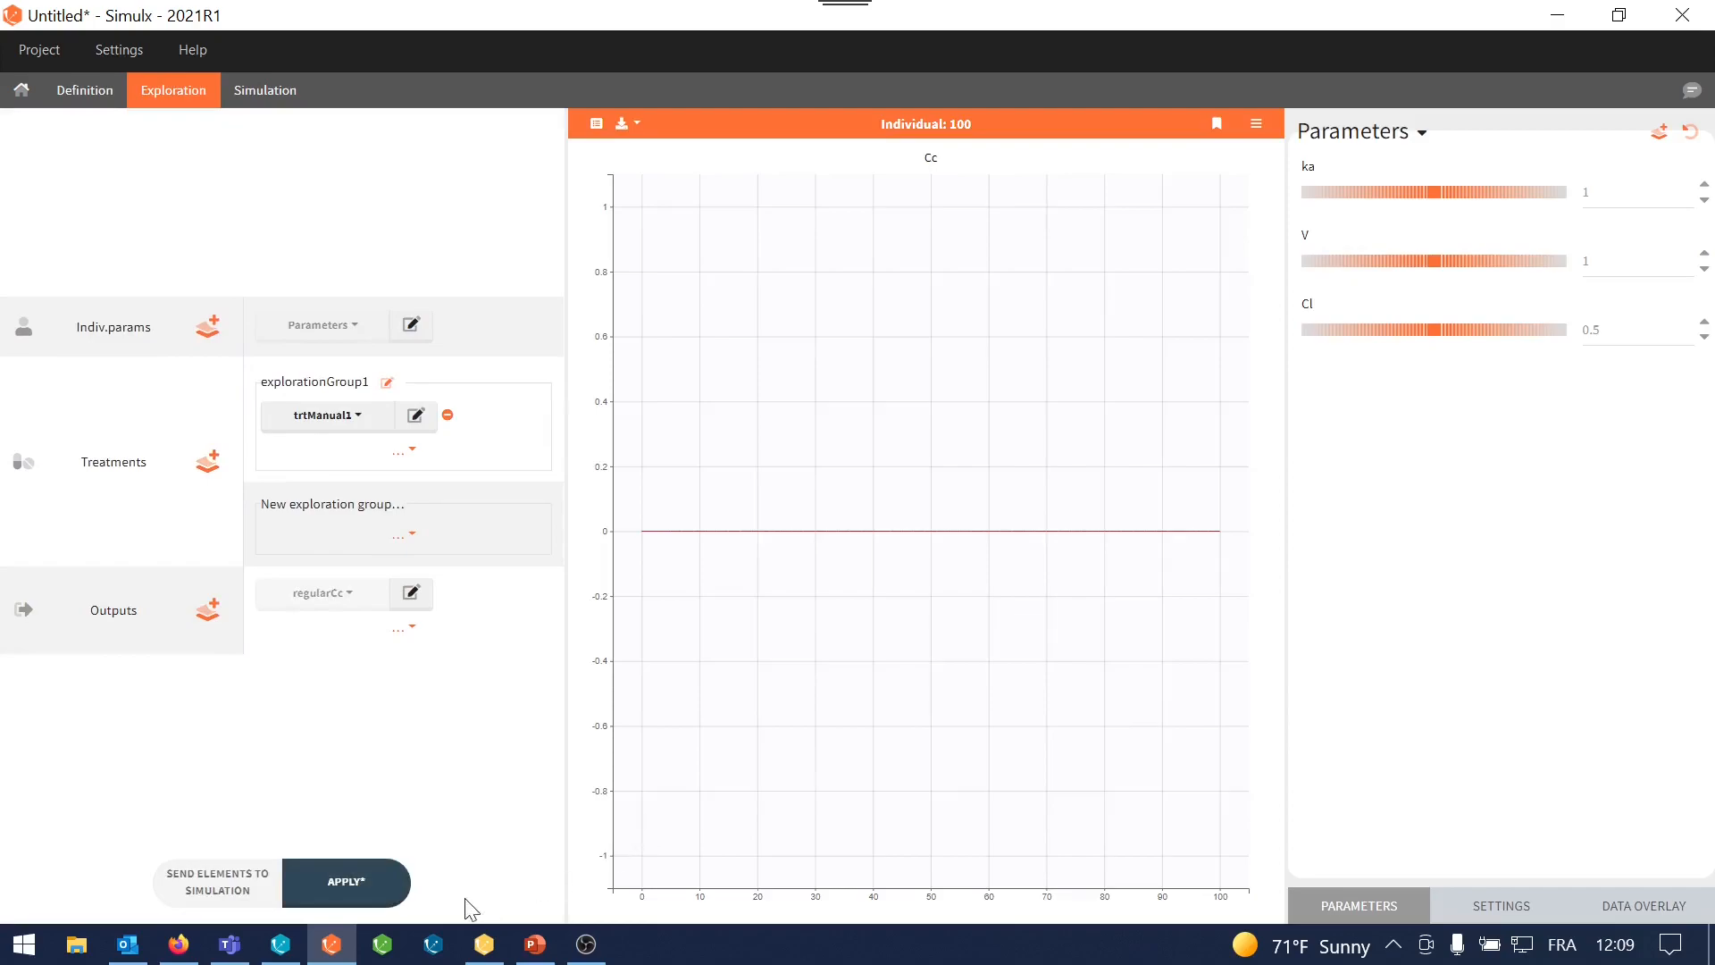
left_click(345, 881)
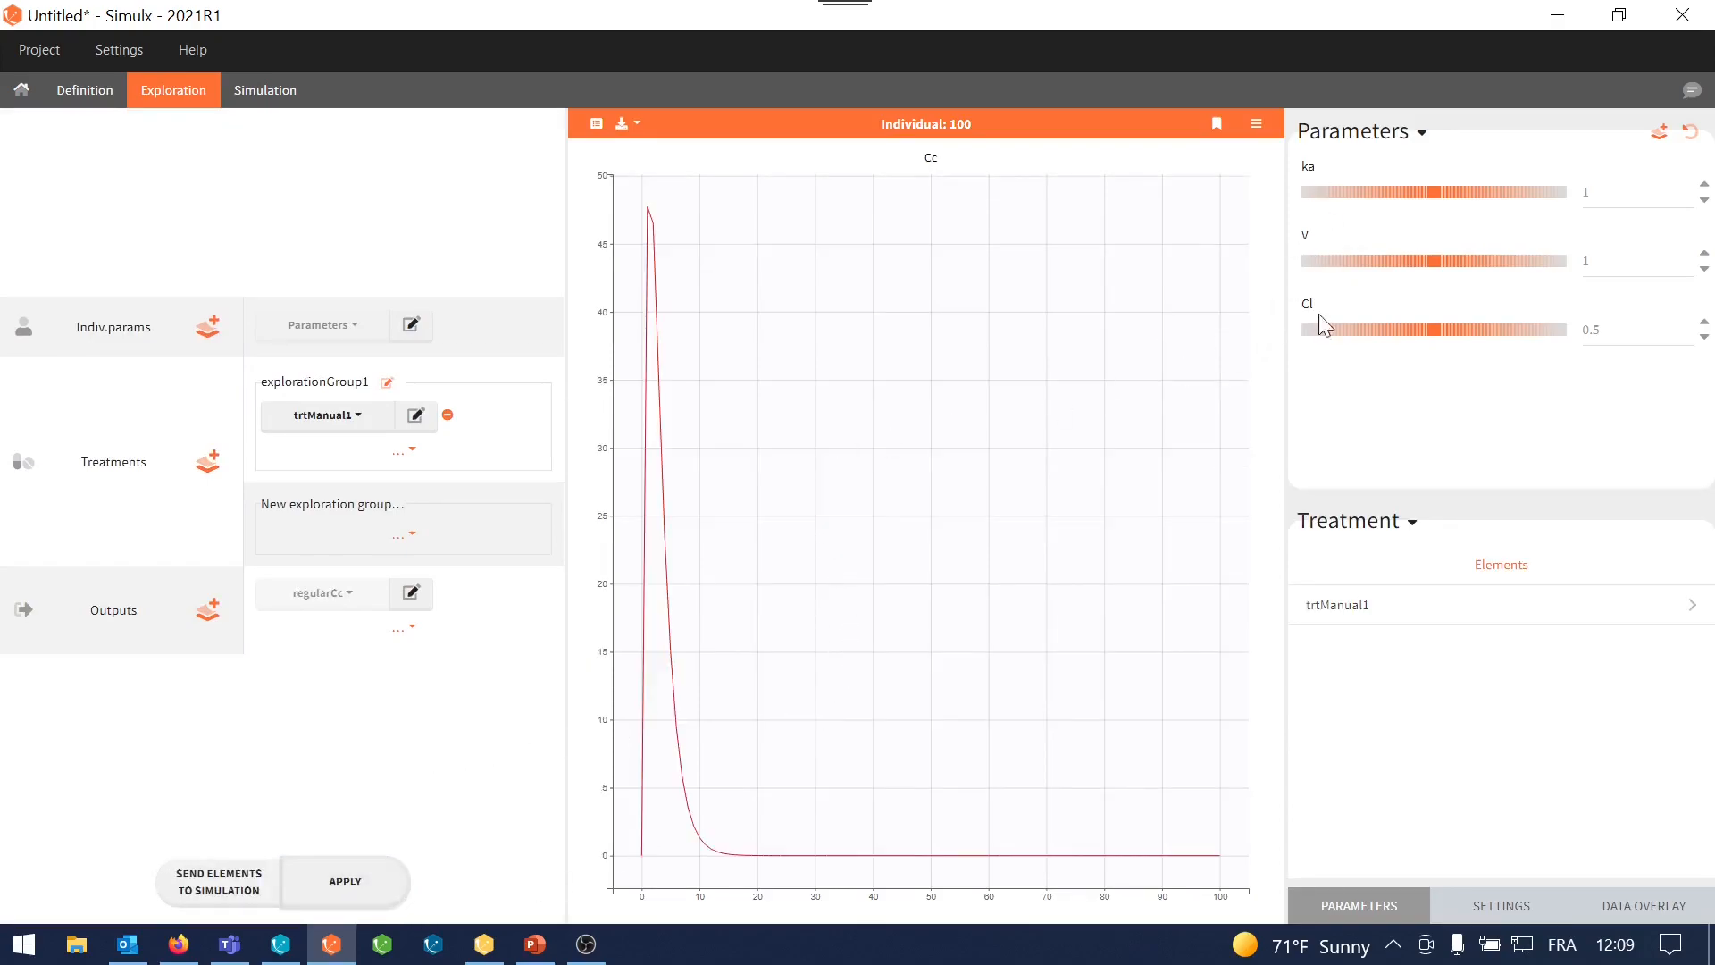
mouse_move(1328, 415)
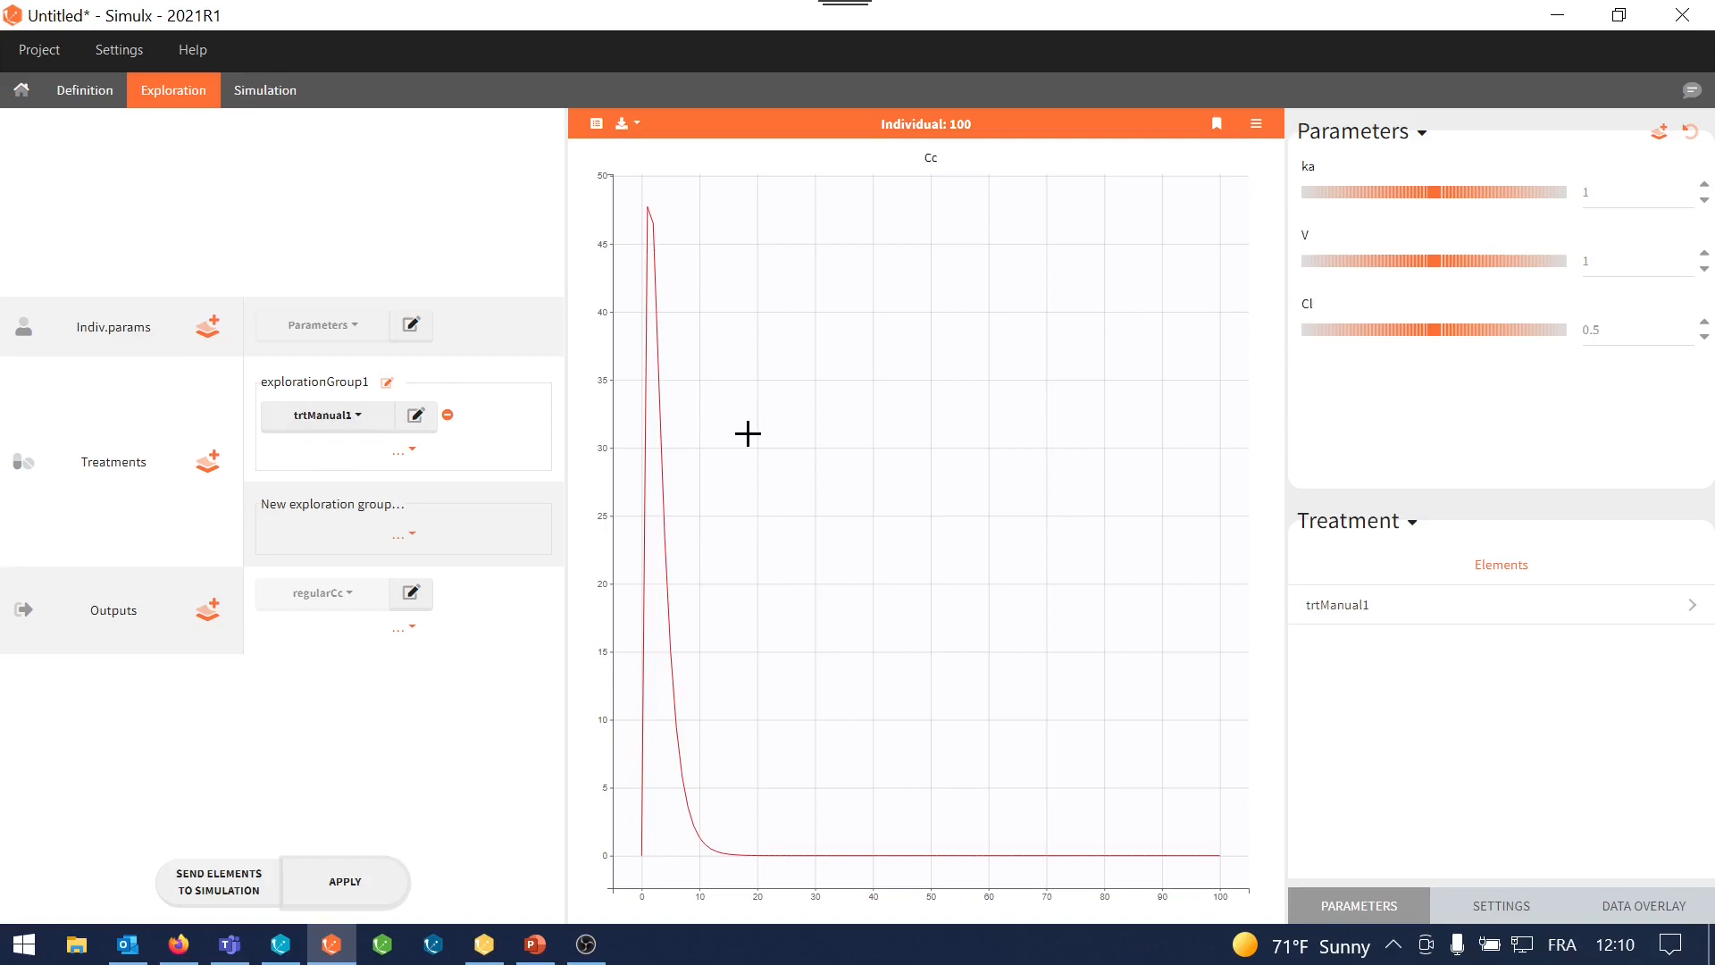
mouse_move(1594, 833)
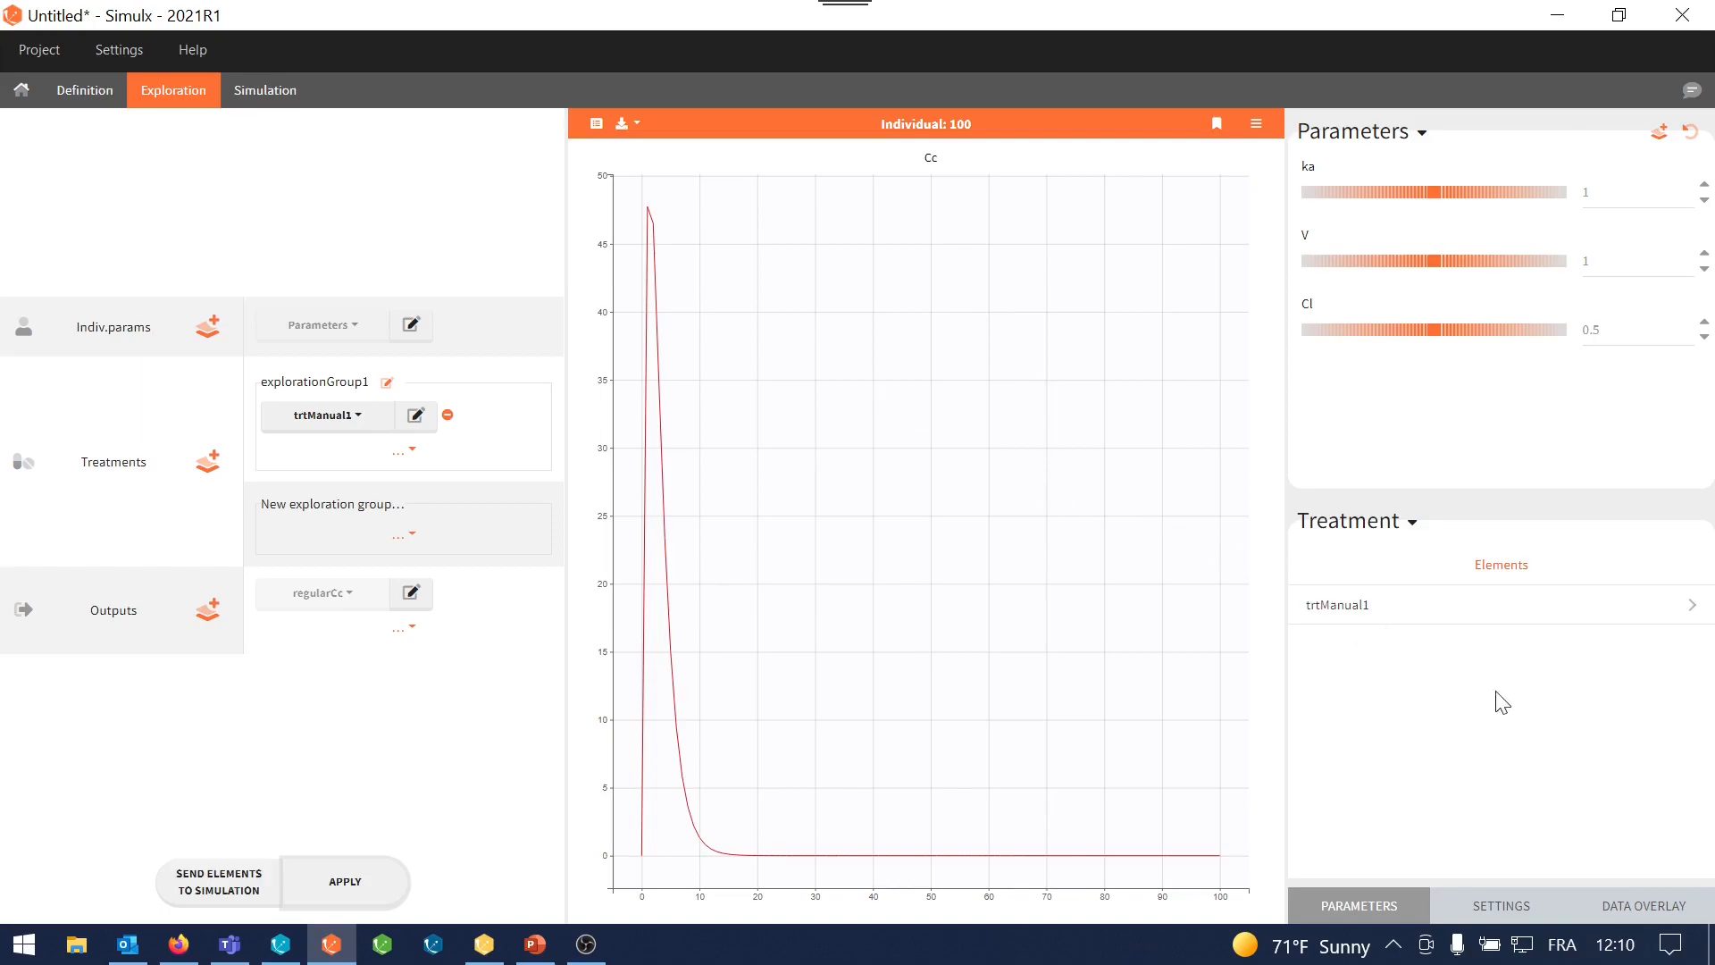
Load warfarin_data.txt as overlay data and accept its column assignments
left_click(1641, 905)
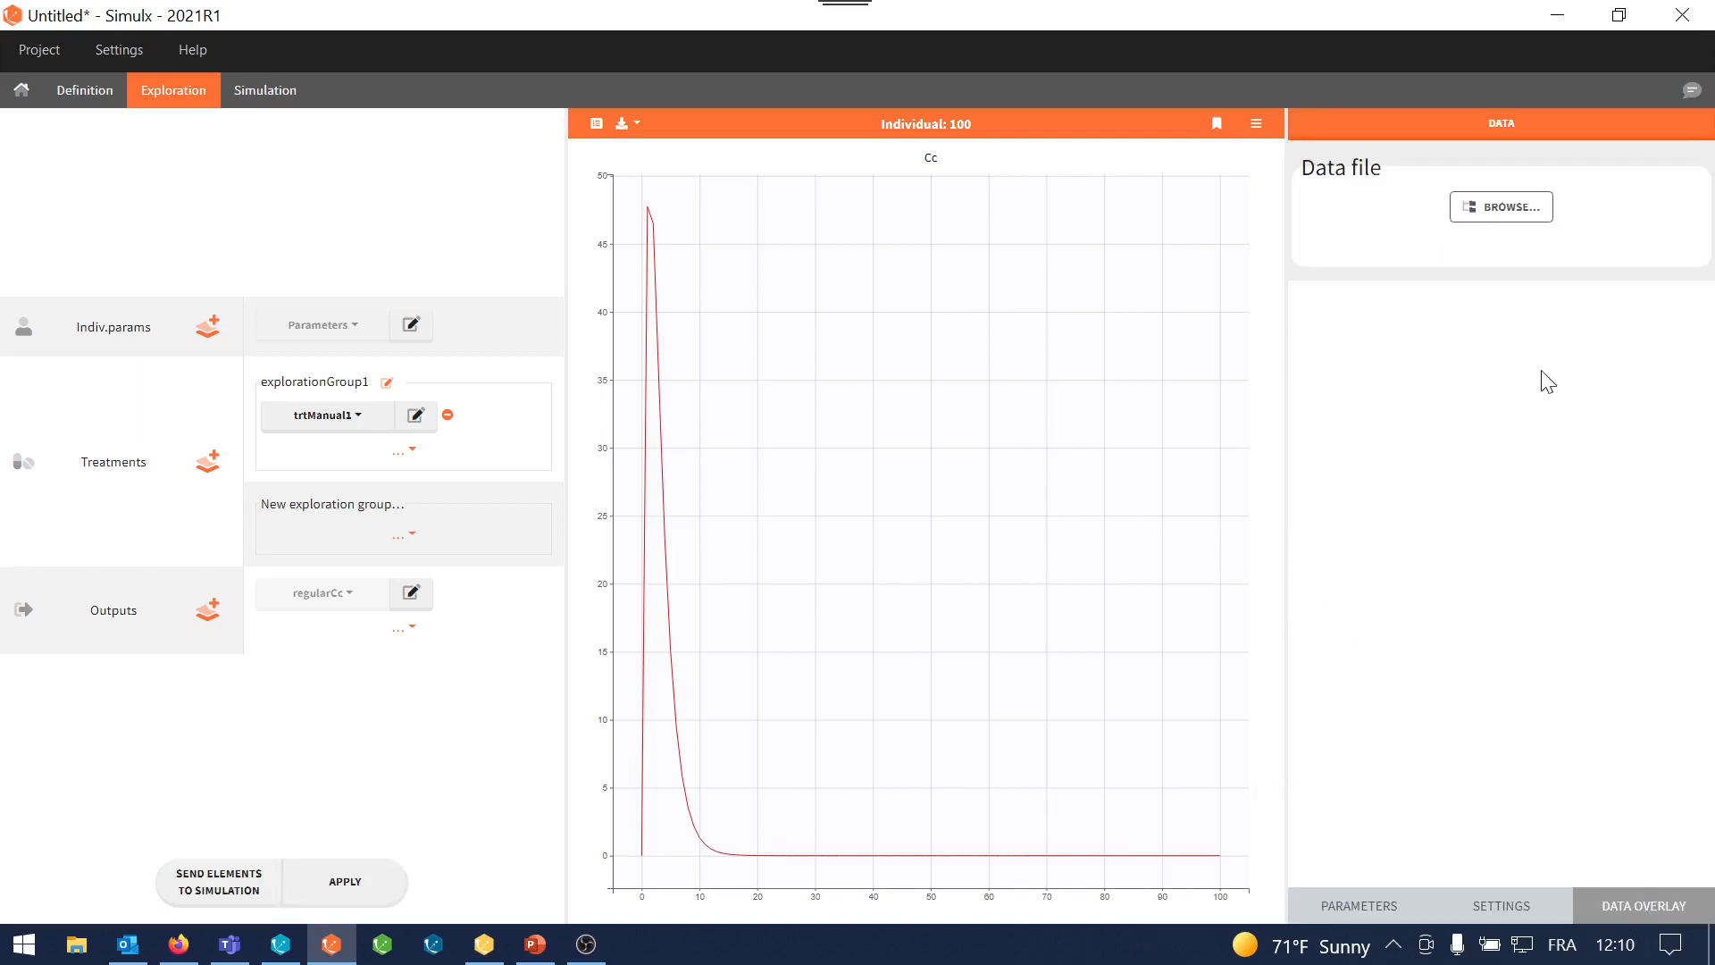
left_click(1500, 206)
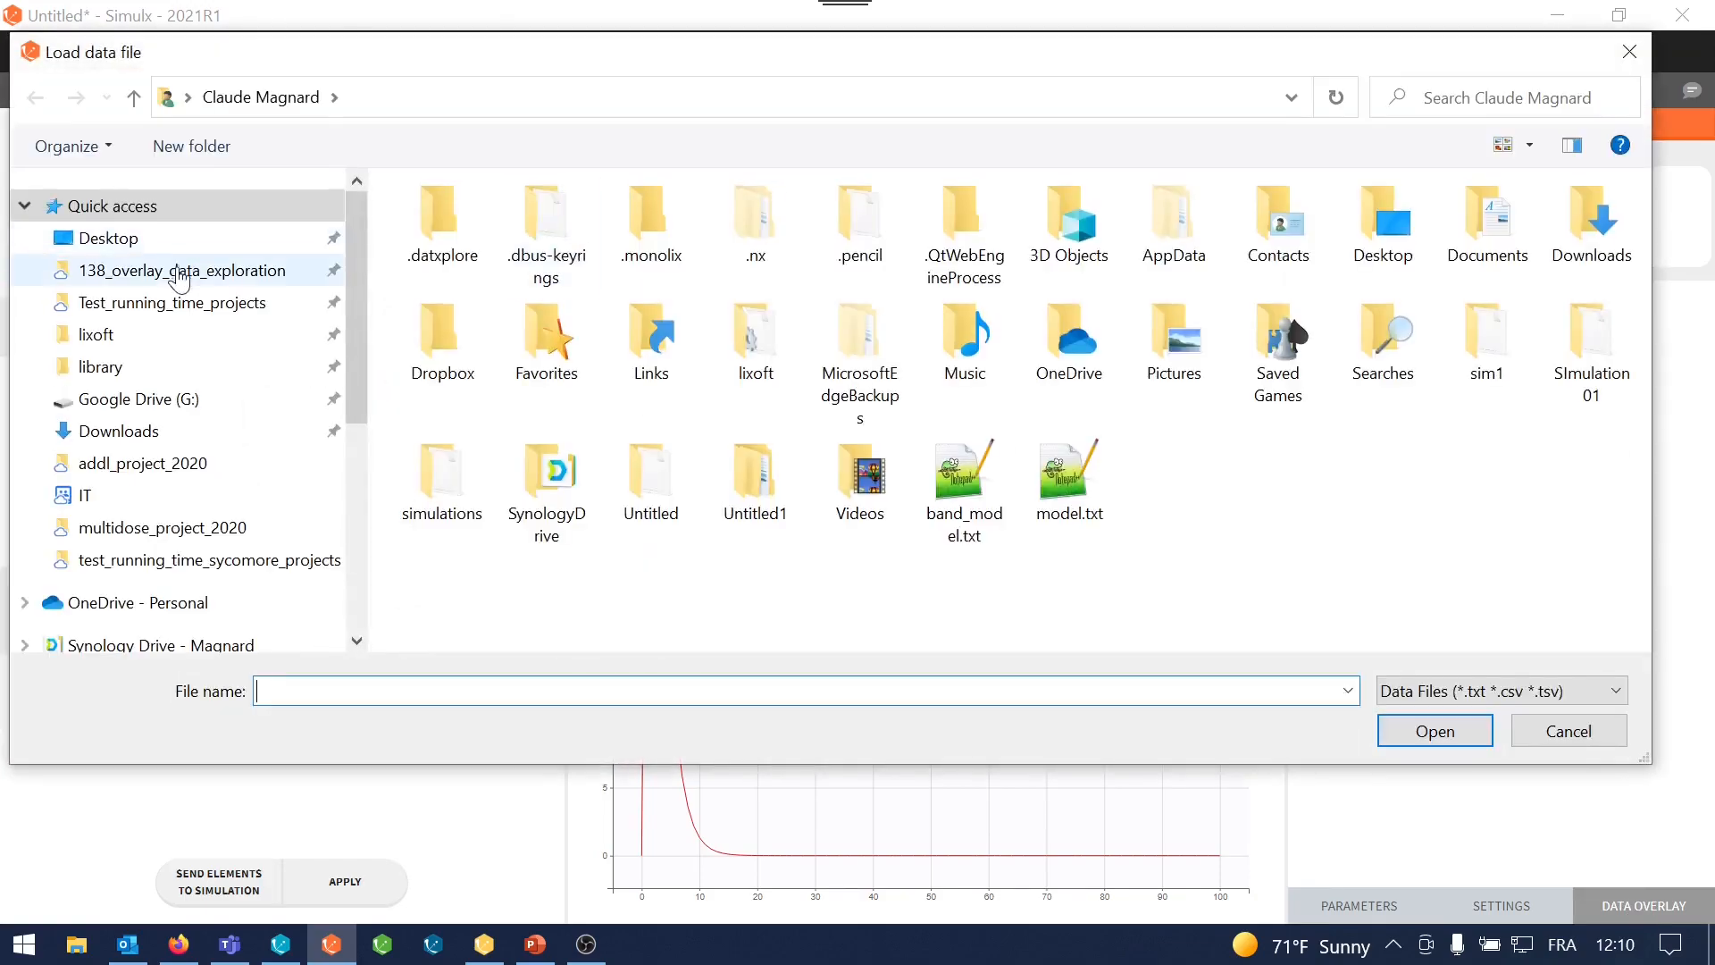
left_click(1434, 731)
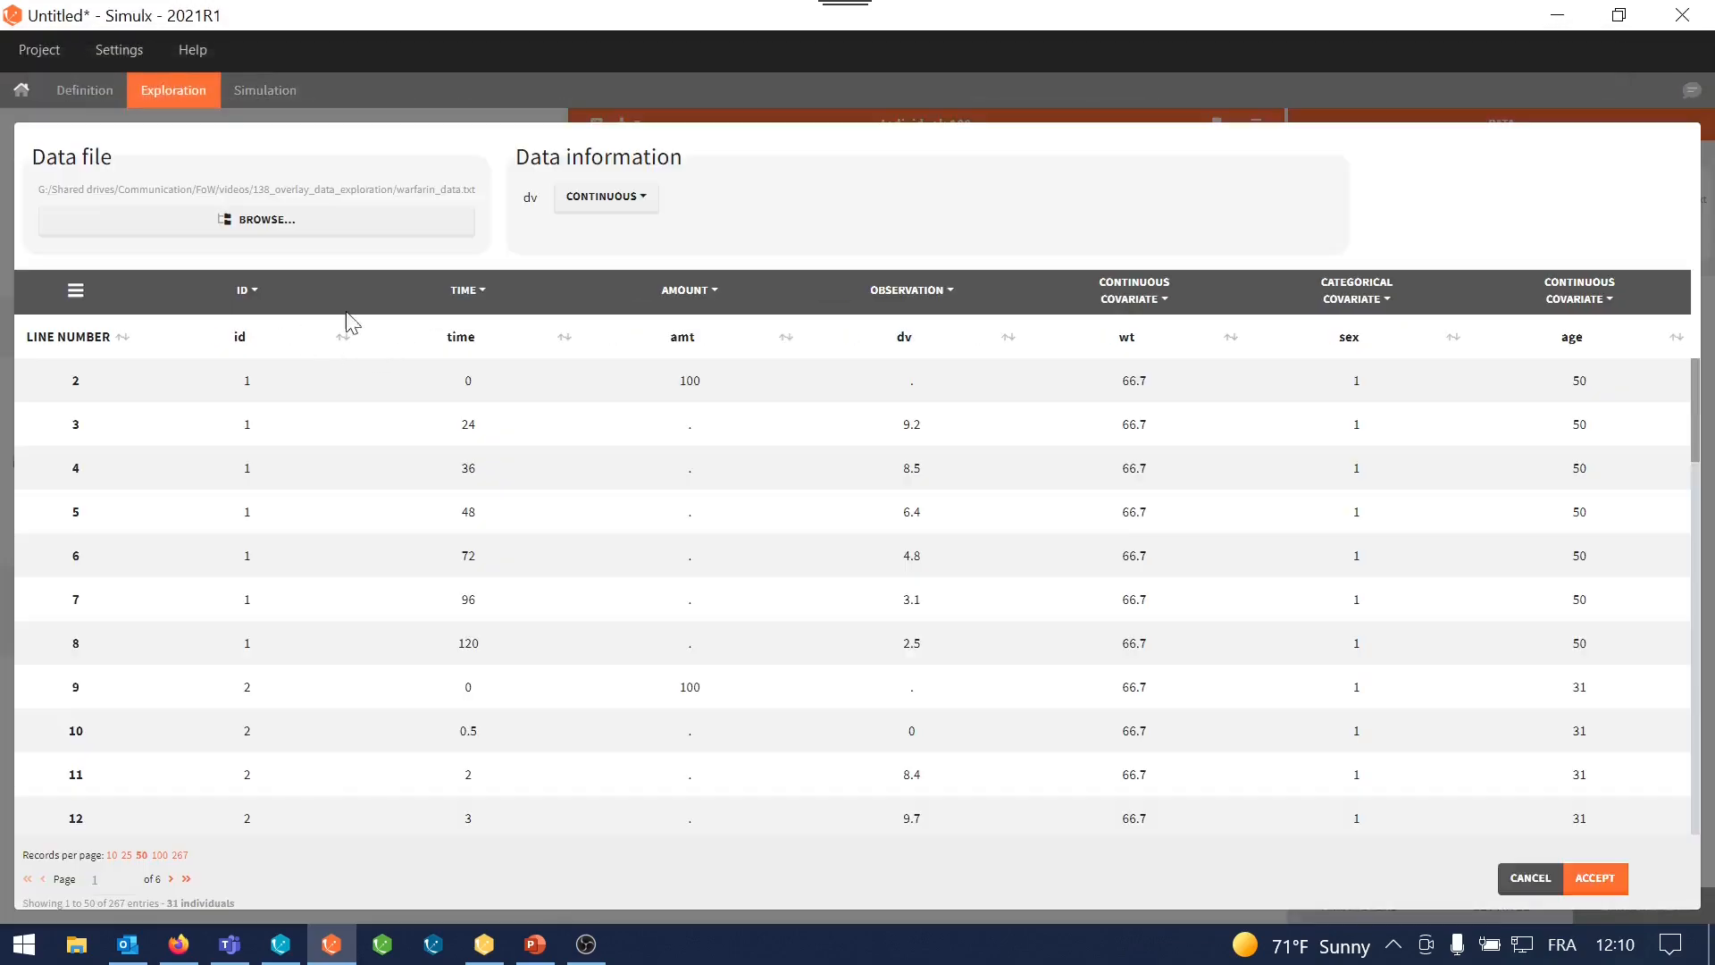
mouse_move(1156, 329)
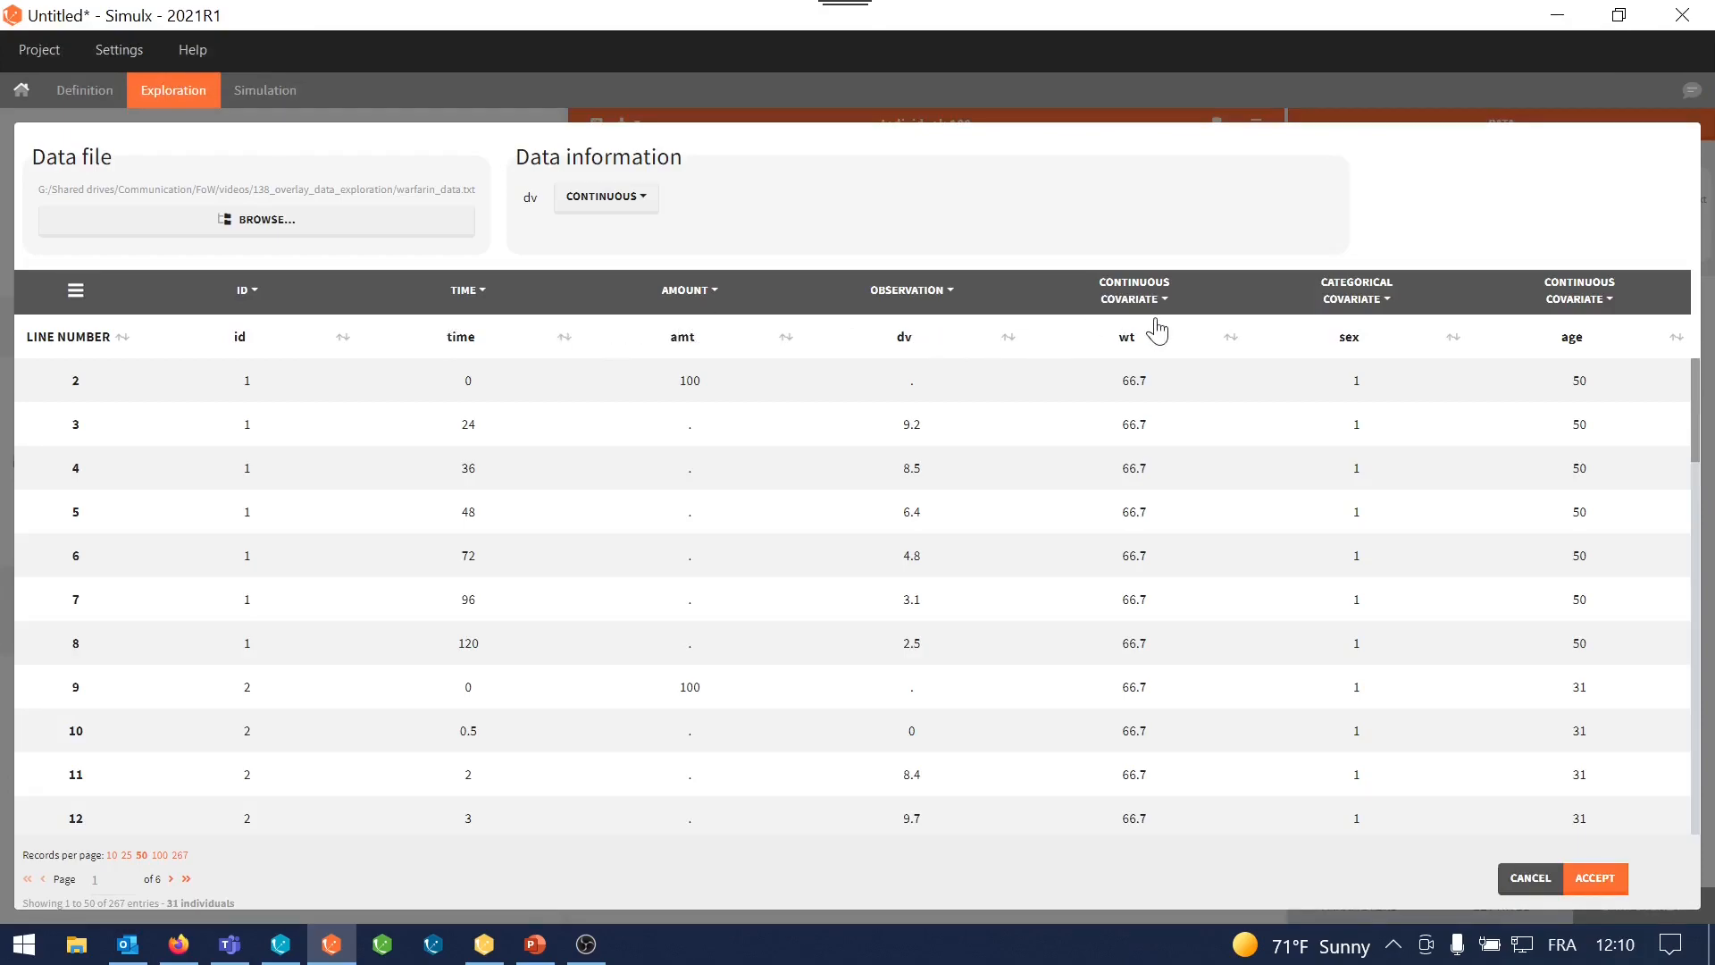
mouse_move(1443, 345)
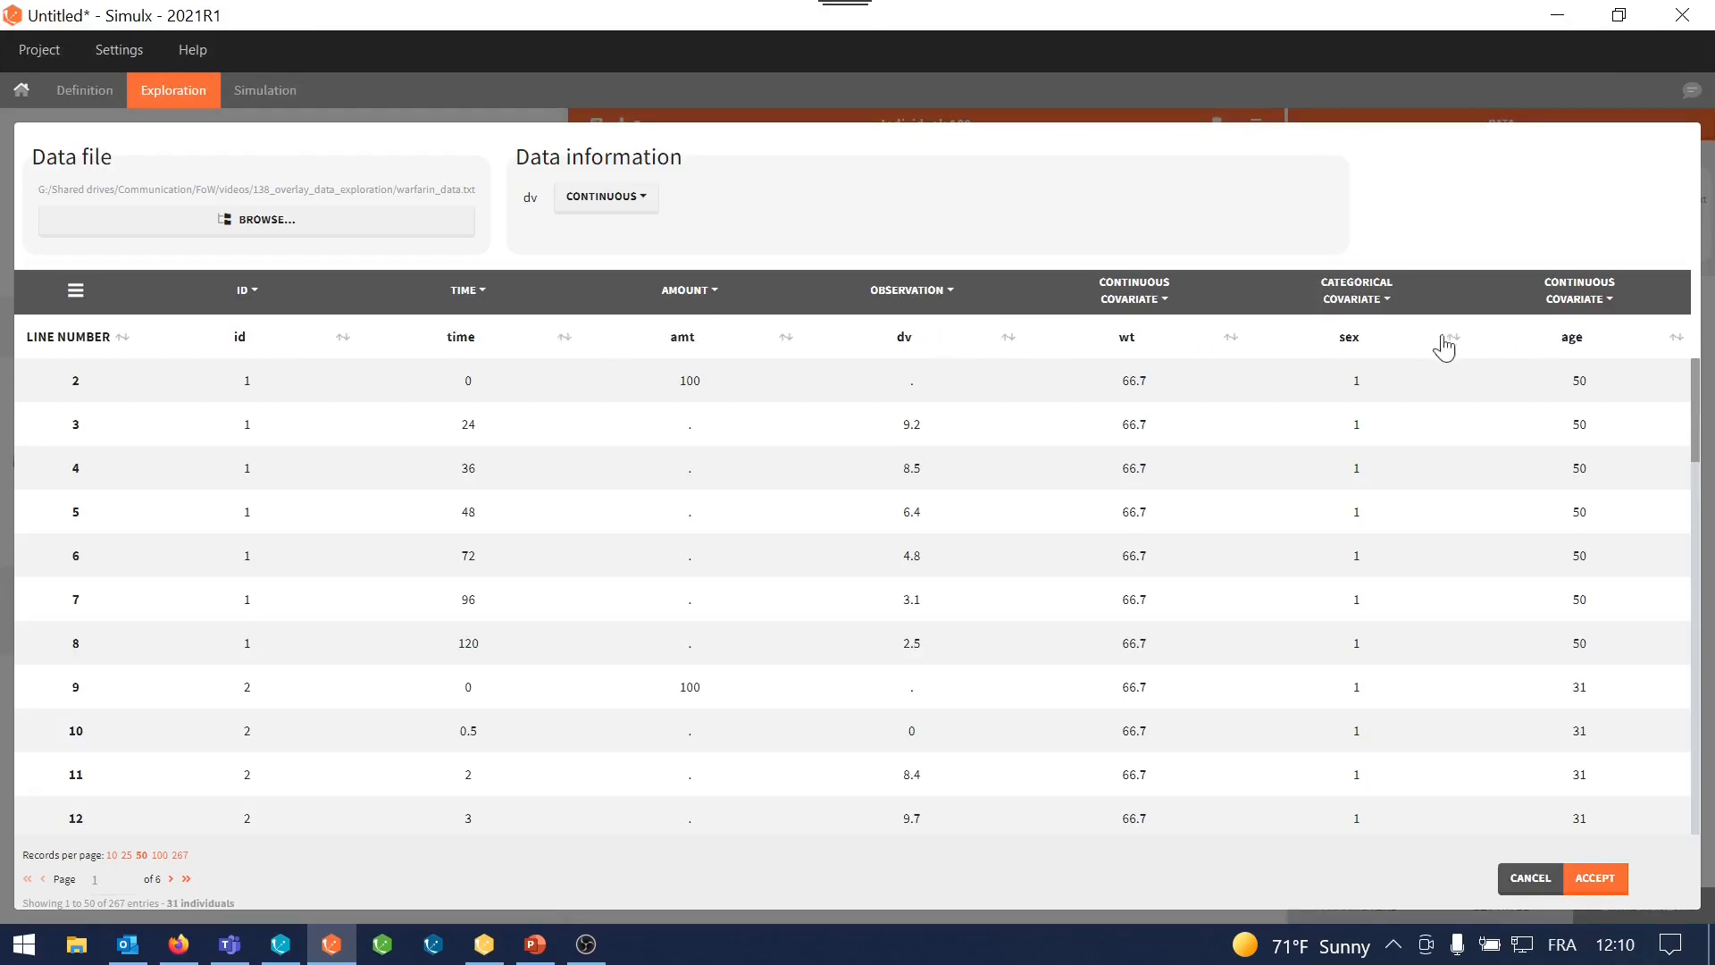
mouse_move(1554, 755)
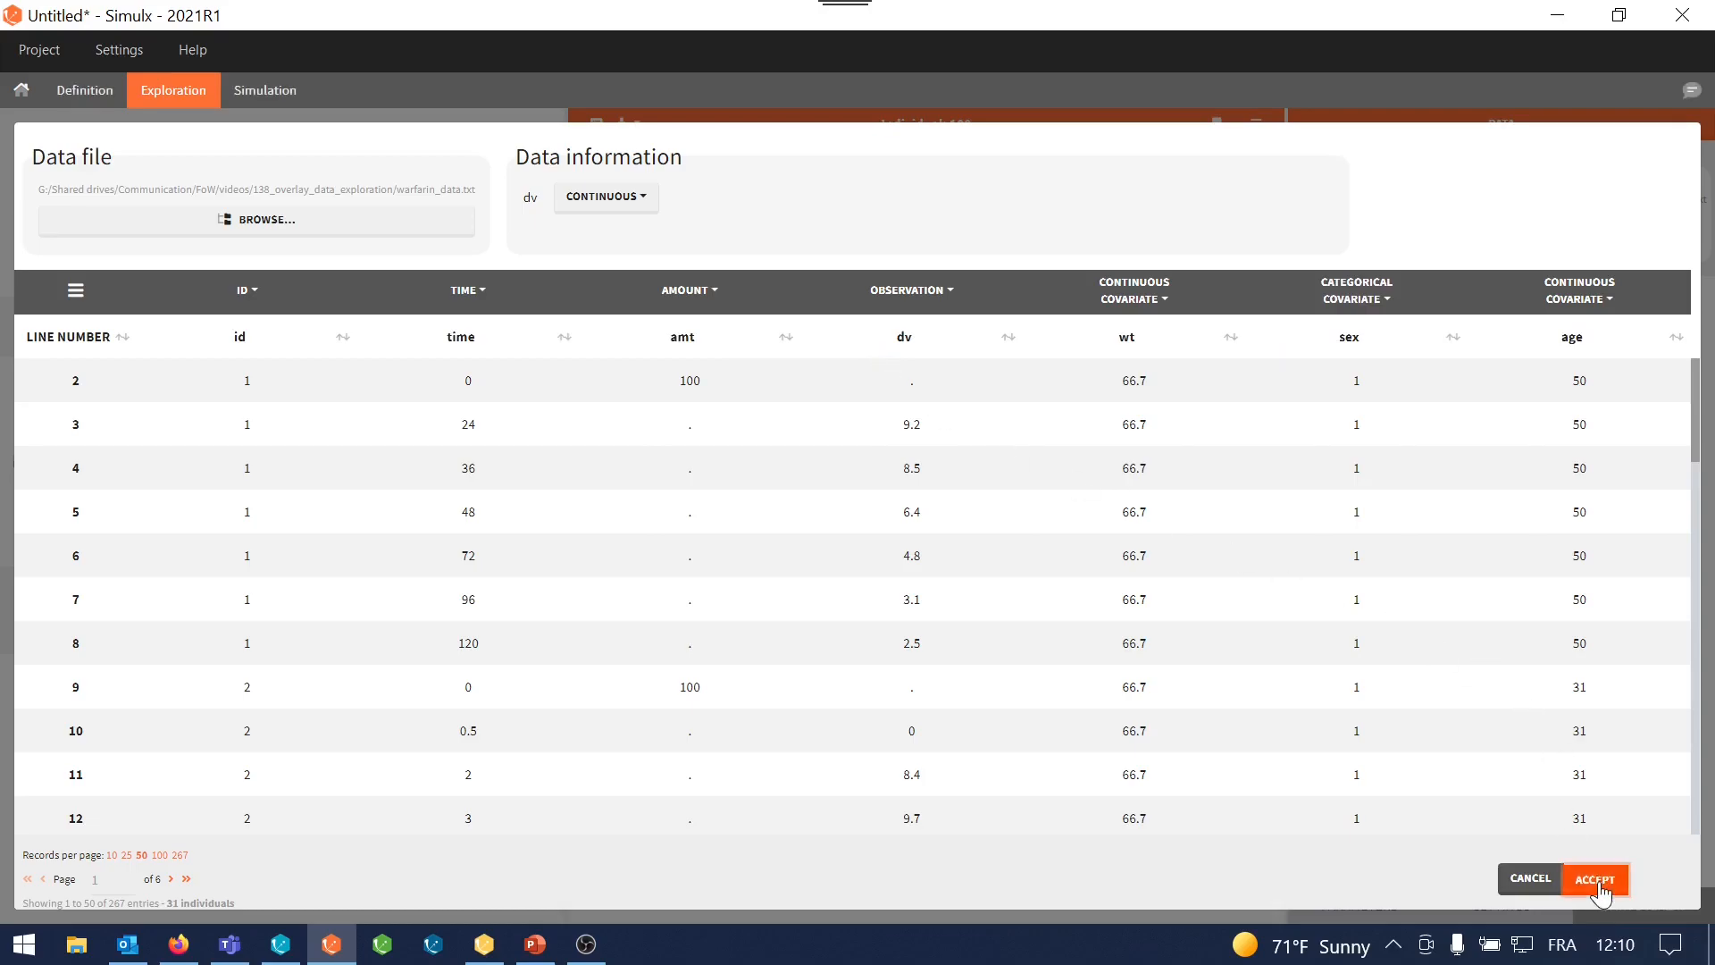
left_click(1593, 878)
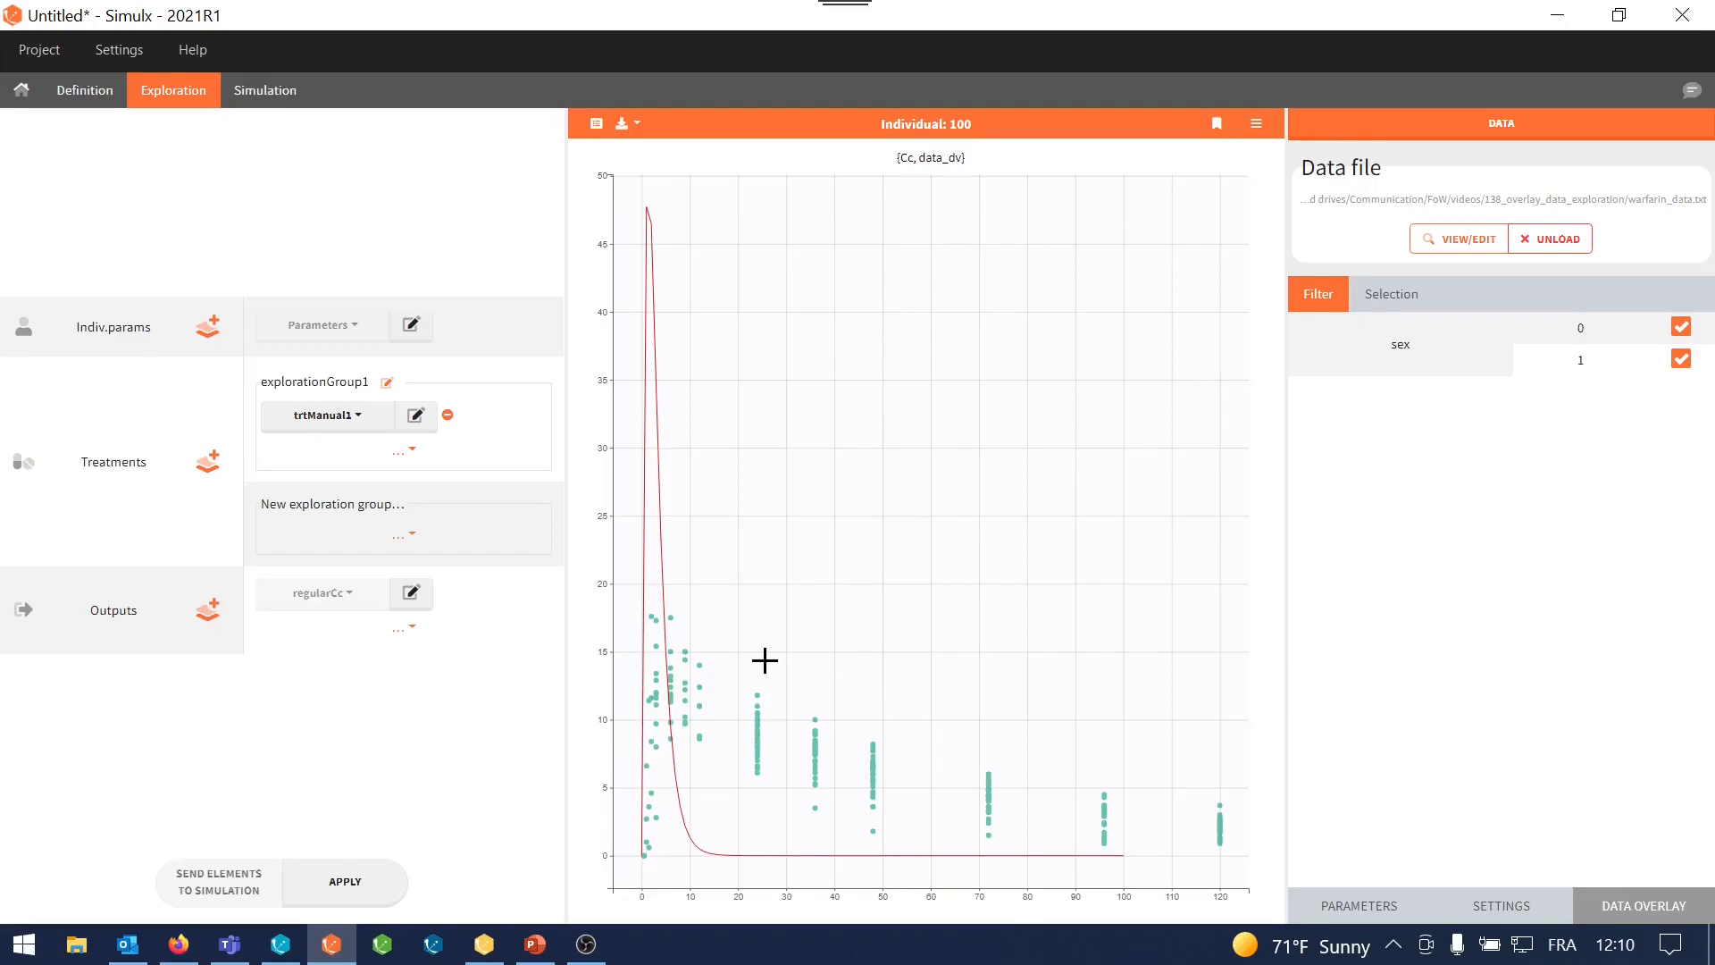
mouse_move(732, 647)
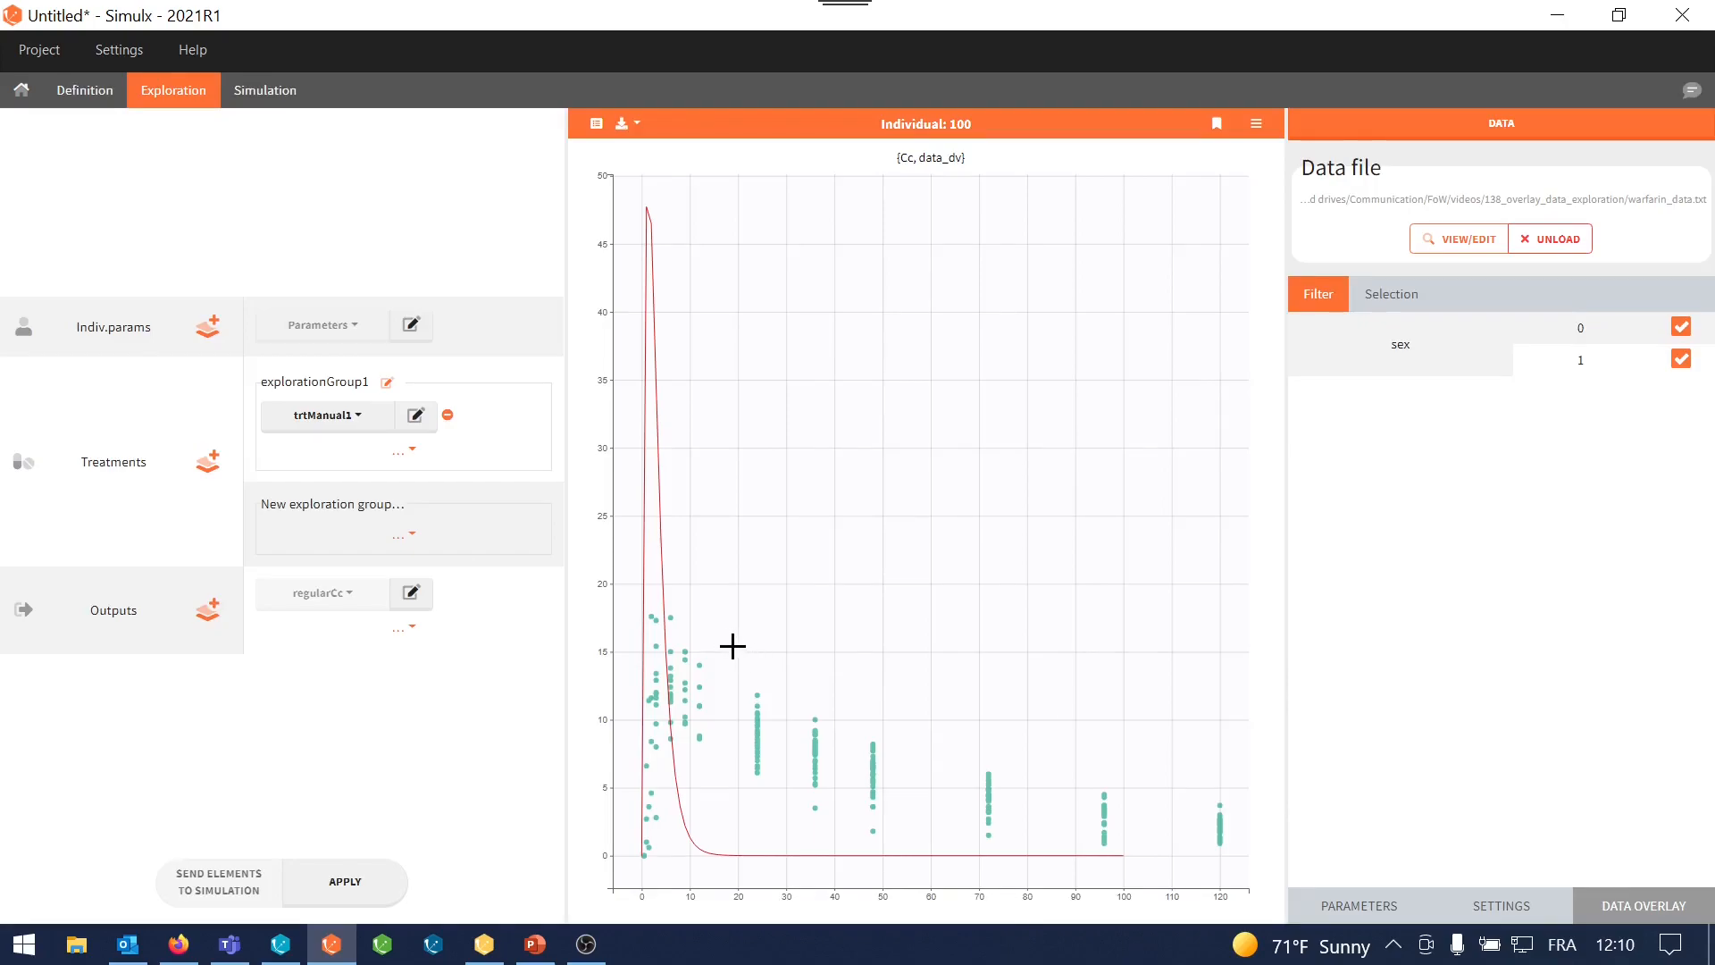
mouse_move(688, 615)
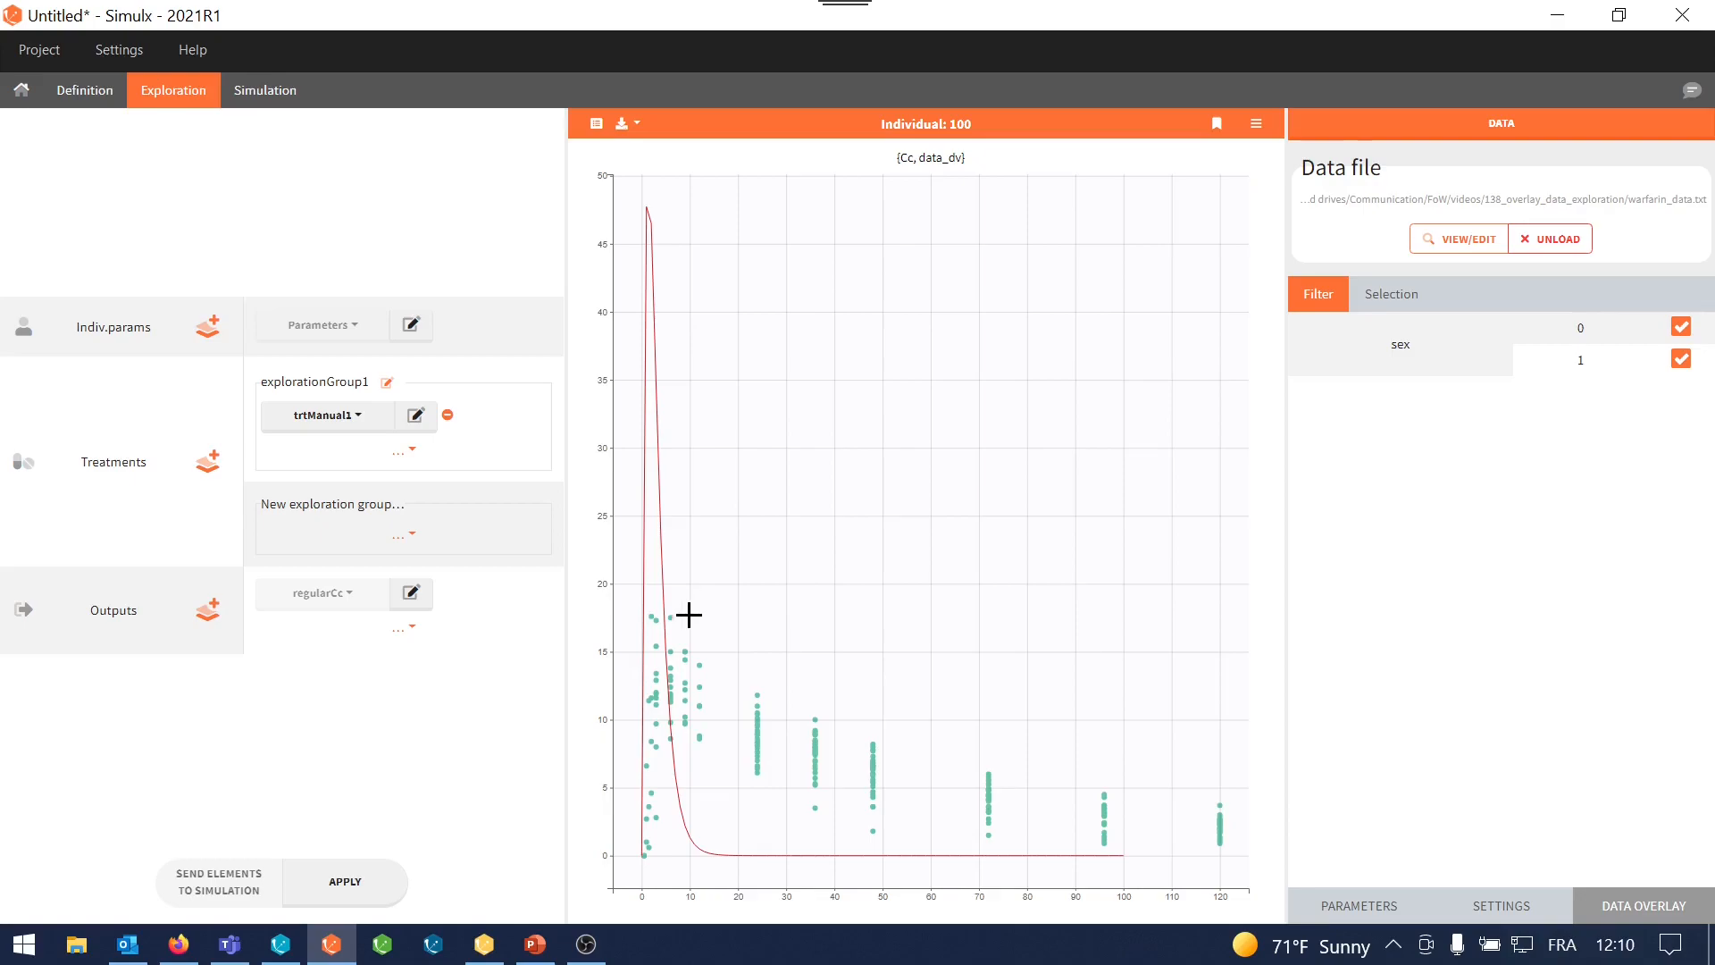
mouse_move(682, 648)
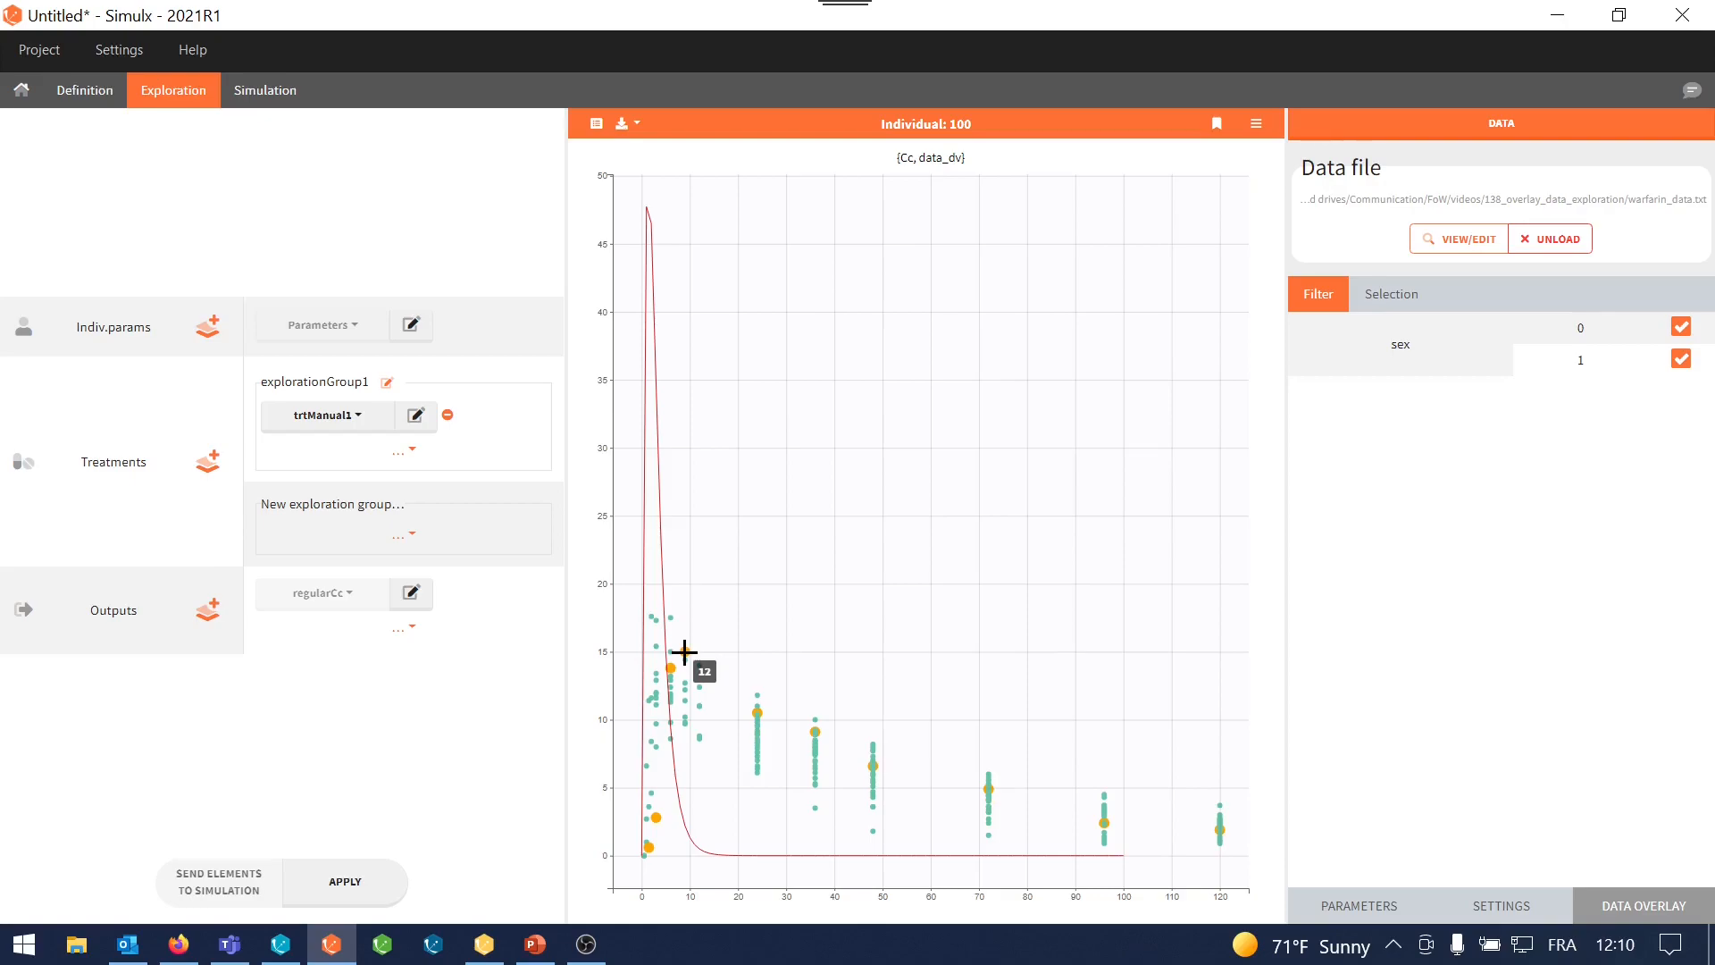
Show the overlaid warfarin observations connected by lines per individual
left_click(1500, 905)
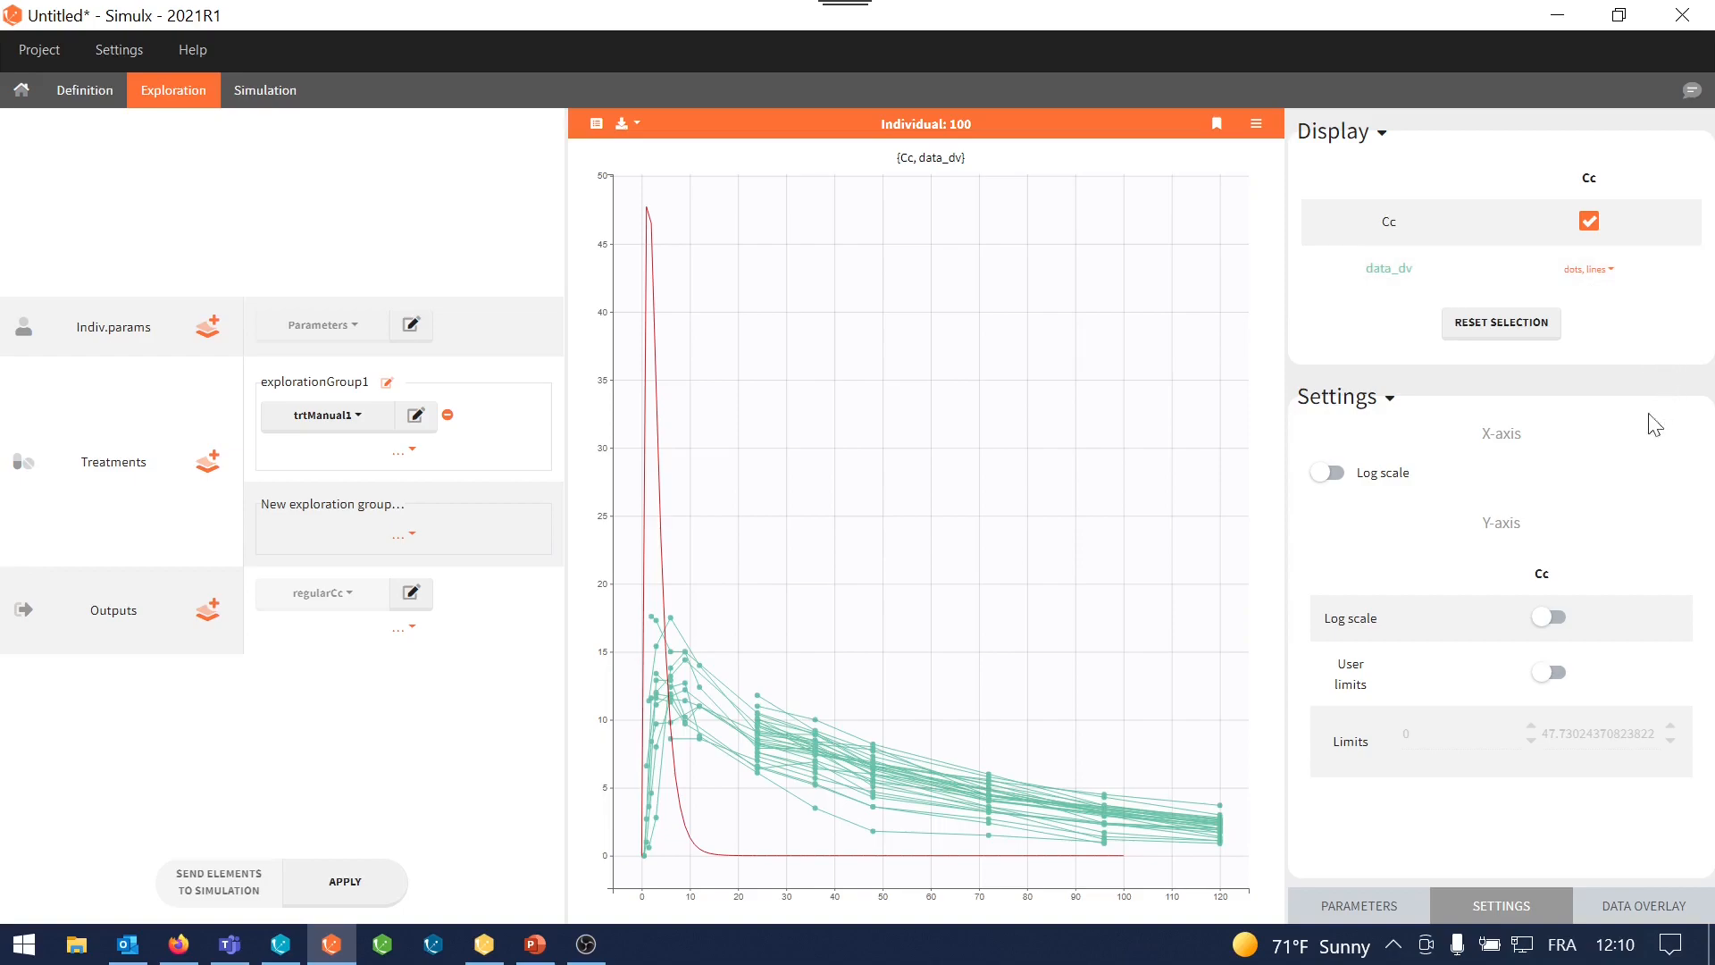
left_click(1643, 906)
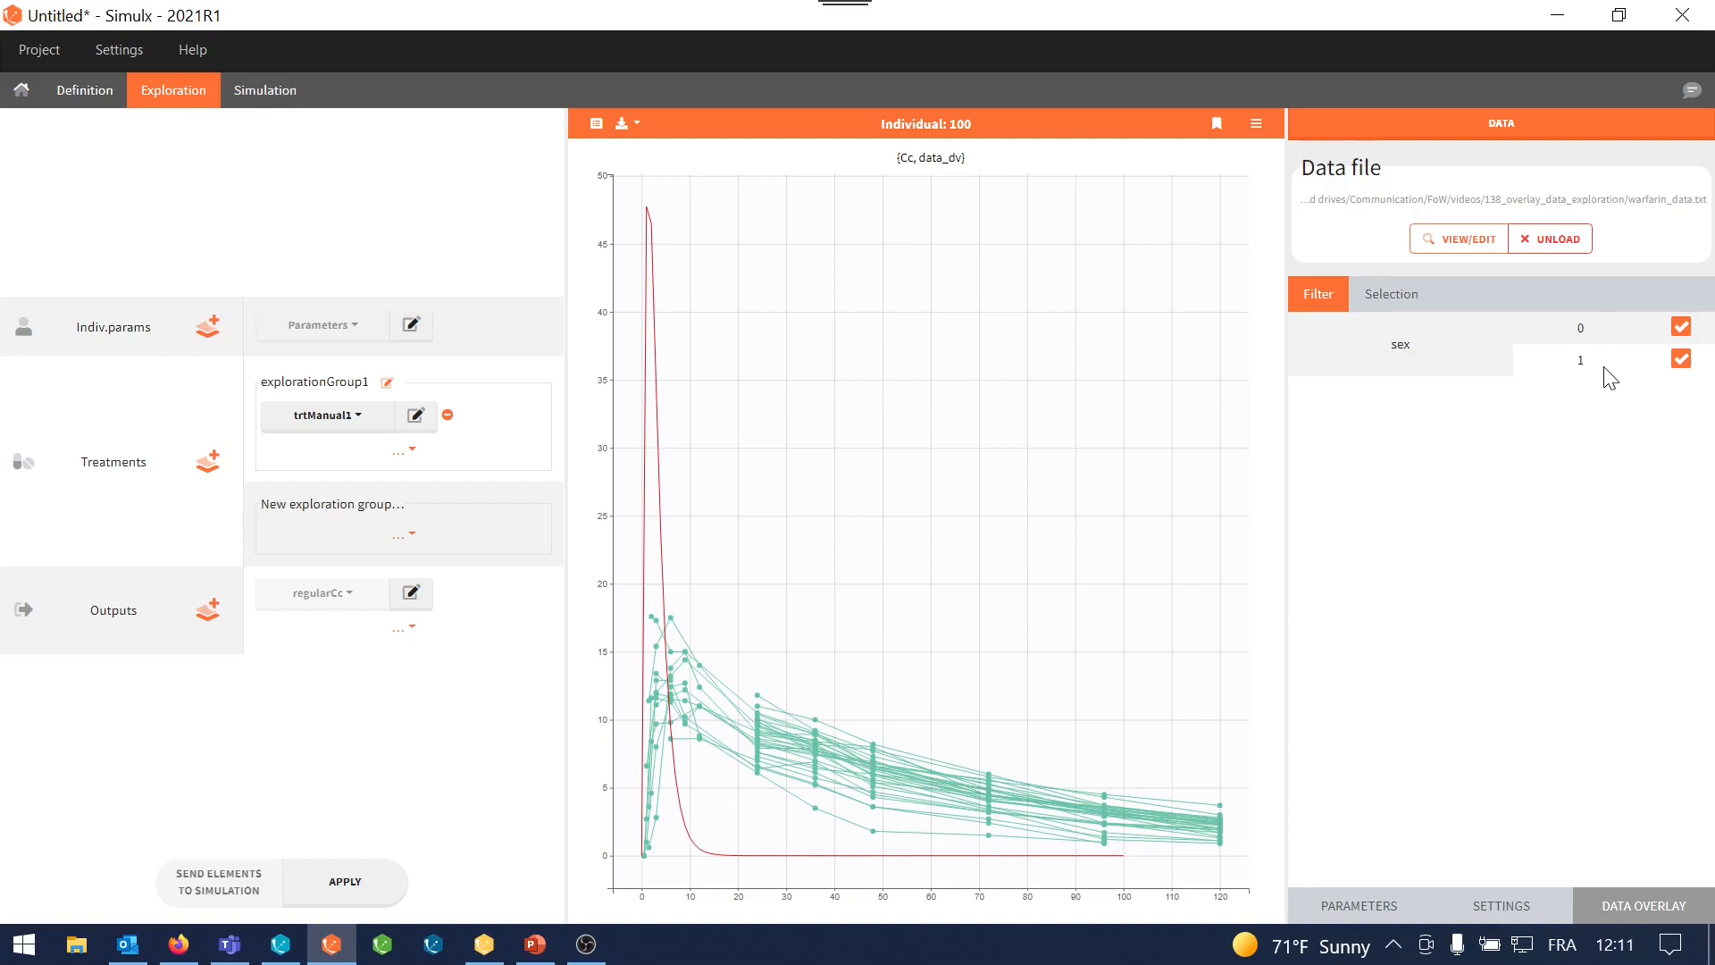
Exclude sex 1, select individuals 1 and 72, and inspect the data table via View/Edit
left_click(1681, 359)
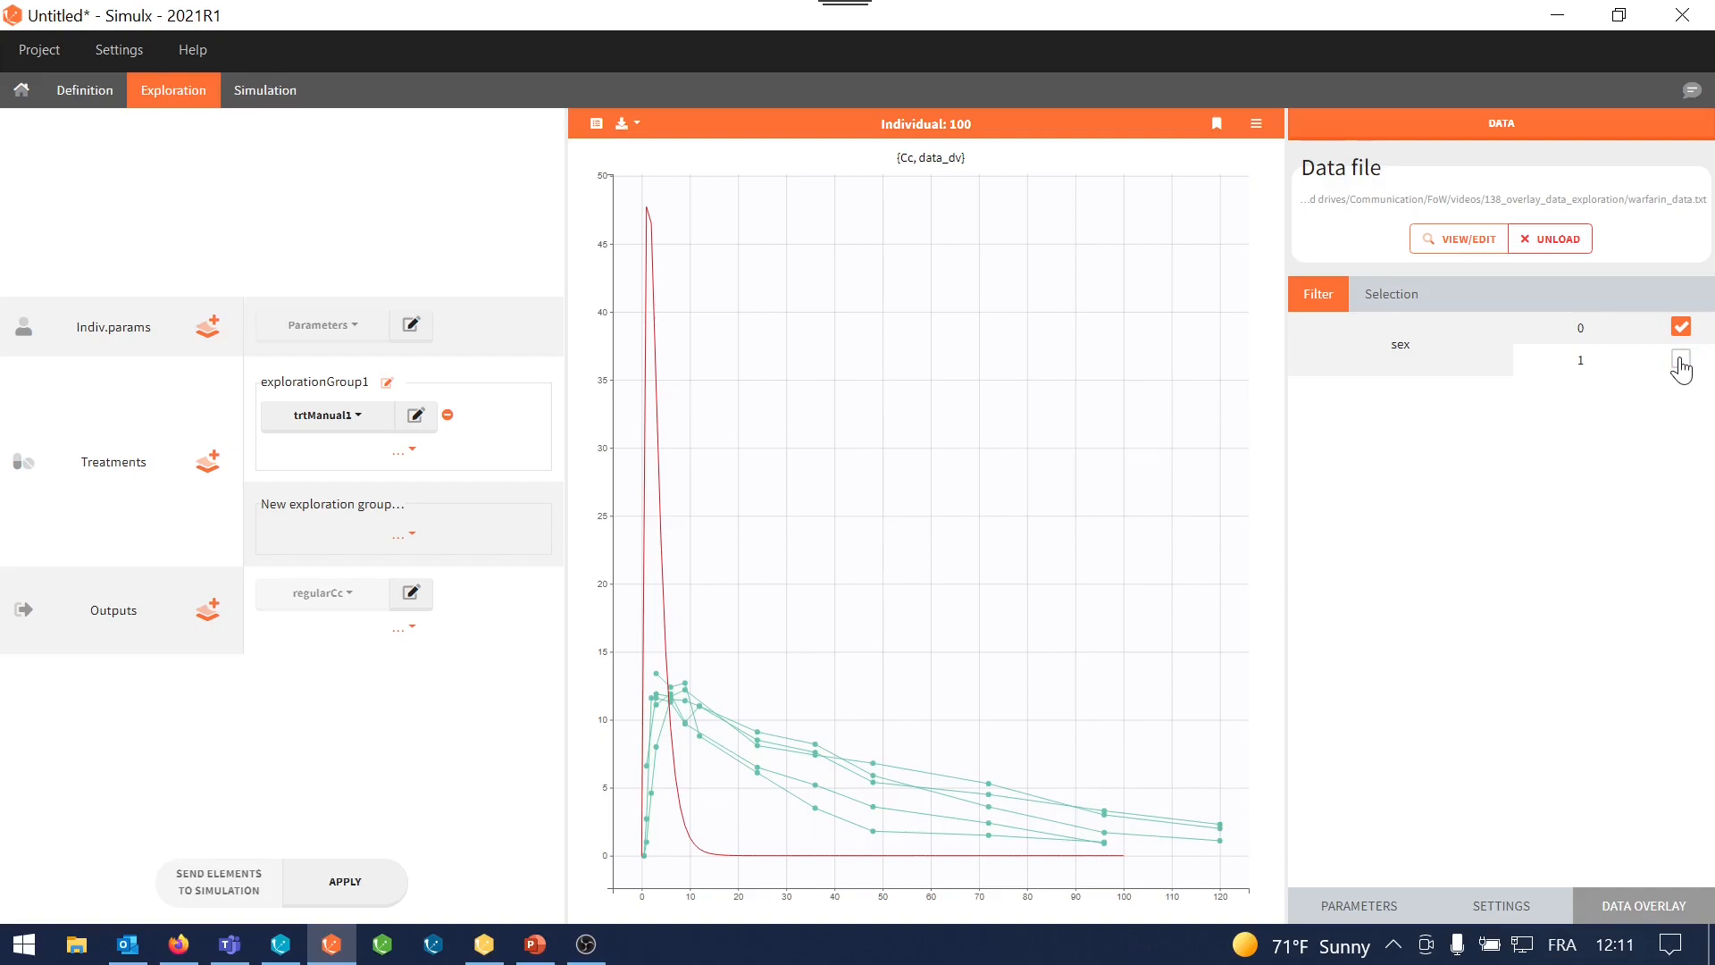
left_click(1389, 293)
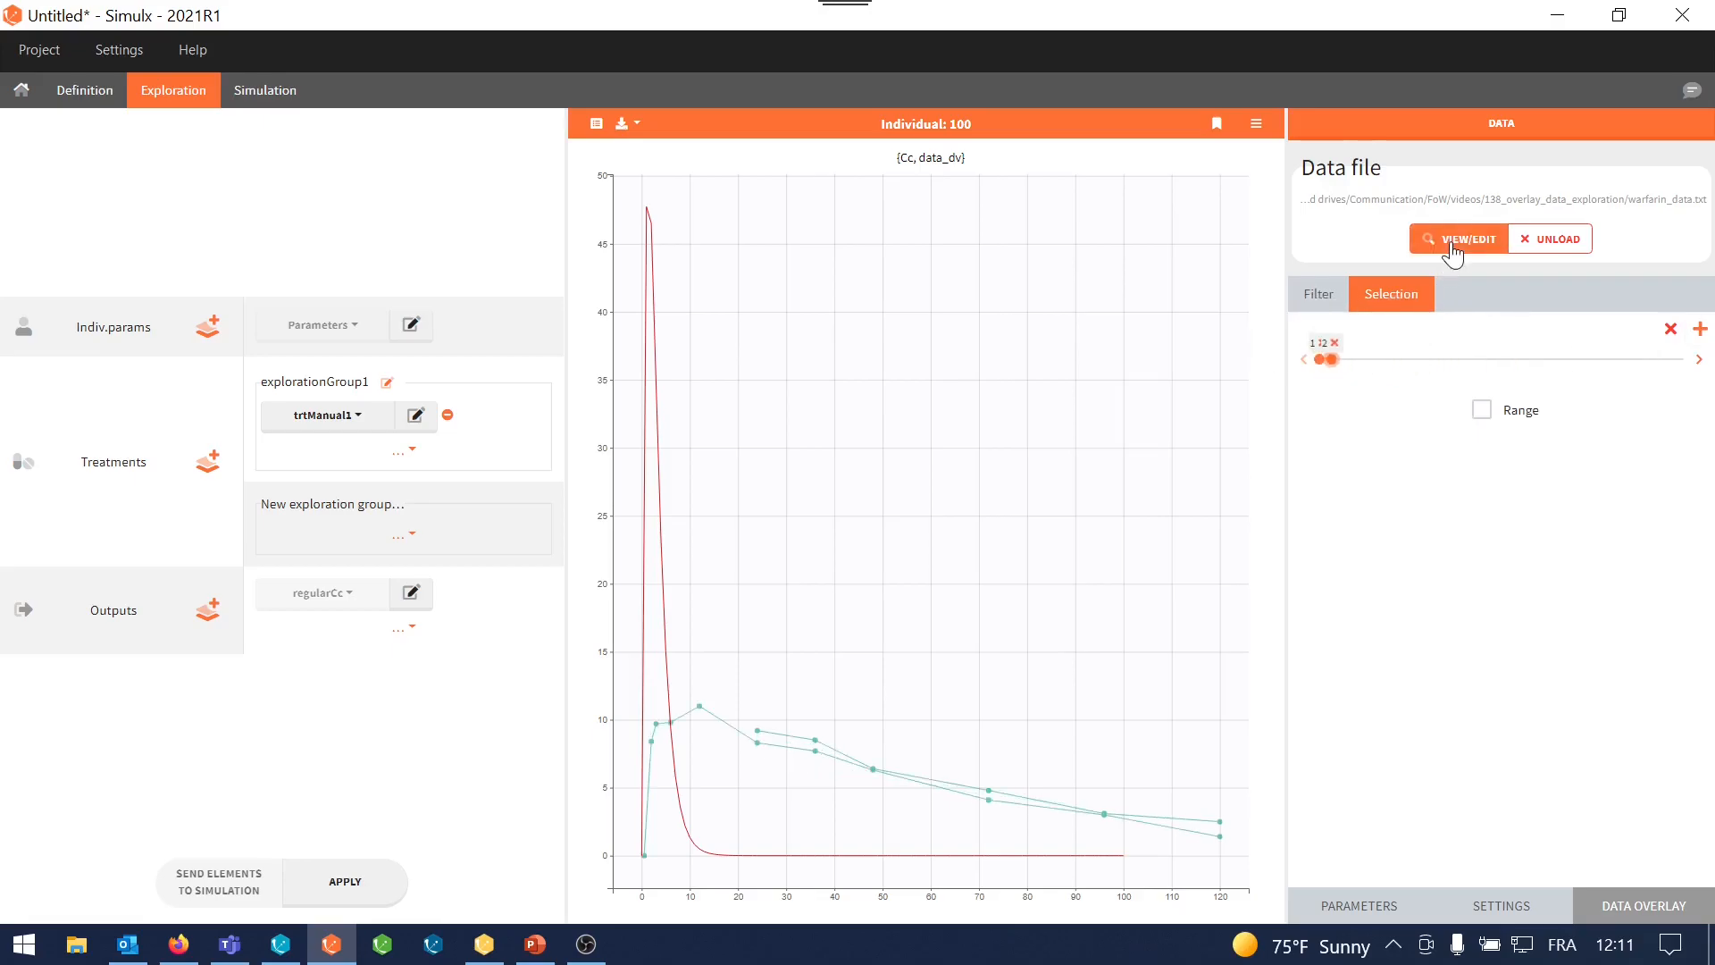
left_click(1458, 238)
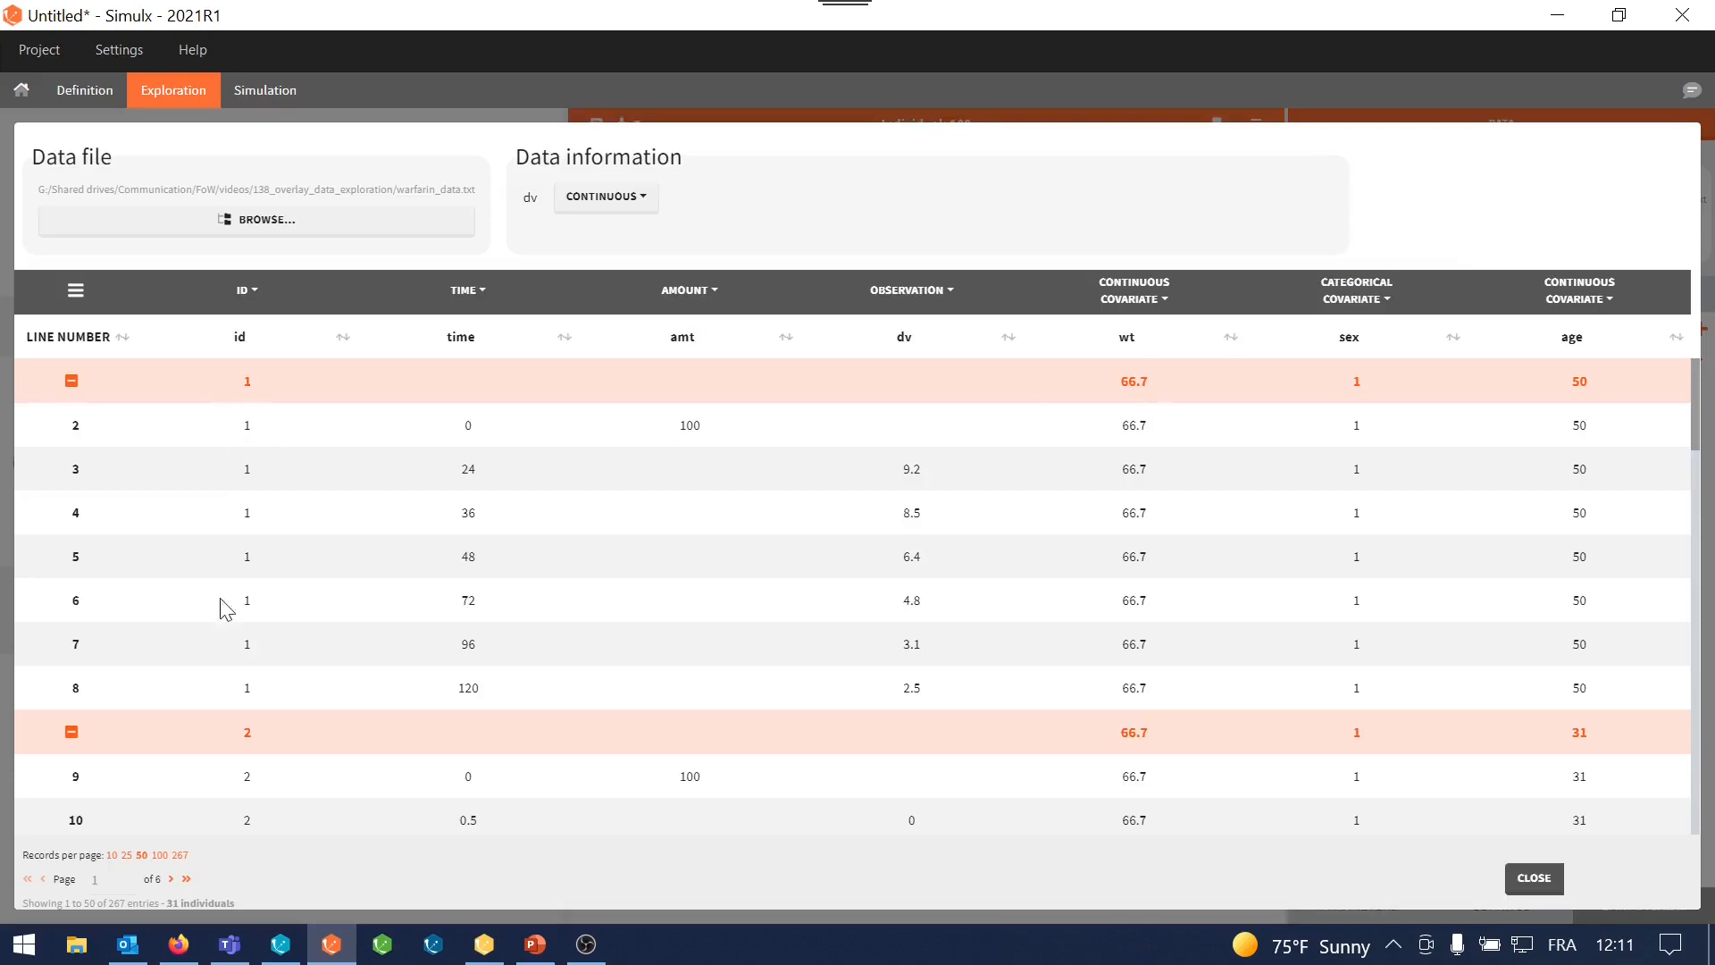
mouse_move(1237, 701)
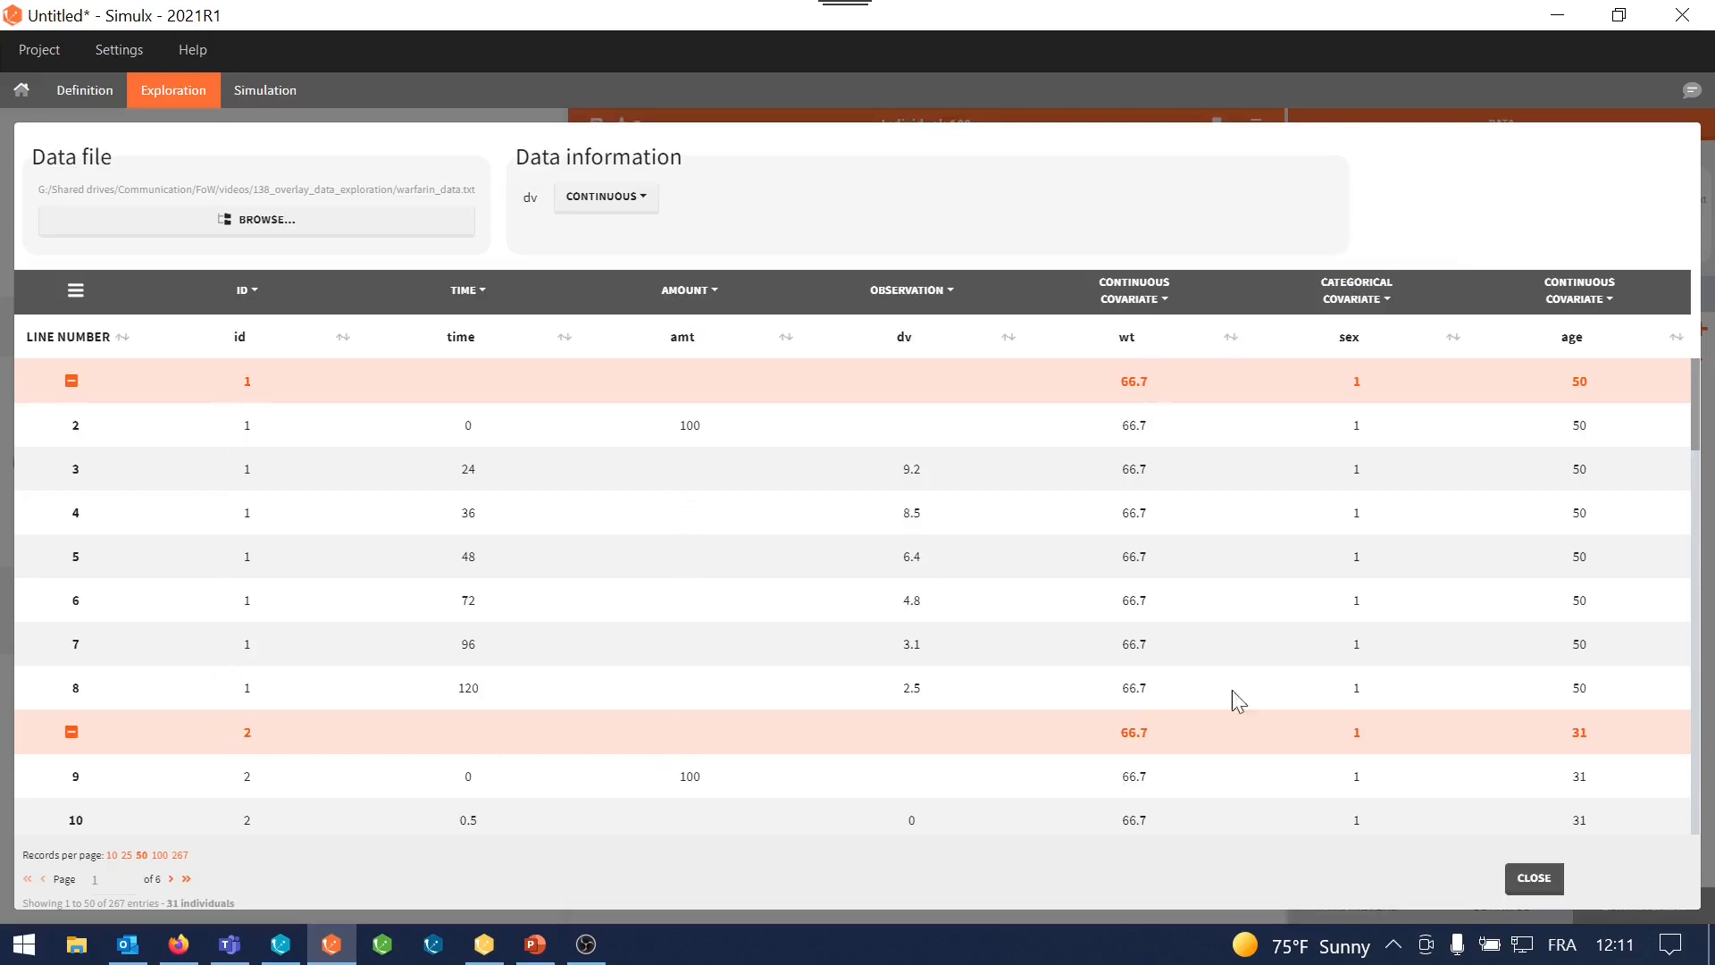
left_click(1533, 878)
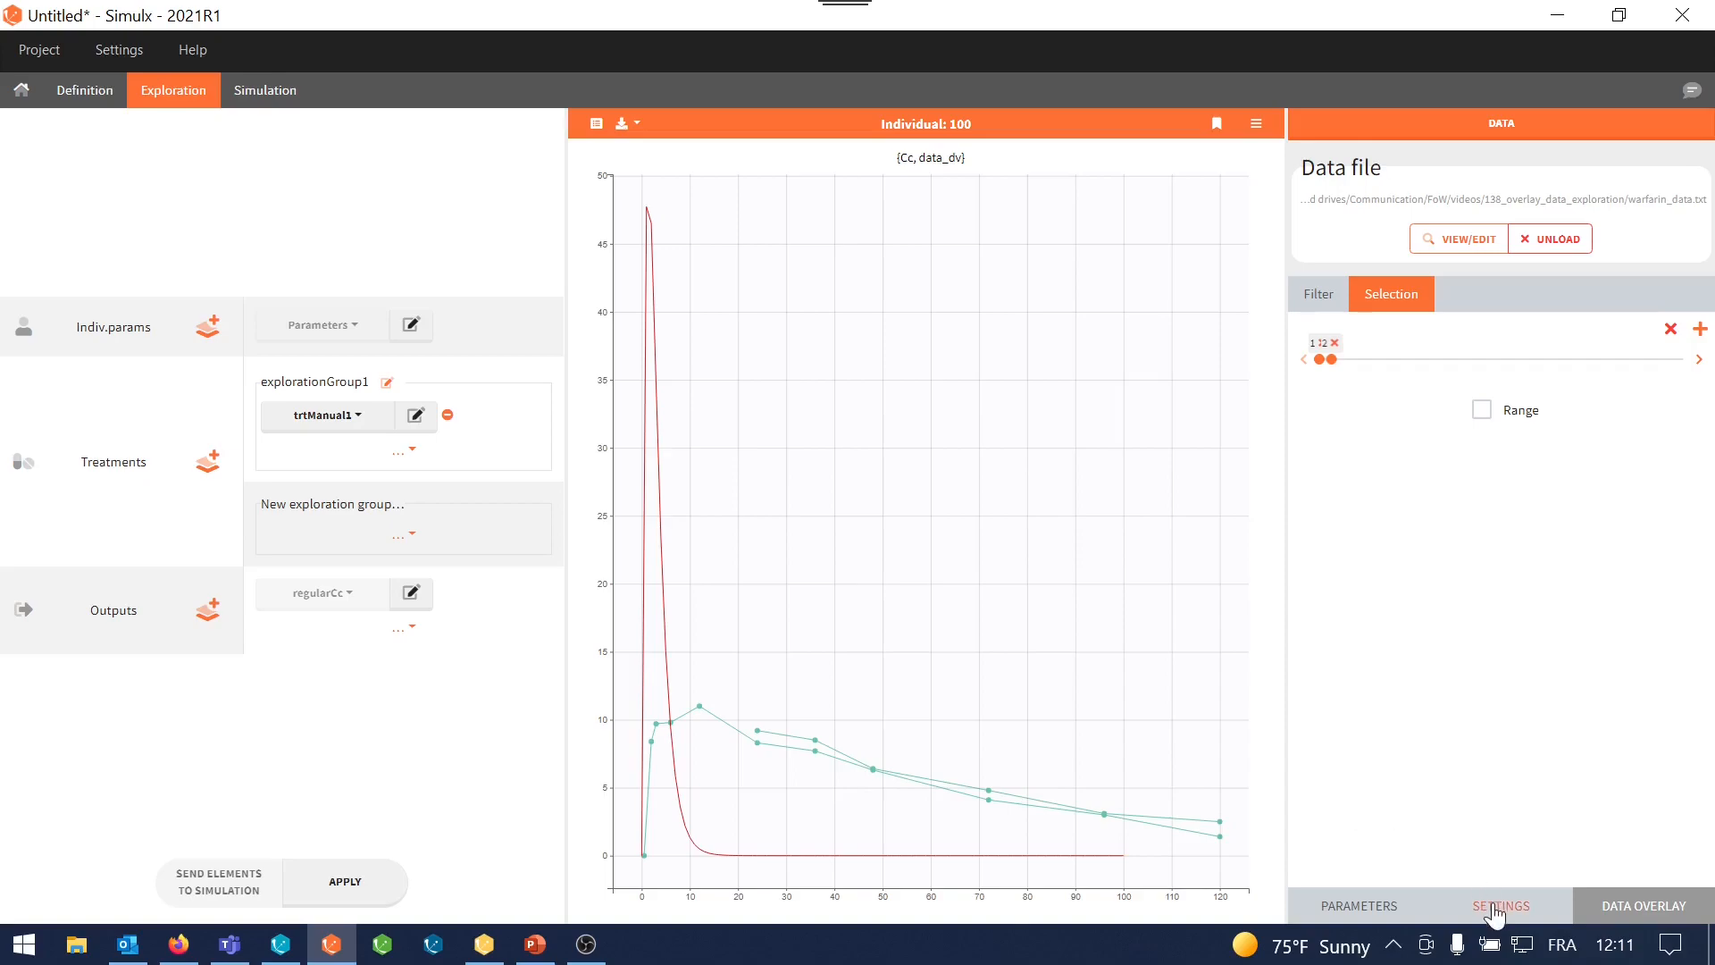
Put the Cc y-axis on log scale with user limits around 1–50
left_click(1500, 905)
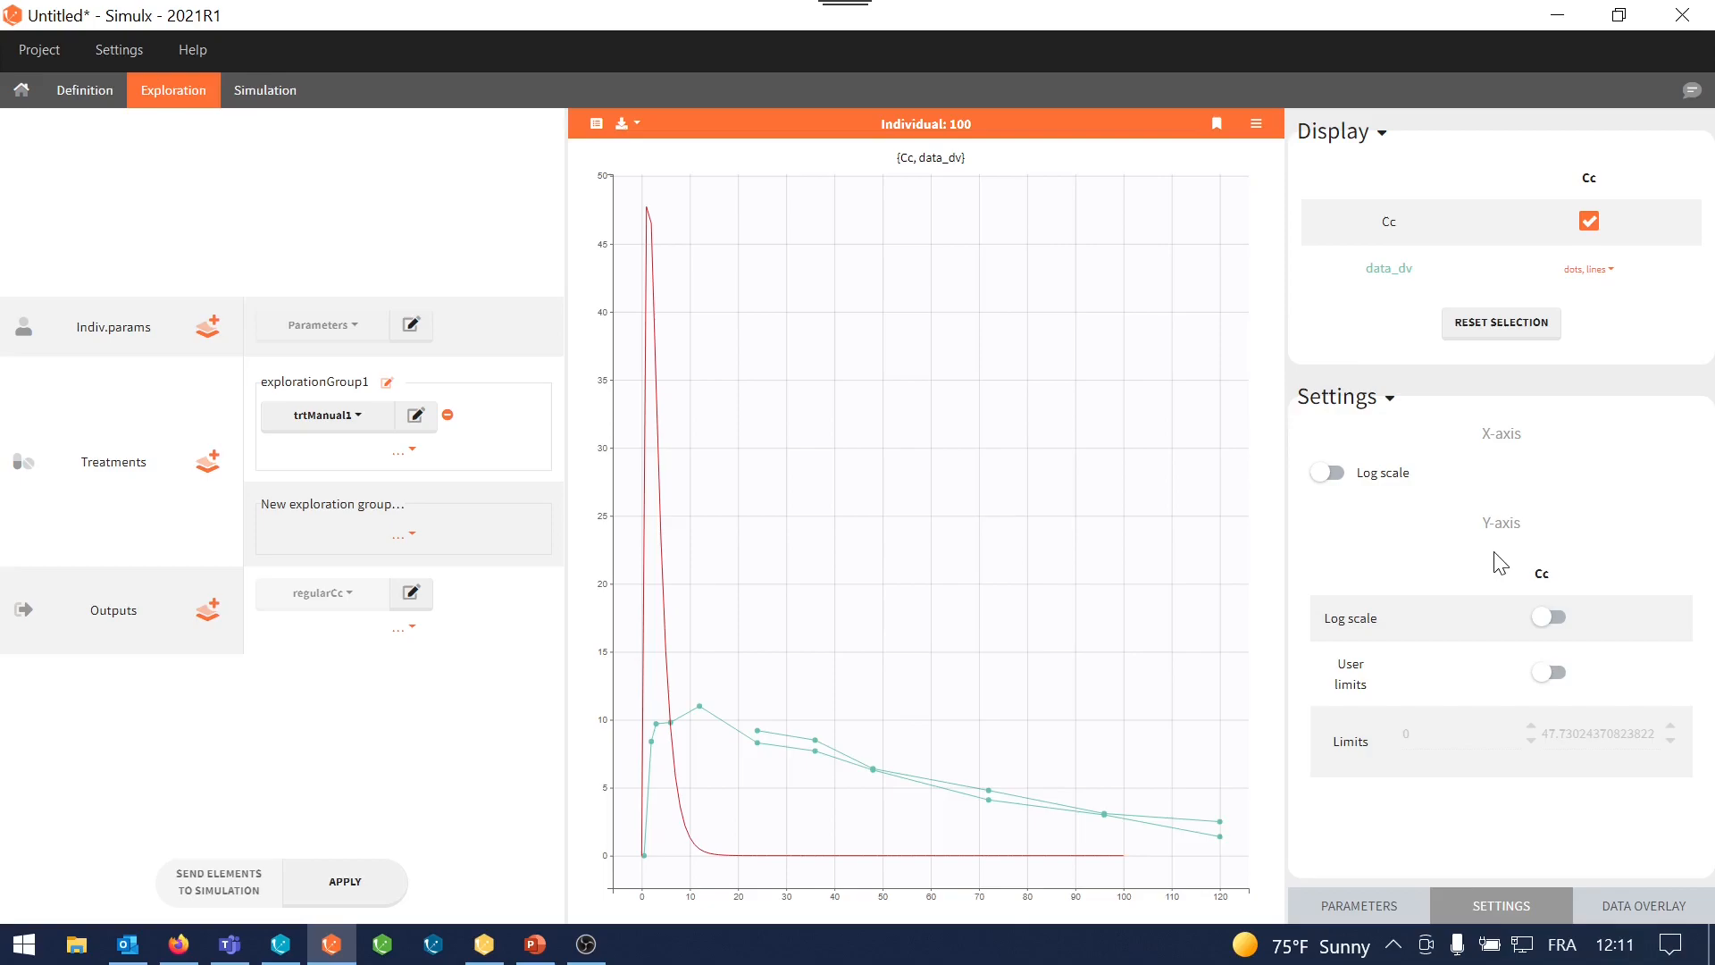
left_click(1549, 618)
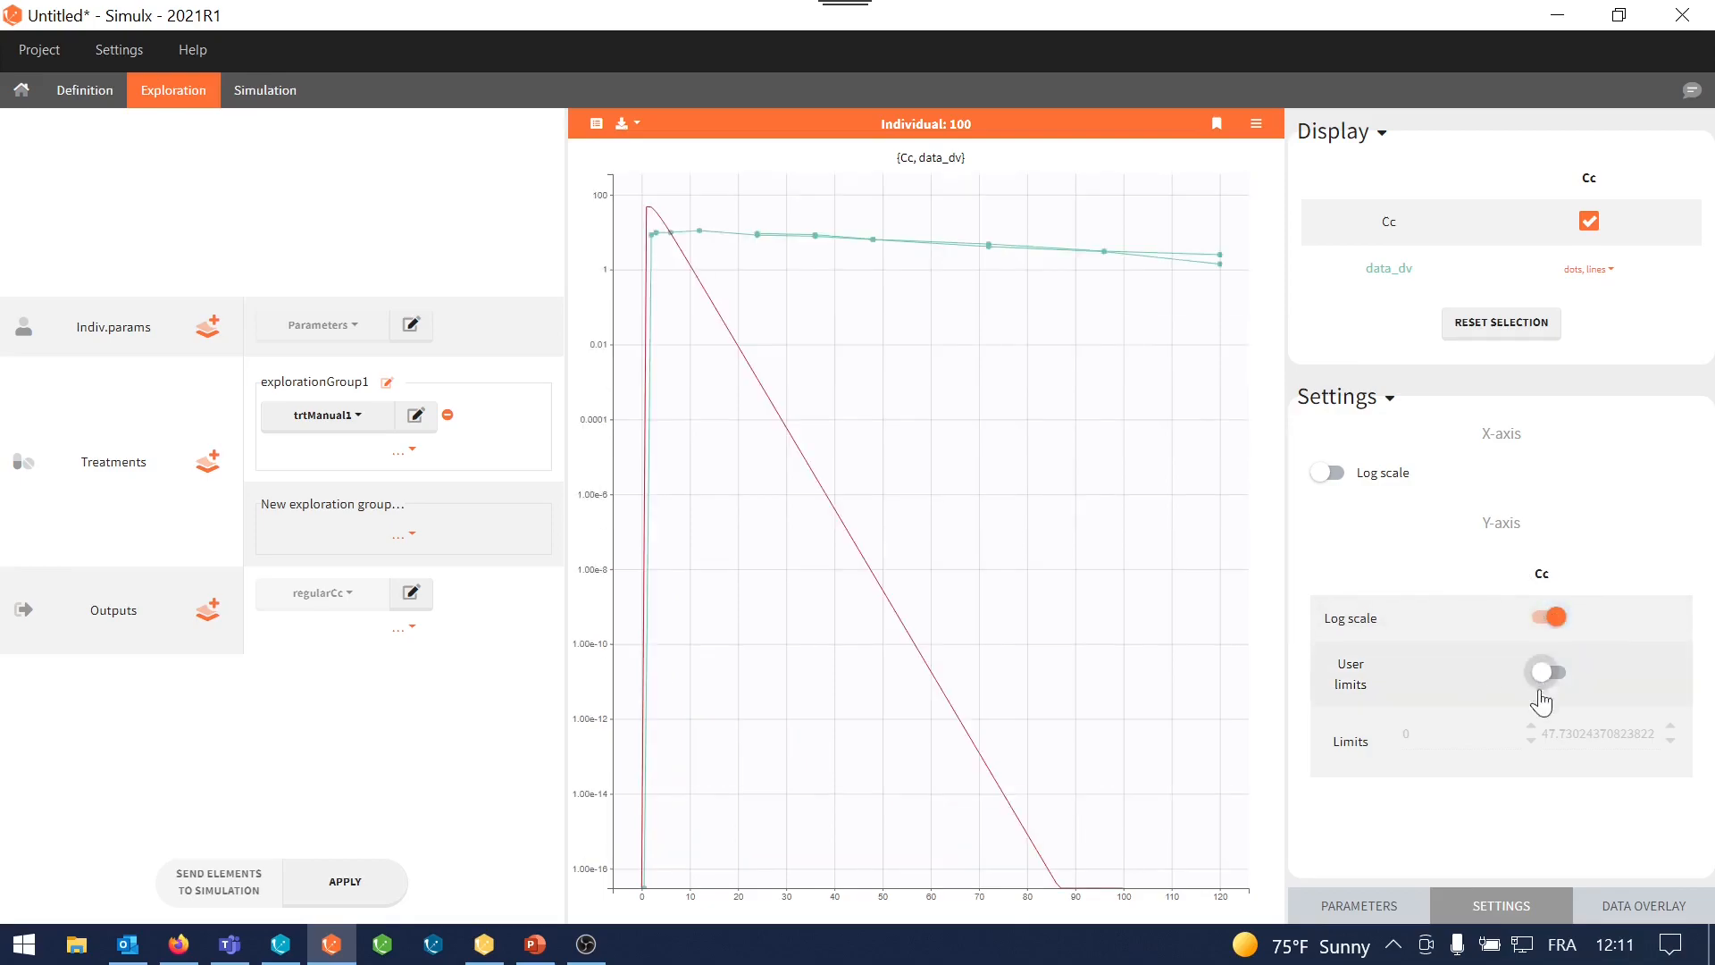
left_click(1544, 672)
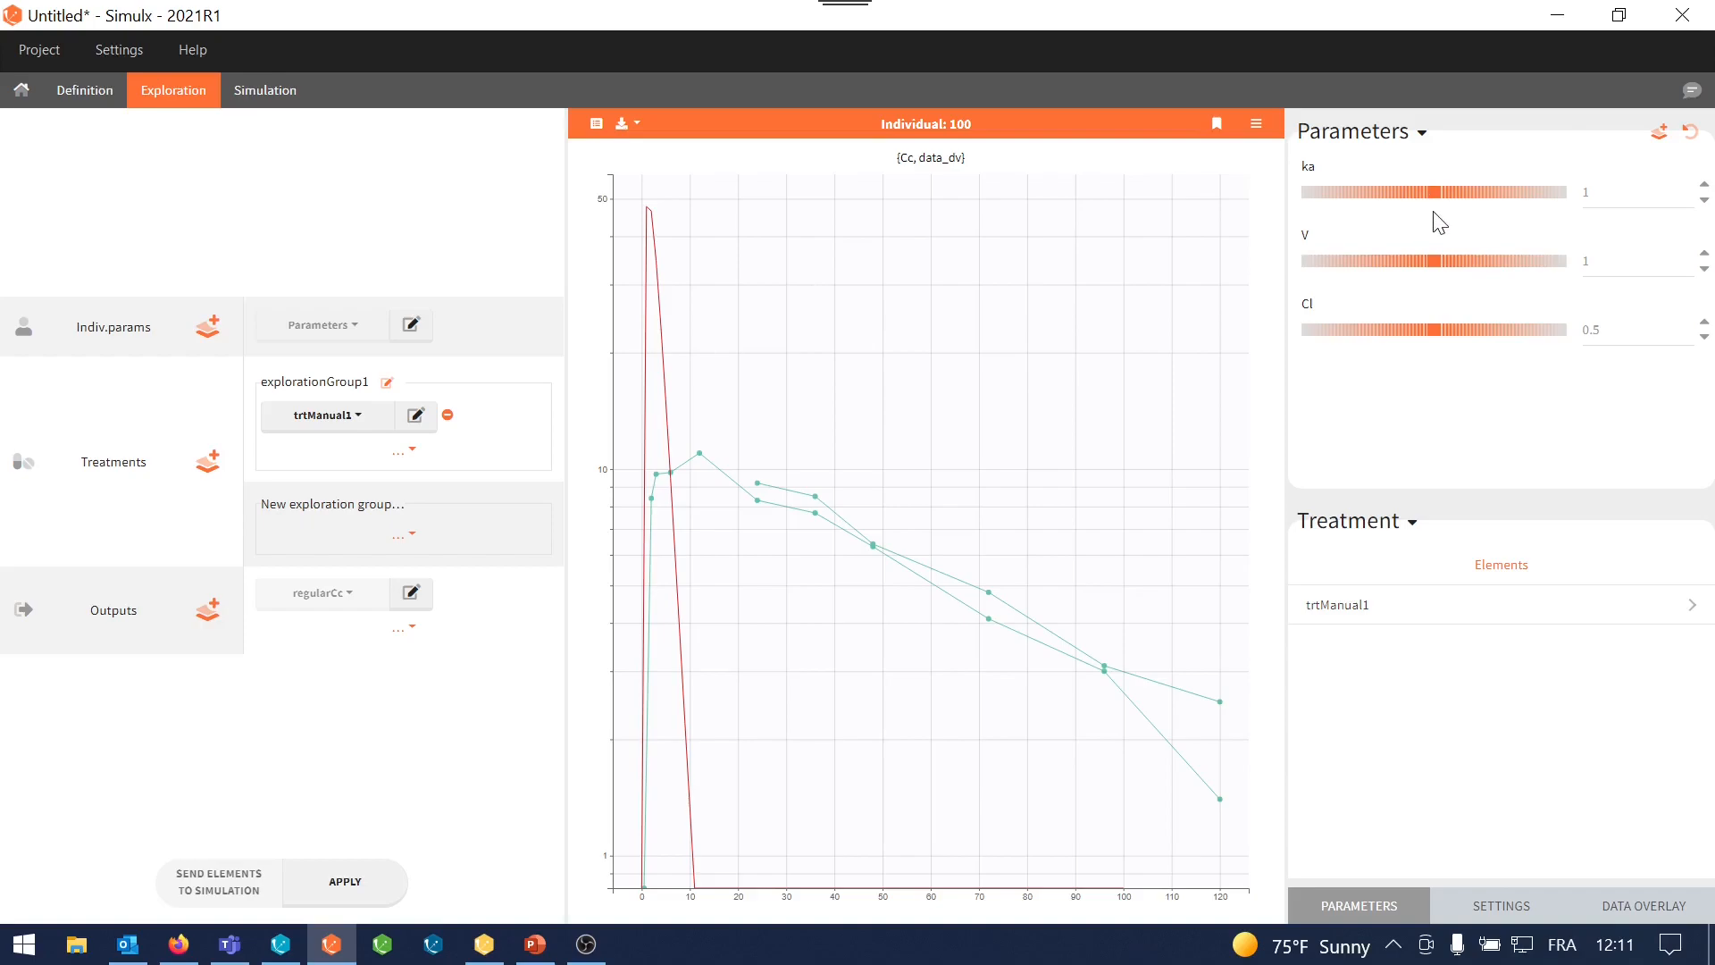
mouse_move(1436, 259)
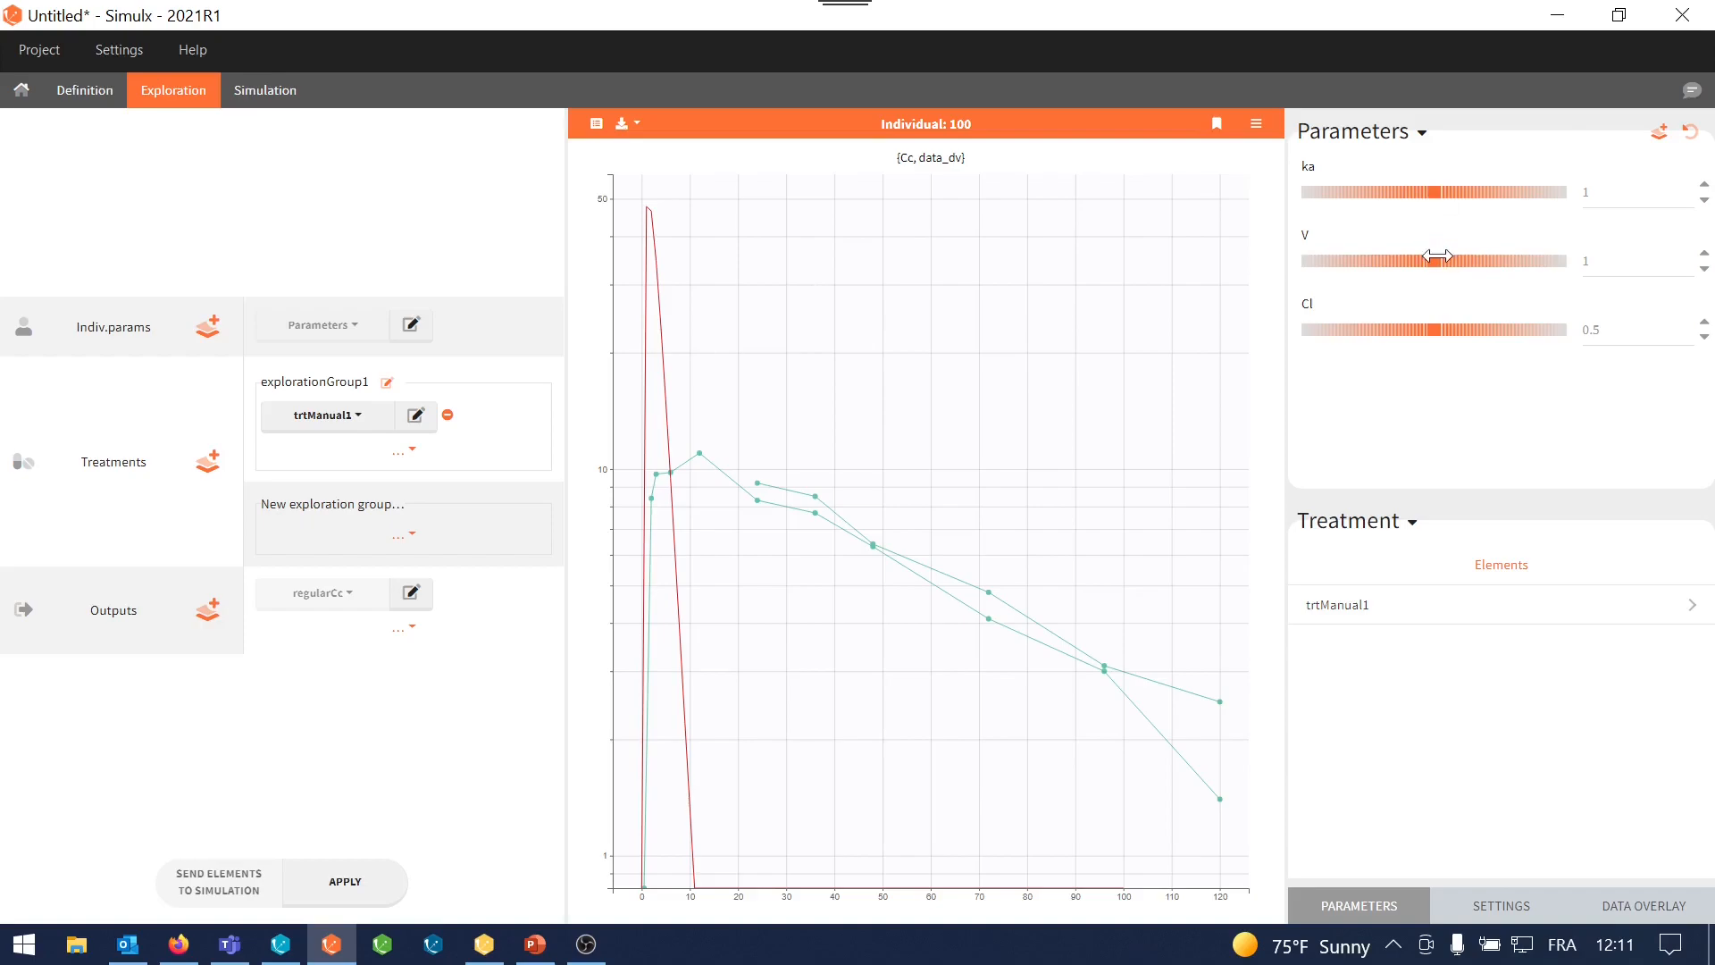
Raise volume V to about 5.5 and lower clearance Cl to about 0.15 with the sliders
left_click_drag(1432, 260, 1466, 260)
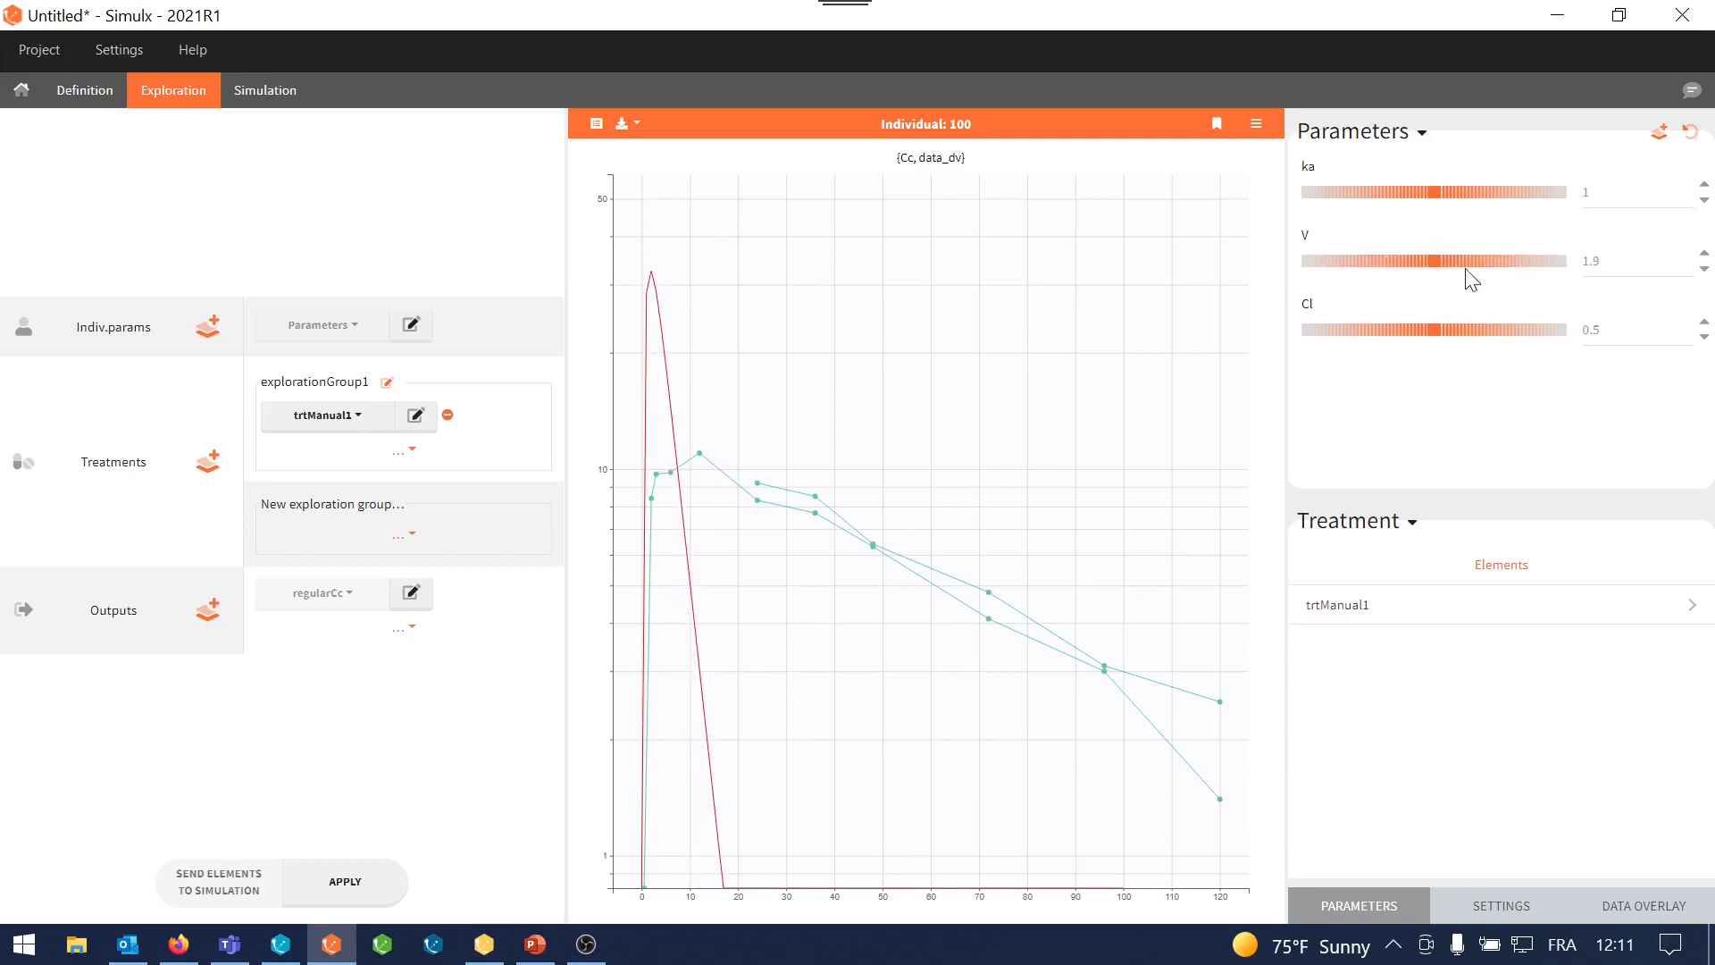
left_click_drag(1433, 260, 1471, 260)
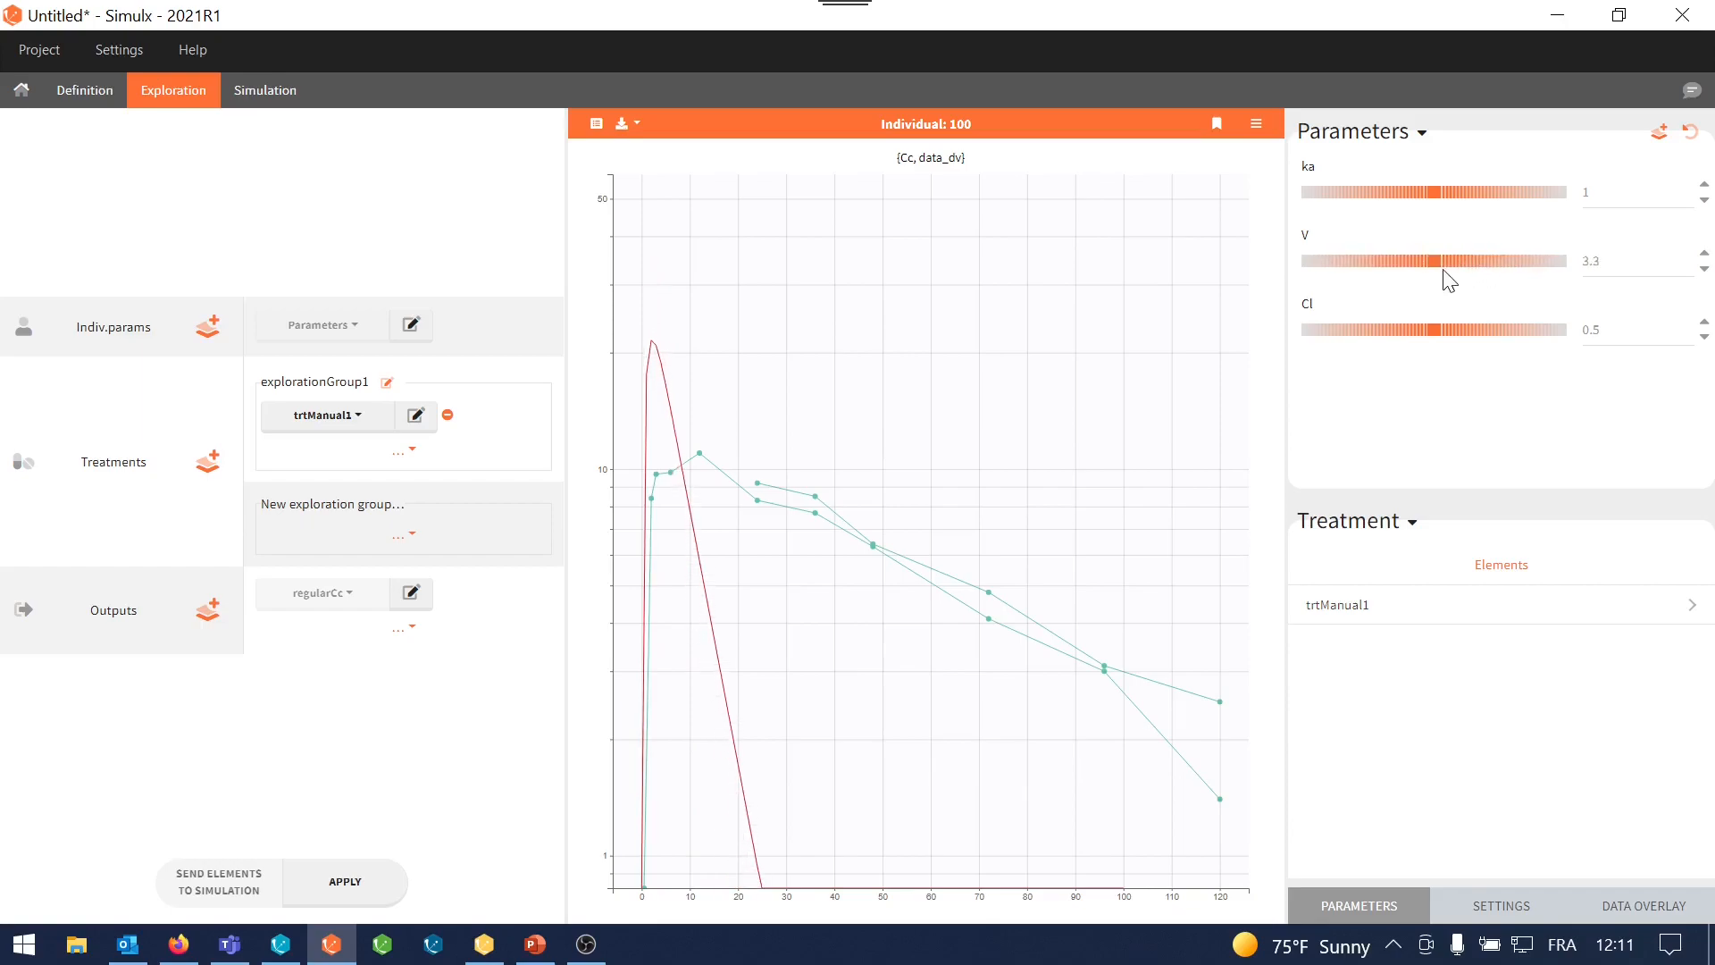
left_click_drag(1452, 260, 1465, 260)
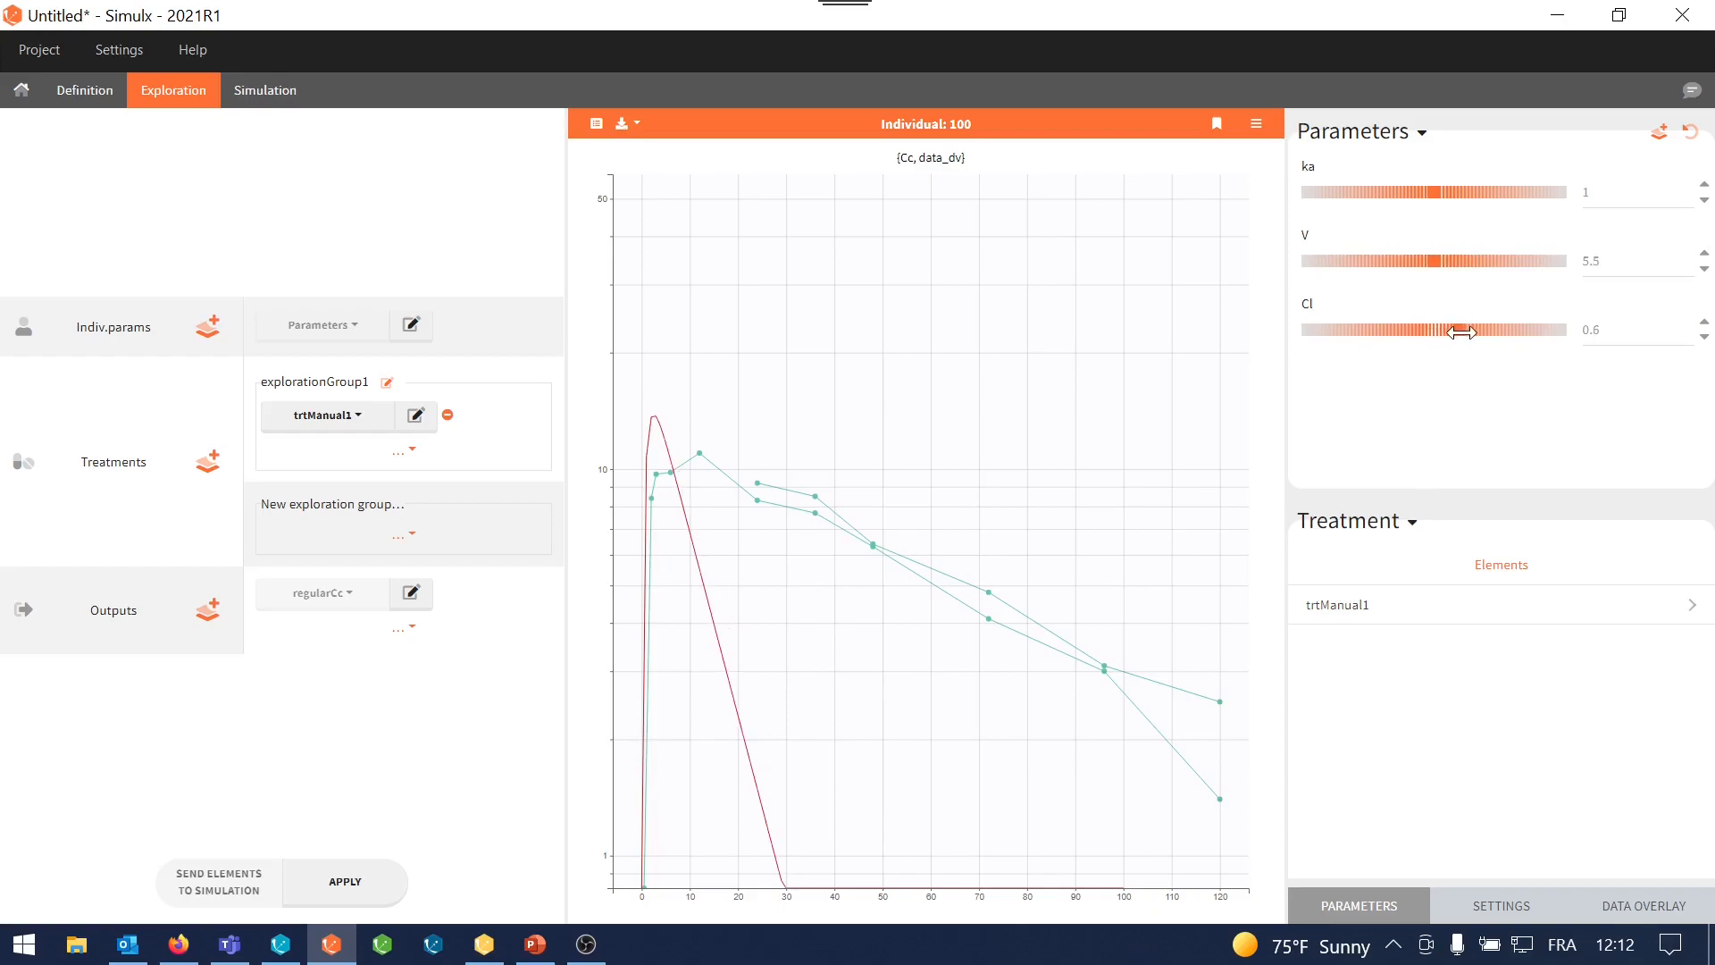
left_click_drag(1466, 331, 1431, 330)
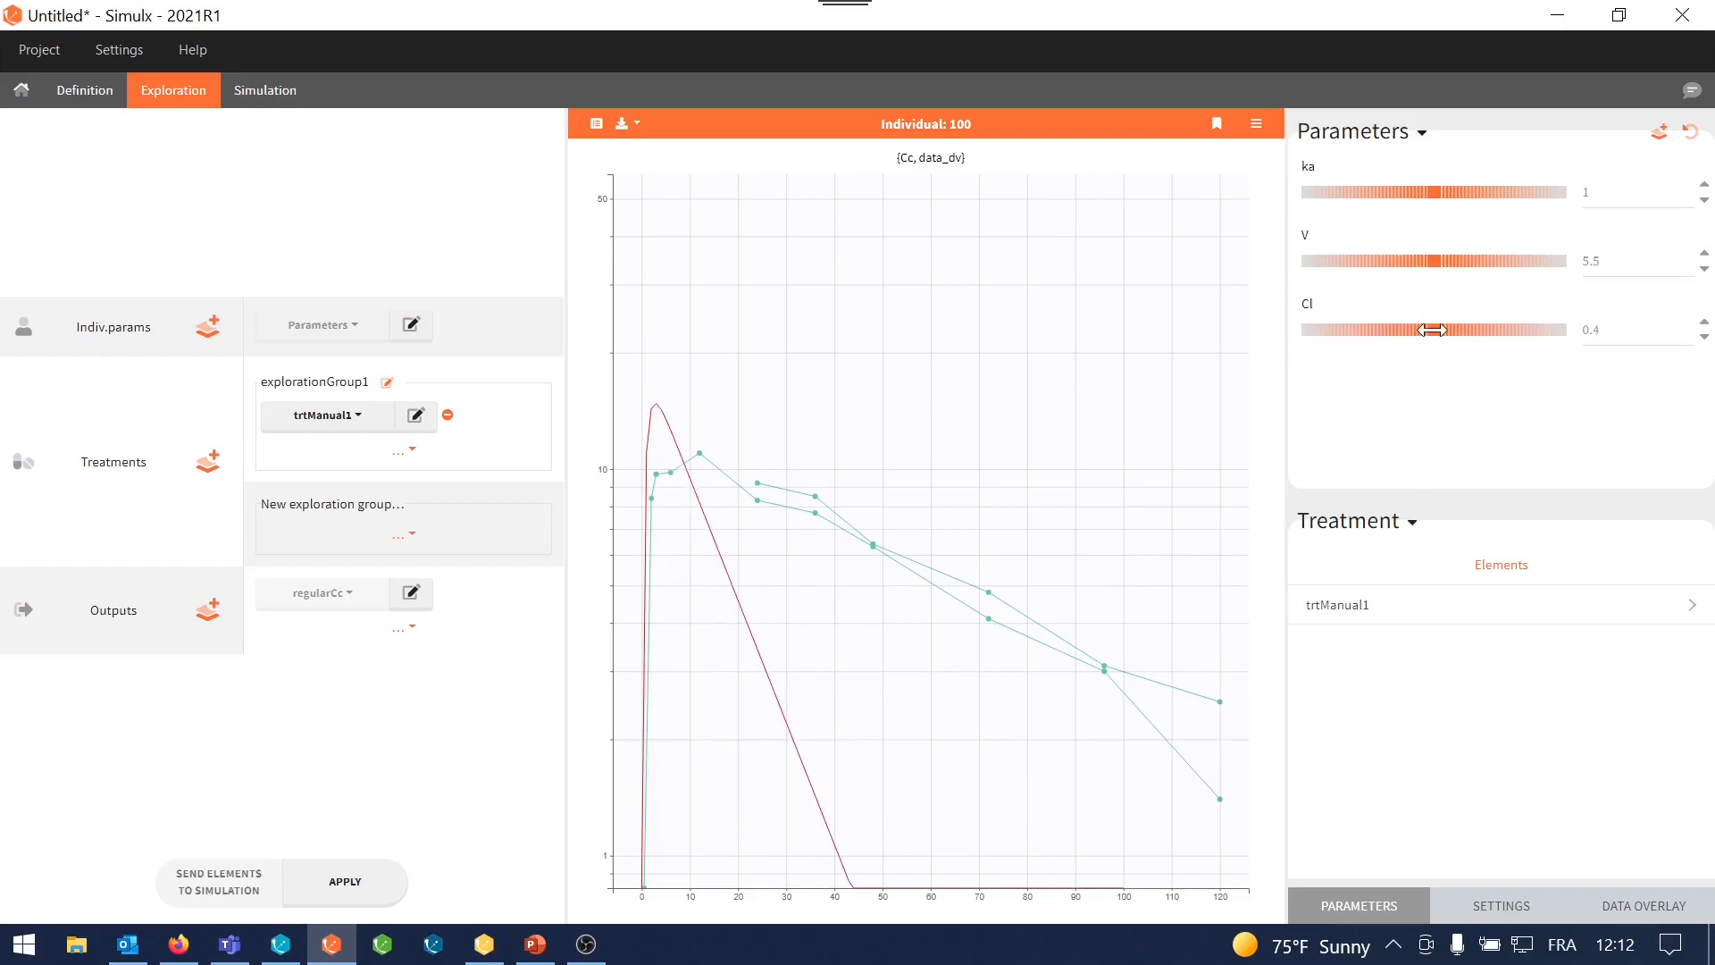
left_click_drag(1433, 329, 1405, 329)
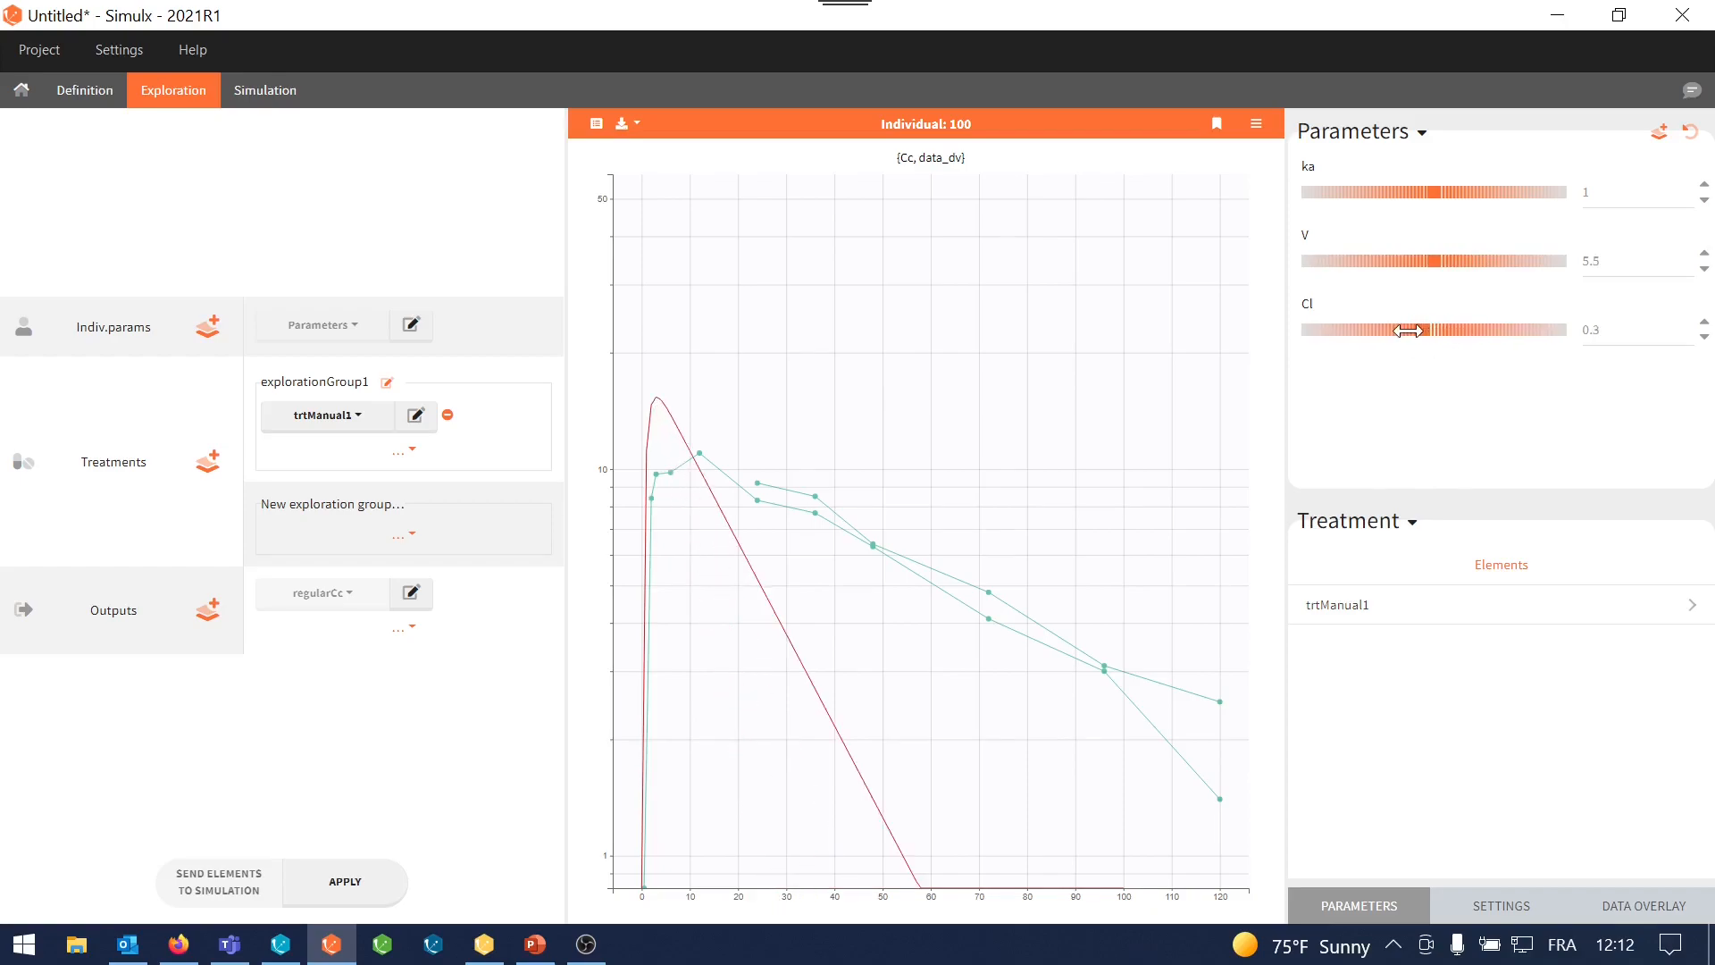
left_click_drag(1411, 330, 1384, 329)
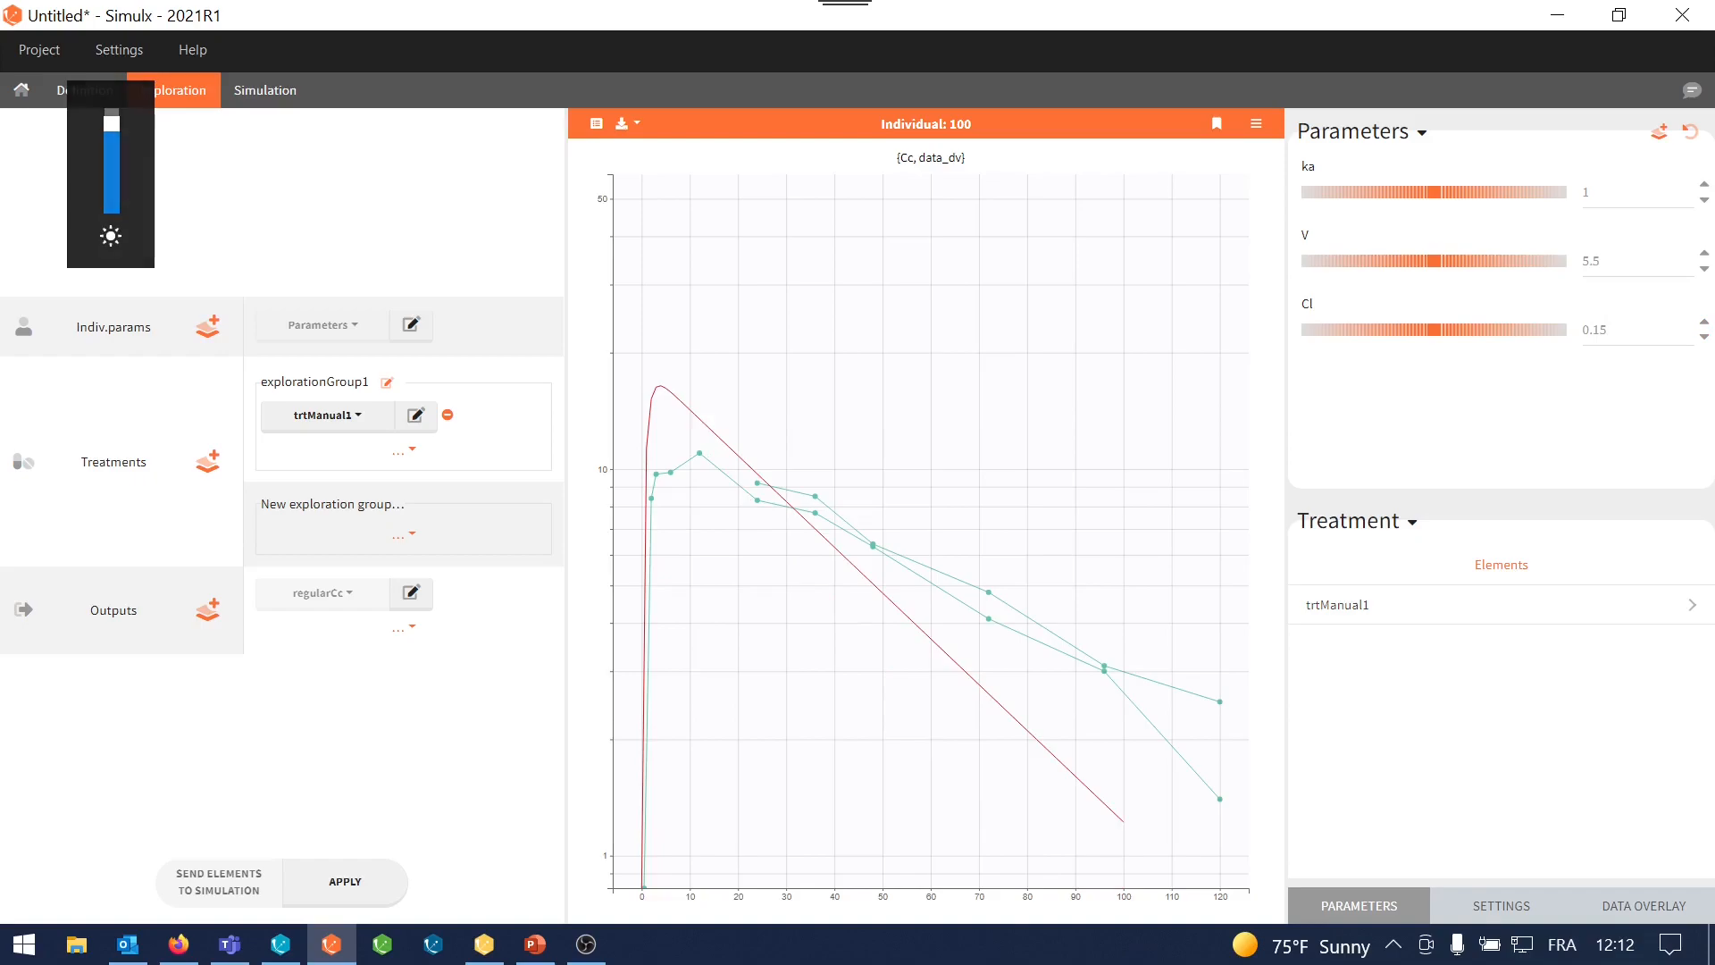
Fine-tune to Cl 0.11, ka 0.3 and V 7.5 so the curve fits the observations
left_click(1703, 336)
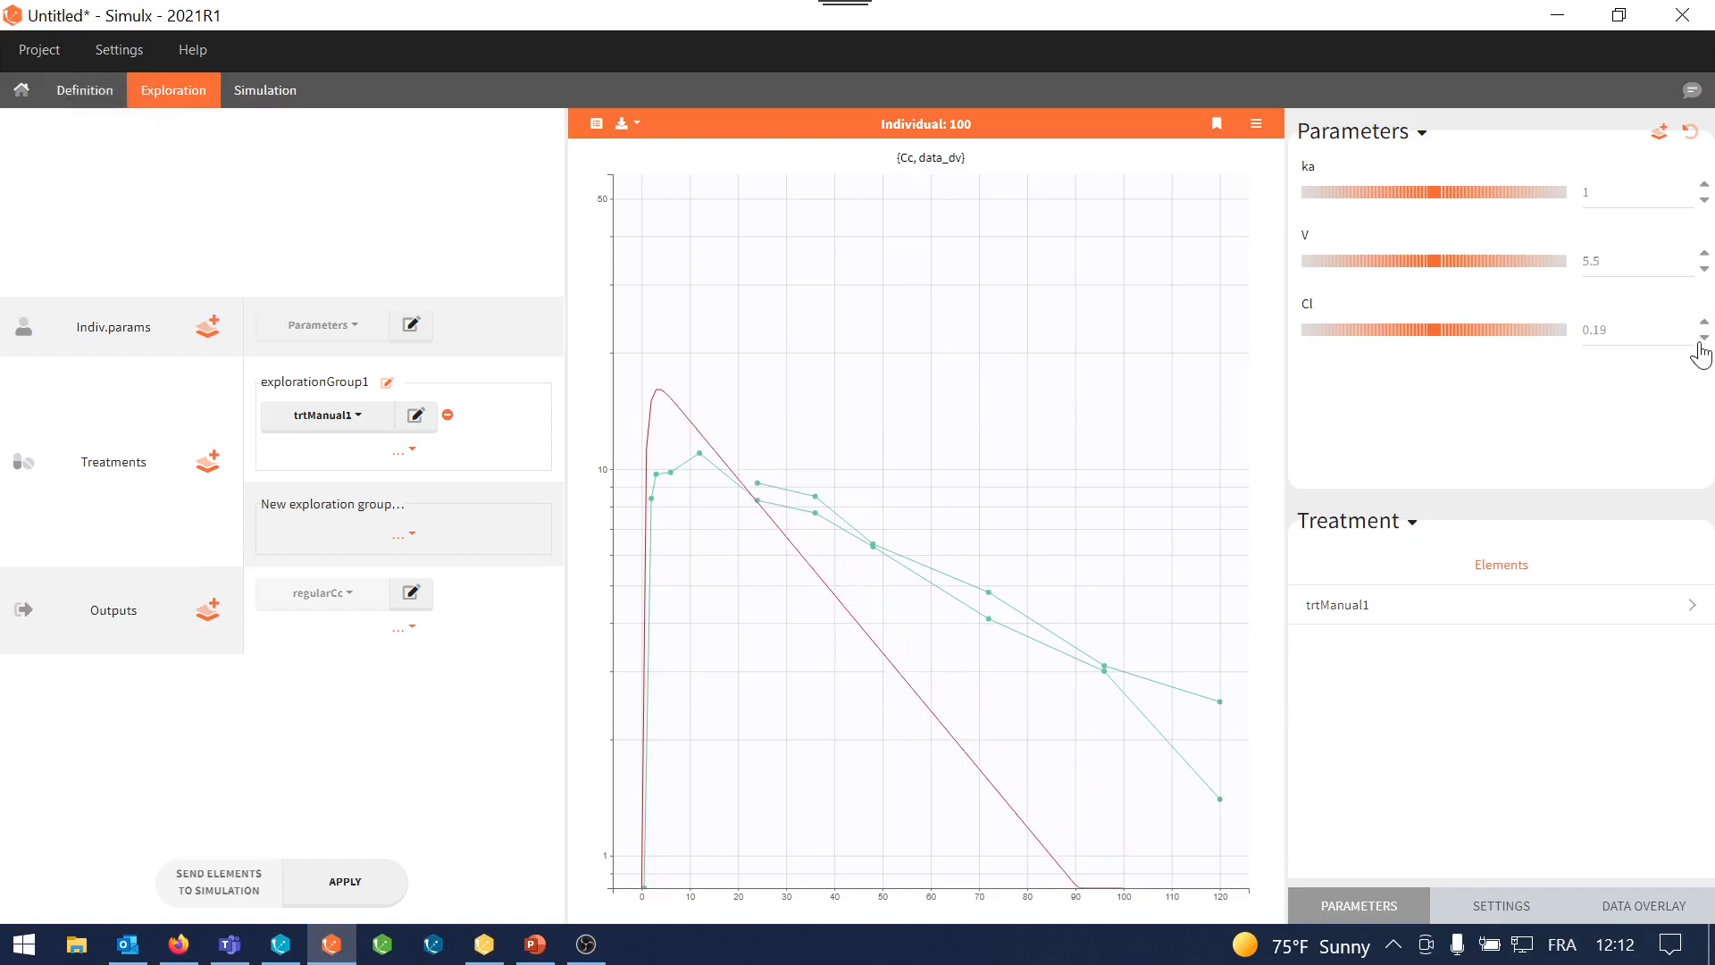
left_click(1703, 336)
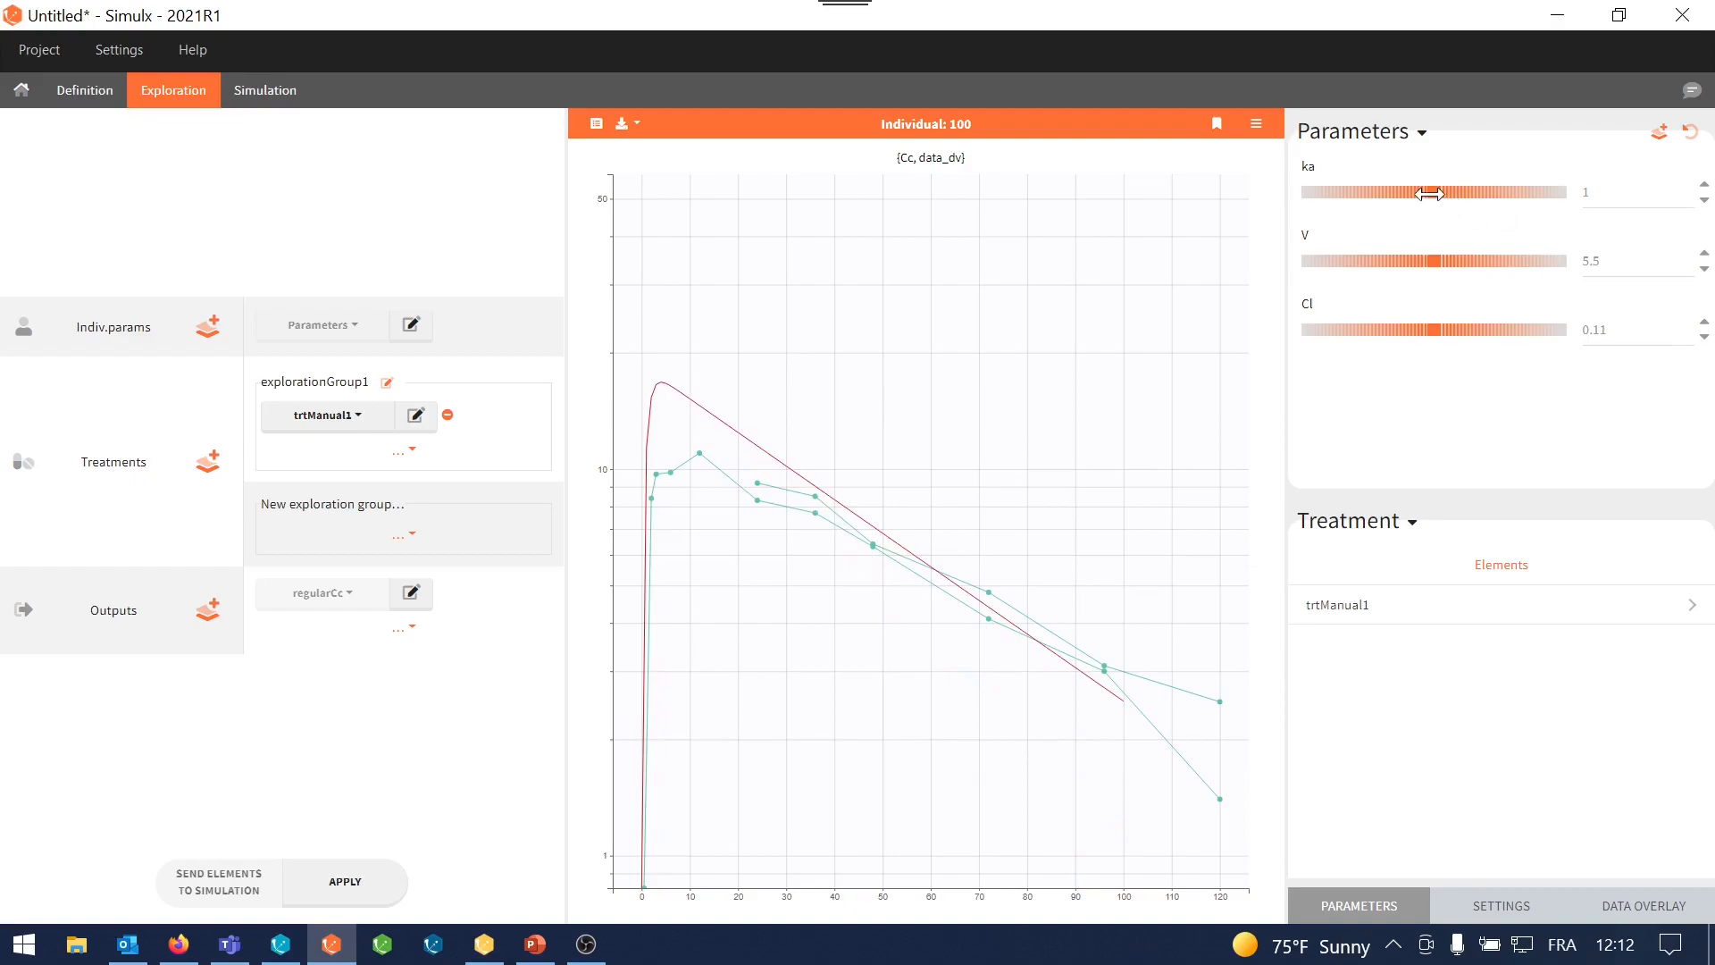
left_click_drag(1427, 193, 1364, 193)
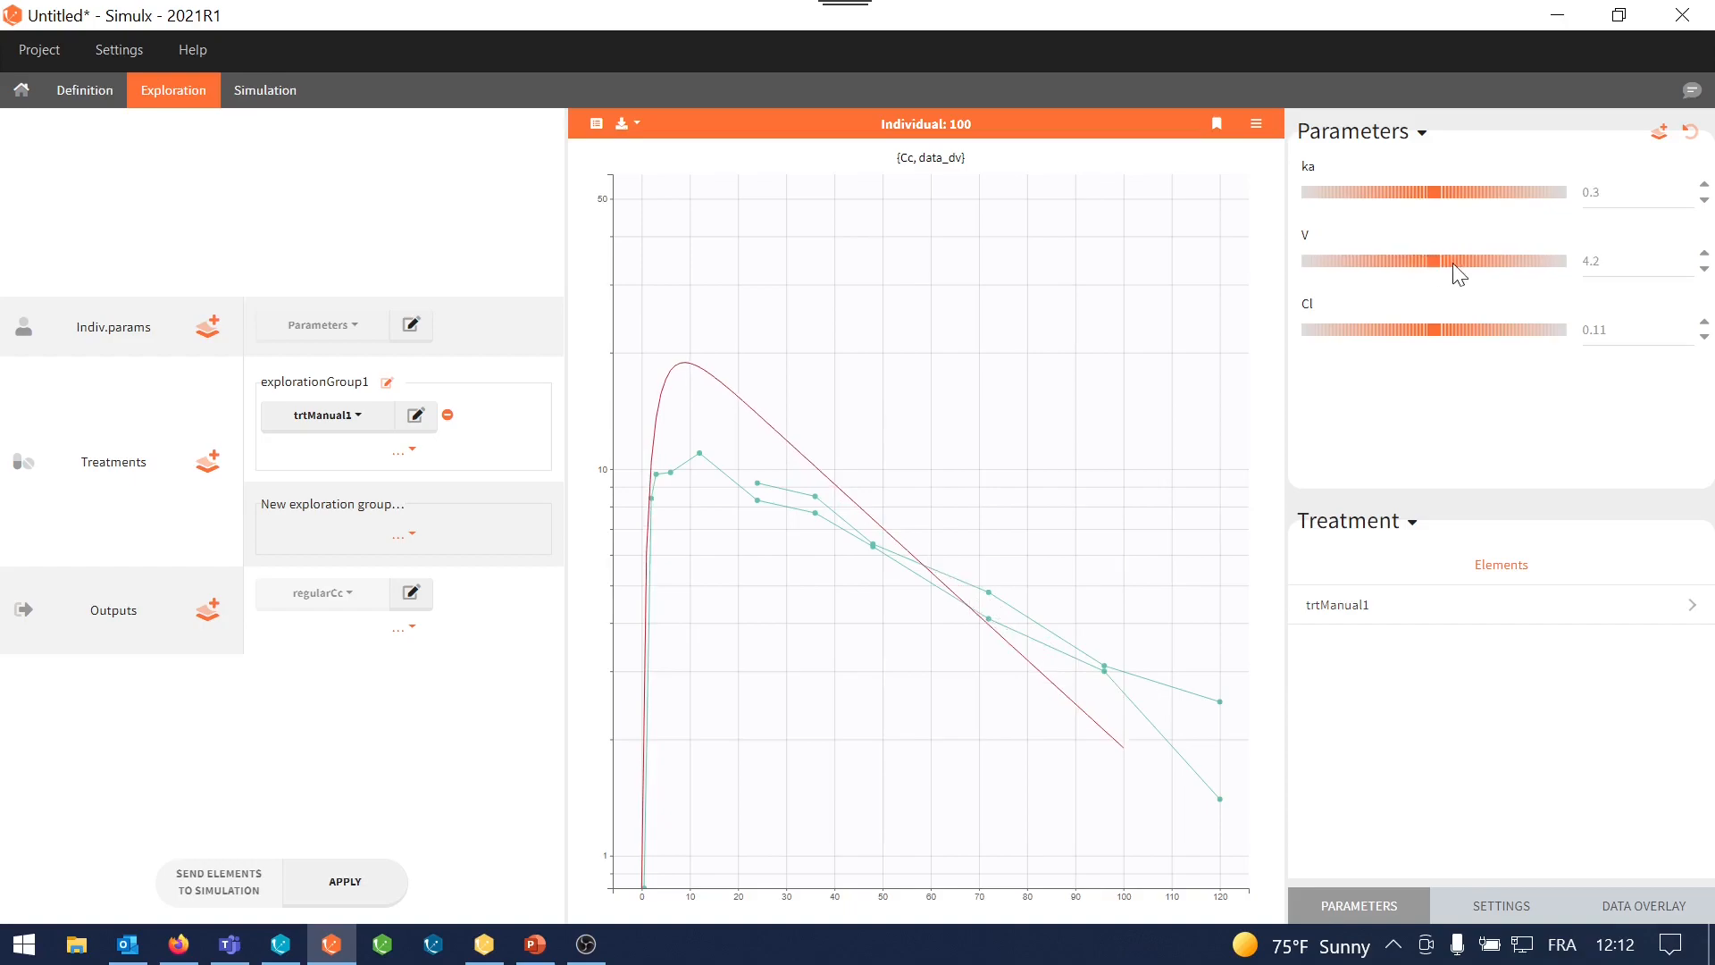
left_click_drag(1411, 260, 1466, 260)
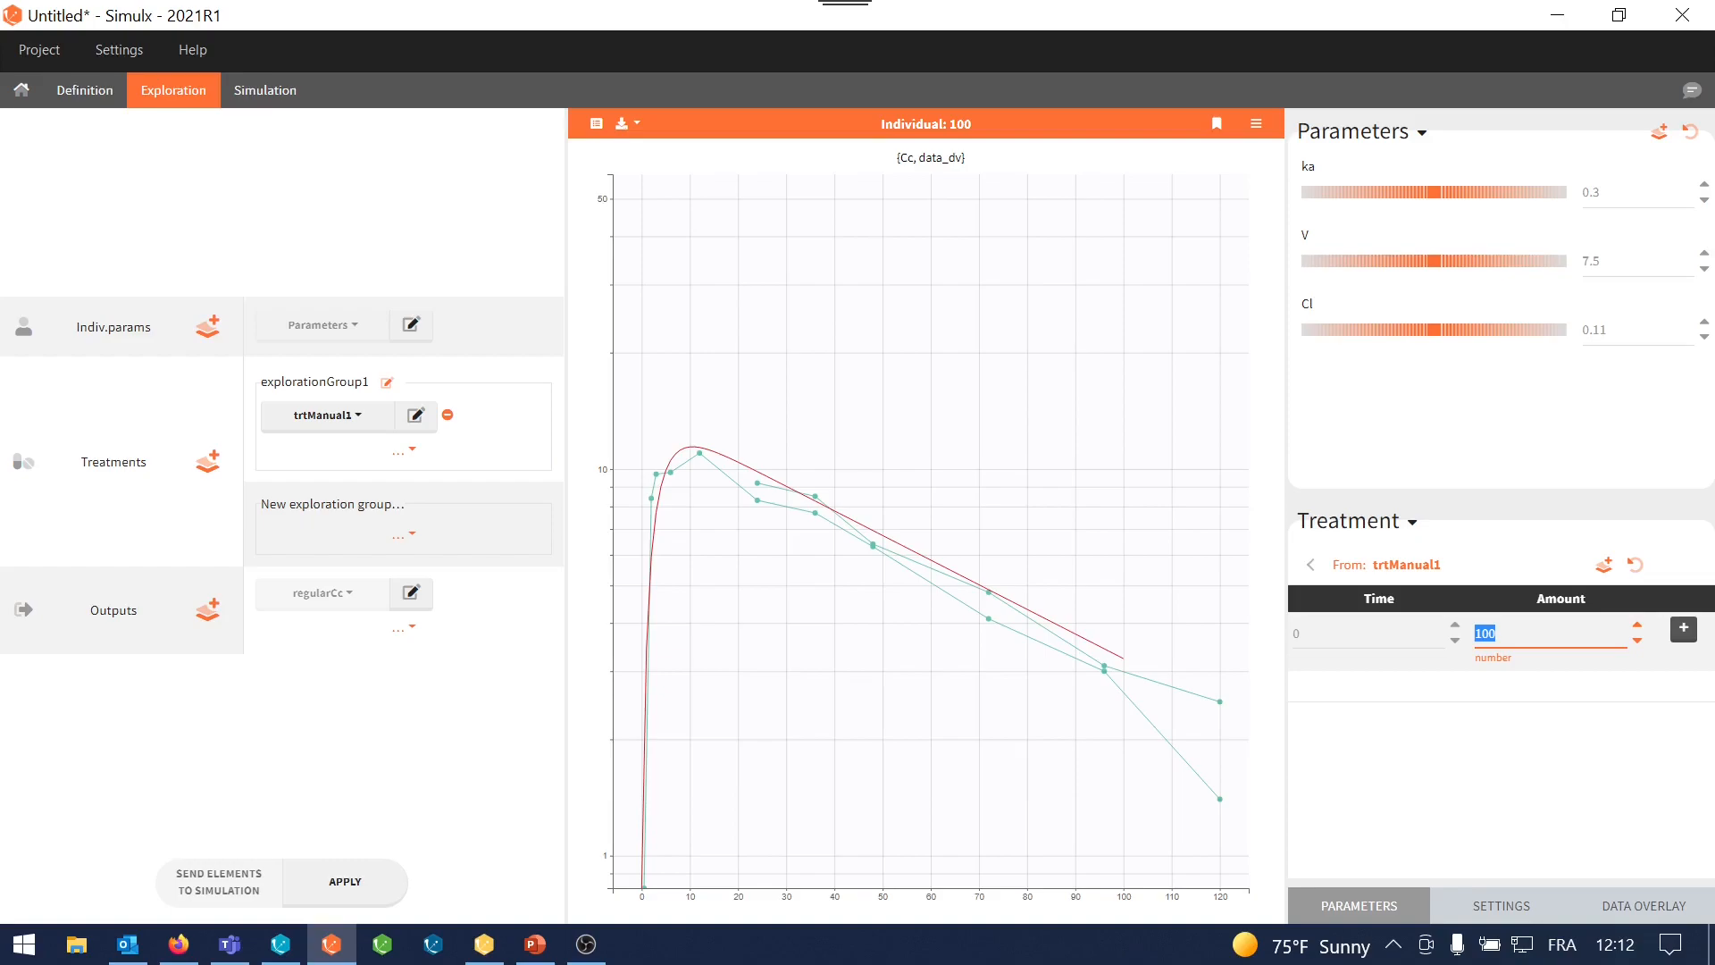
mouse_move(1215, 123)
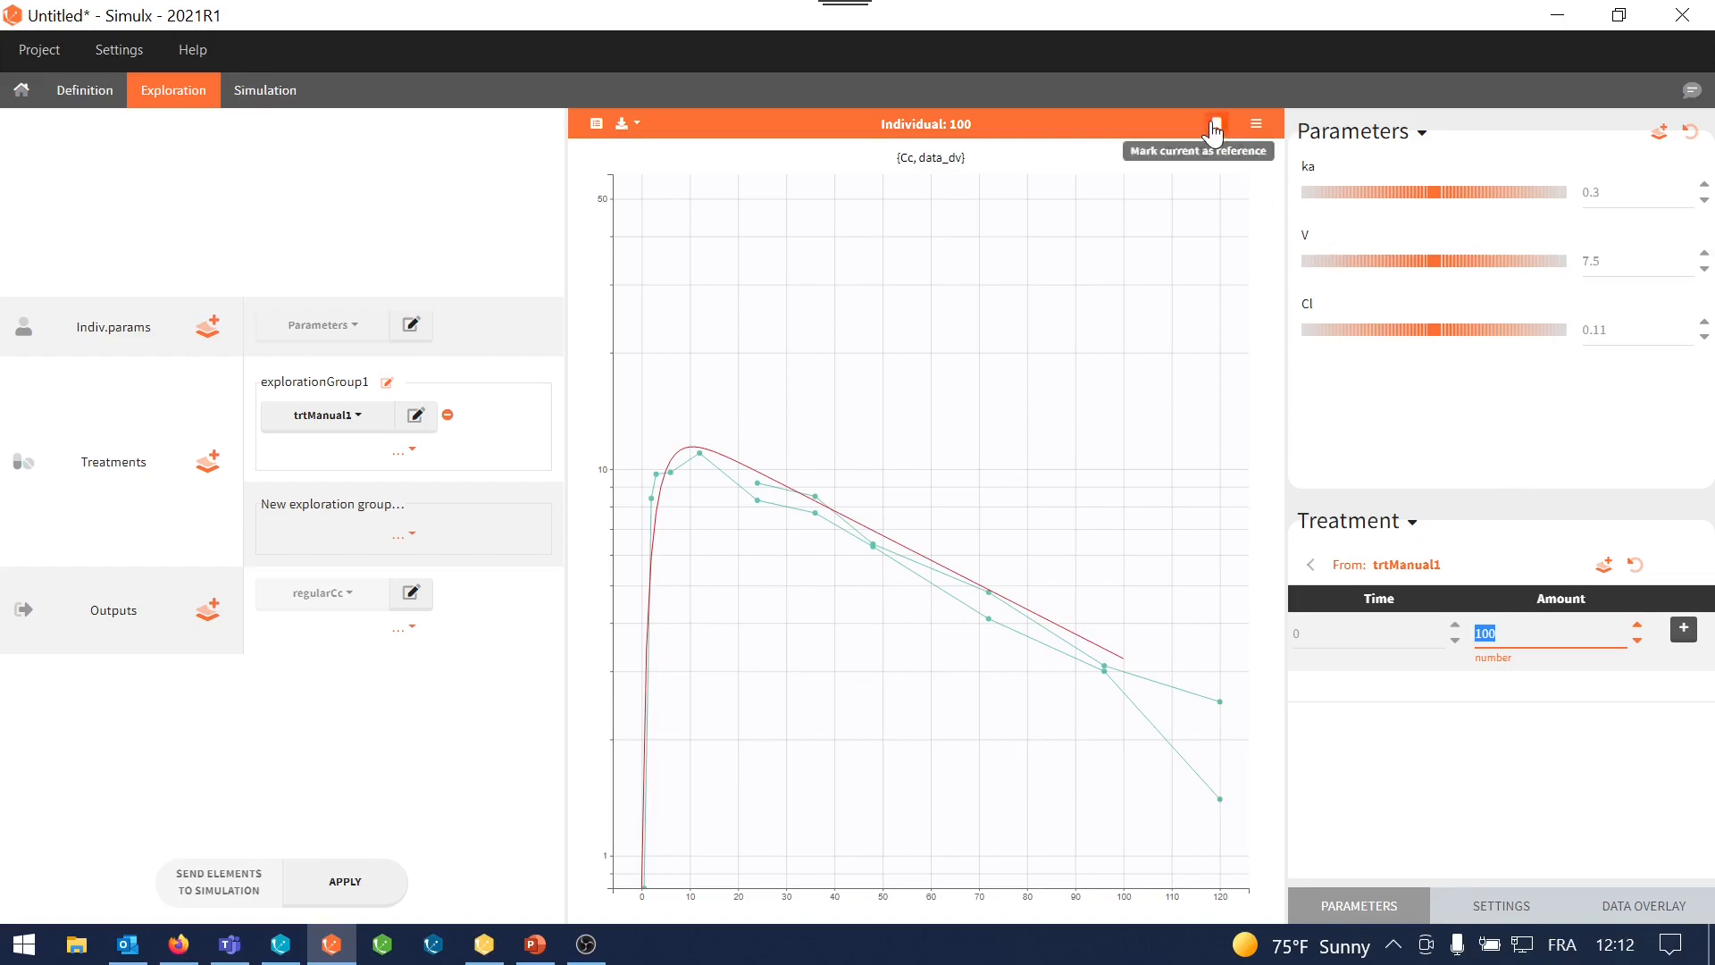
Mark the fitted prediction as reference #1 and lower the treatment amount to 50
left_click(1213, 123)
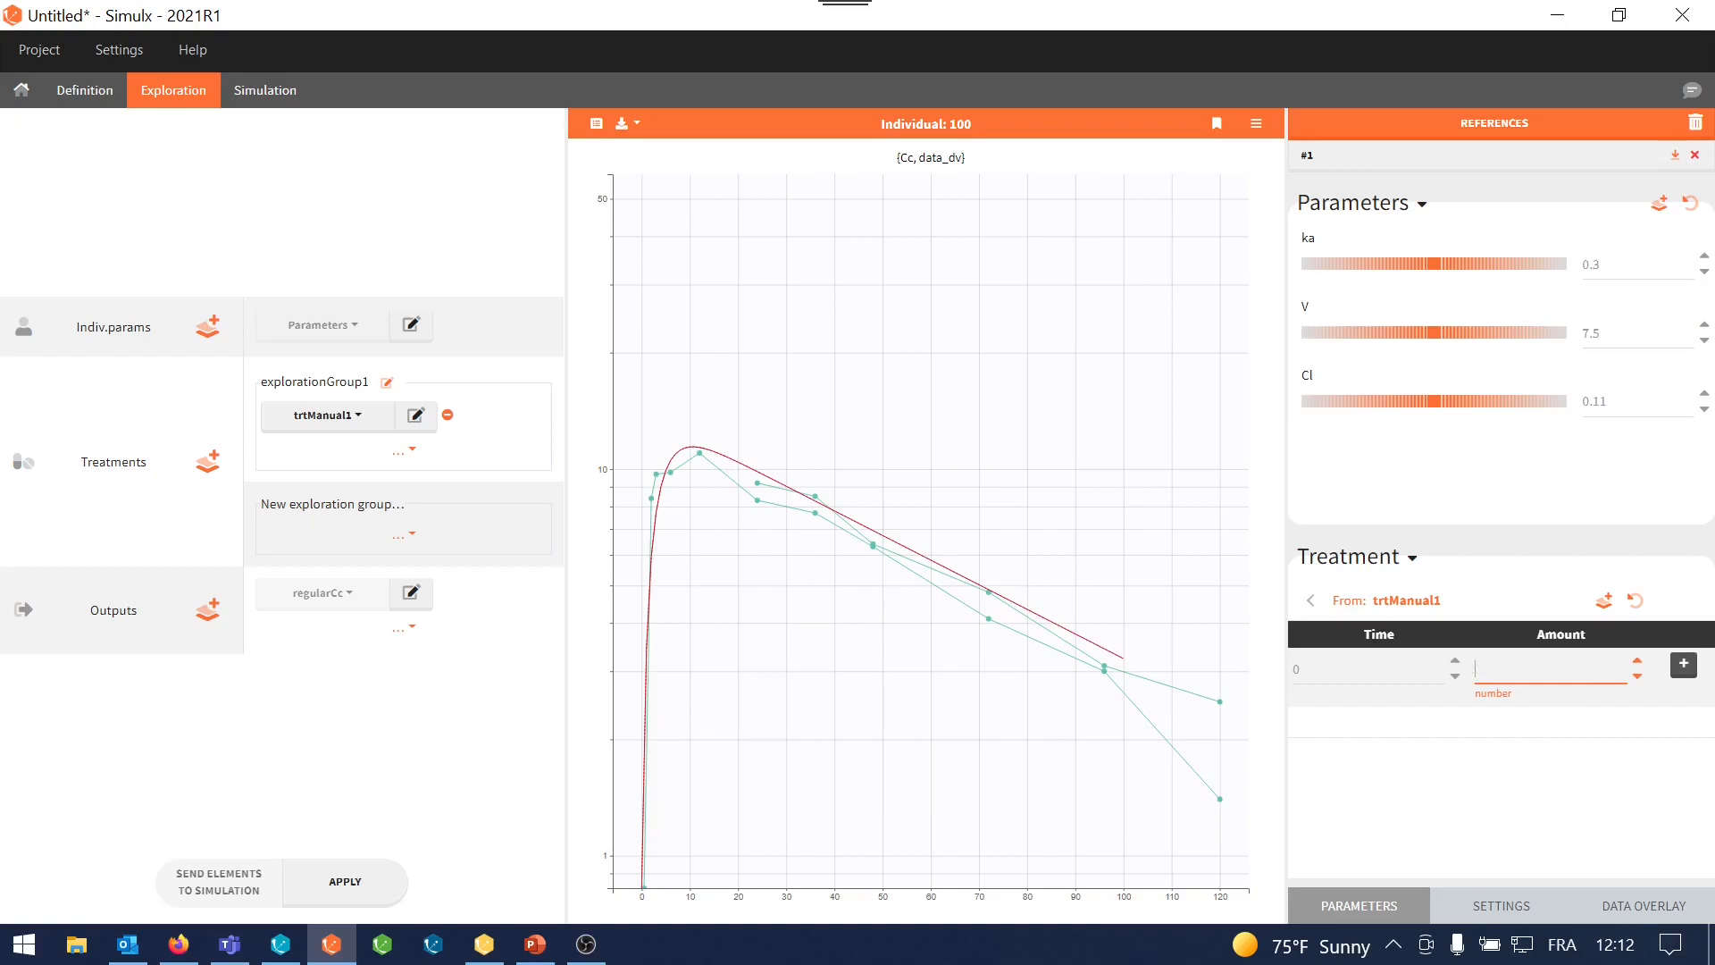
type("50")
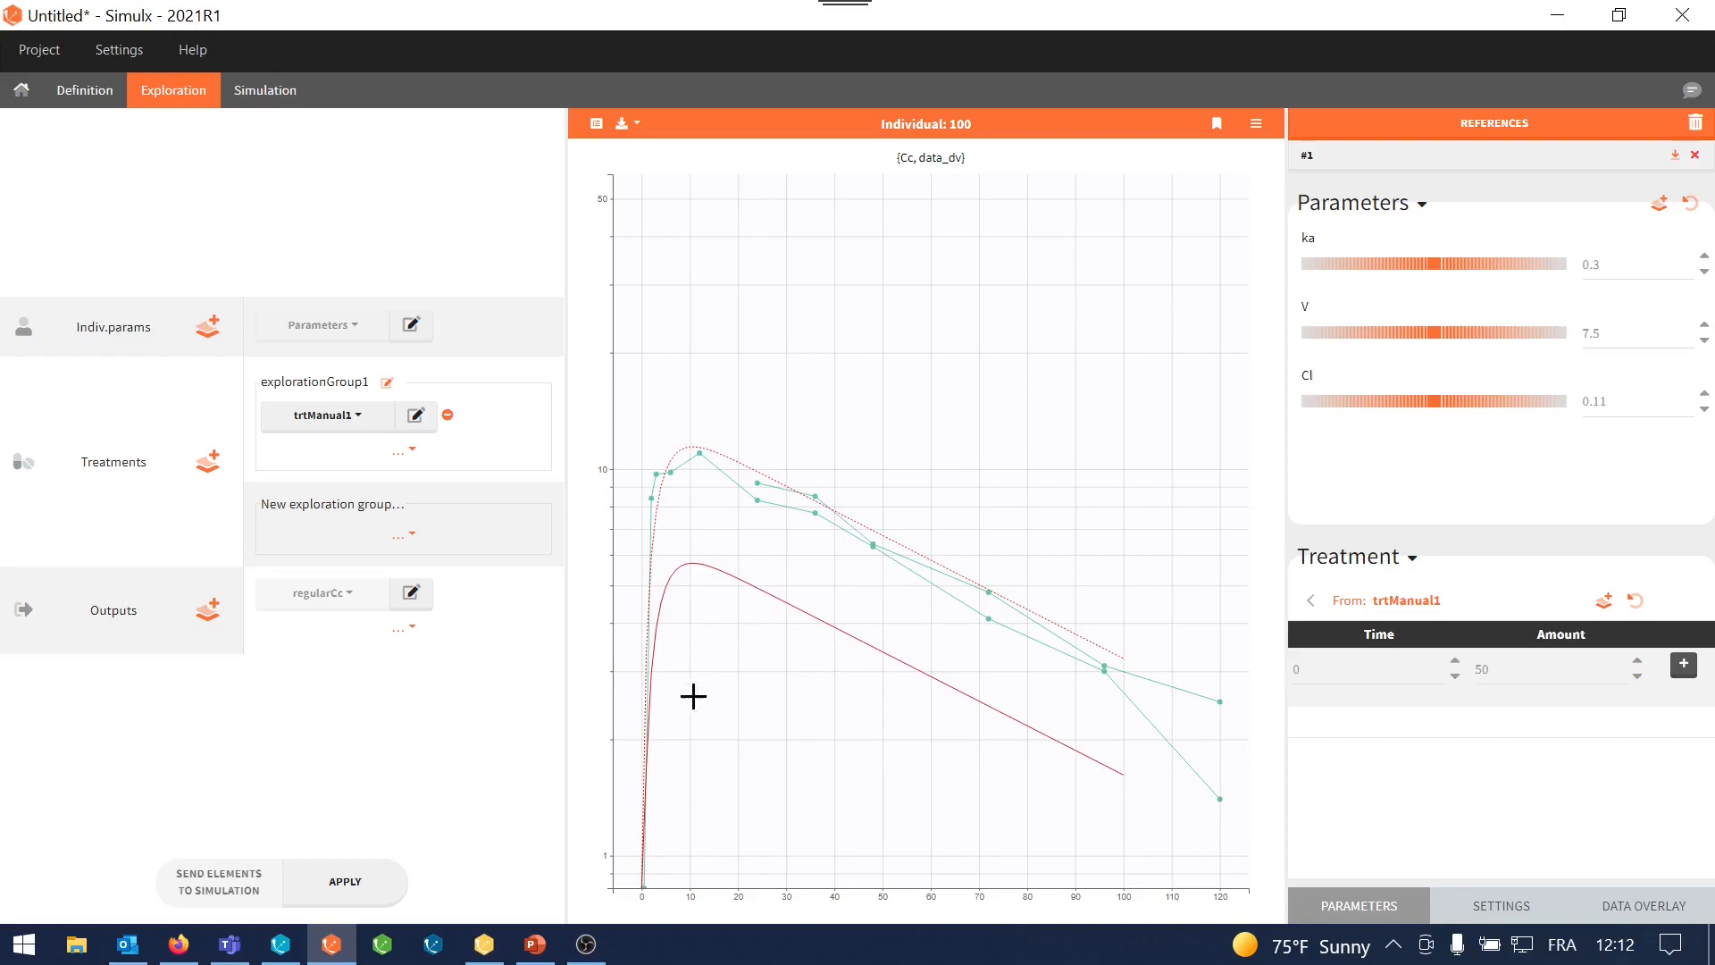
mouse_move(1146, 766)
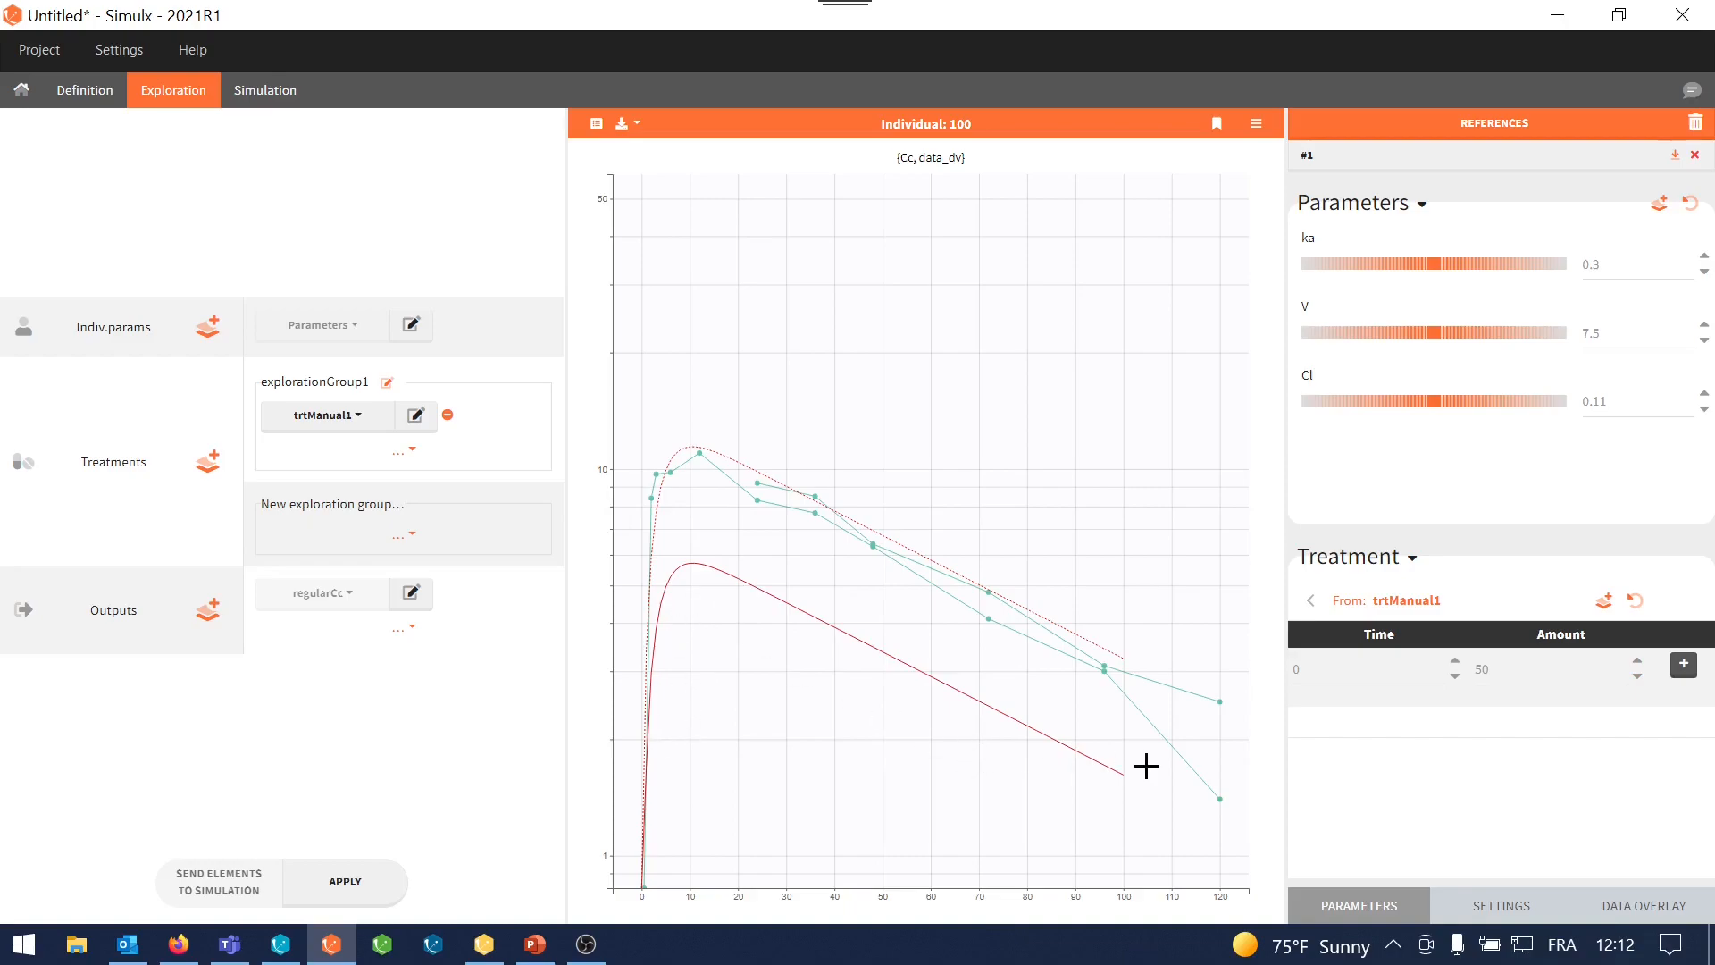
mouse_move(1085, 775)
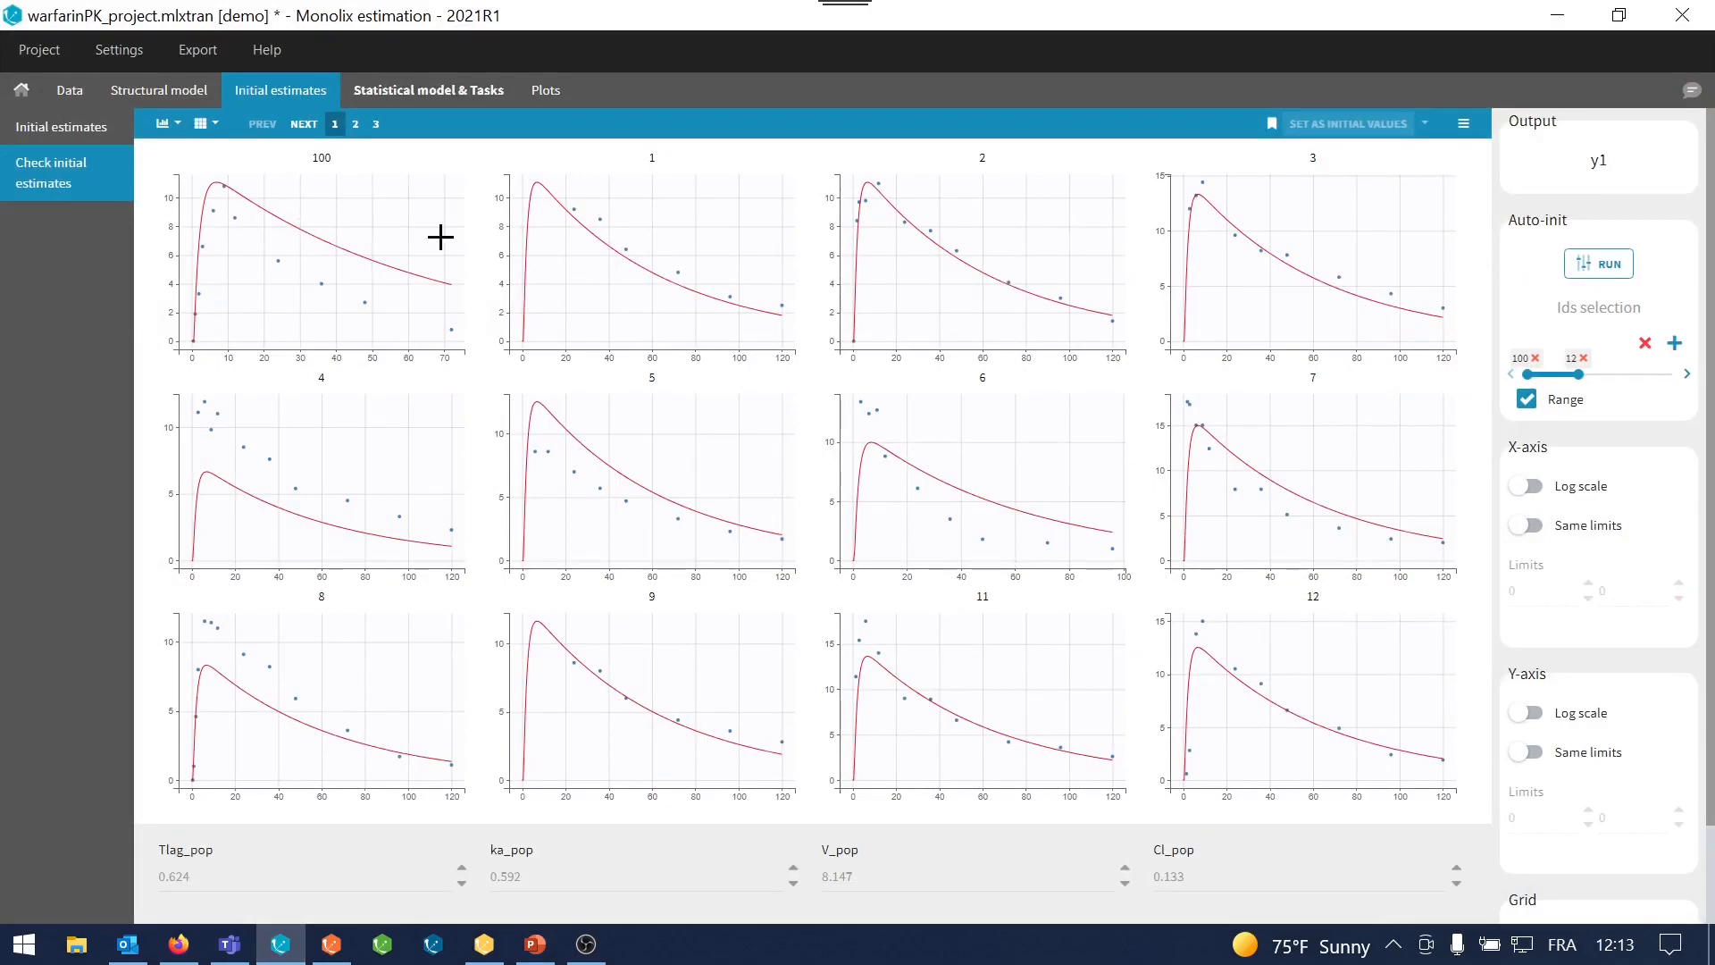
mouse_move(741, 284)
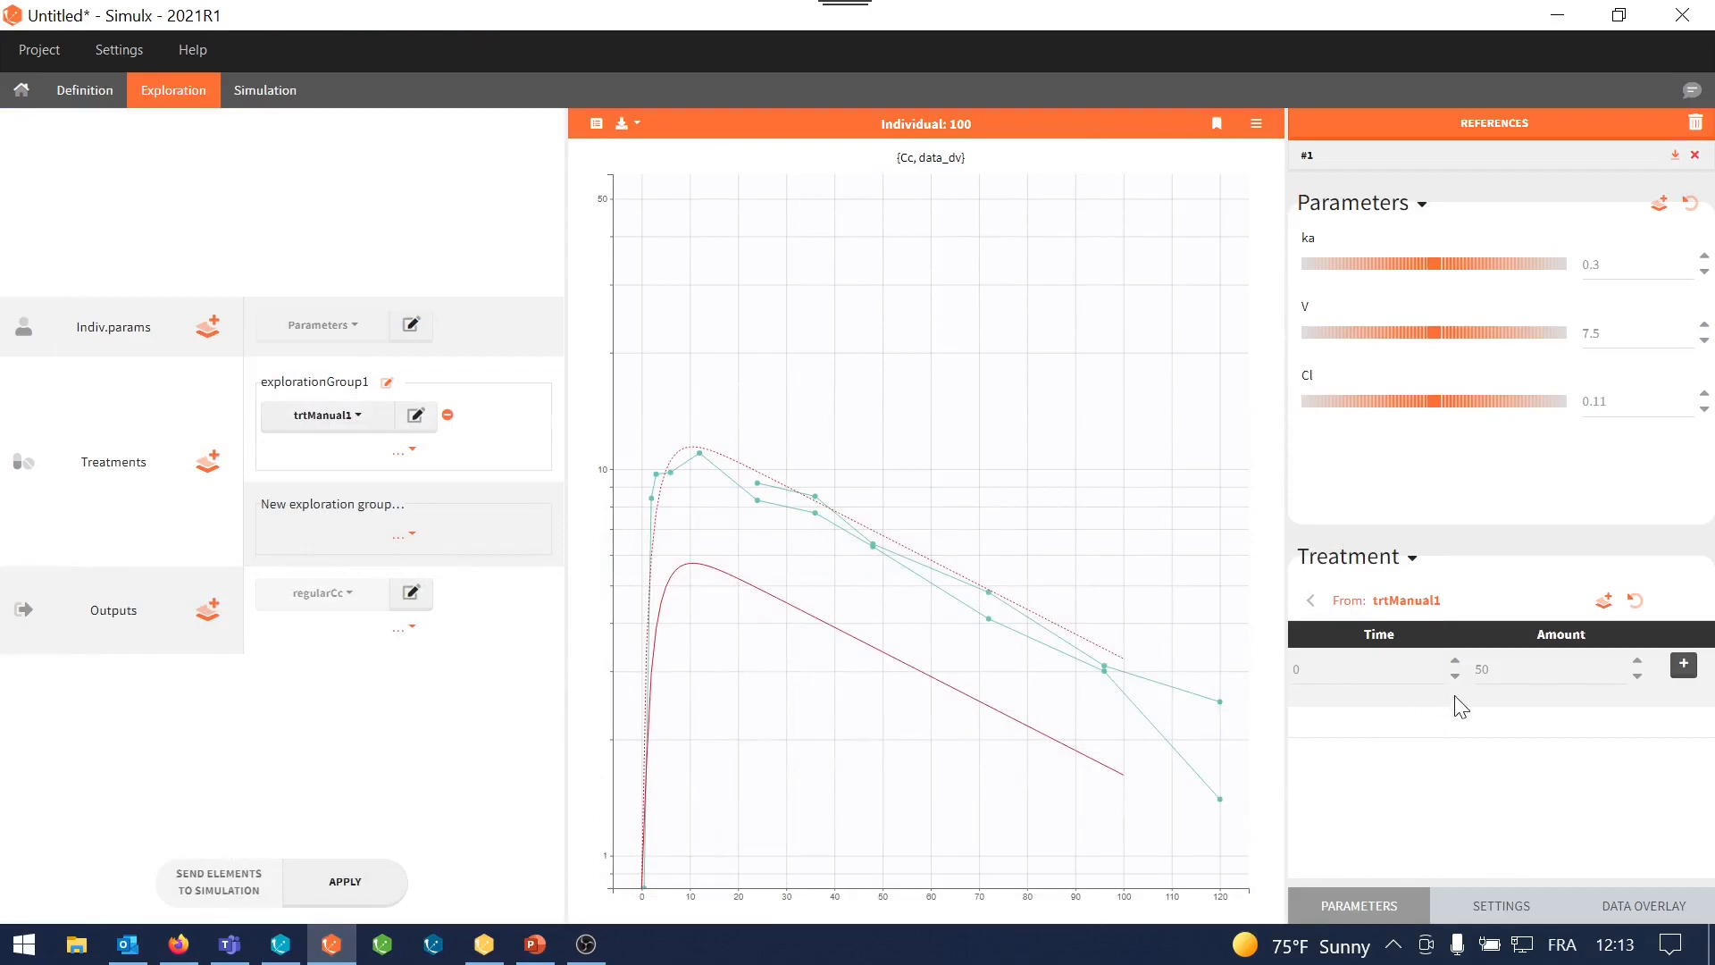
mouse_move(1682, 888)
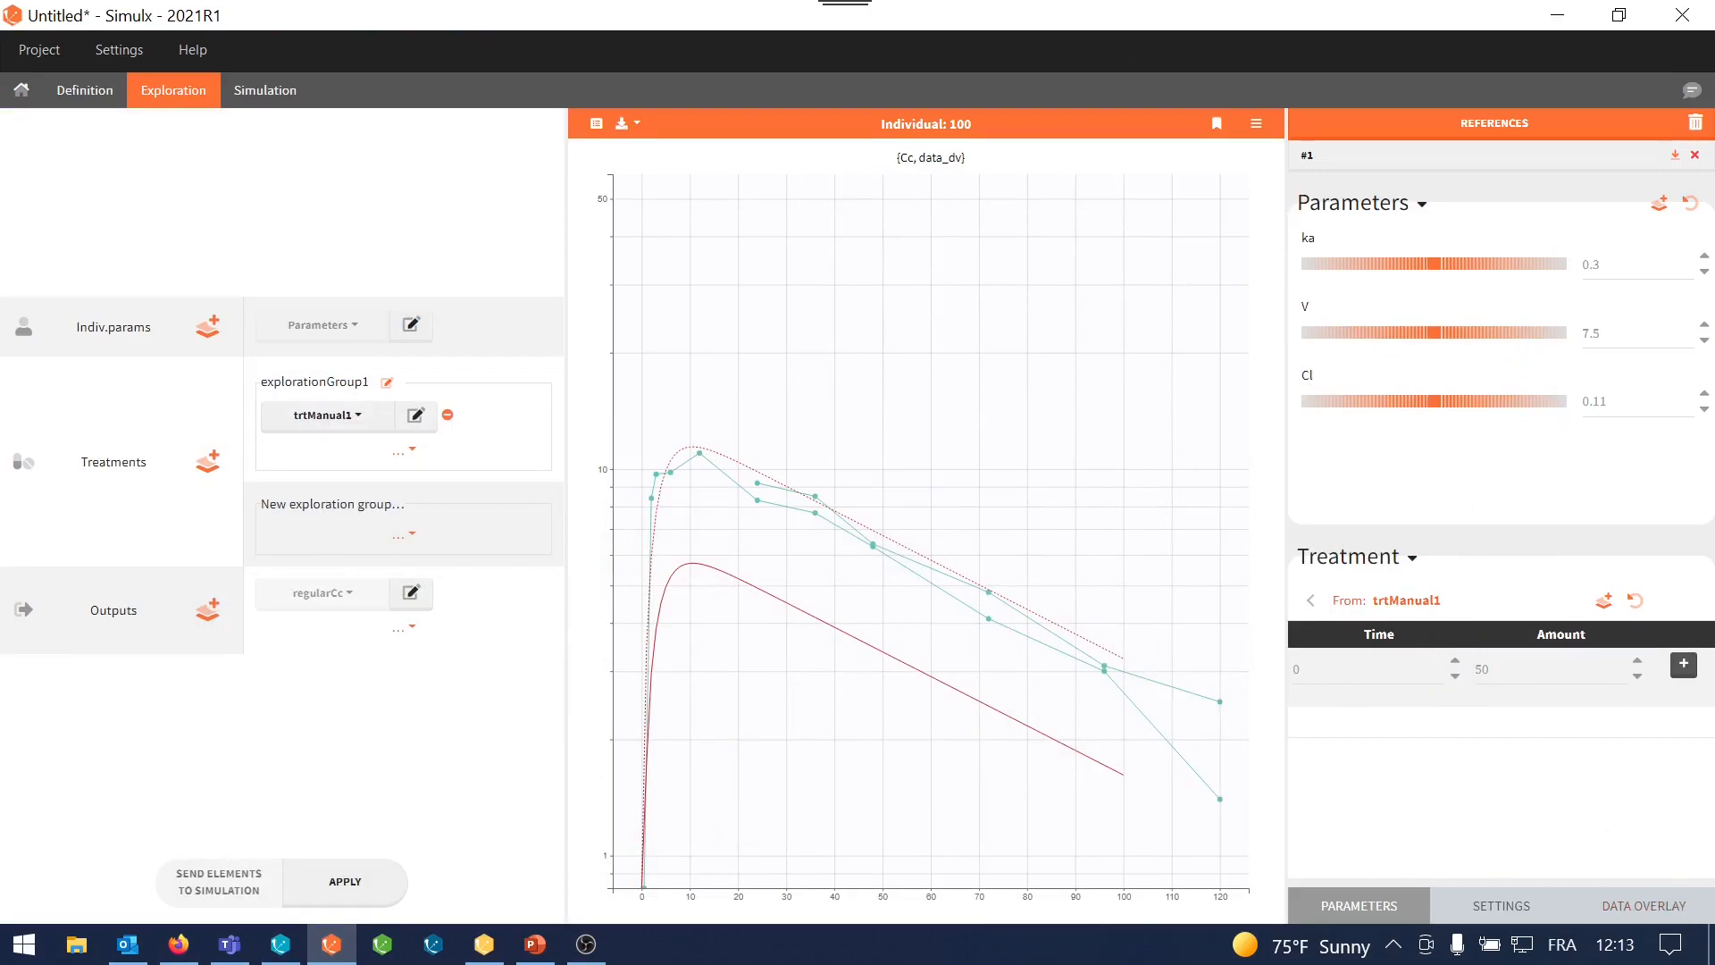
mouse_move(1083, 512)
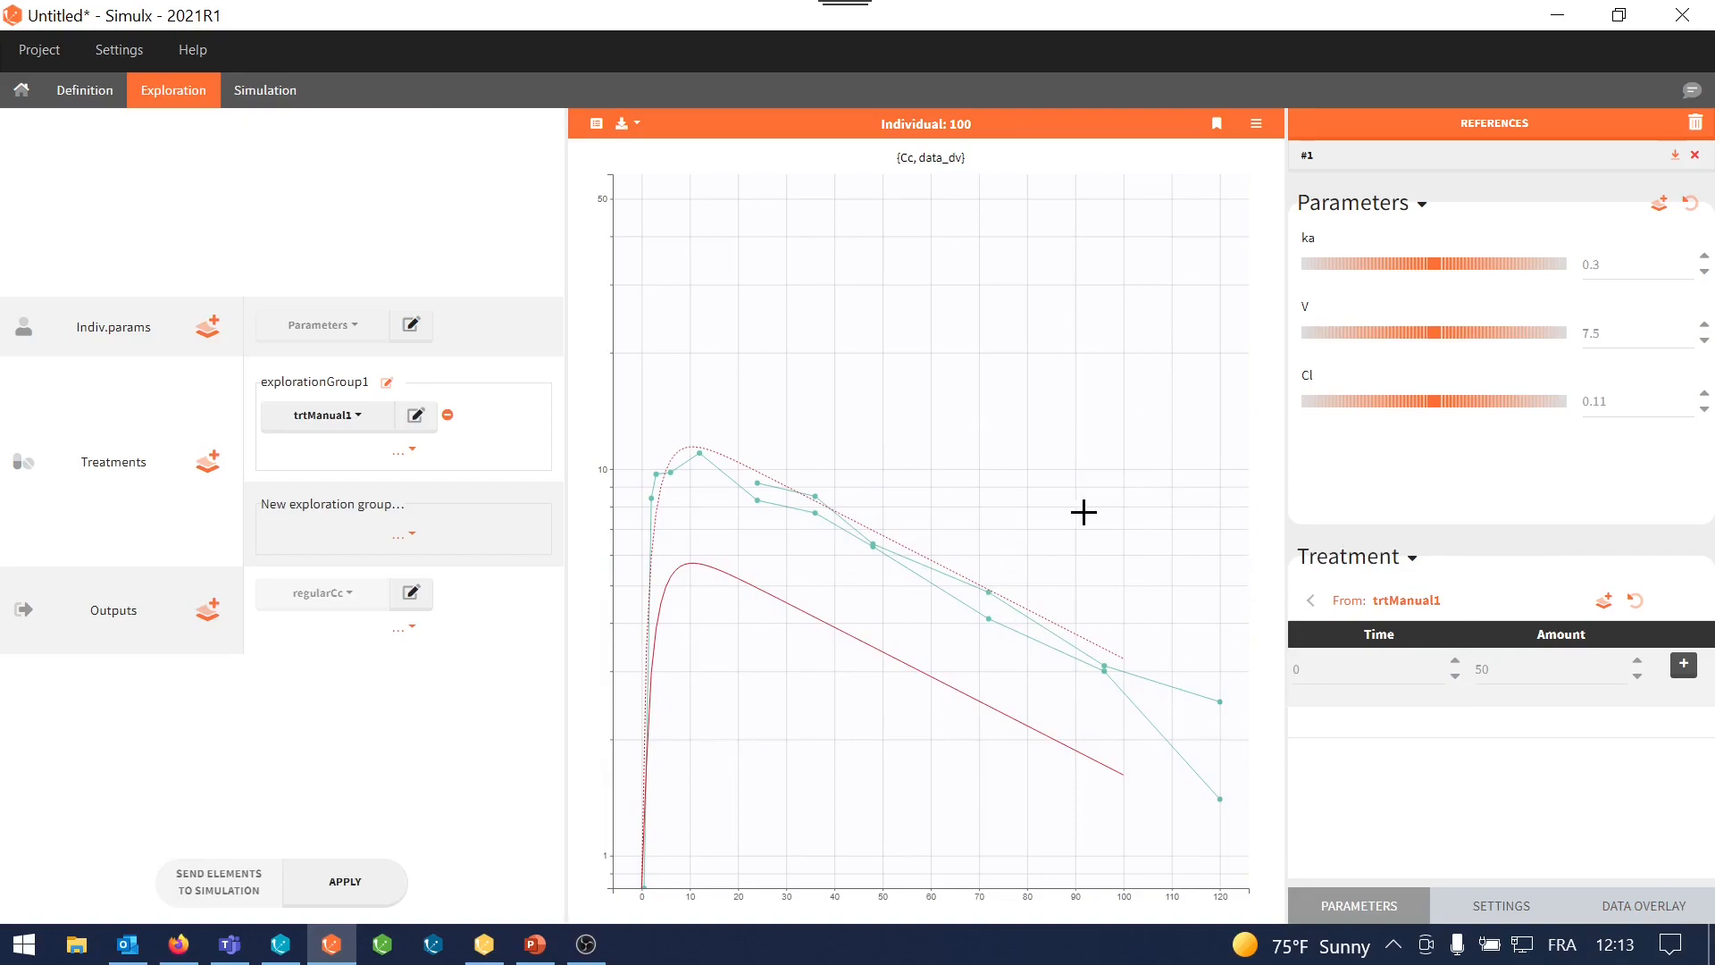
mouse_move(1382, 468)
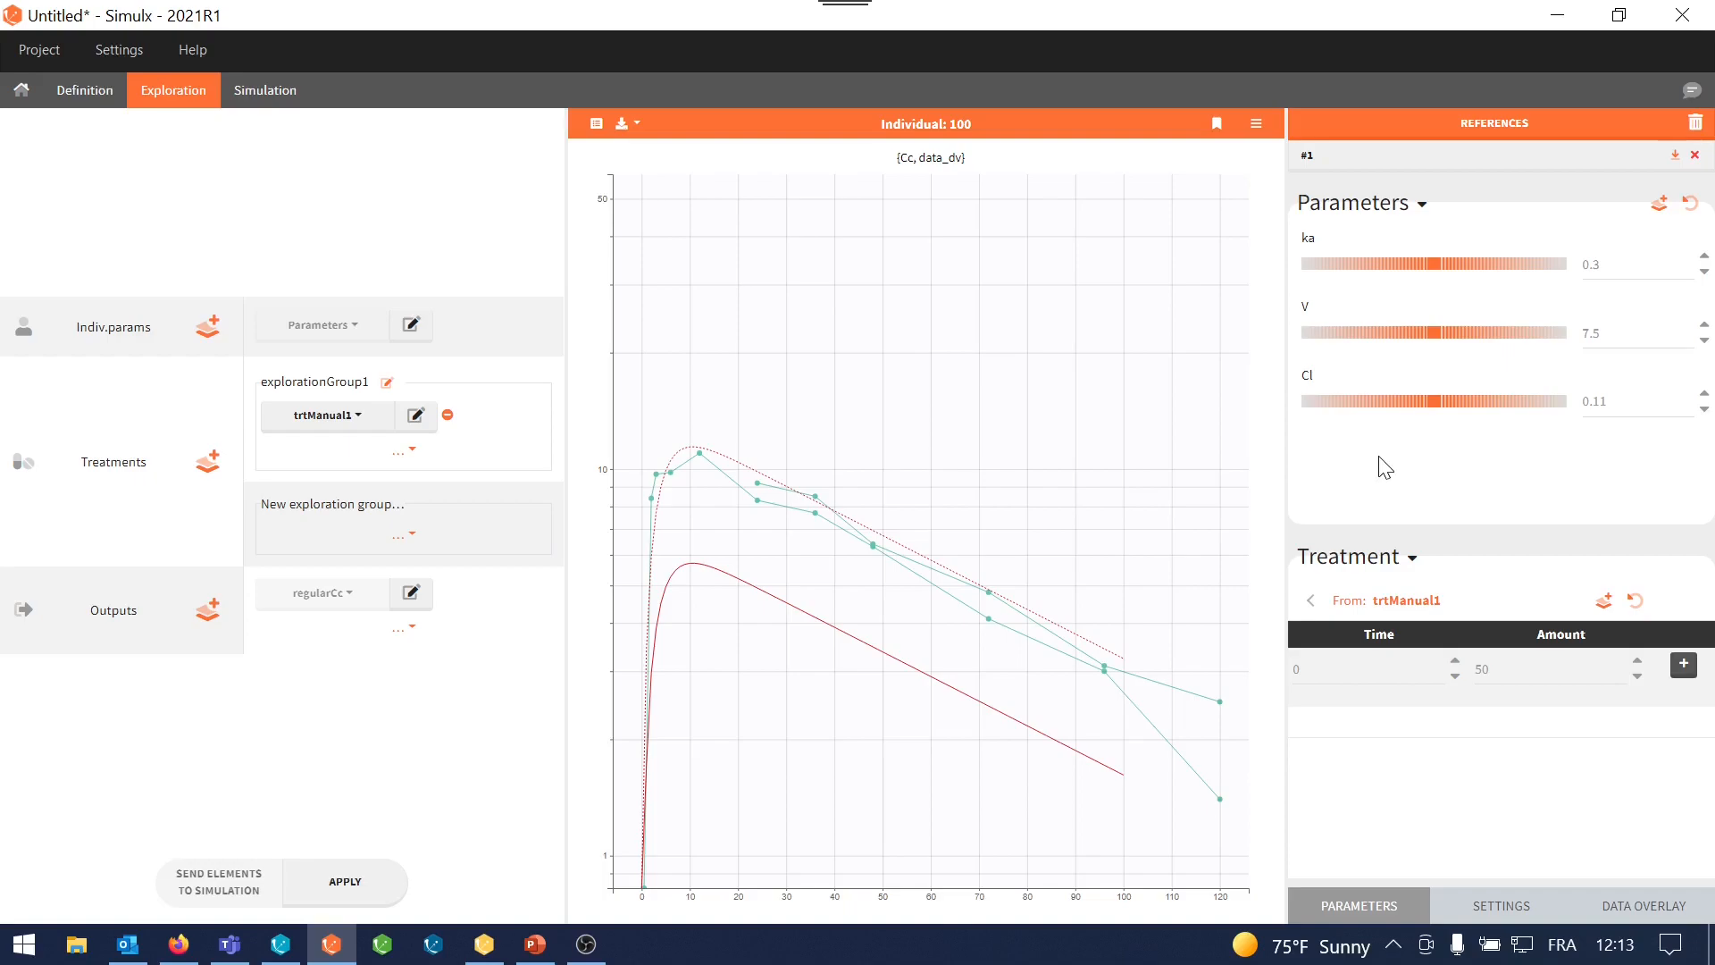
mouse_move(915, 659)
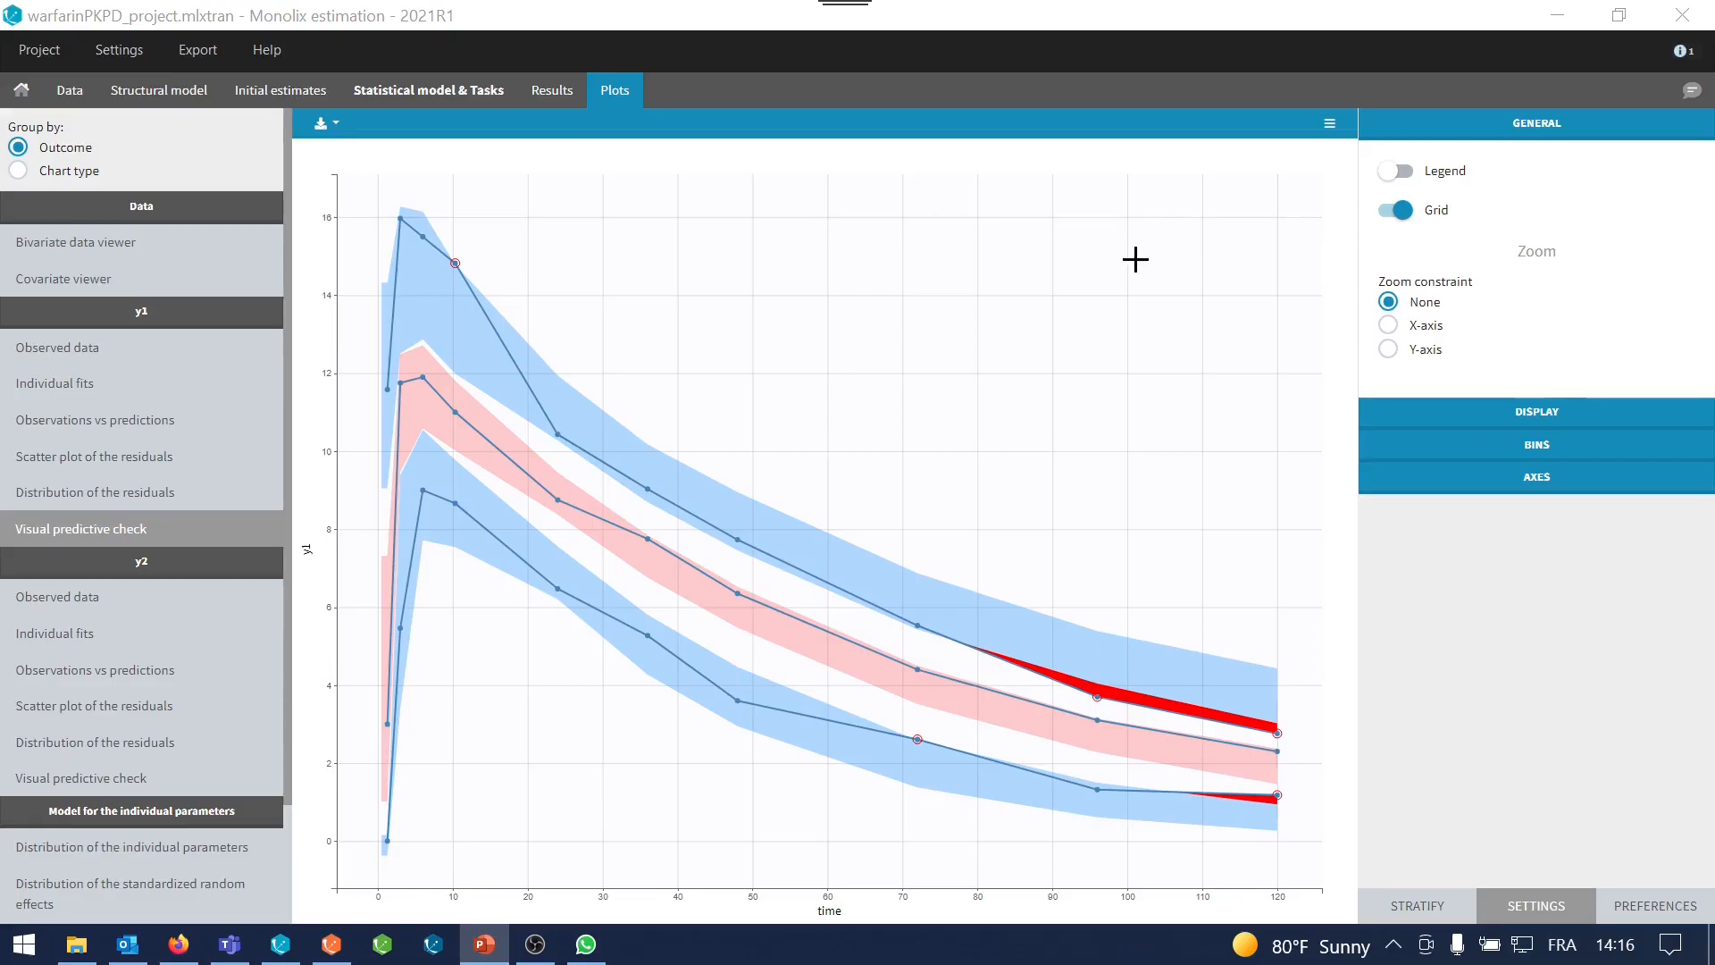
mouse_move(804, 446)
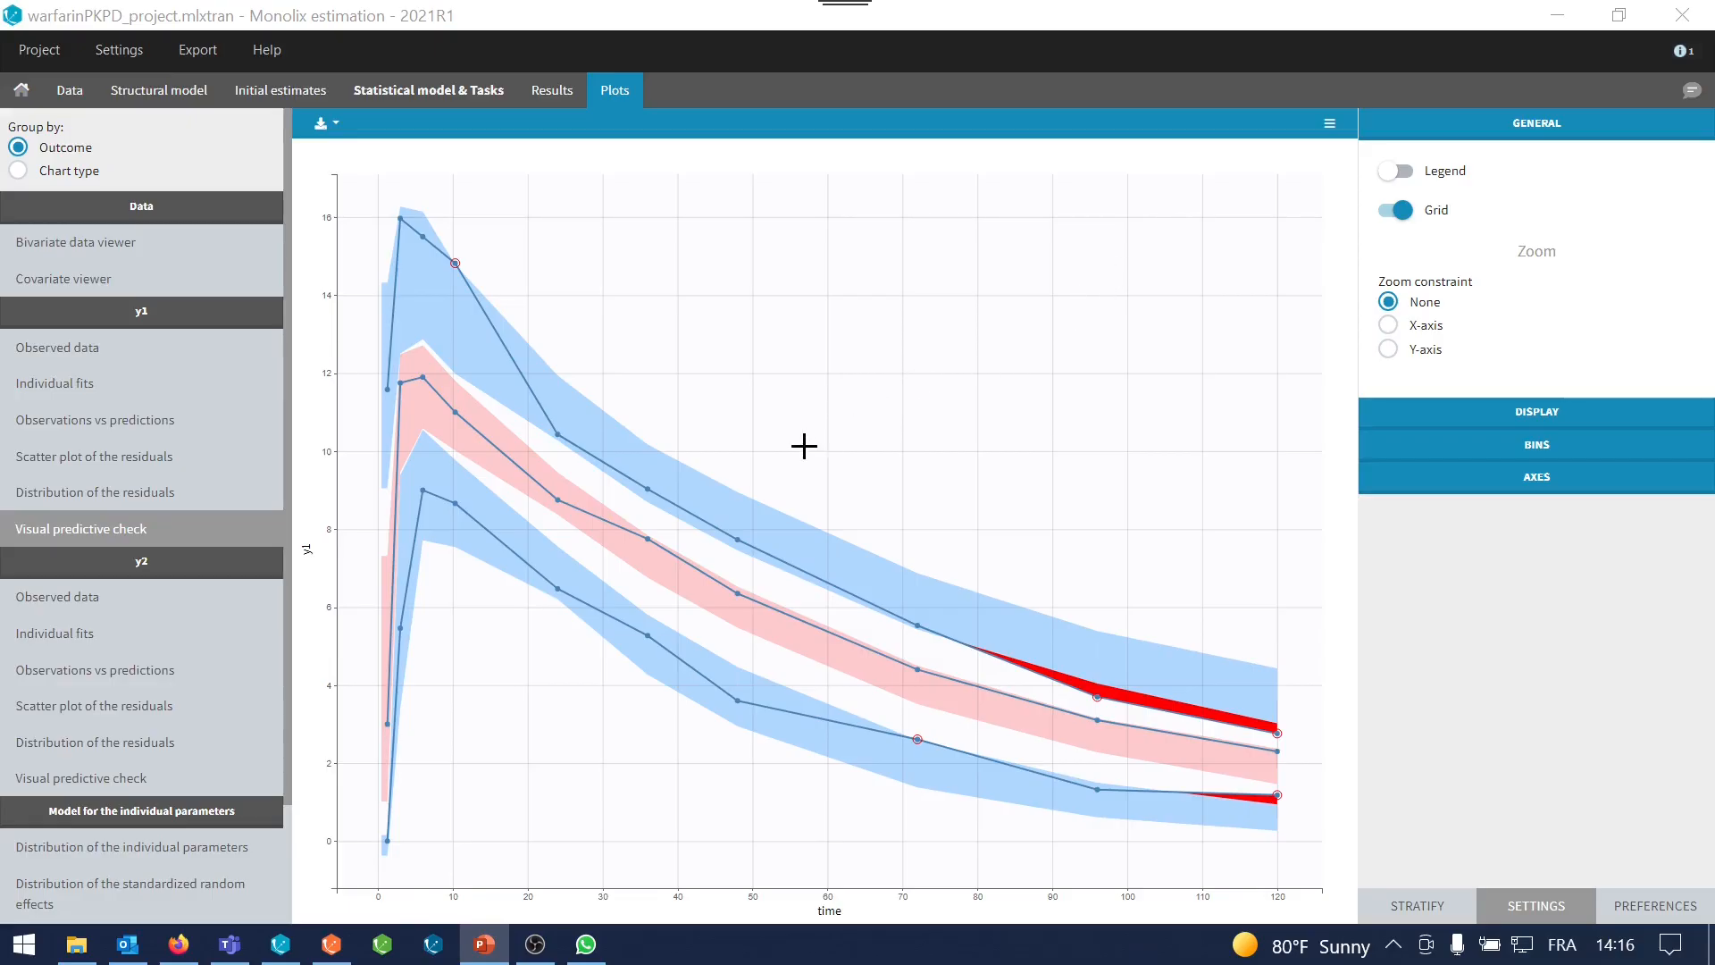
Switch to Simulx to import the warfarinPKPD_project Monolix project
left_click(80, 778)
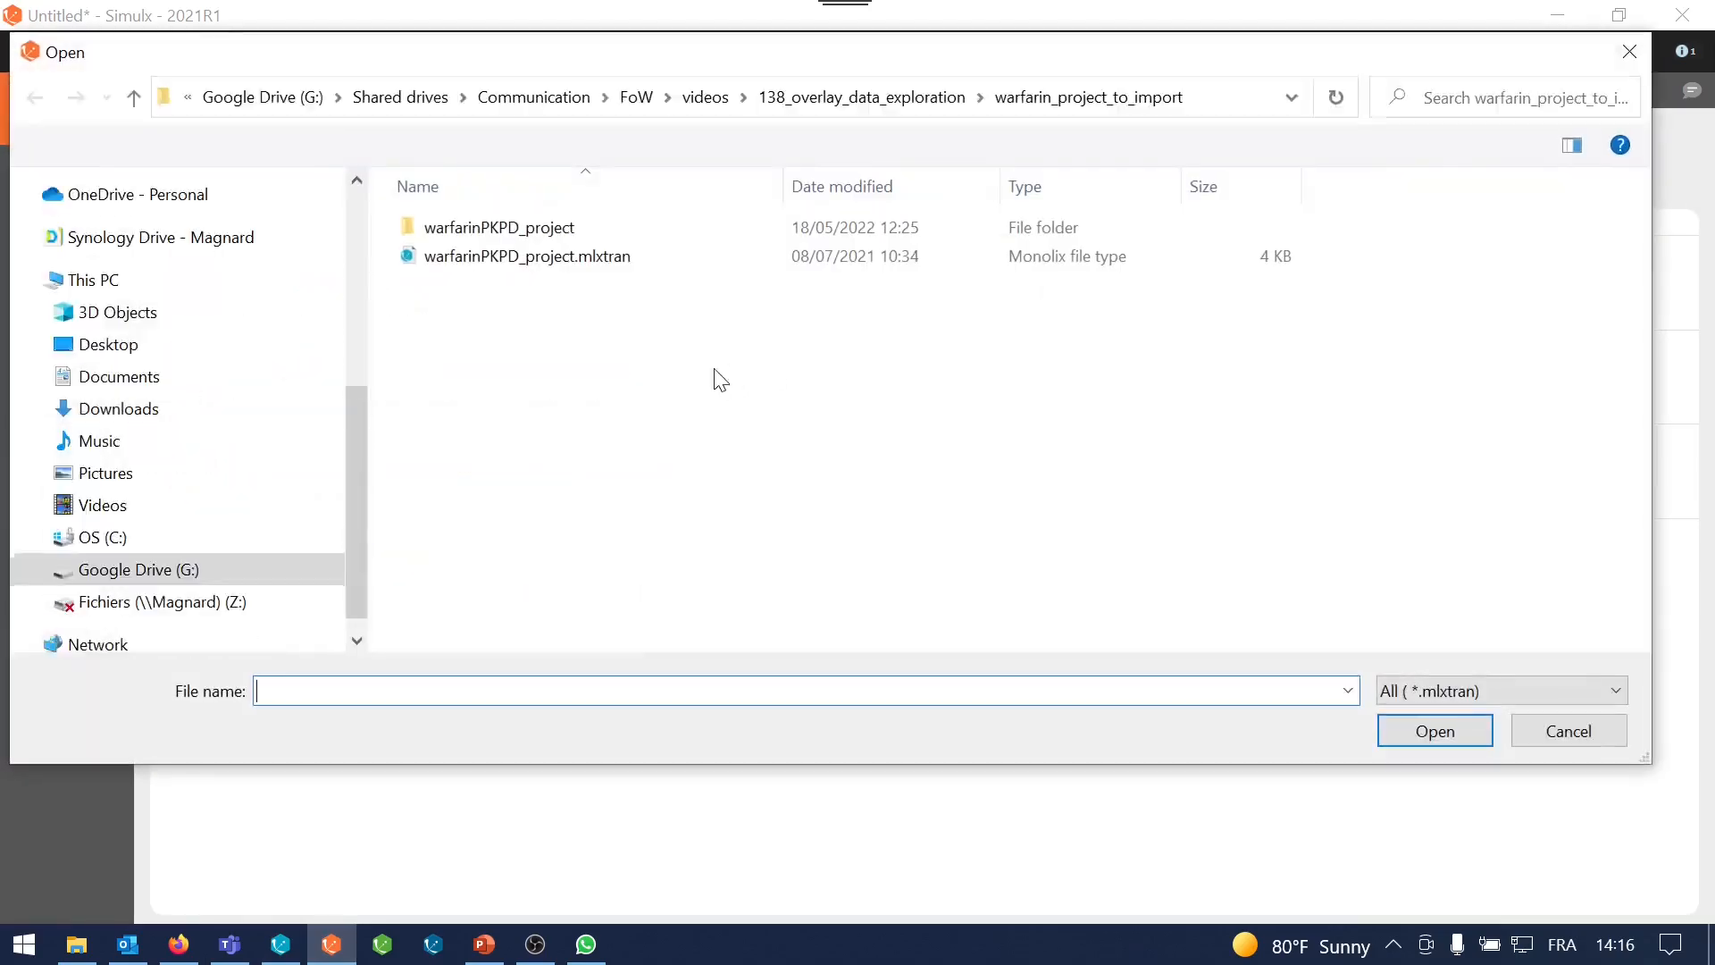
Import warfarinPKPD_project.mlxtran, explore its Cc and R predictions and check the warfarin data file for overlay
double_click(526, 256)
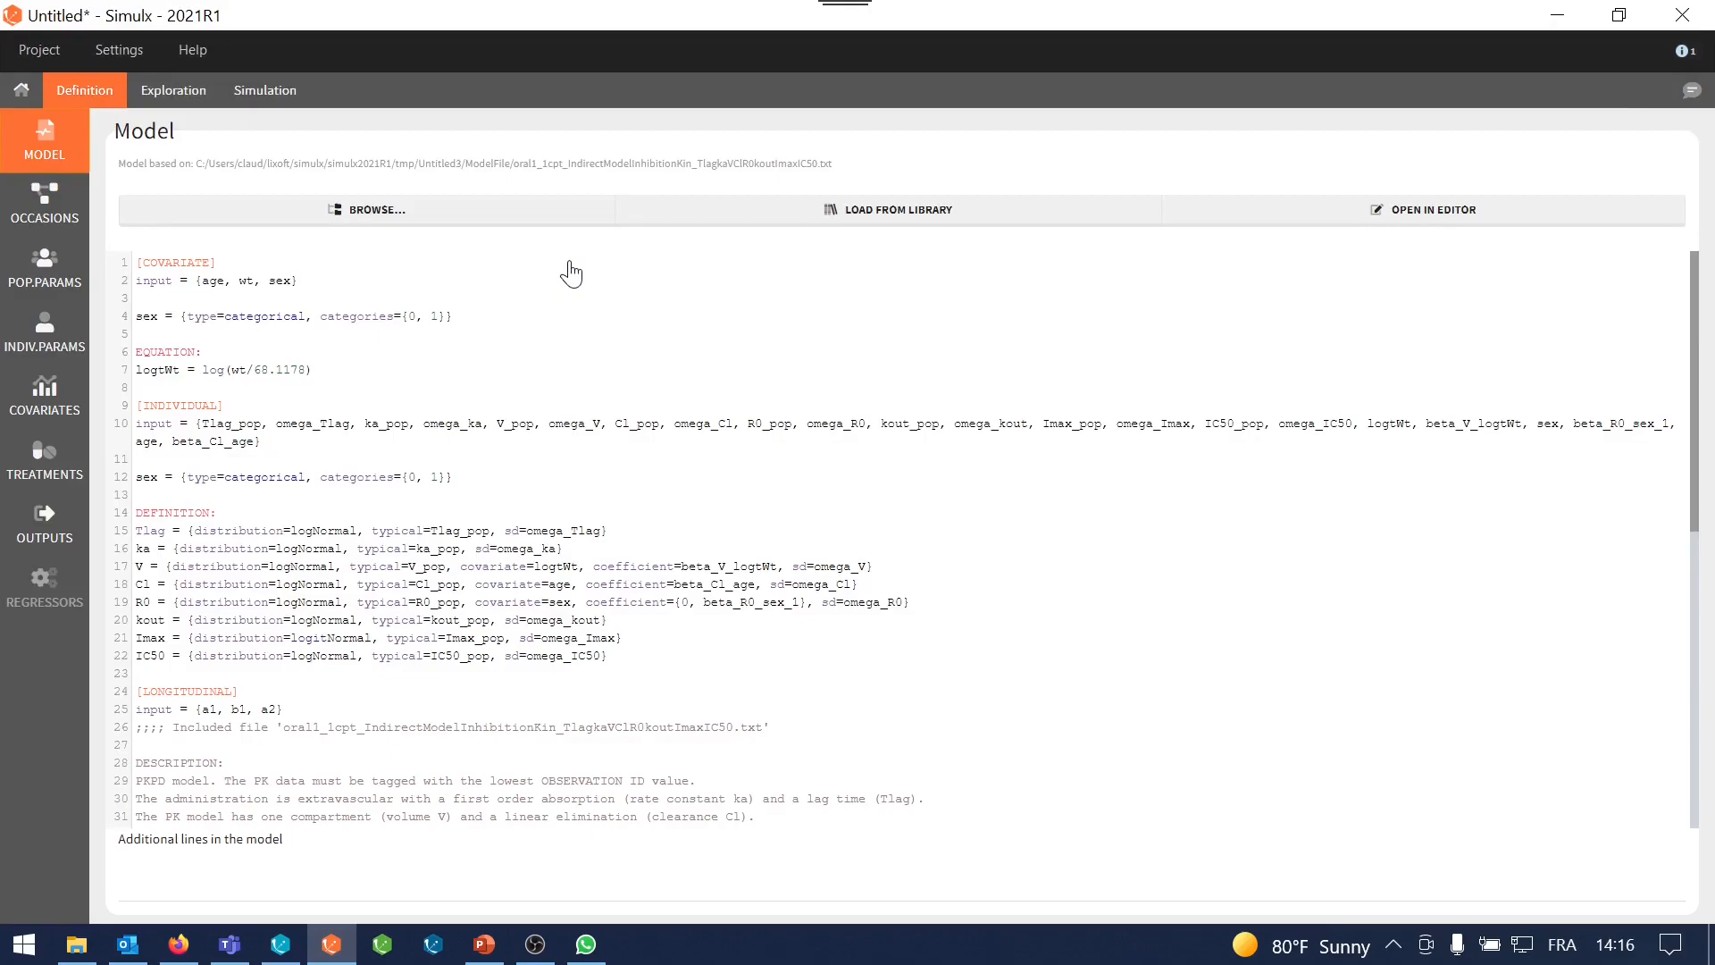
left_click(173, 90)
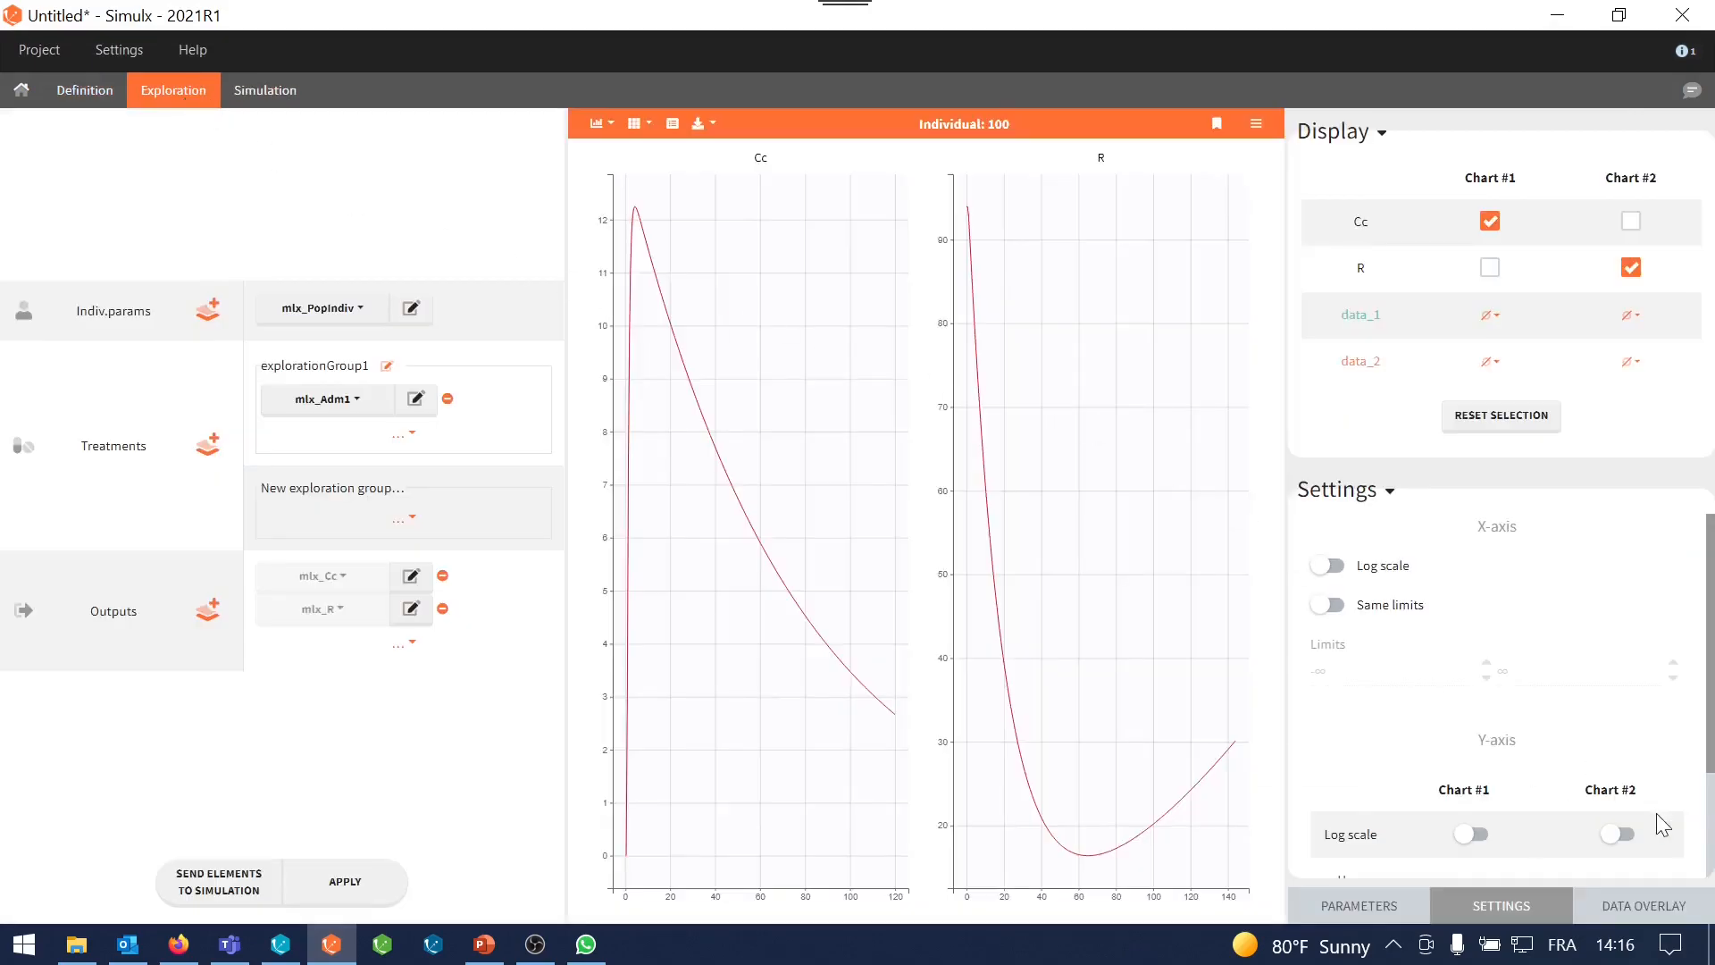
left_click(1641, 905)
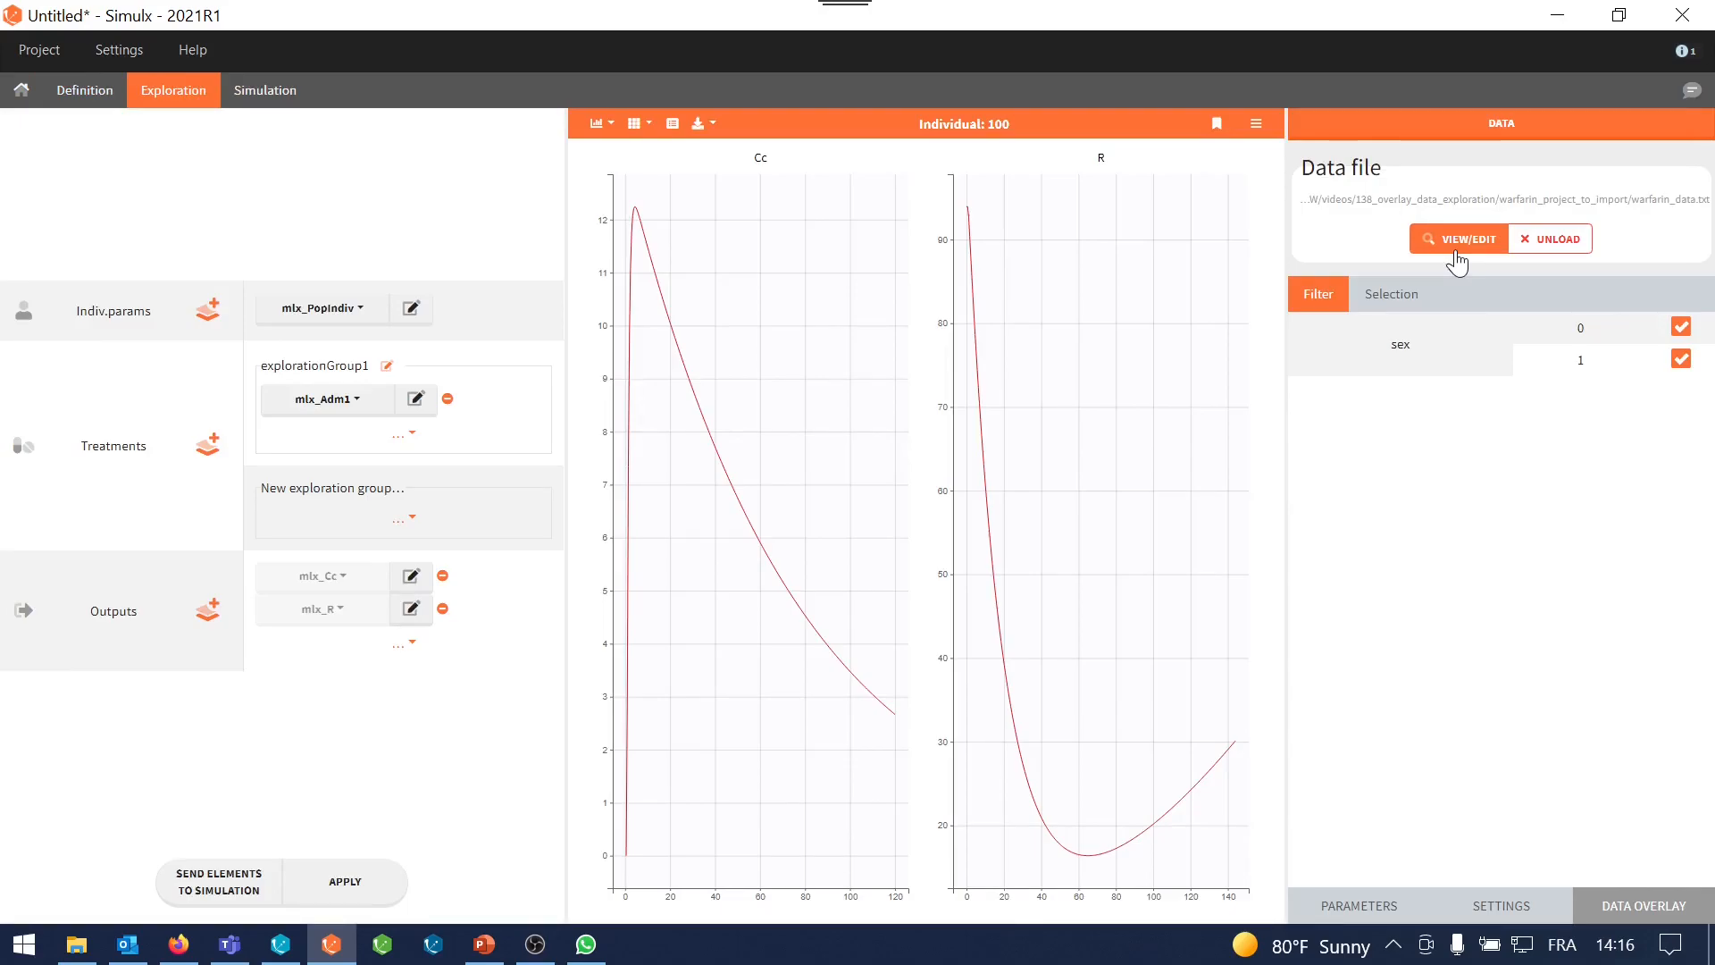
left_click(1458, 239)
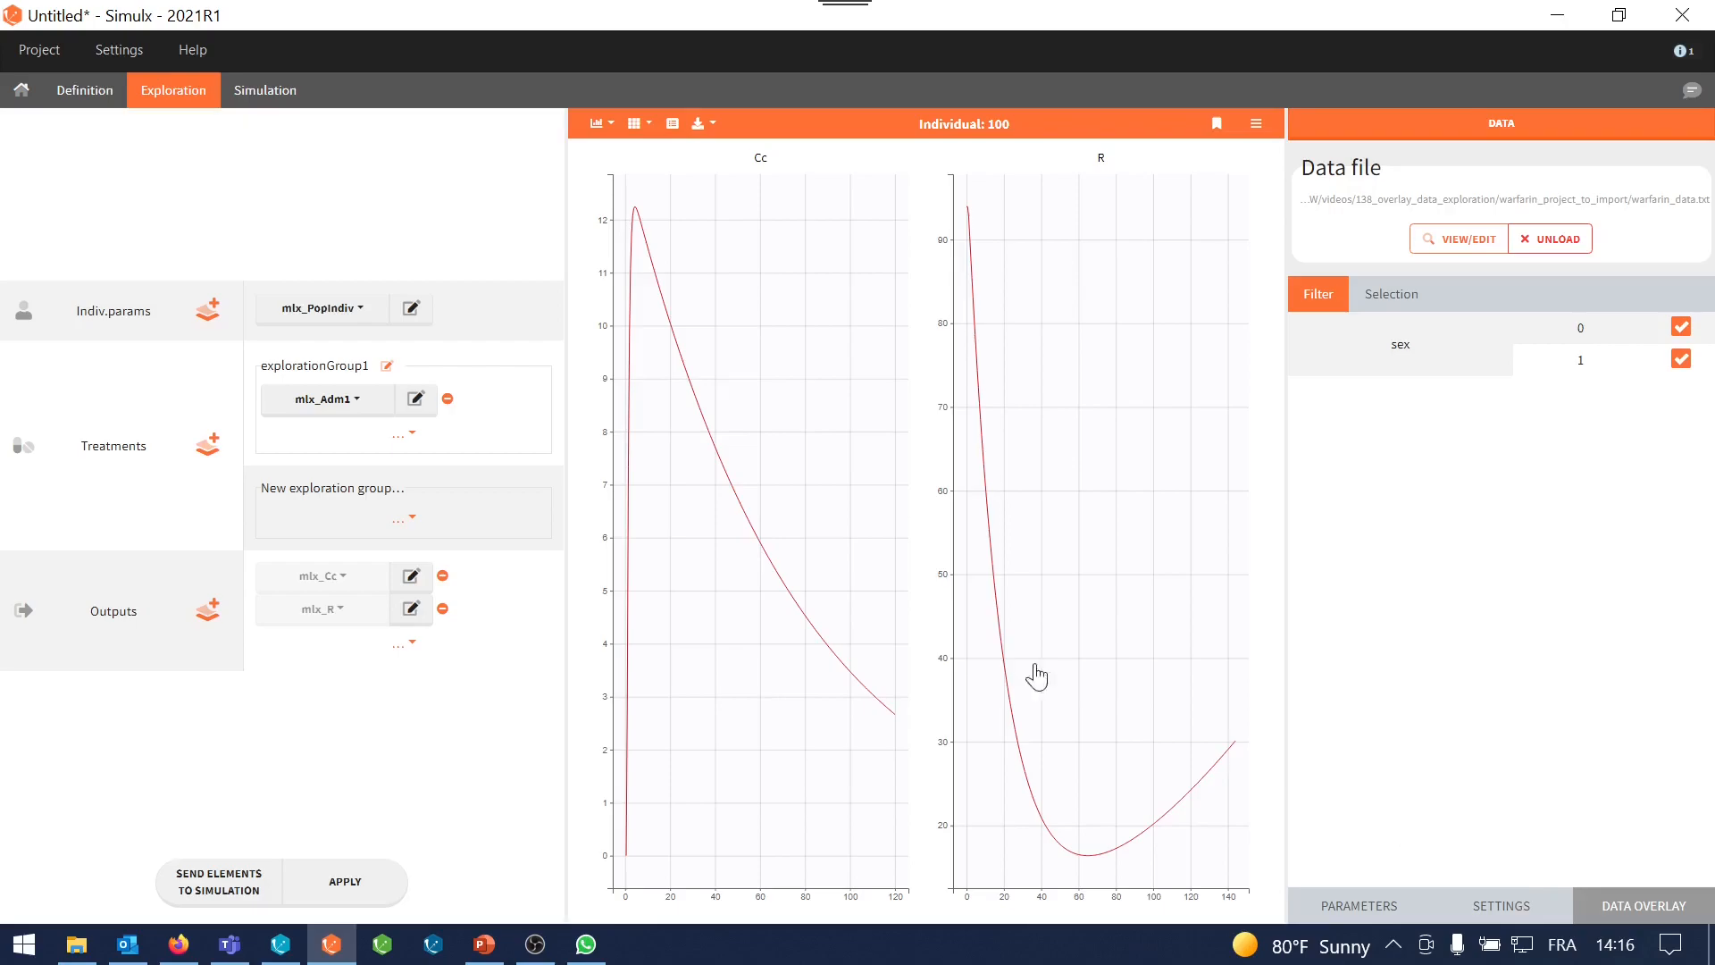
mouse_move(1116, 531)
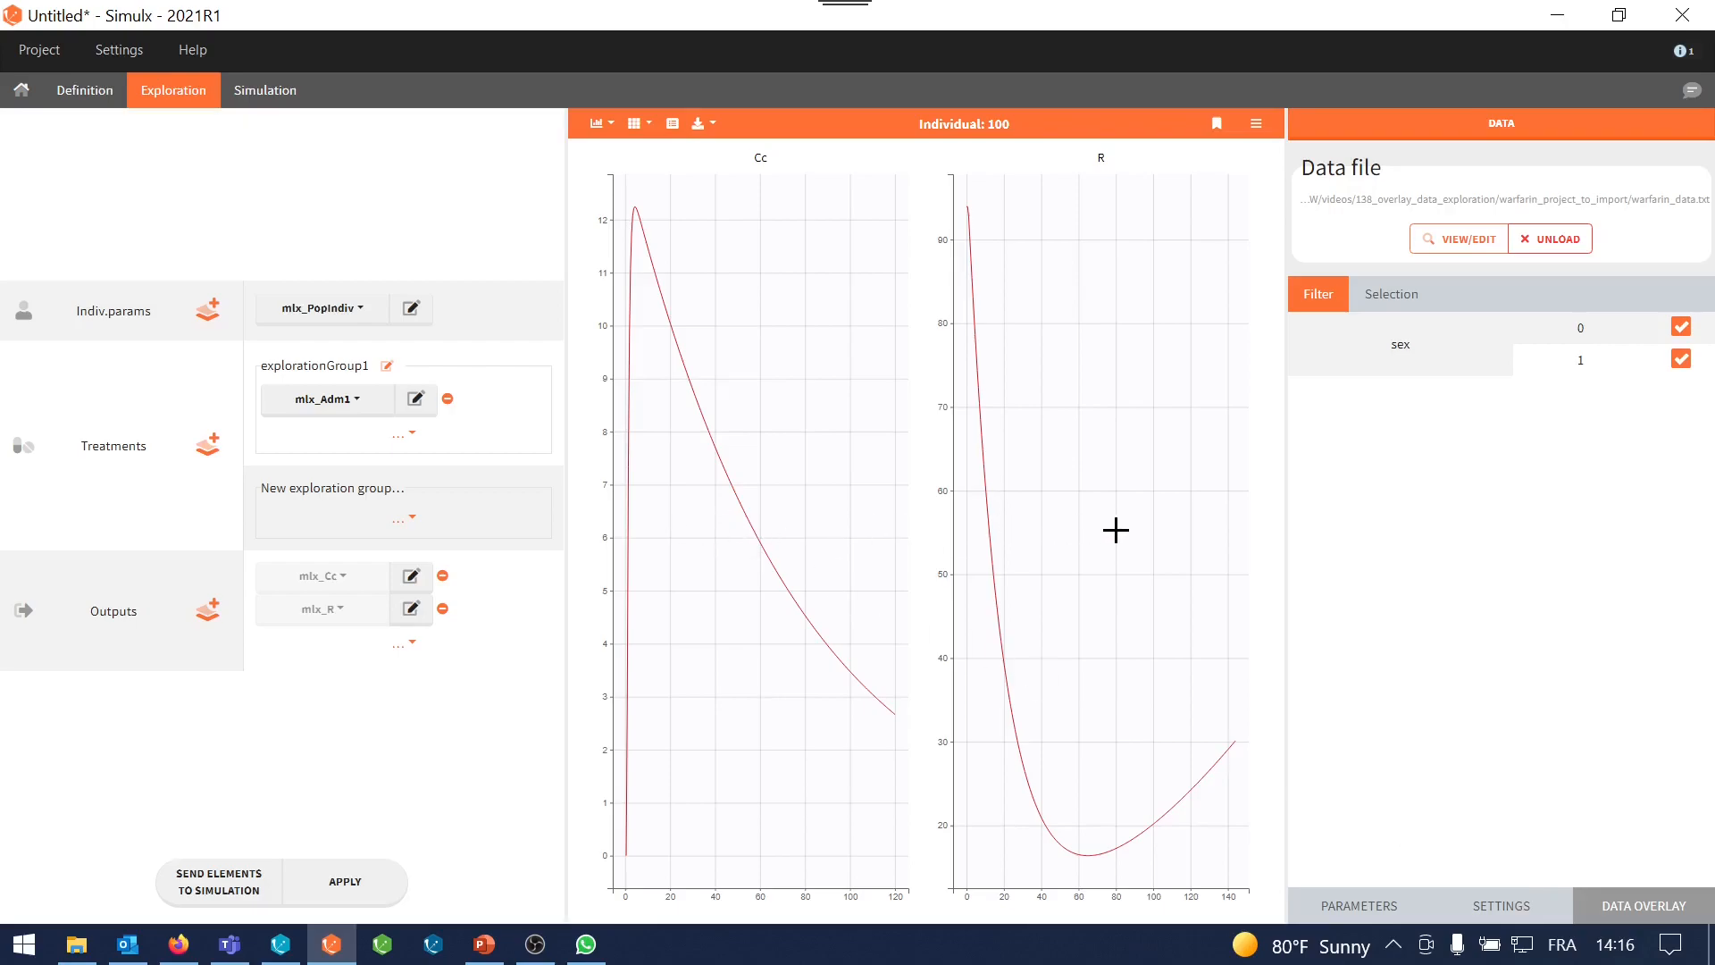
mouse_move(341, 317)
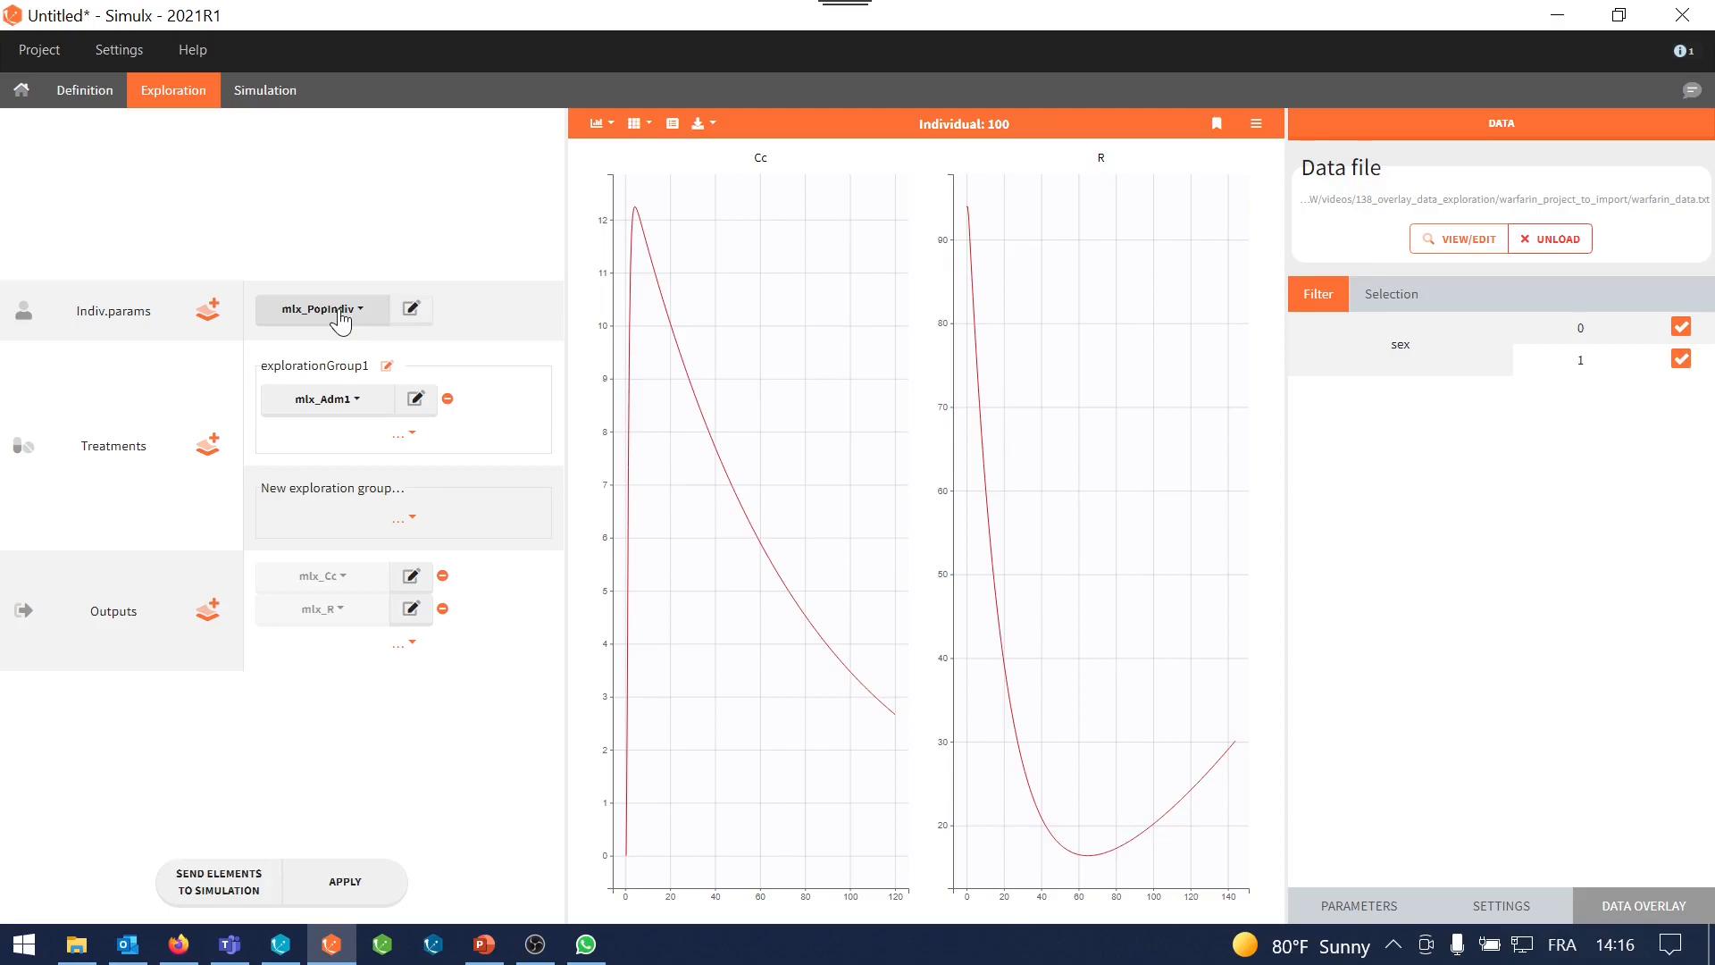
mouse_move(341, 413)
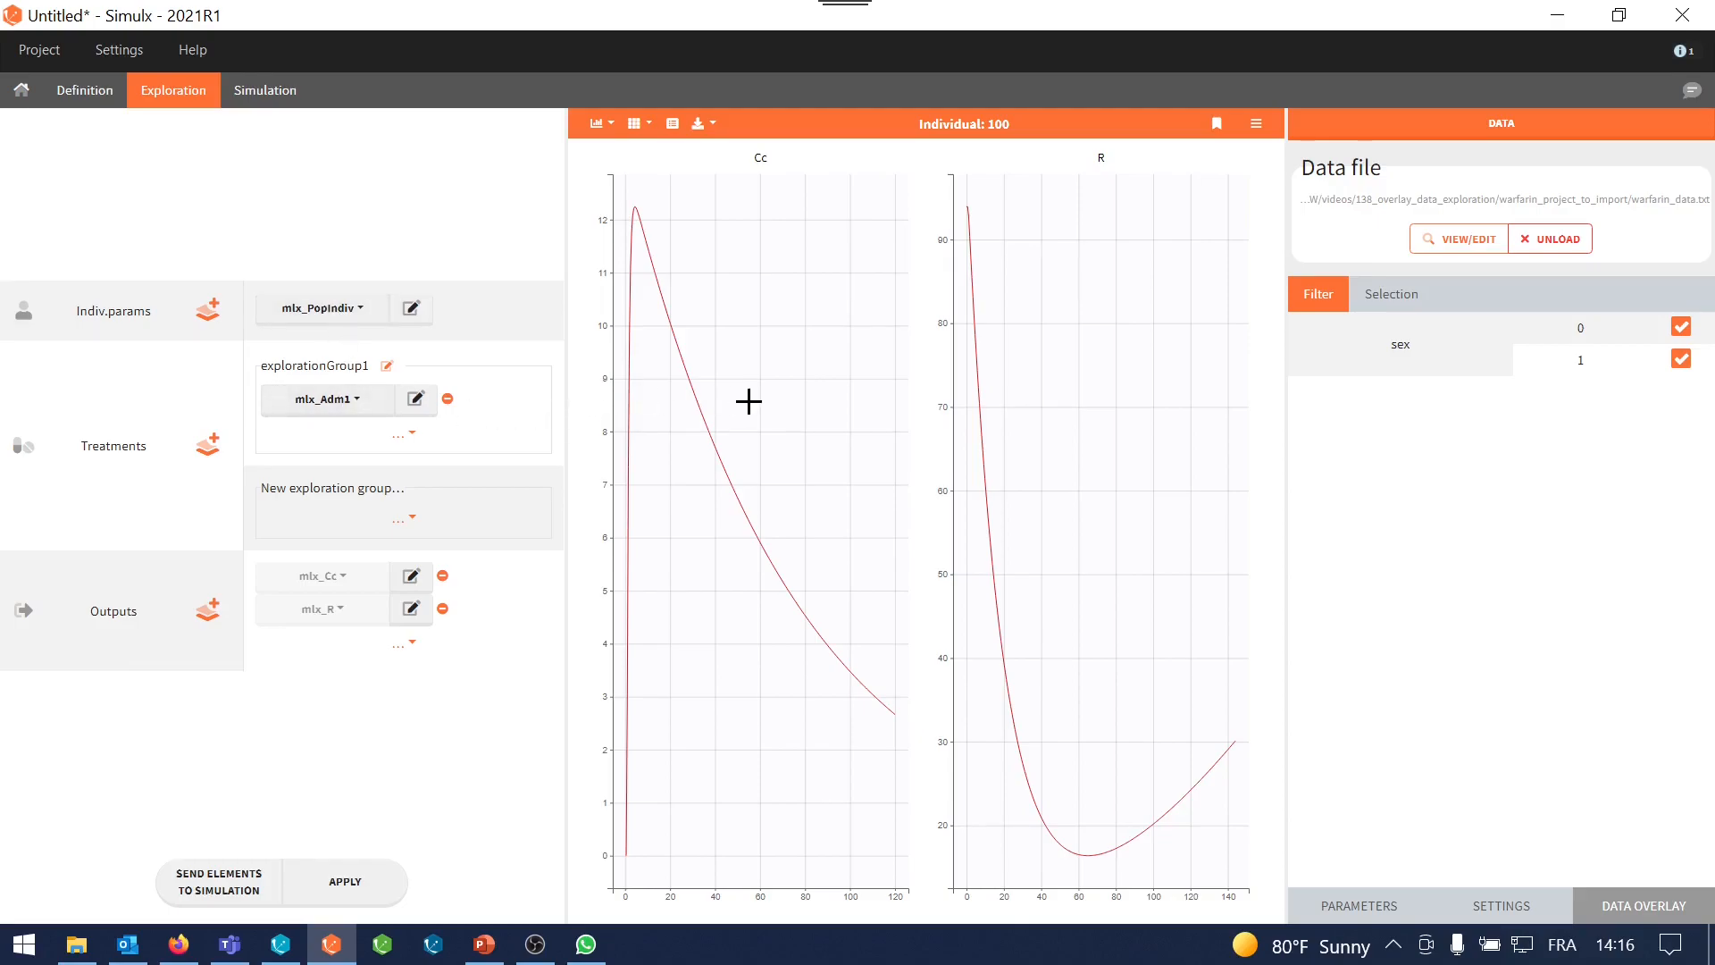
mouse_move(1193, 386)
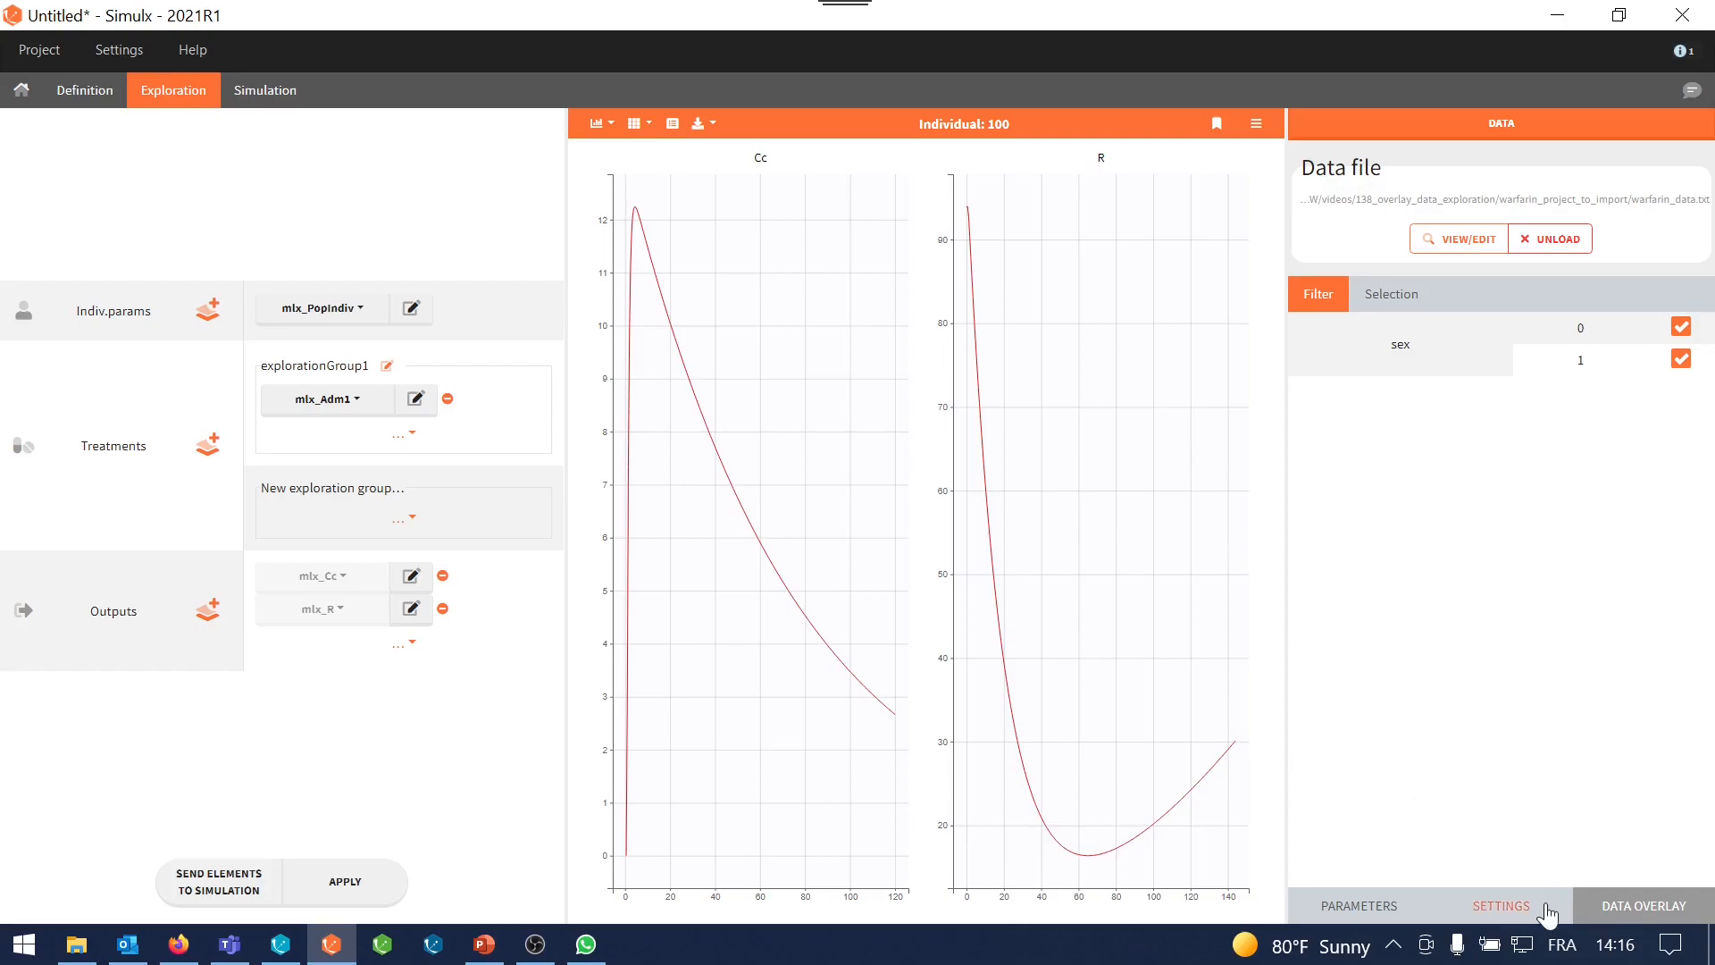
In Display settings show data_1 as dots on the Cc chart and data_2 as dots on the R chart
left_click(1500, 904)
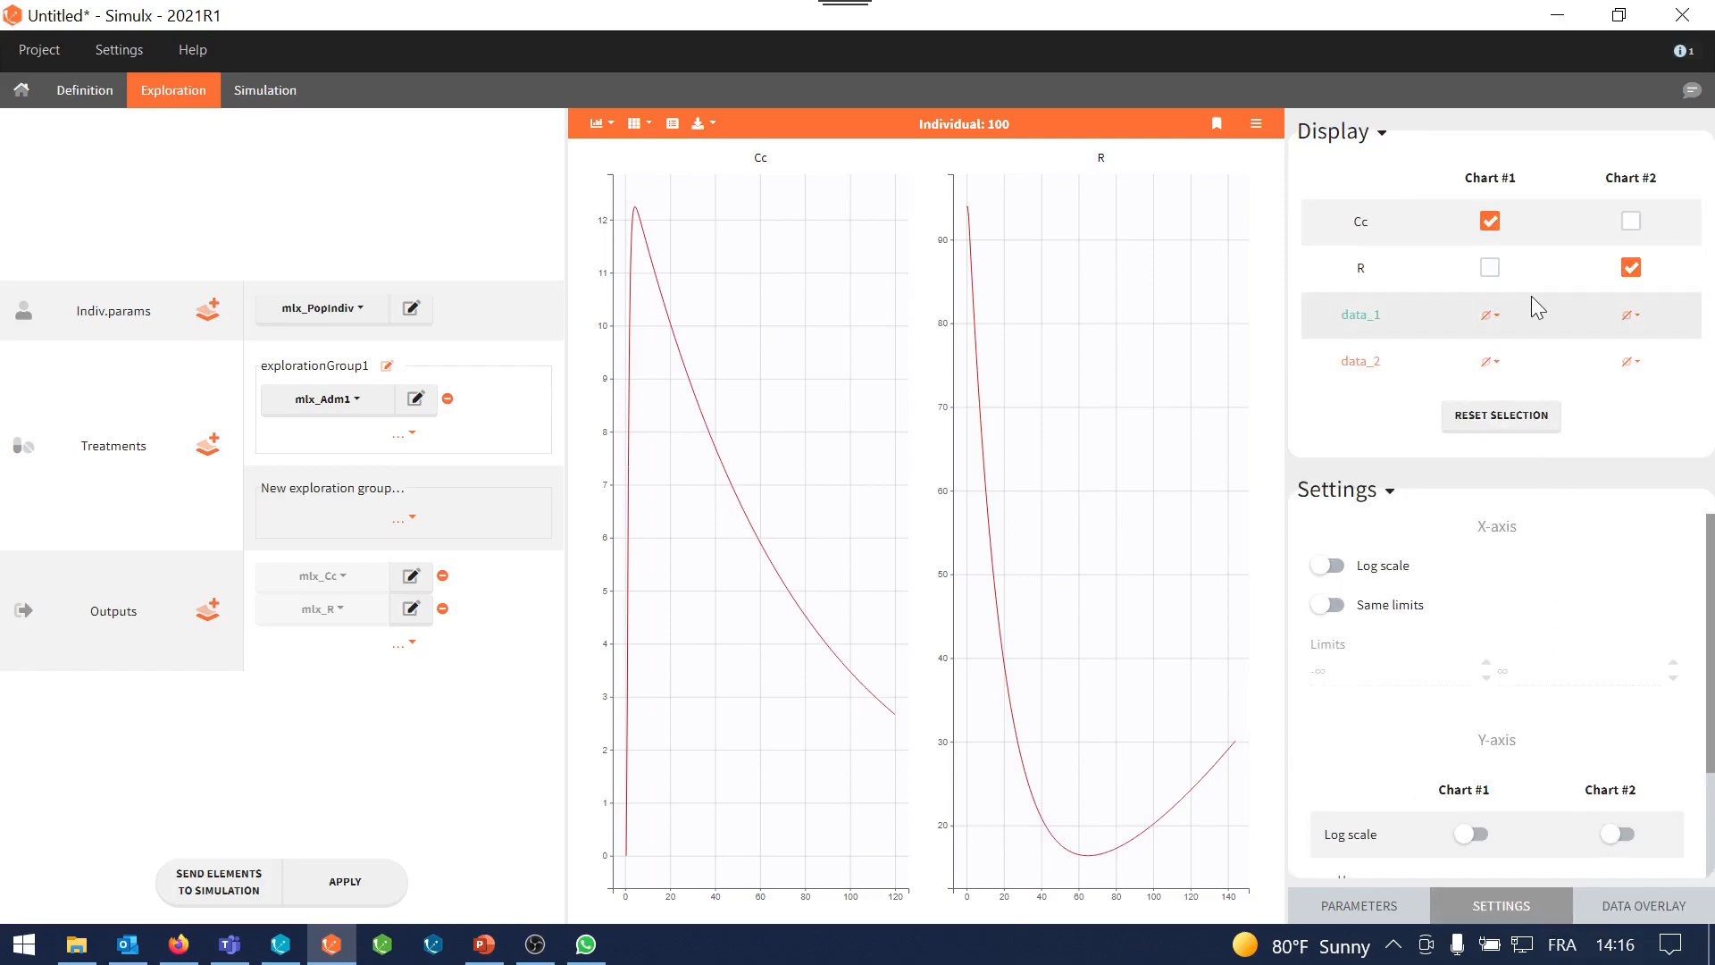
left_click(1487, 315)
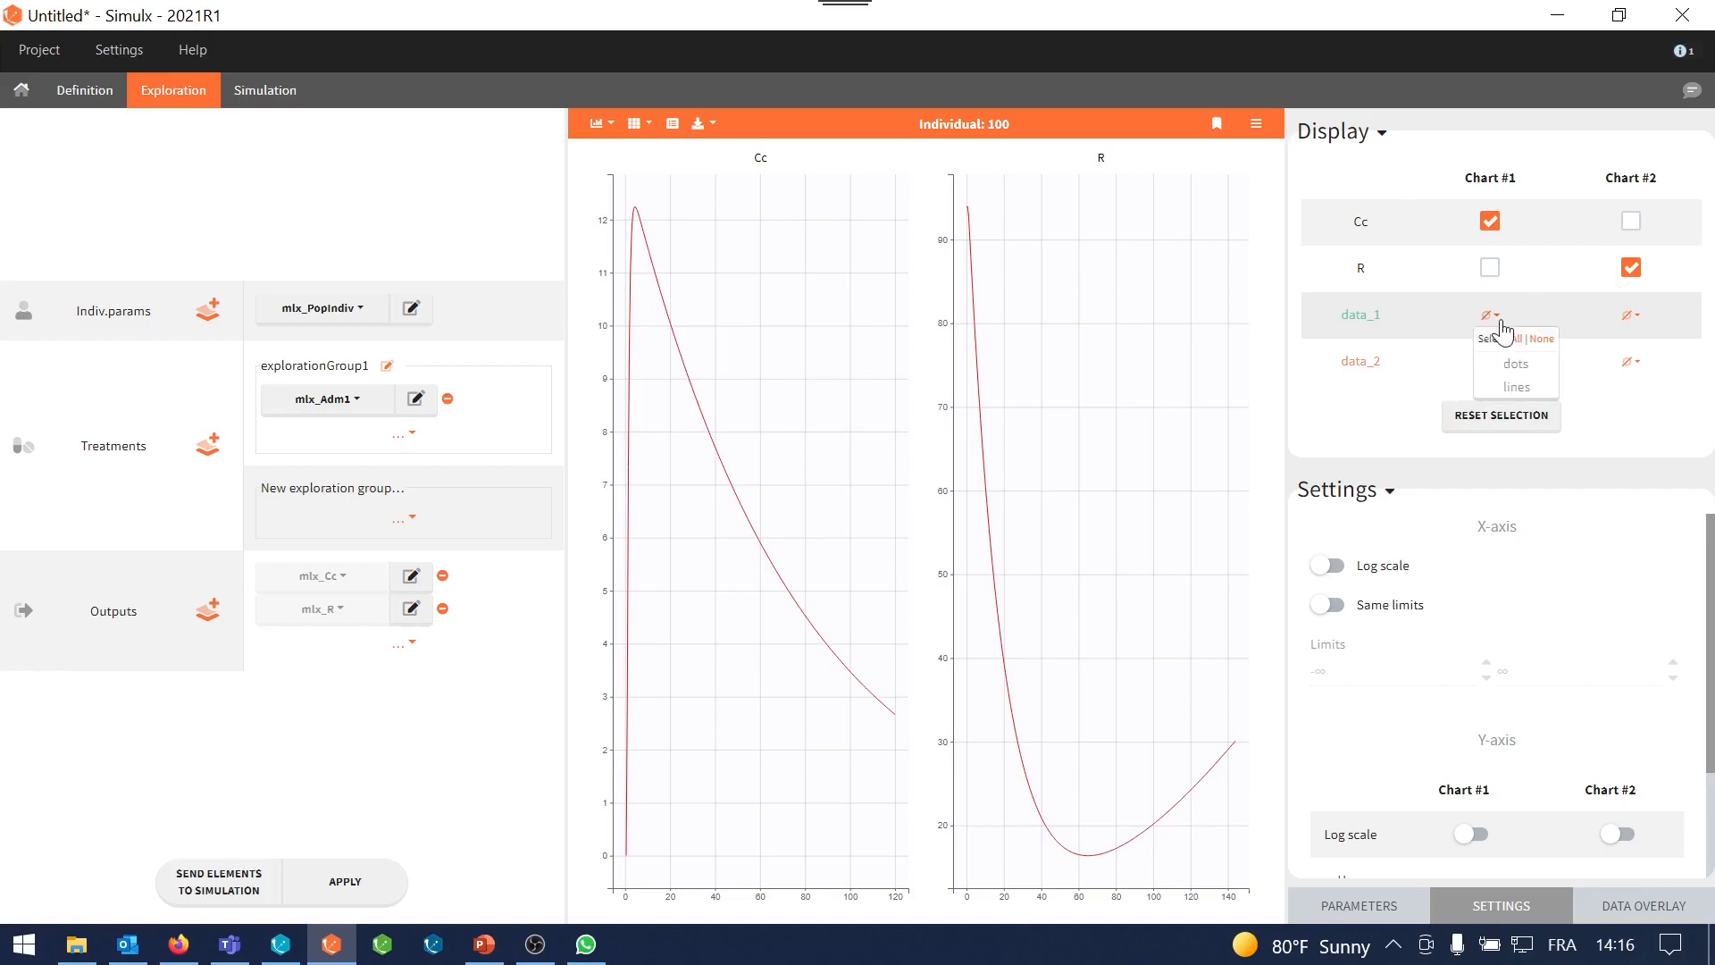
left_click(1514, 364)
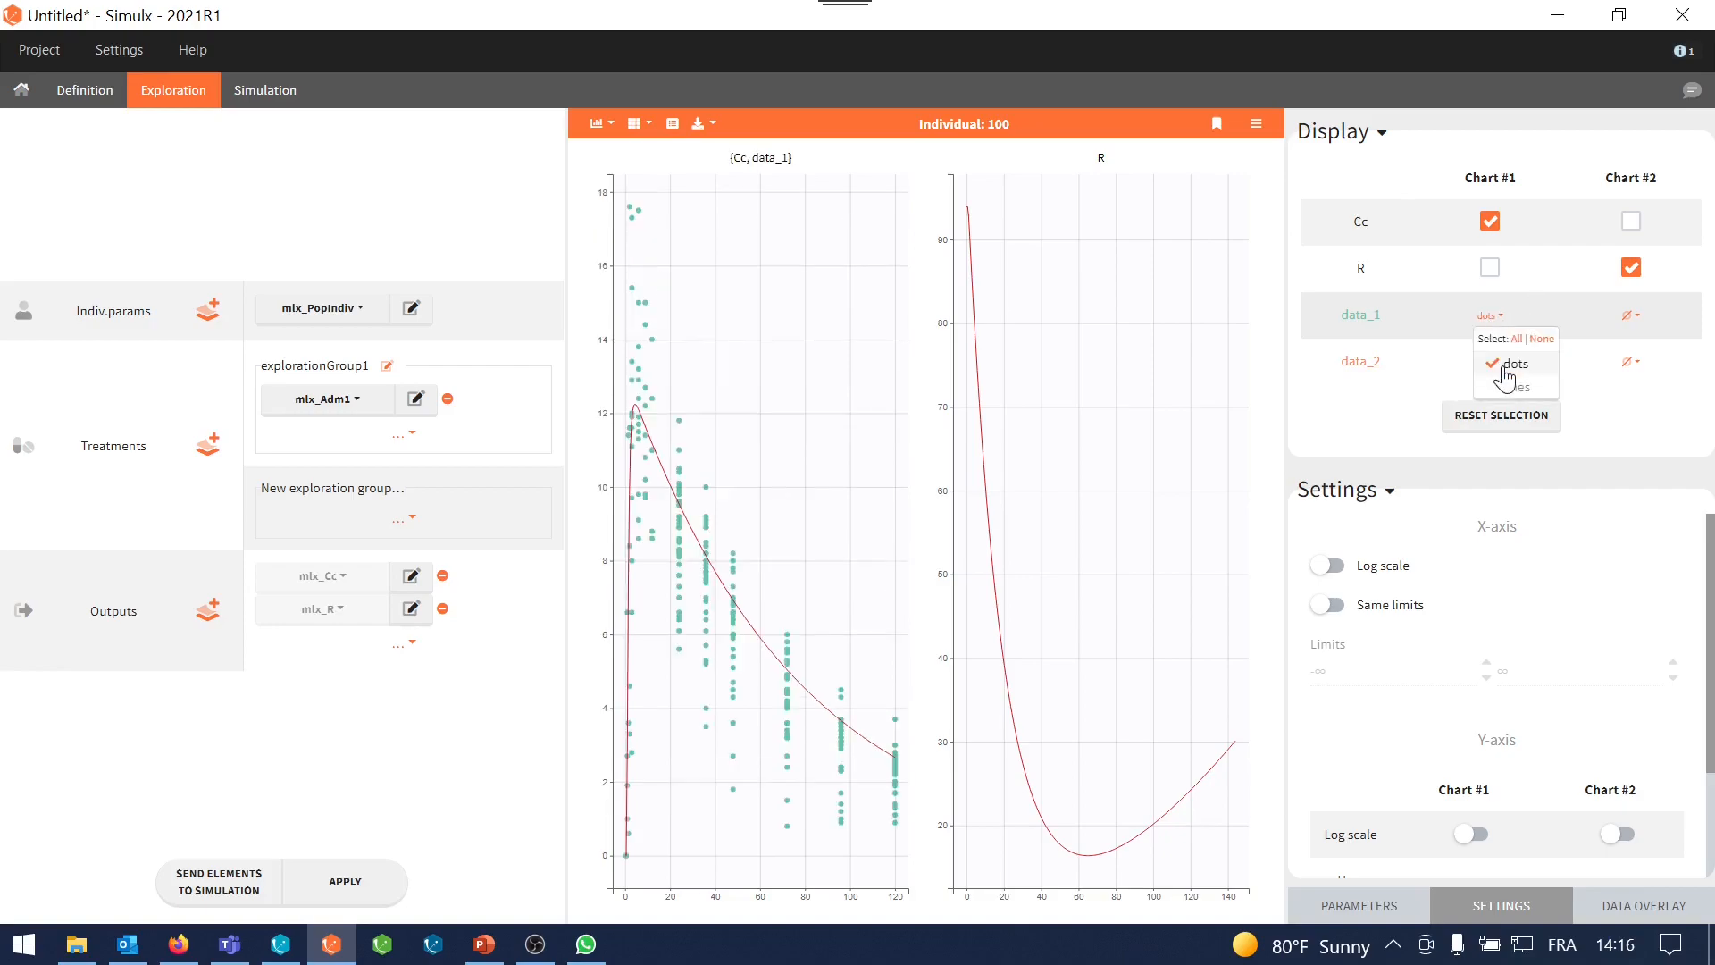
left_click(1629, 361)
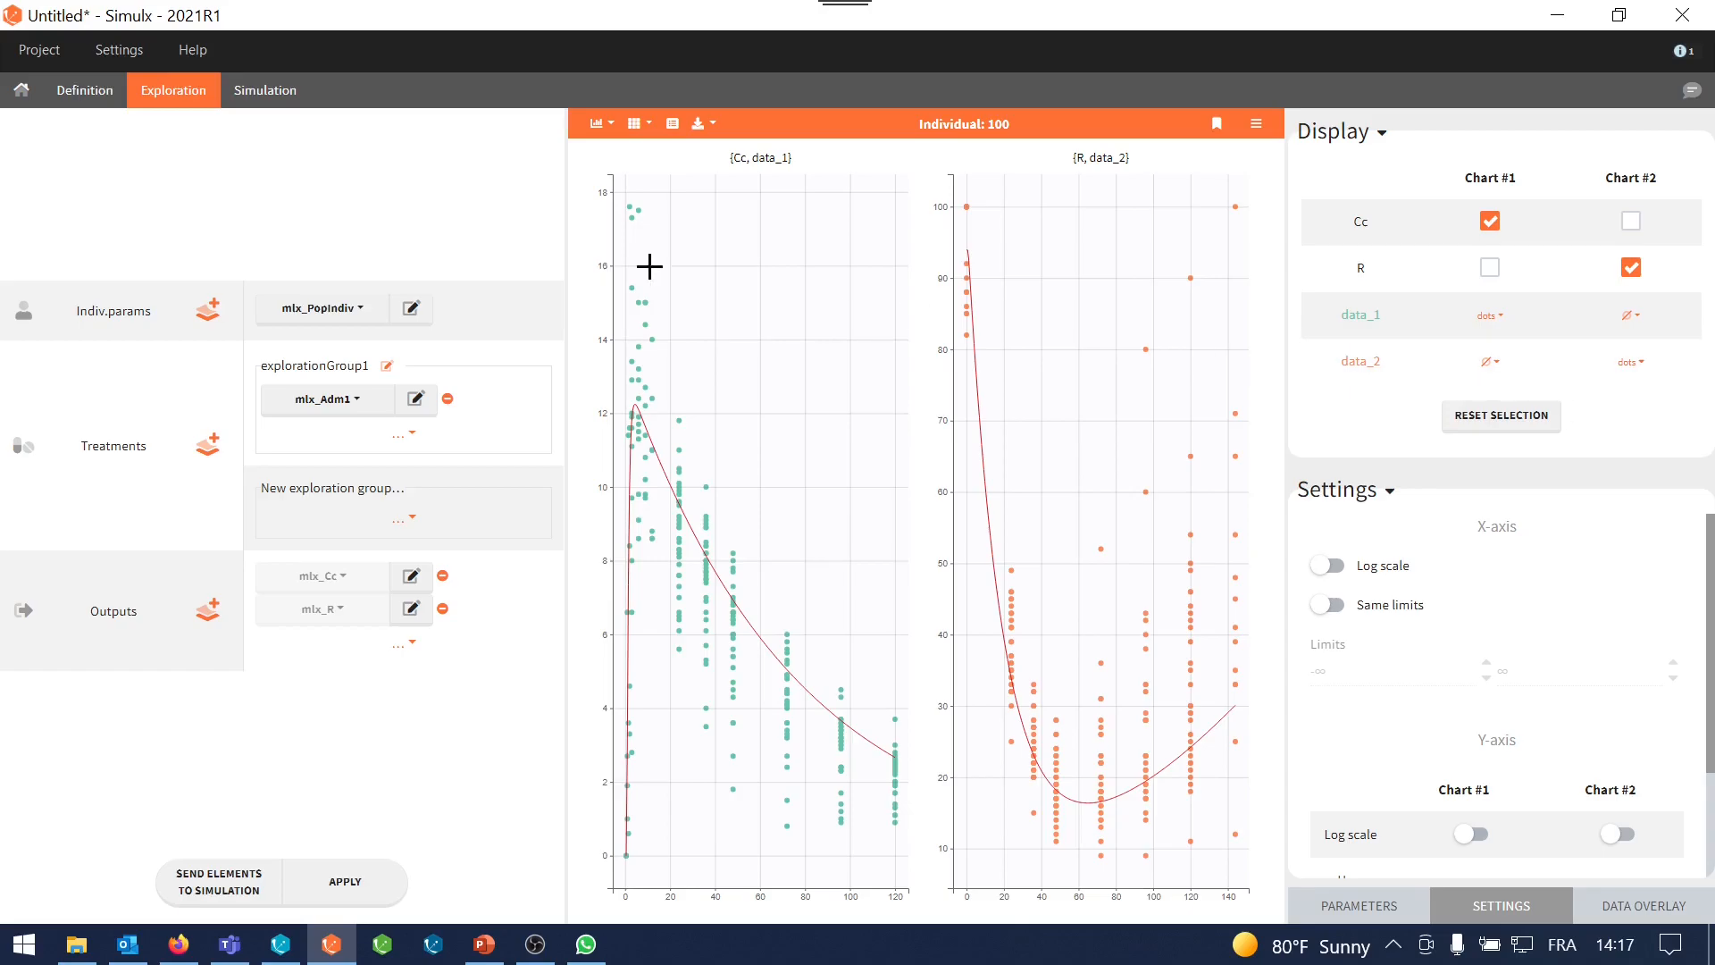
Set Indiv.params to mlx_EBEs and apply so the Cc and R curves are recomputed
left_click(318, 307)
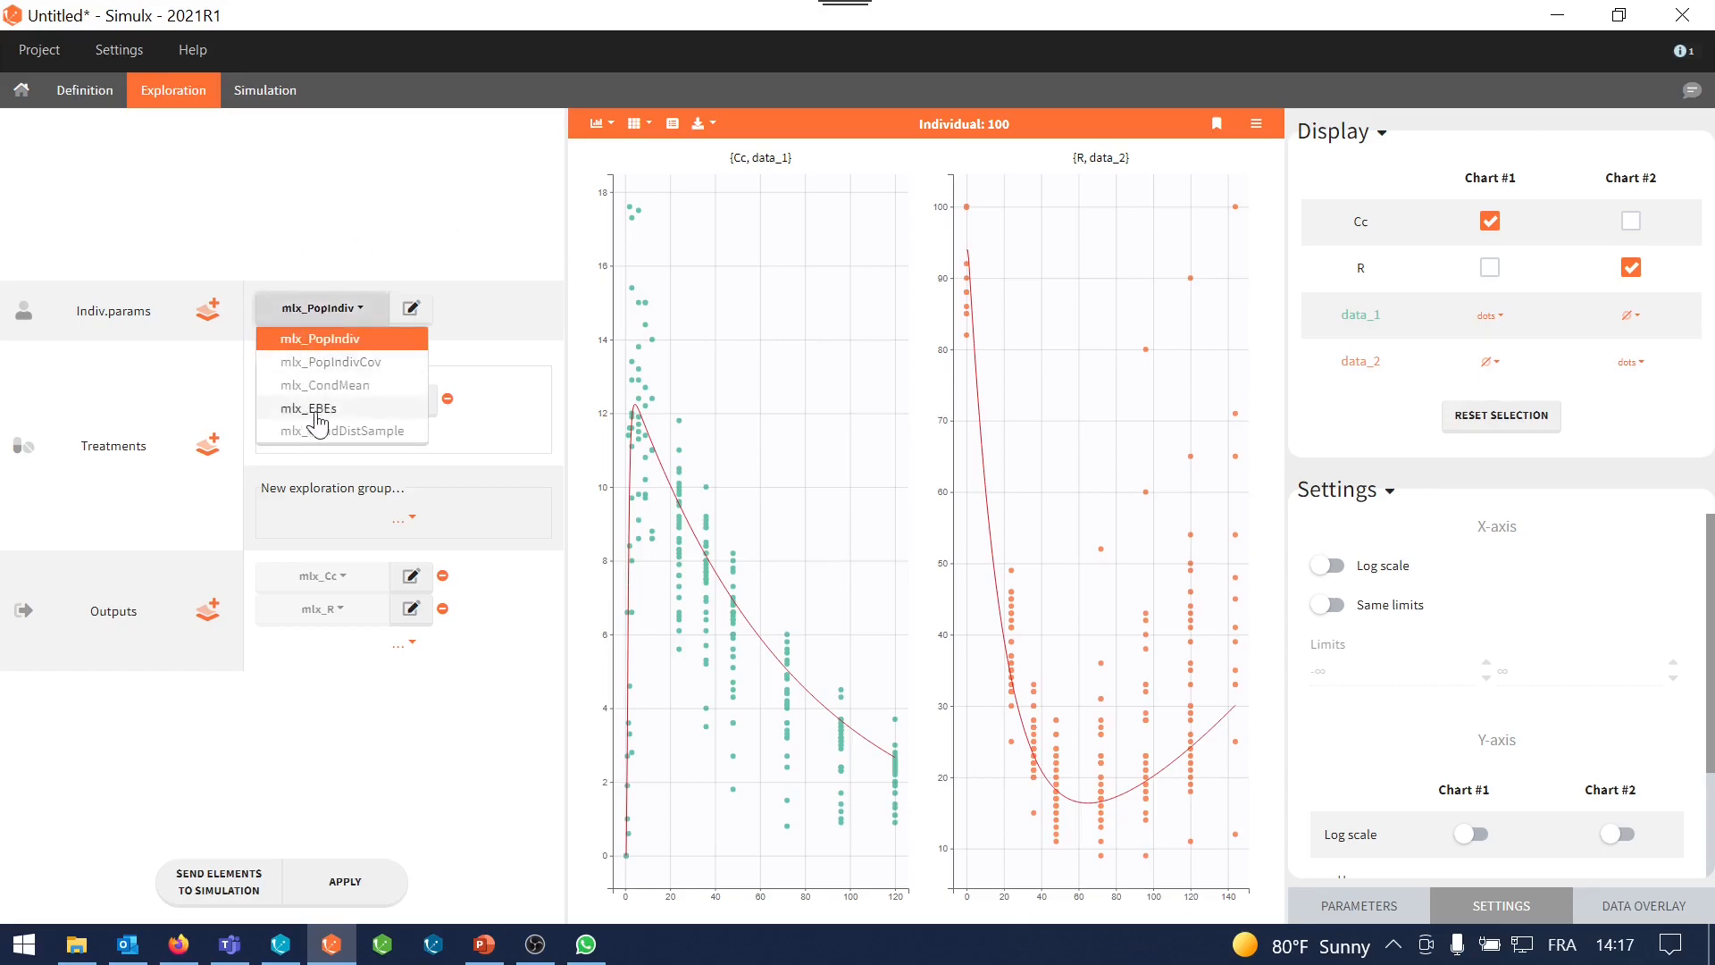
mouse_move(351, 425)
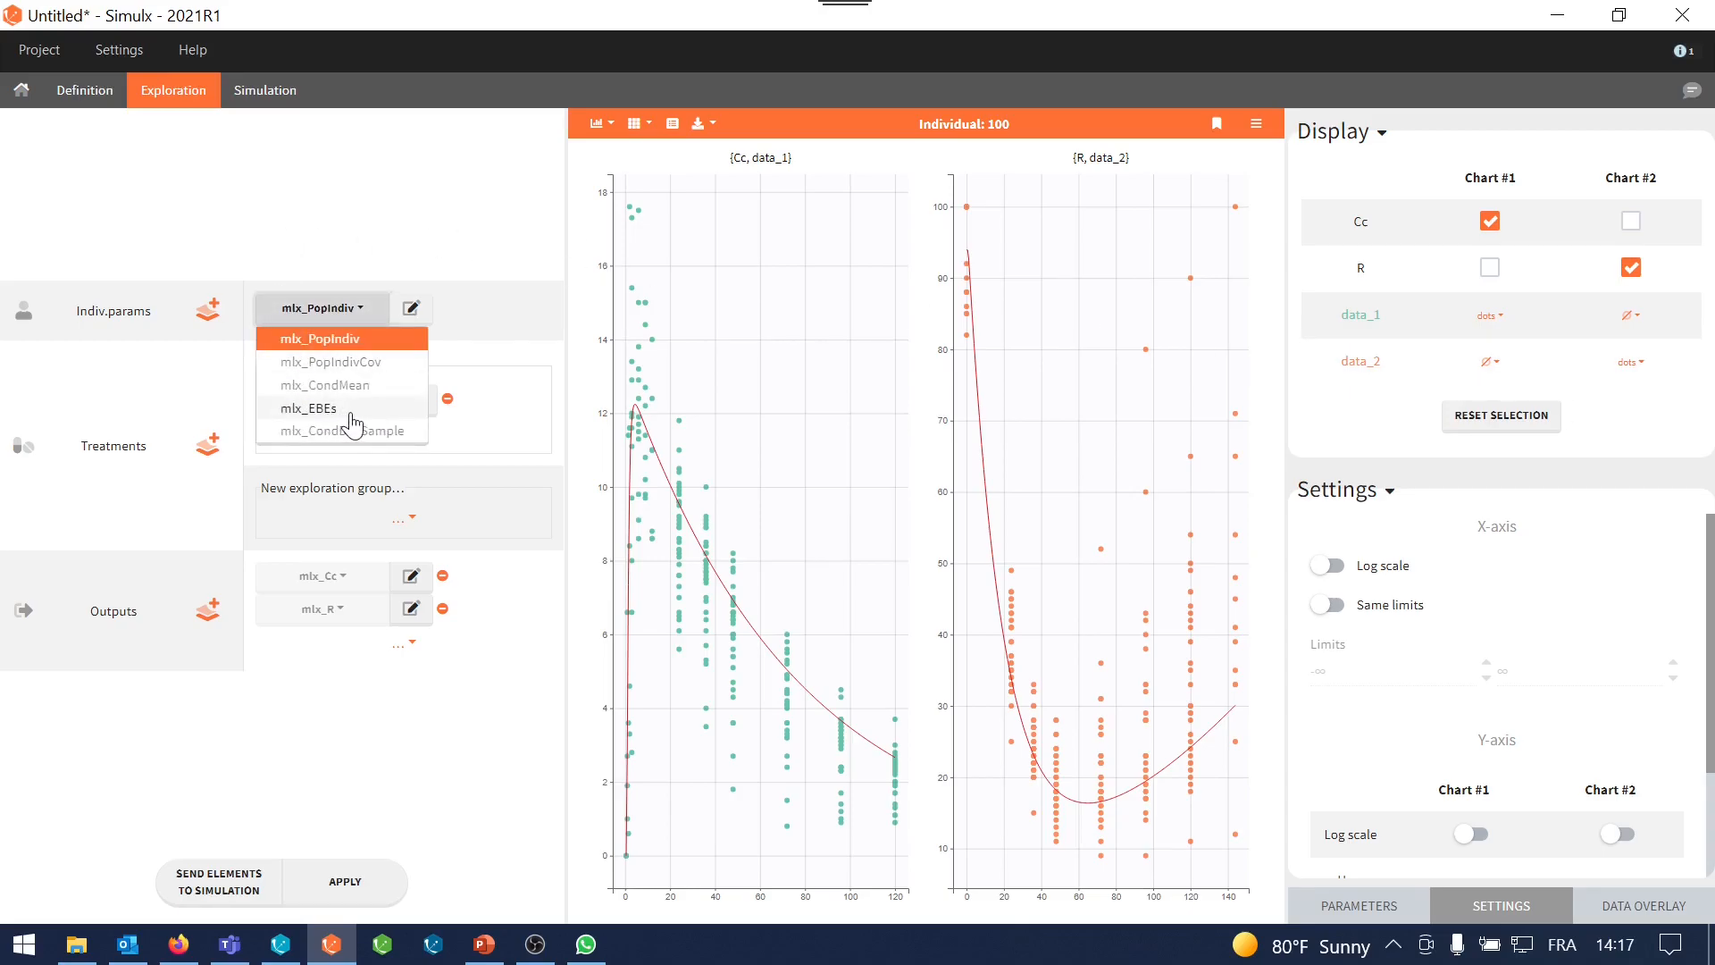
mouse_move(367, 425)
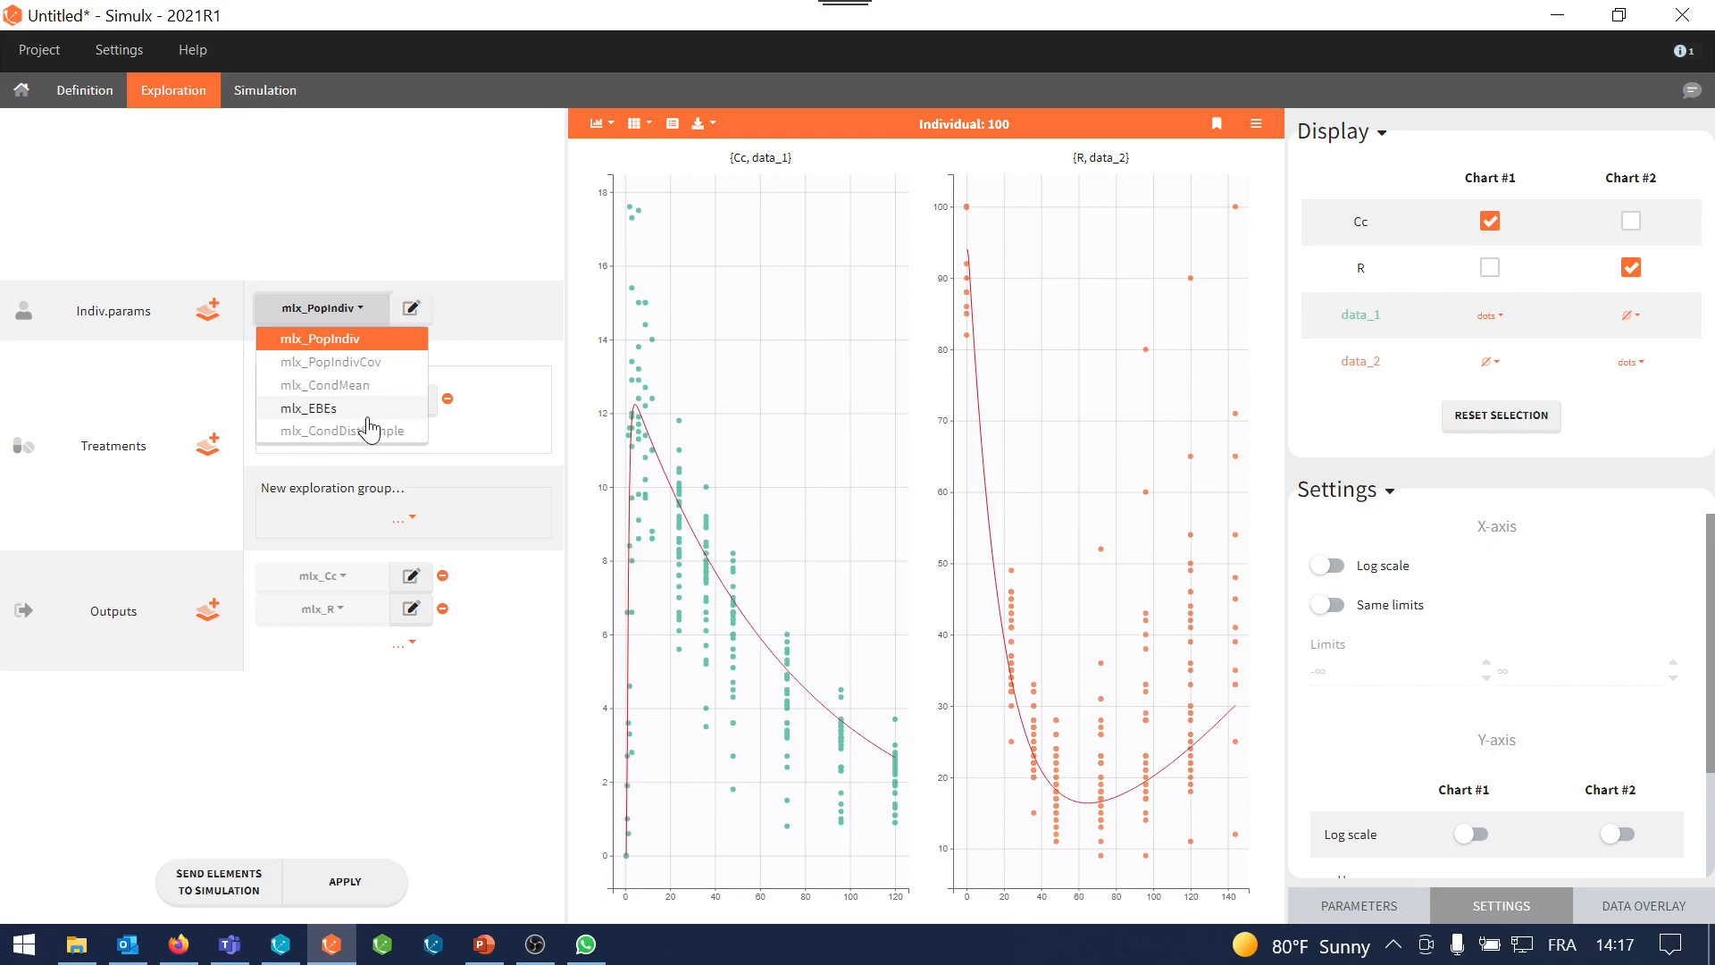
left_click(307, 407)
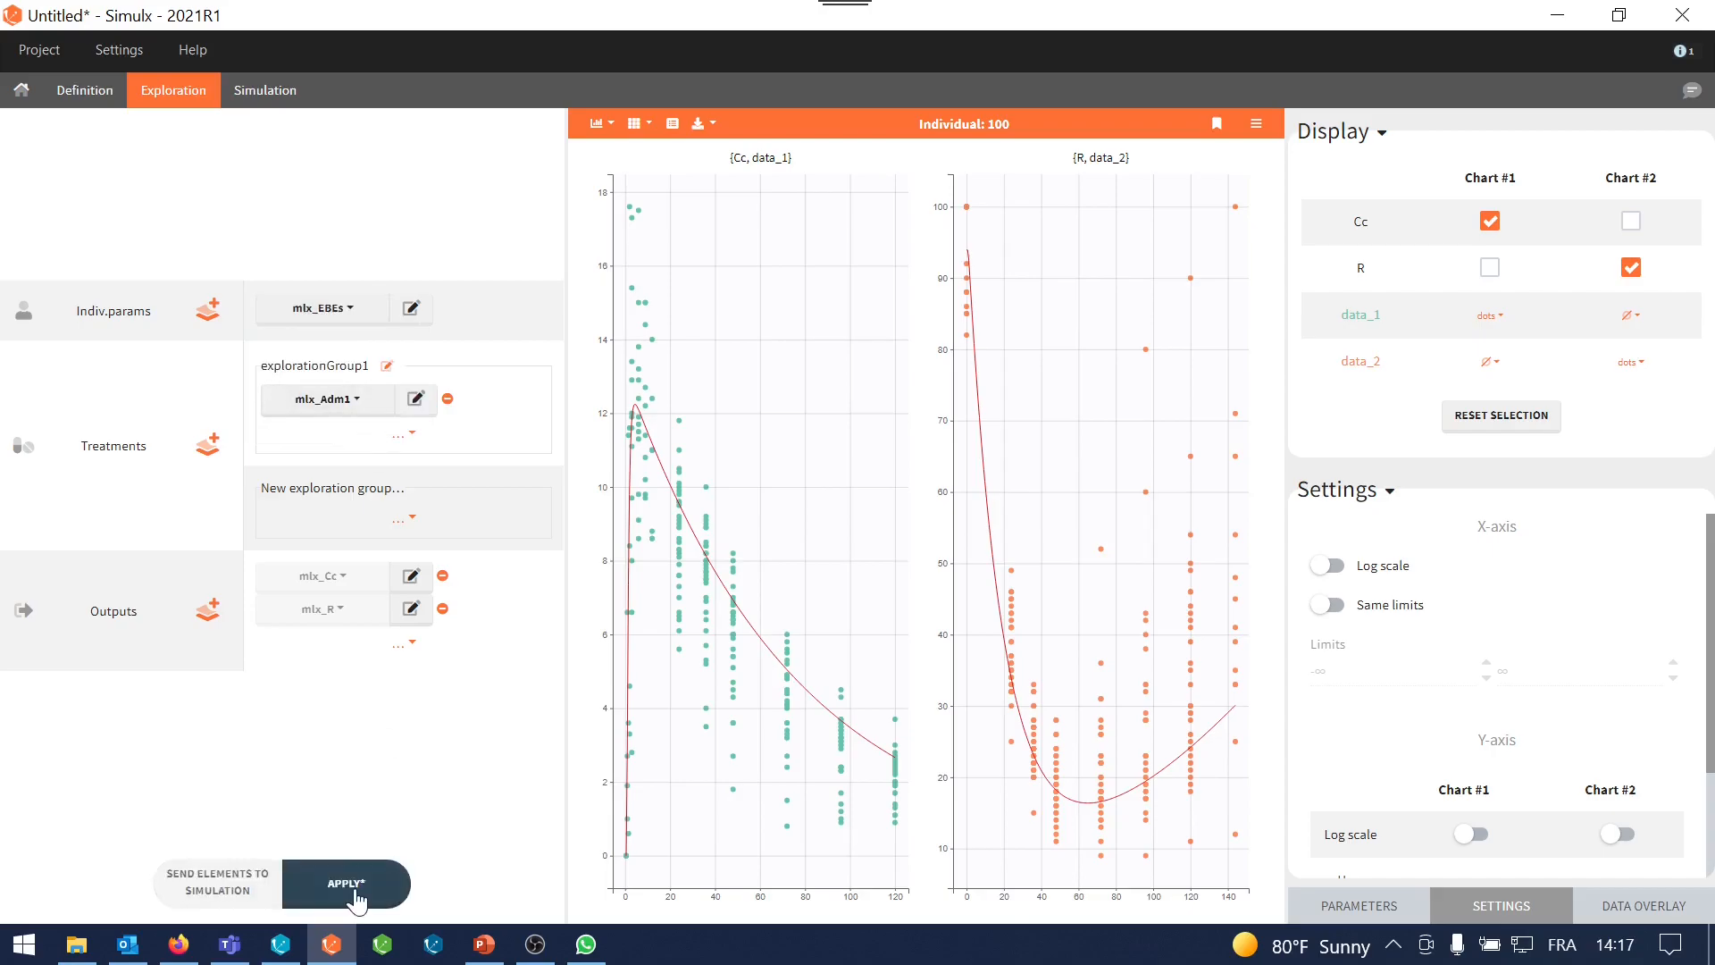
left_click(347, 882)
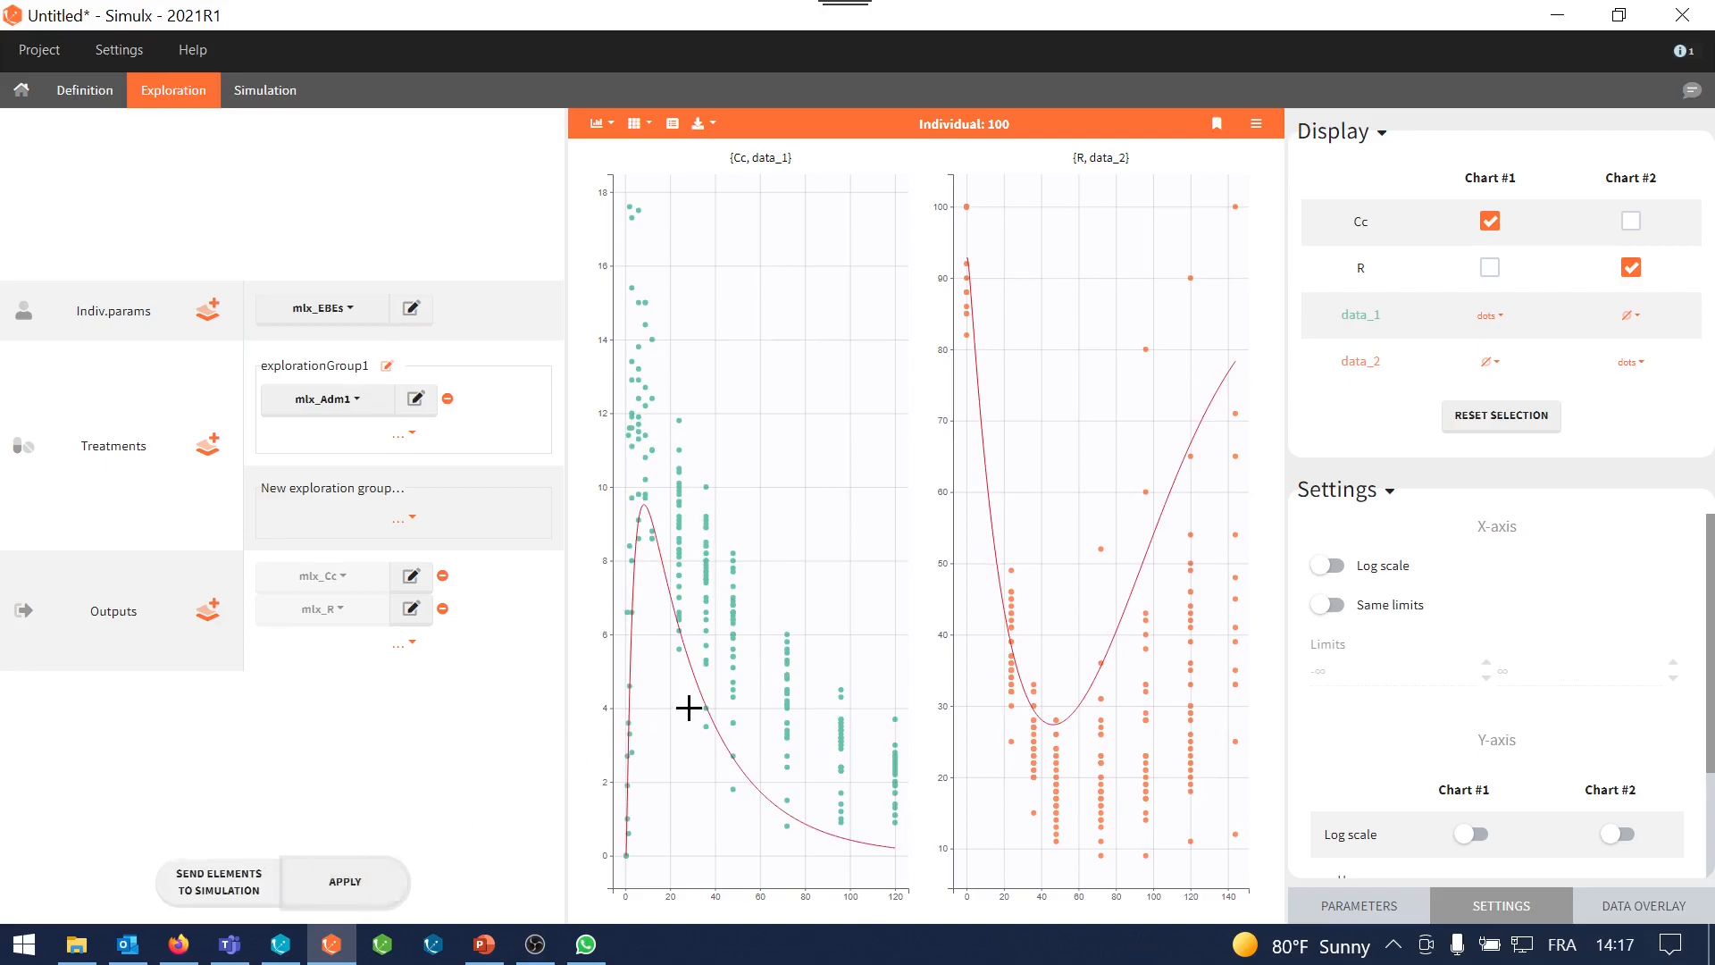
left_click(1358, 905)
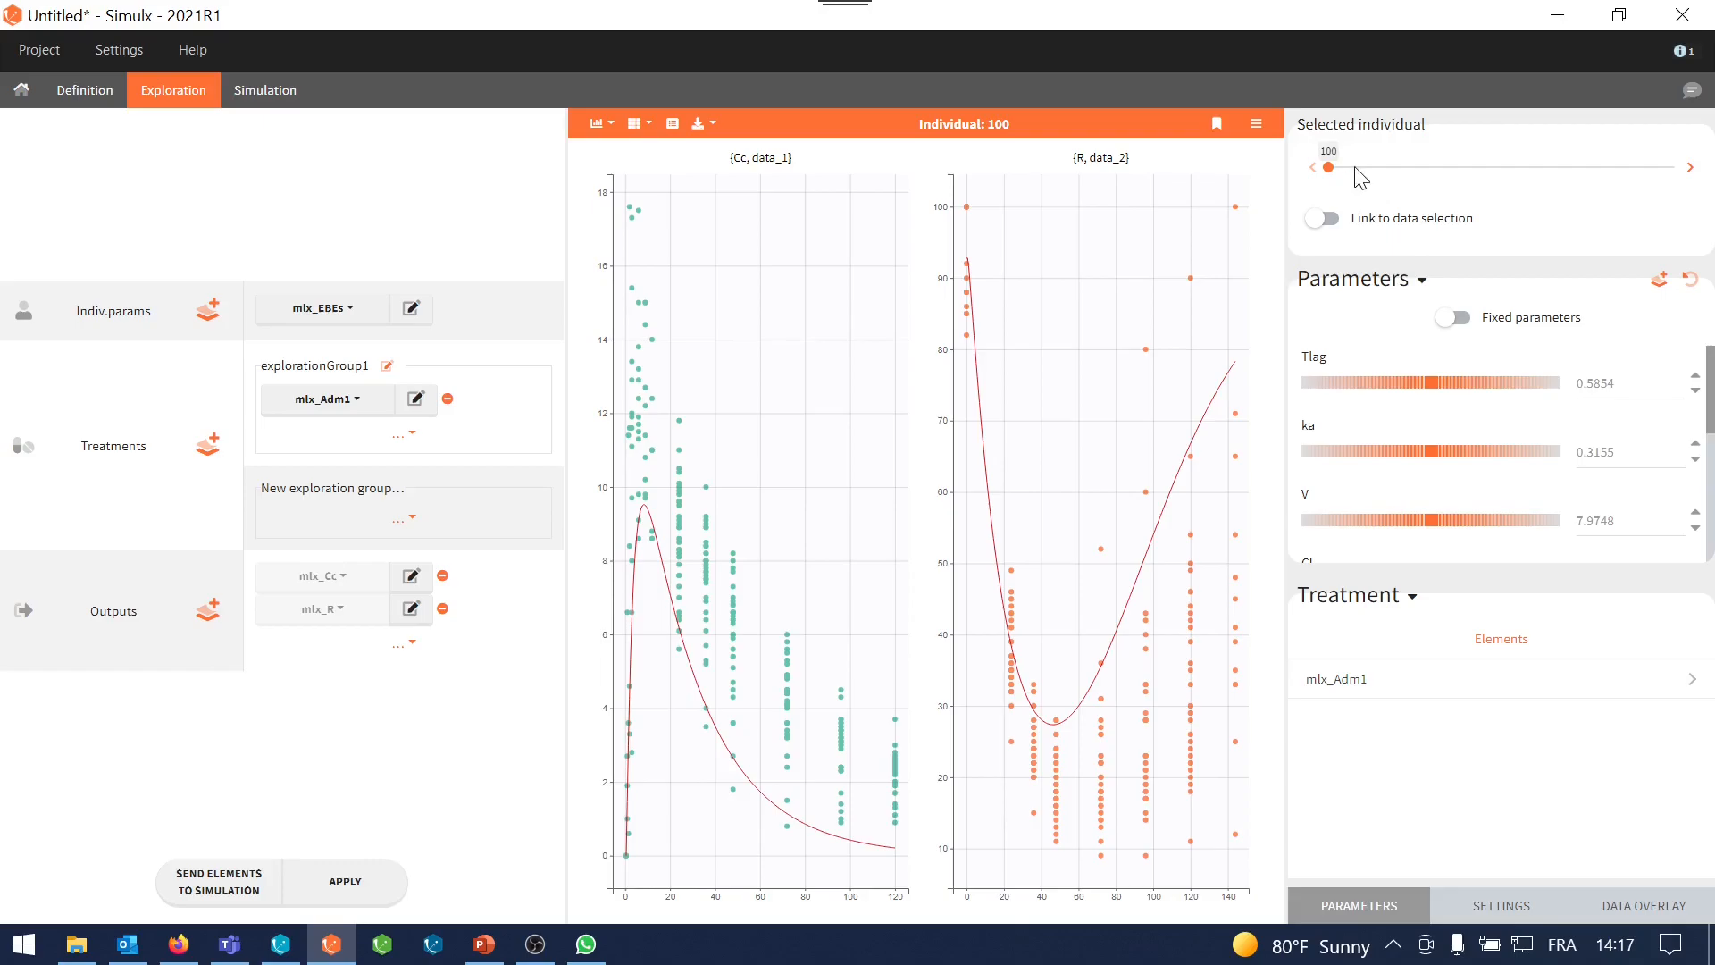
Select individual 4, enable Link to data selection, and step through the next individuals to 11
left_click(1690, 166)
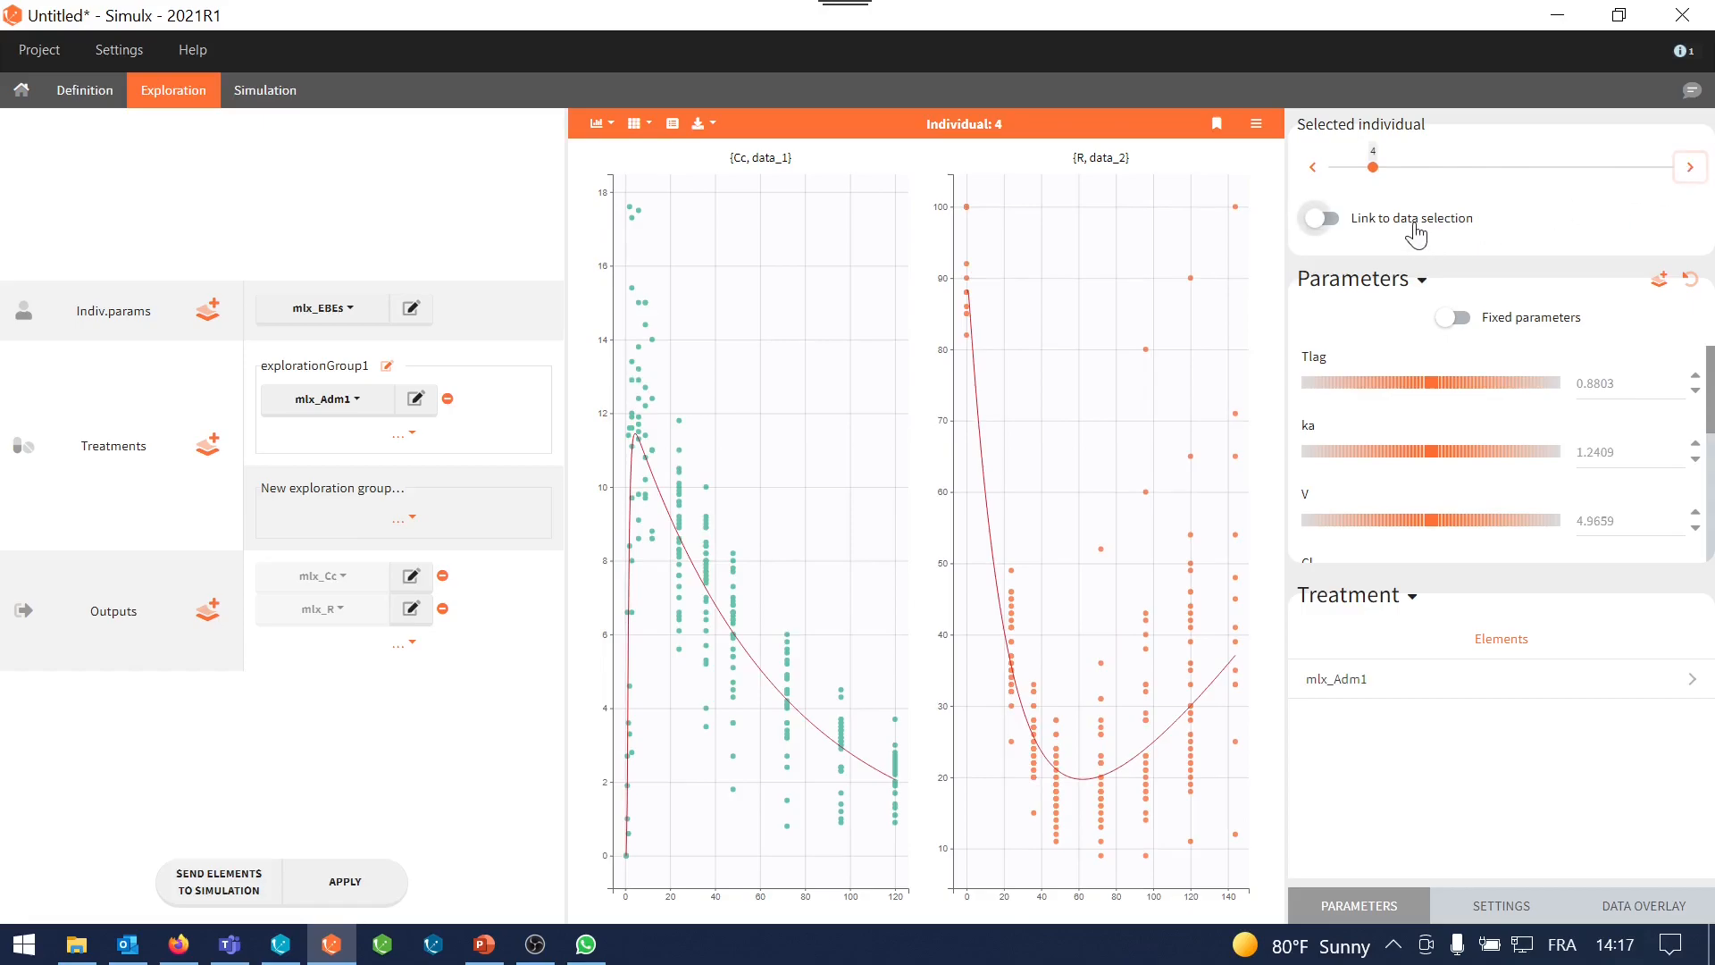
left_click(1318, 218)
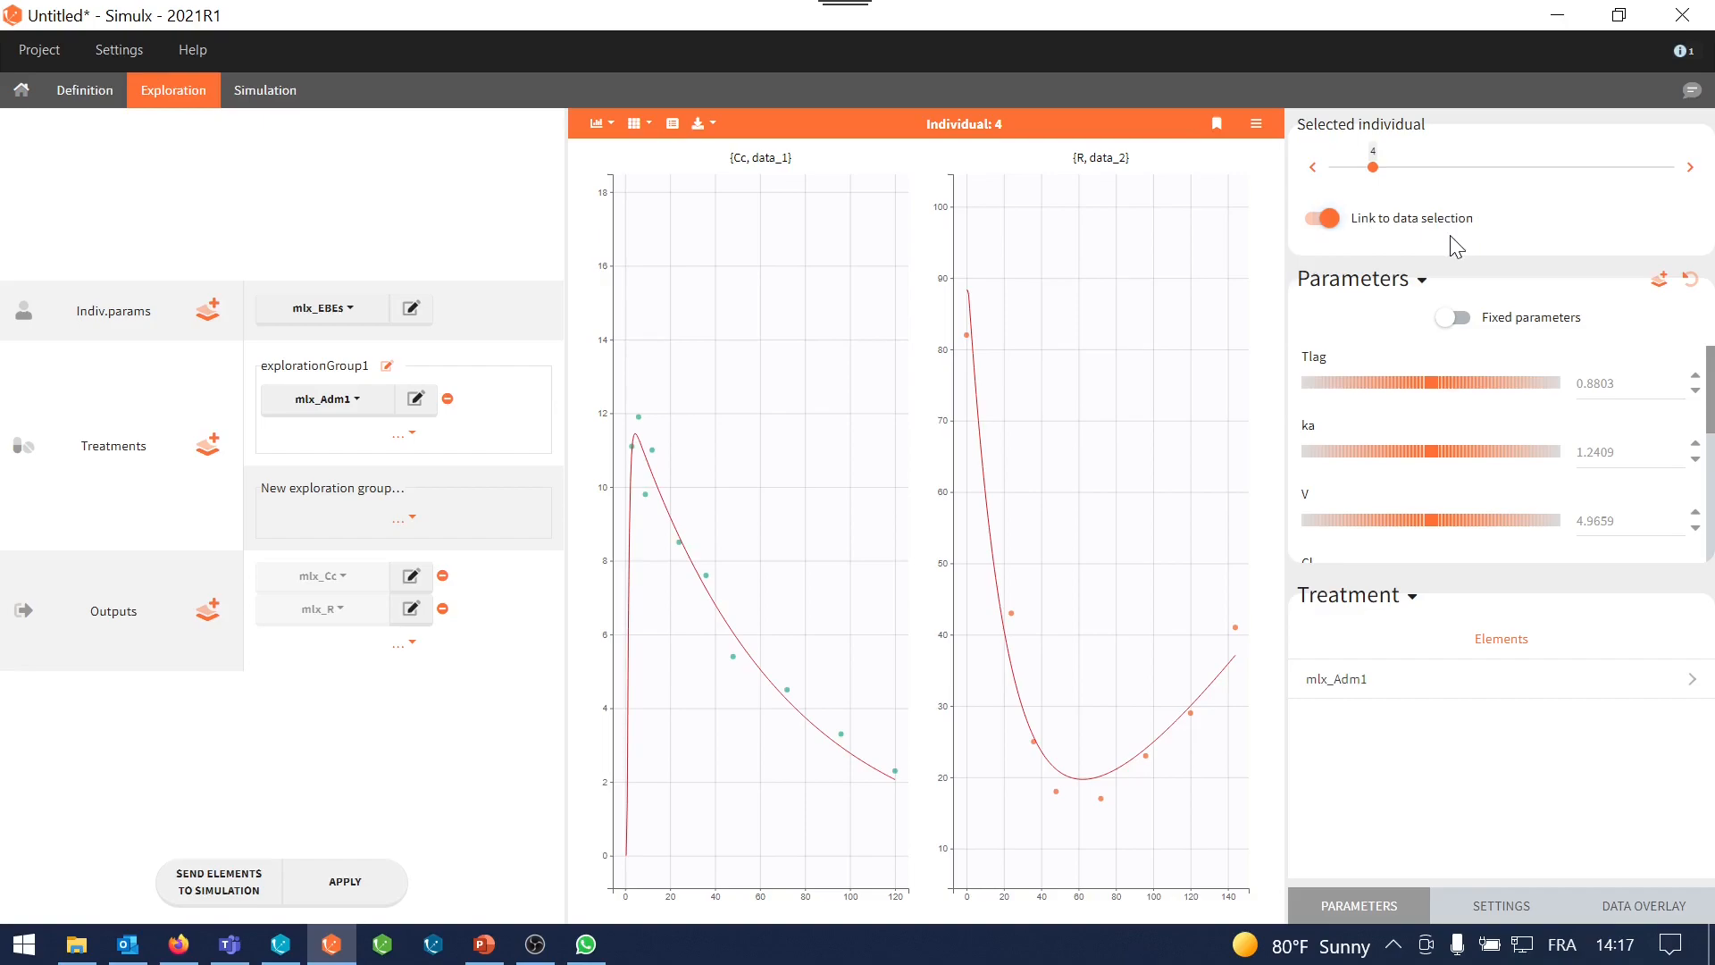
mouse_move(1671, 192)
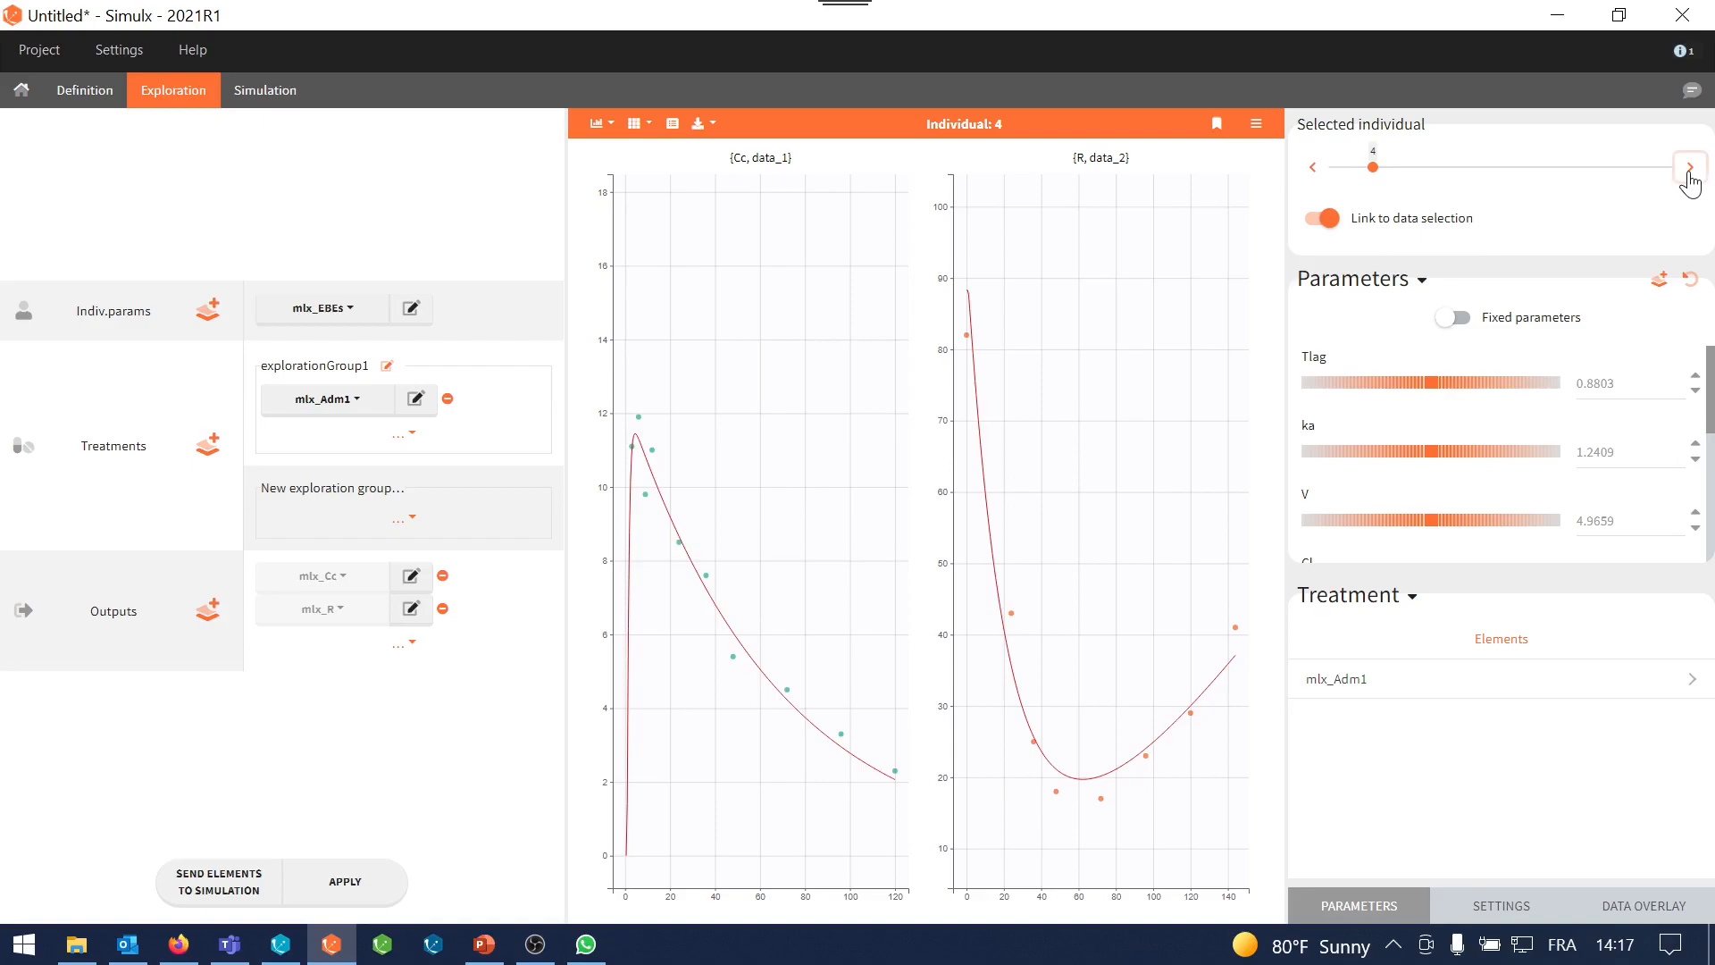
left_click(1689, 167)
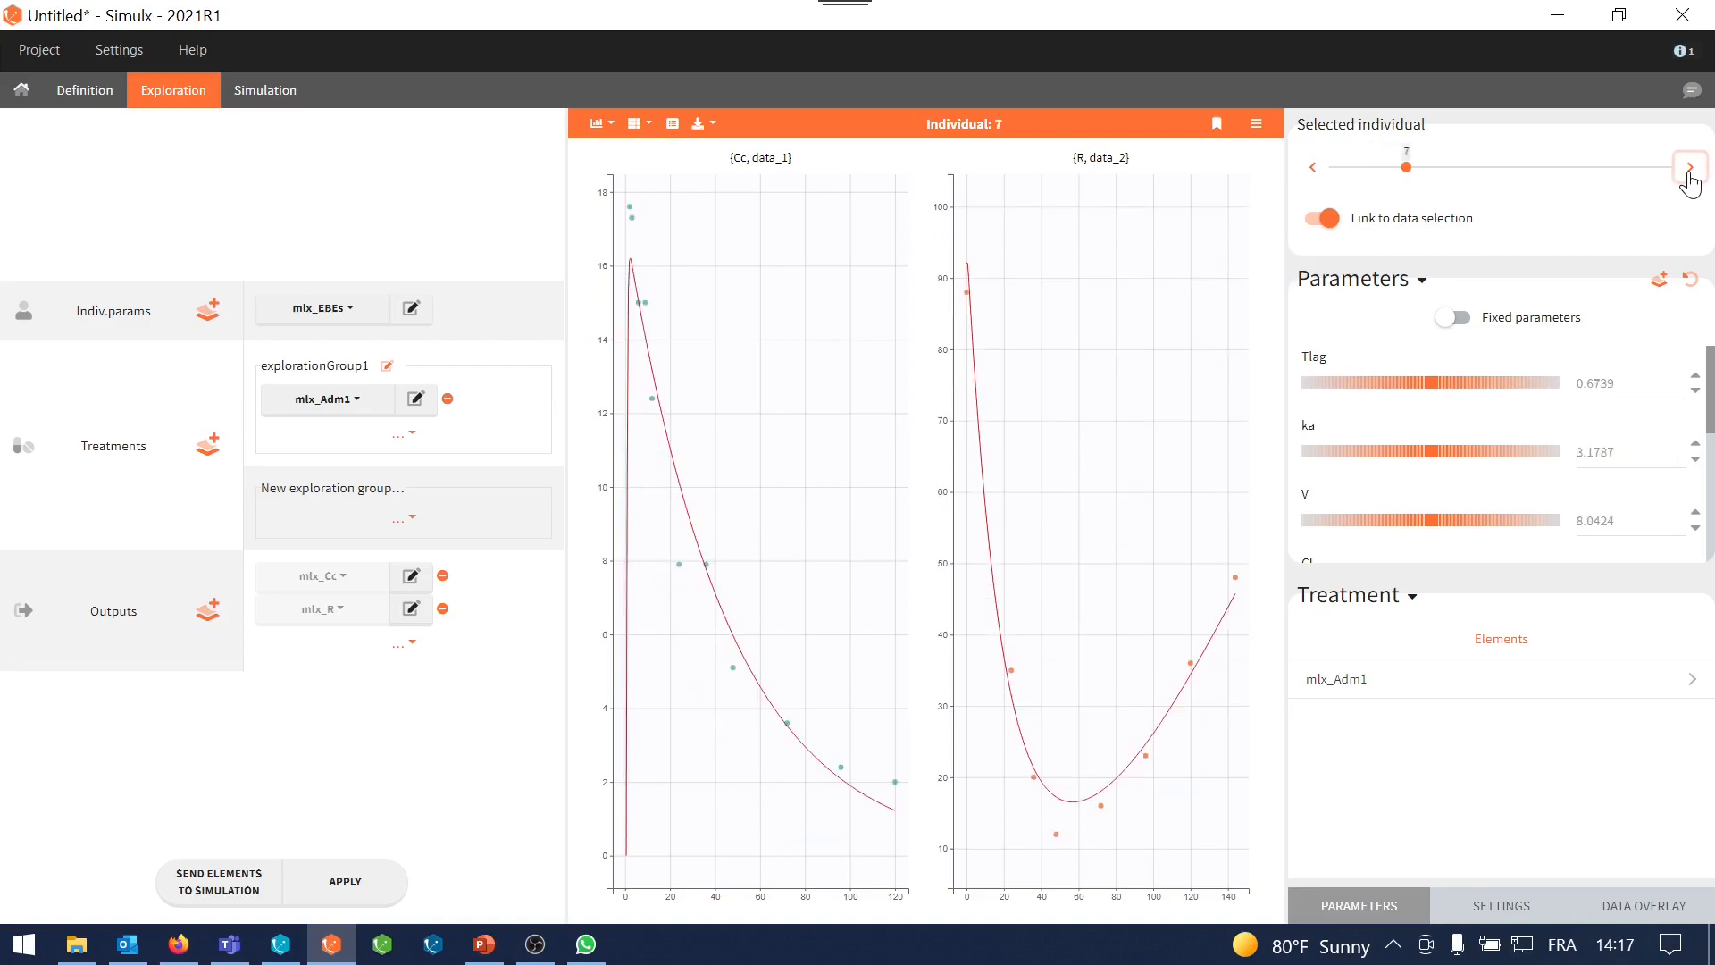
left_click(1689, 166)
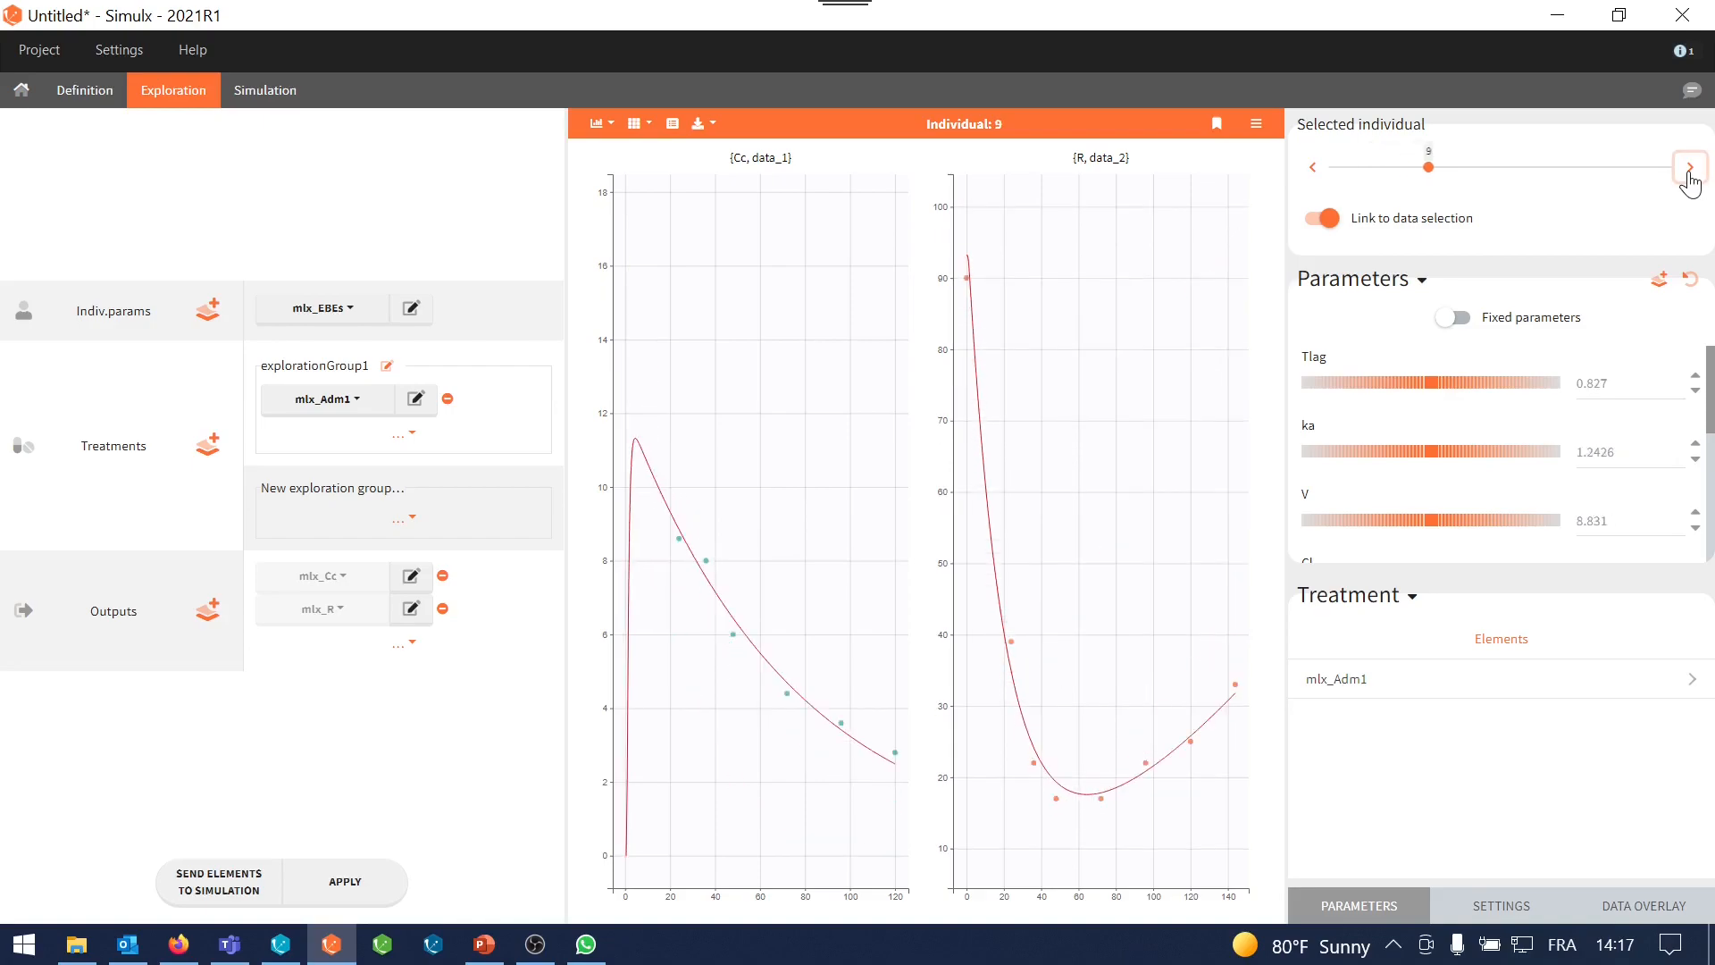
left_click(1689, 166)
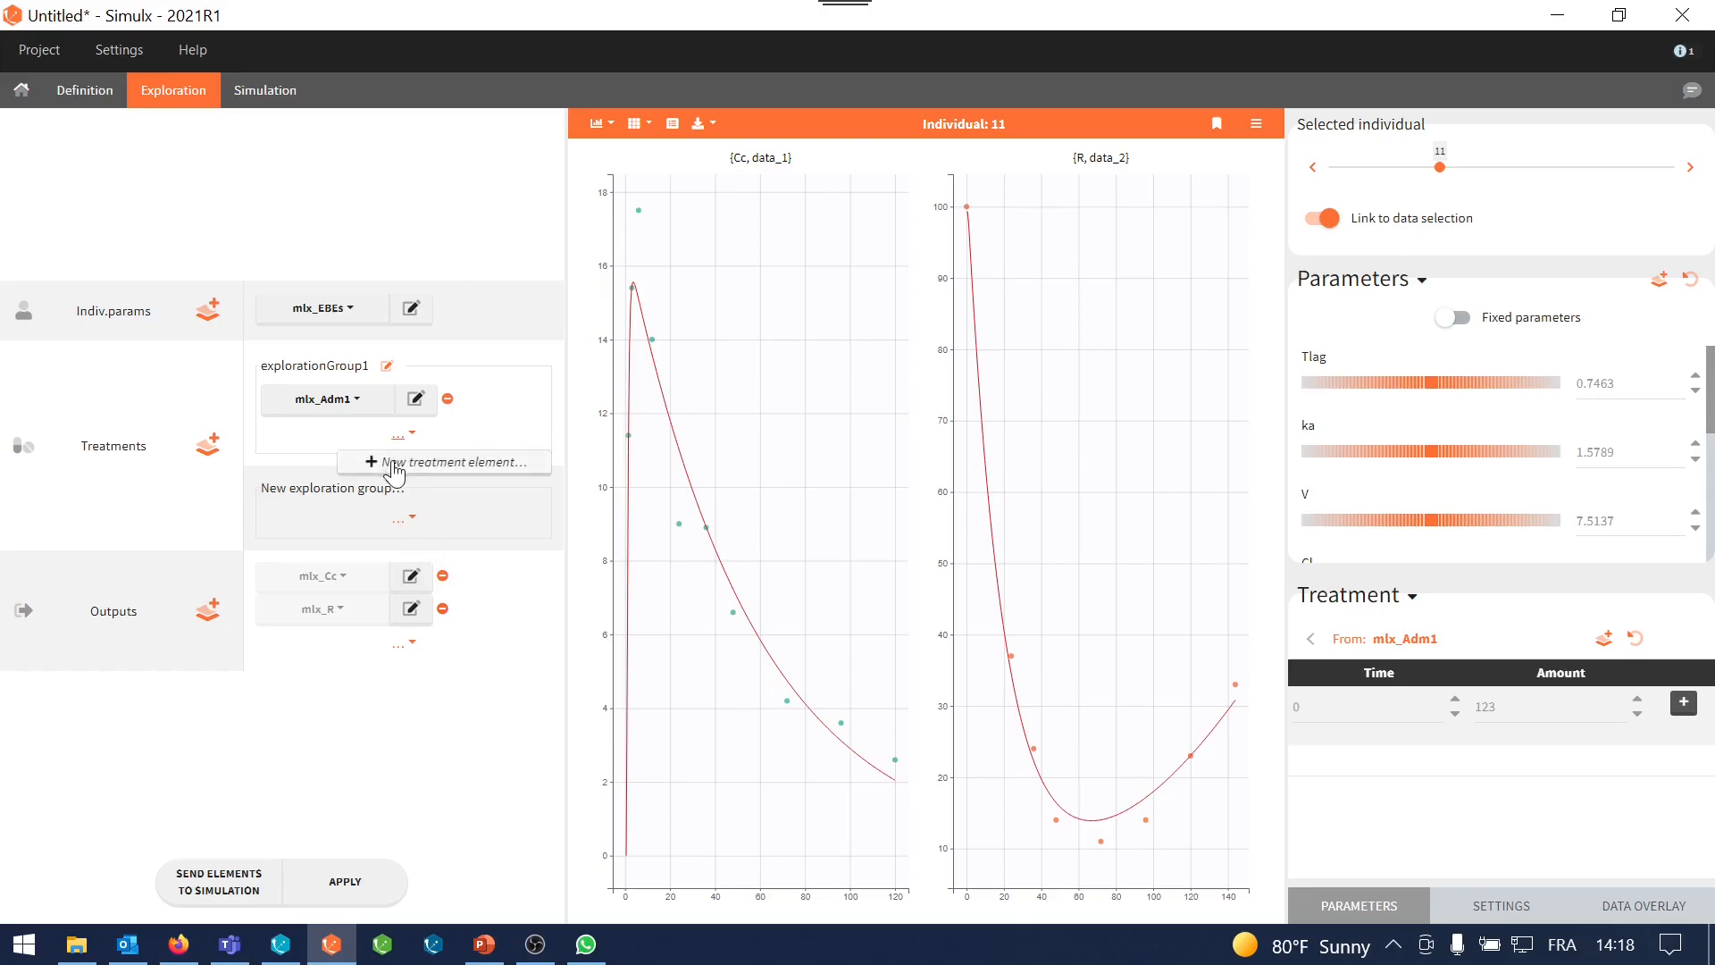
Add a regular treatment with amount 50, interdose interval 60 and 3 doses as a new exploration group
left_click(440, 461)
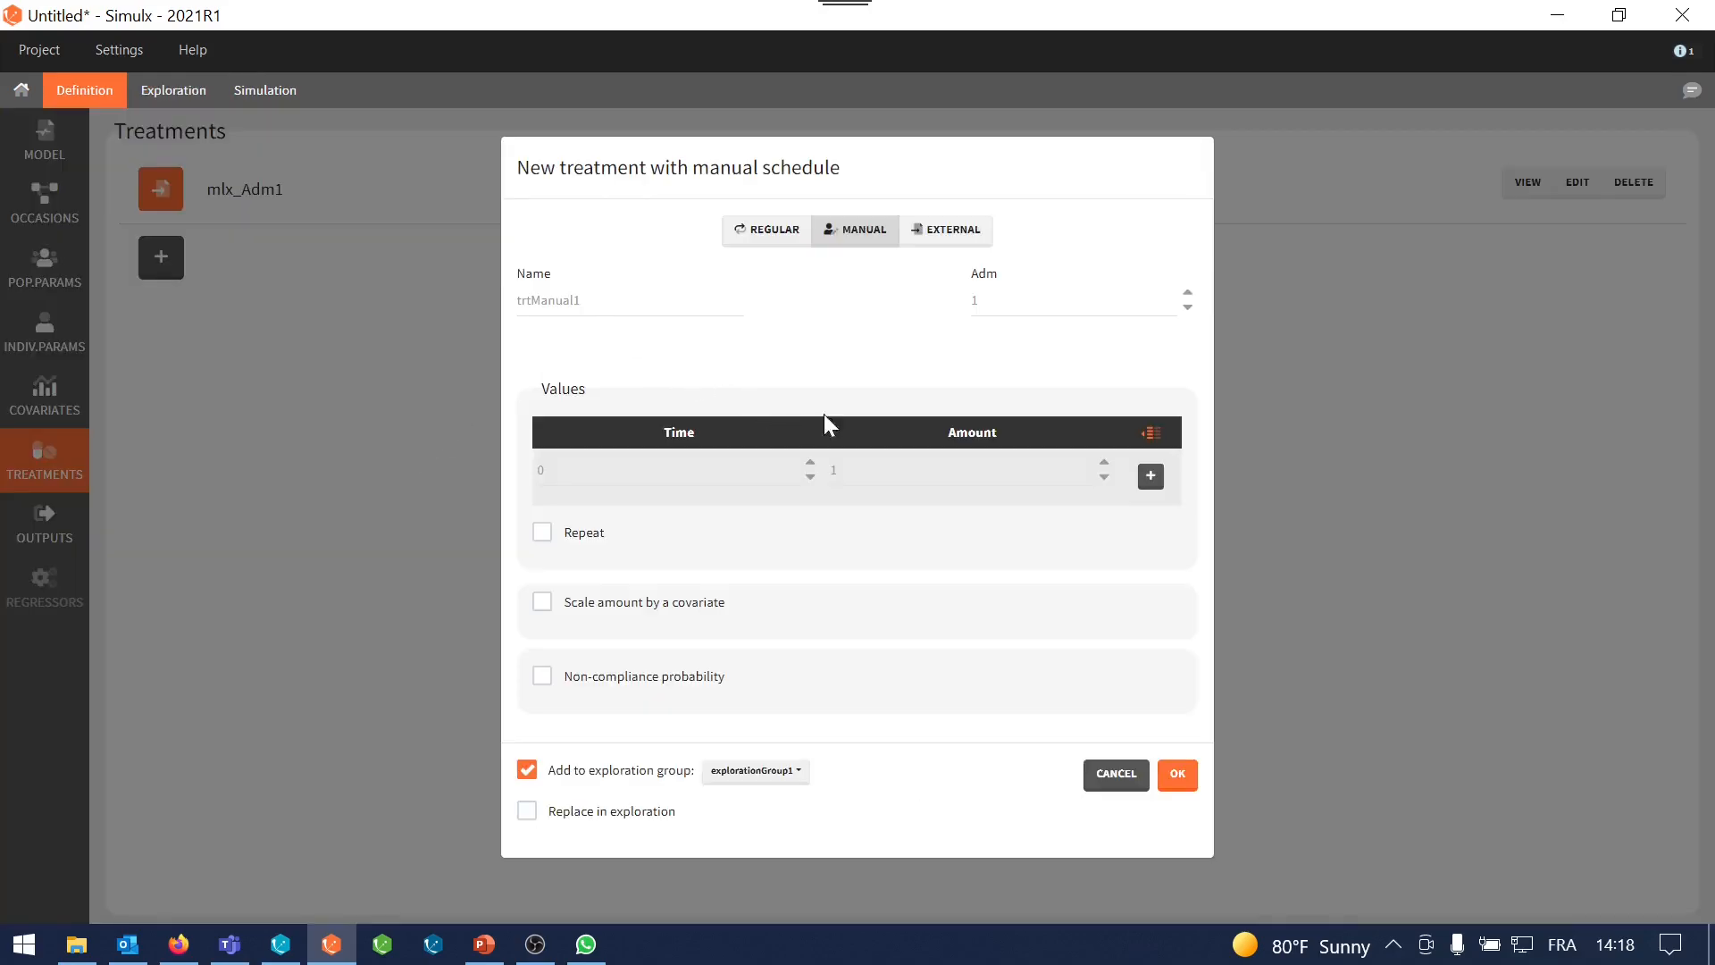
left_click(768, 230)
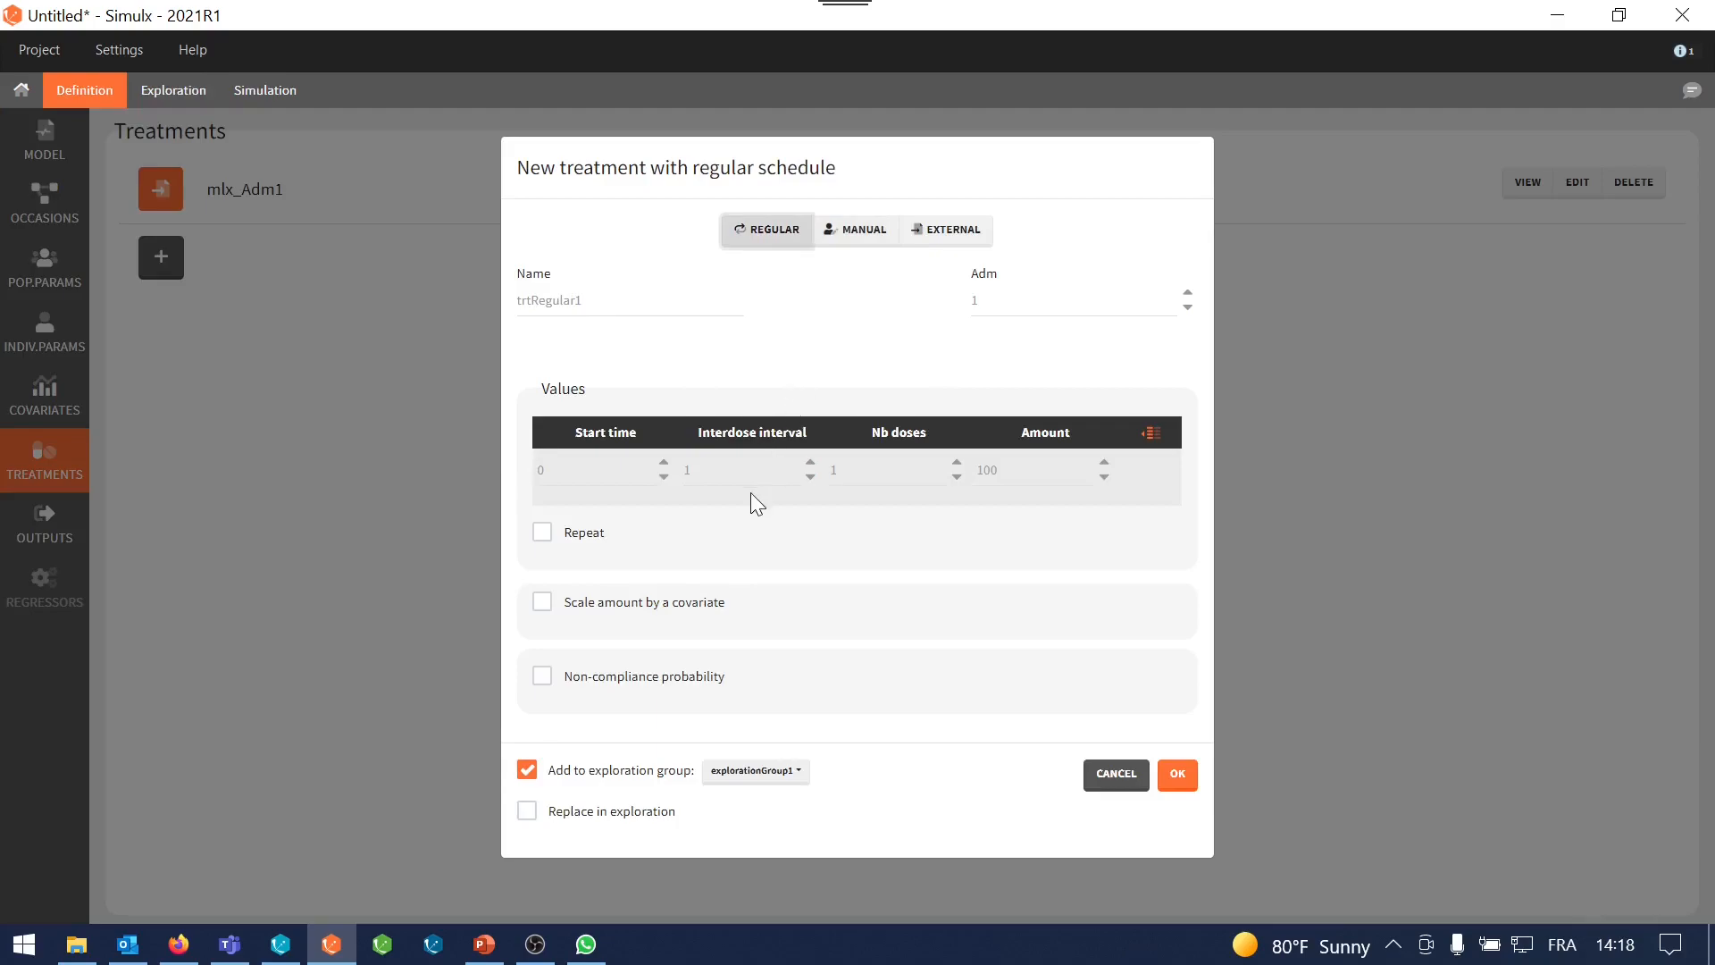
left_click(1027, 469)
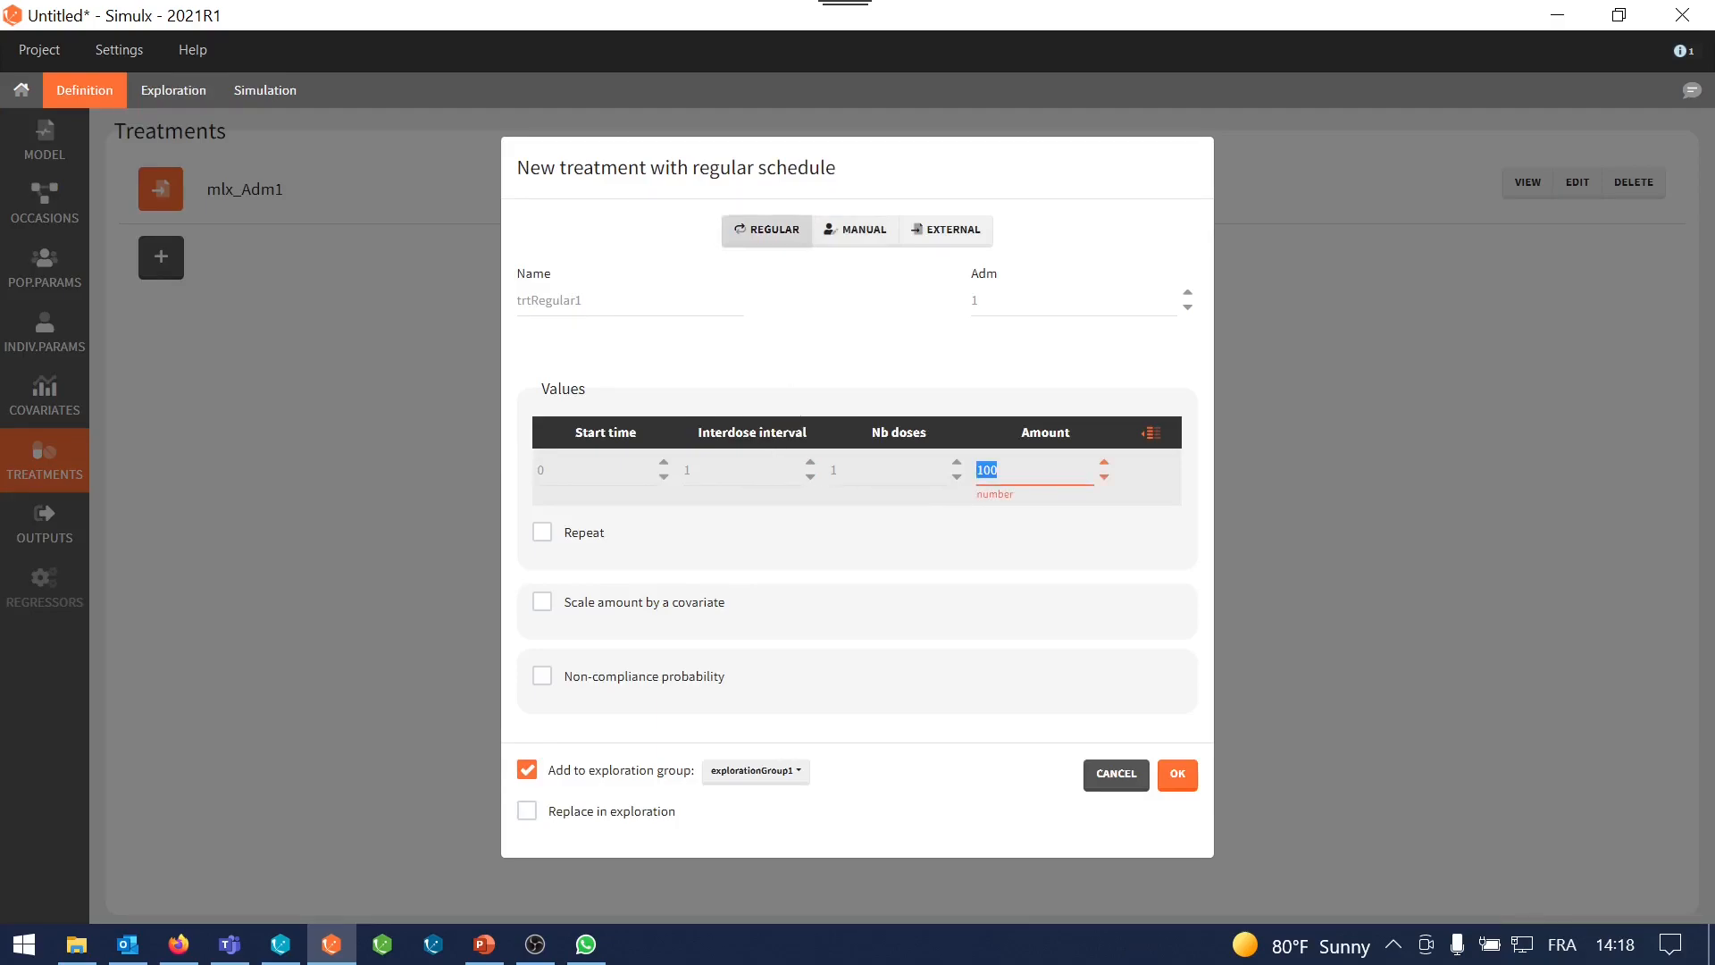
type("50")
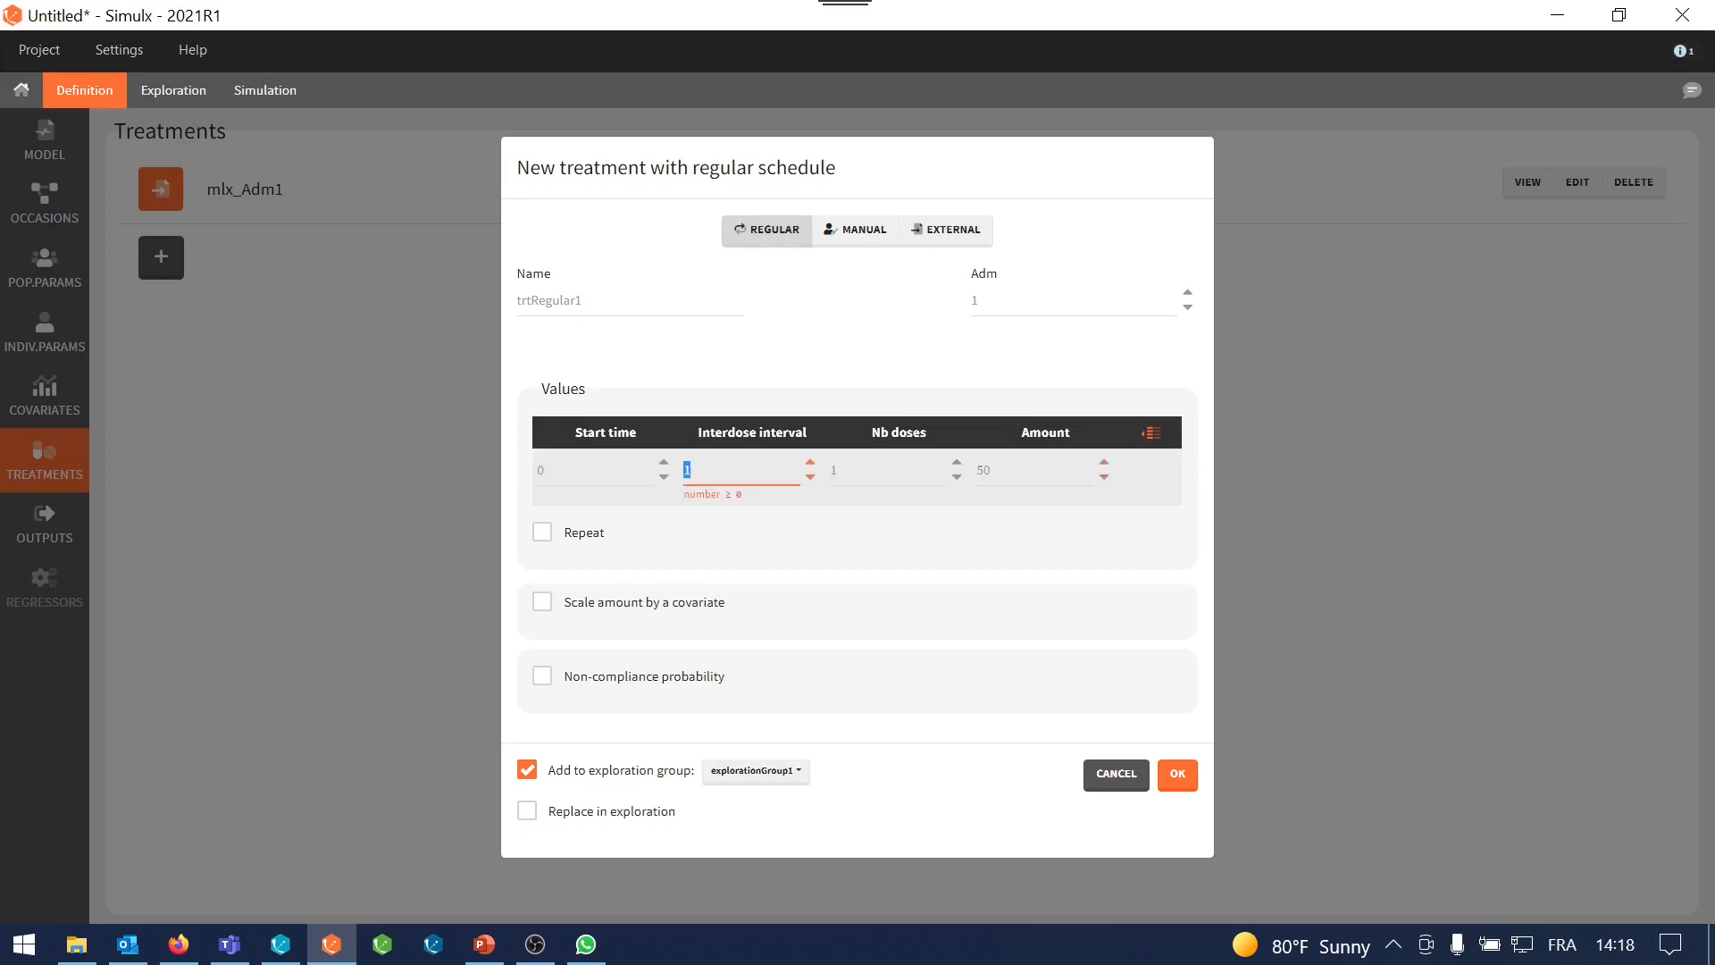
type("60")
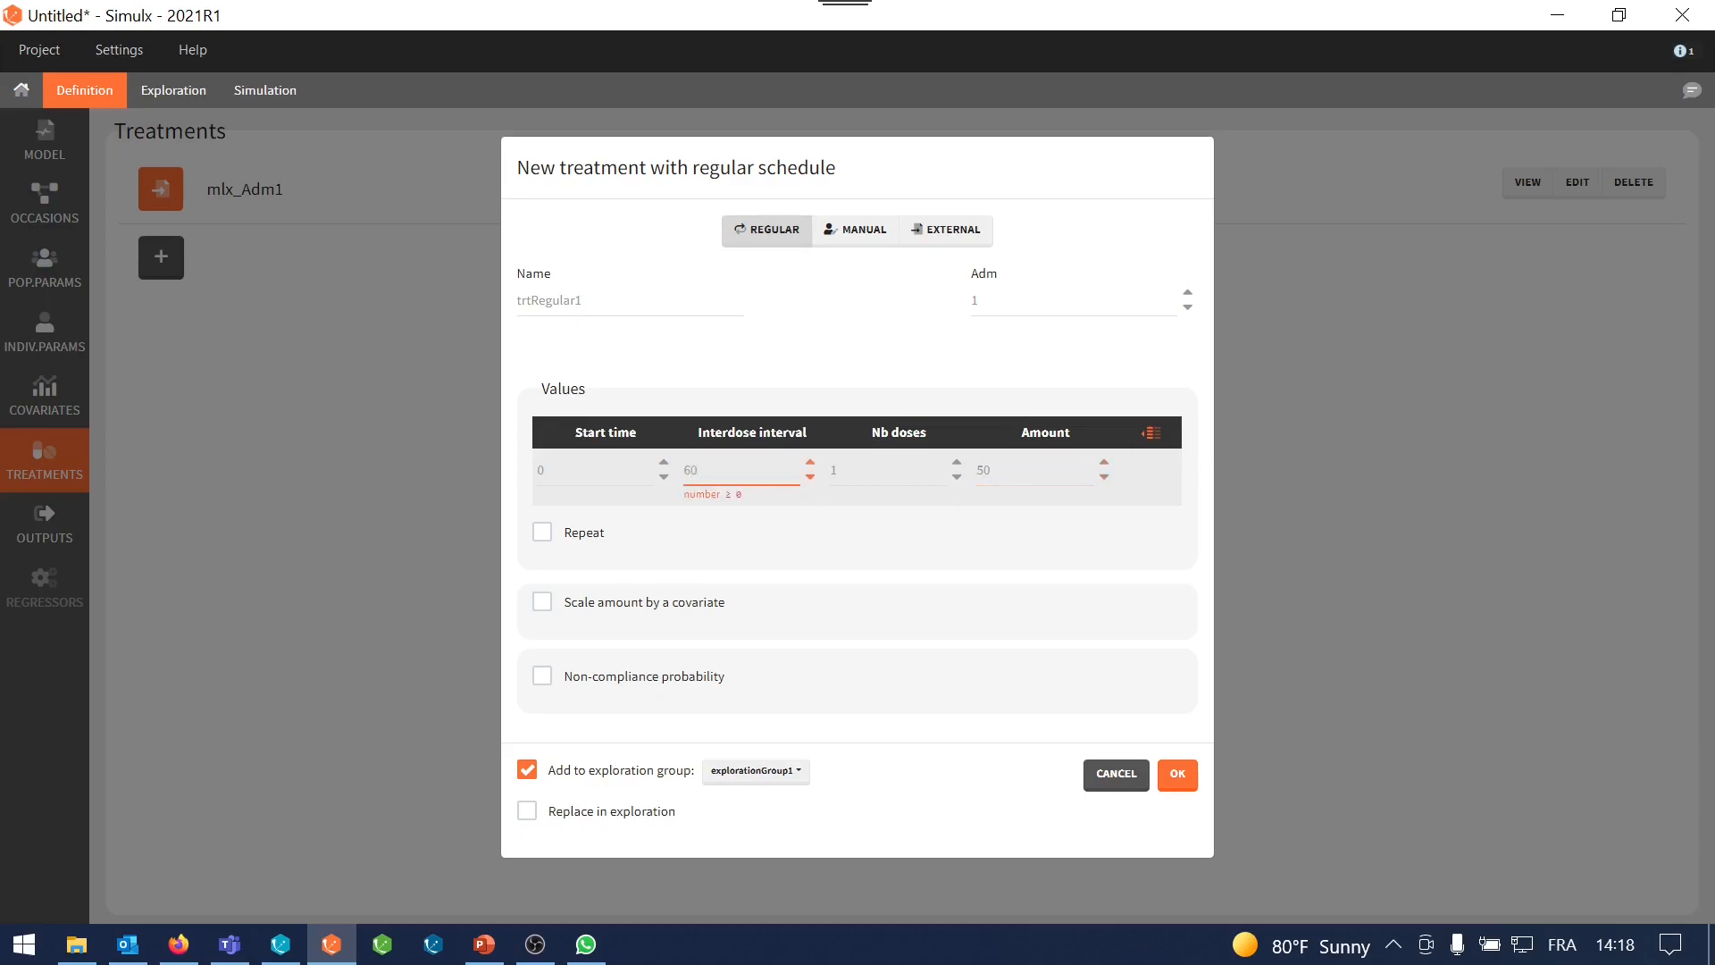
type("3")
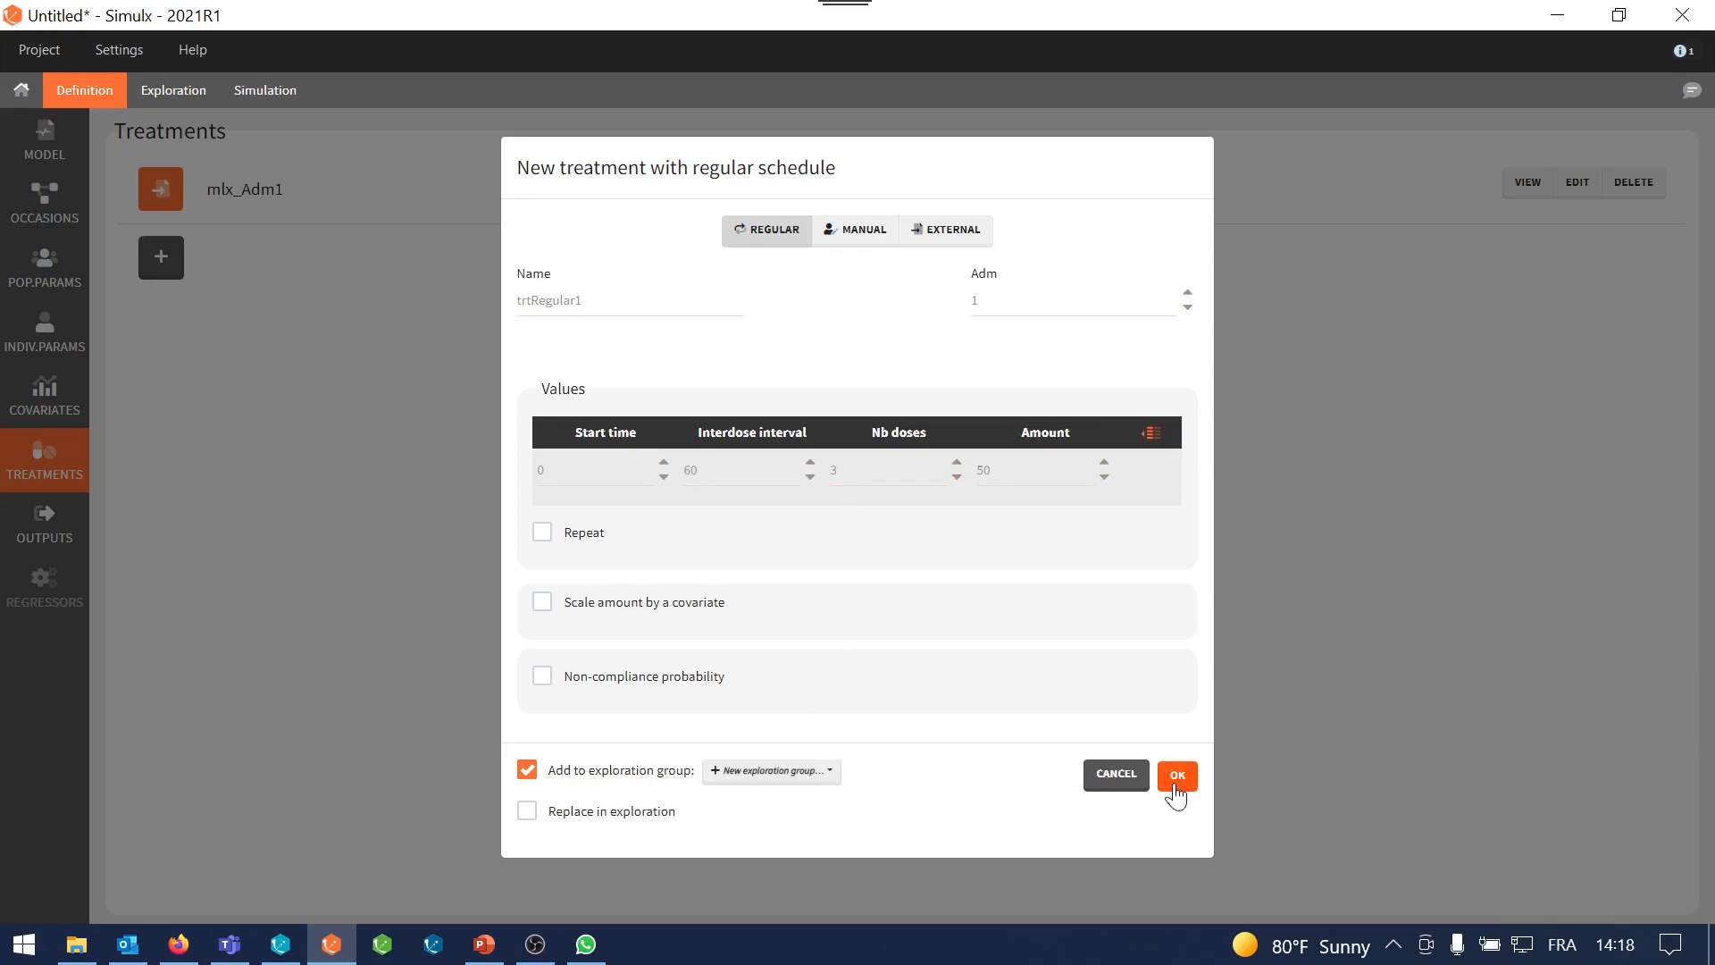
left_click(1177, 775)
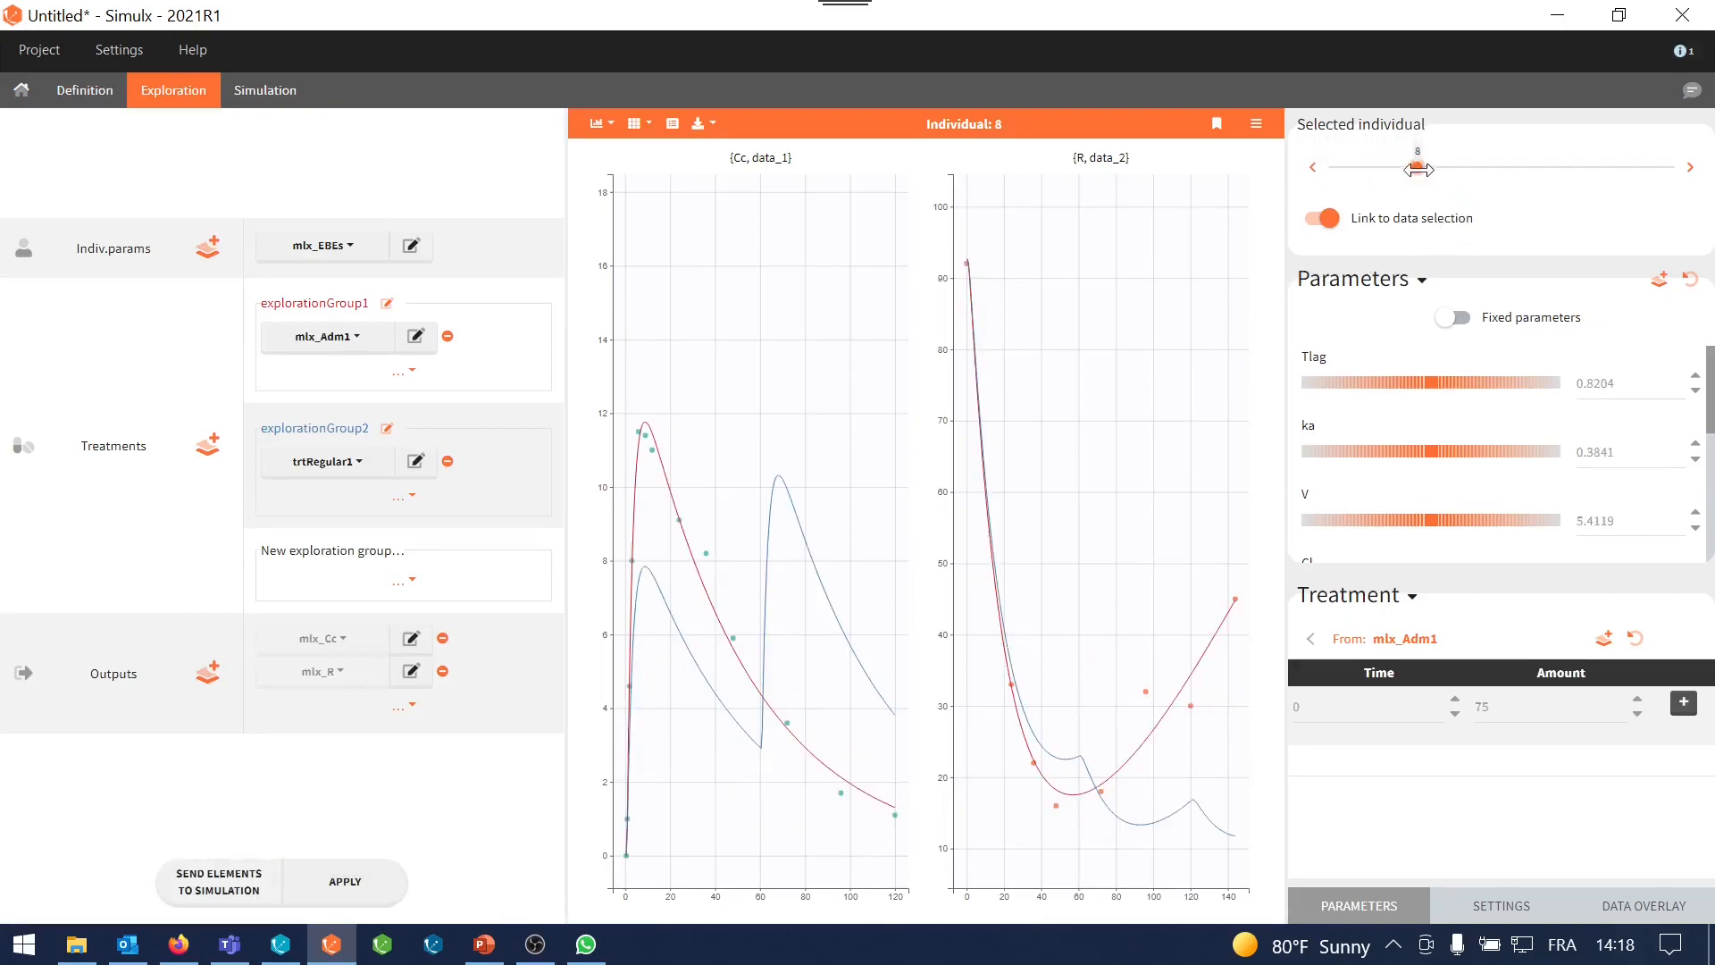
Move the selected-individual slider from 8 to 11
left_click_drag(1419, 167, 1441, 167)
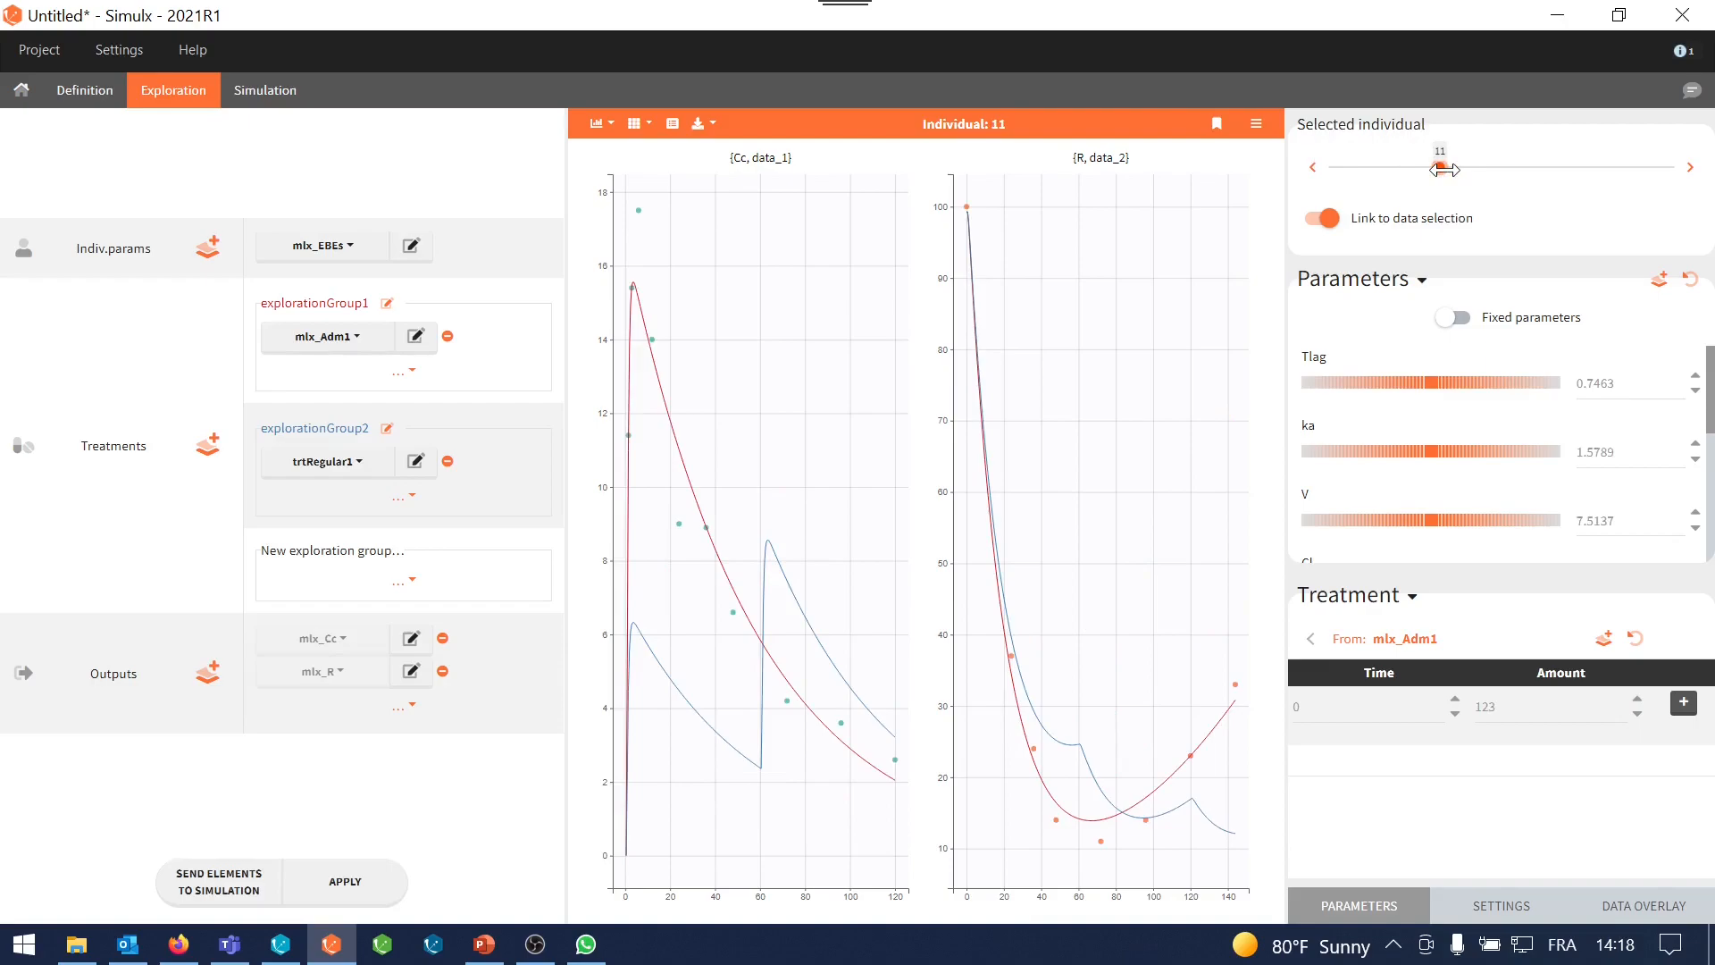
mouse_move(1038, 728)
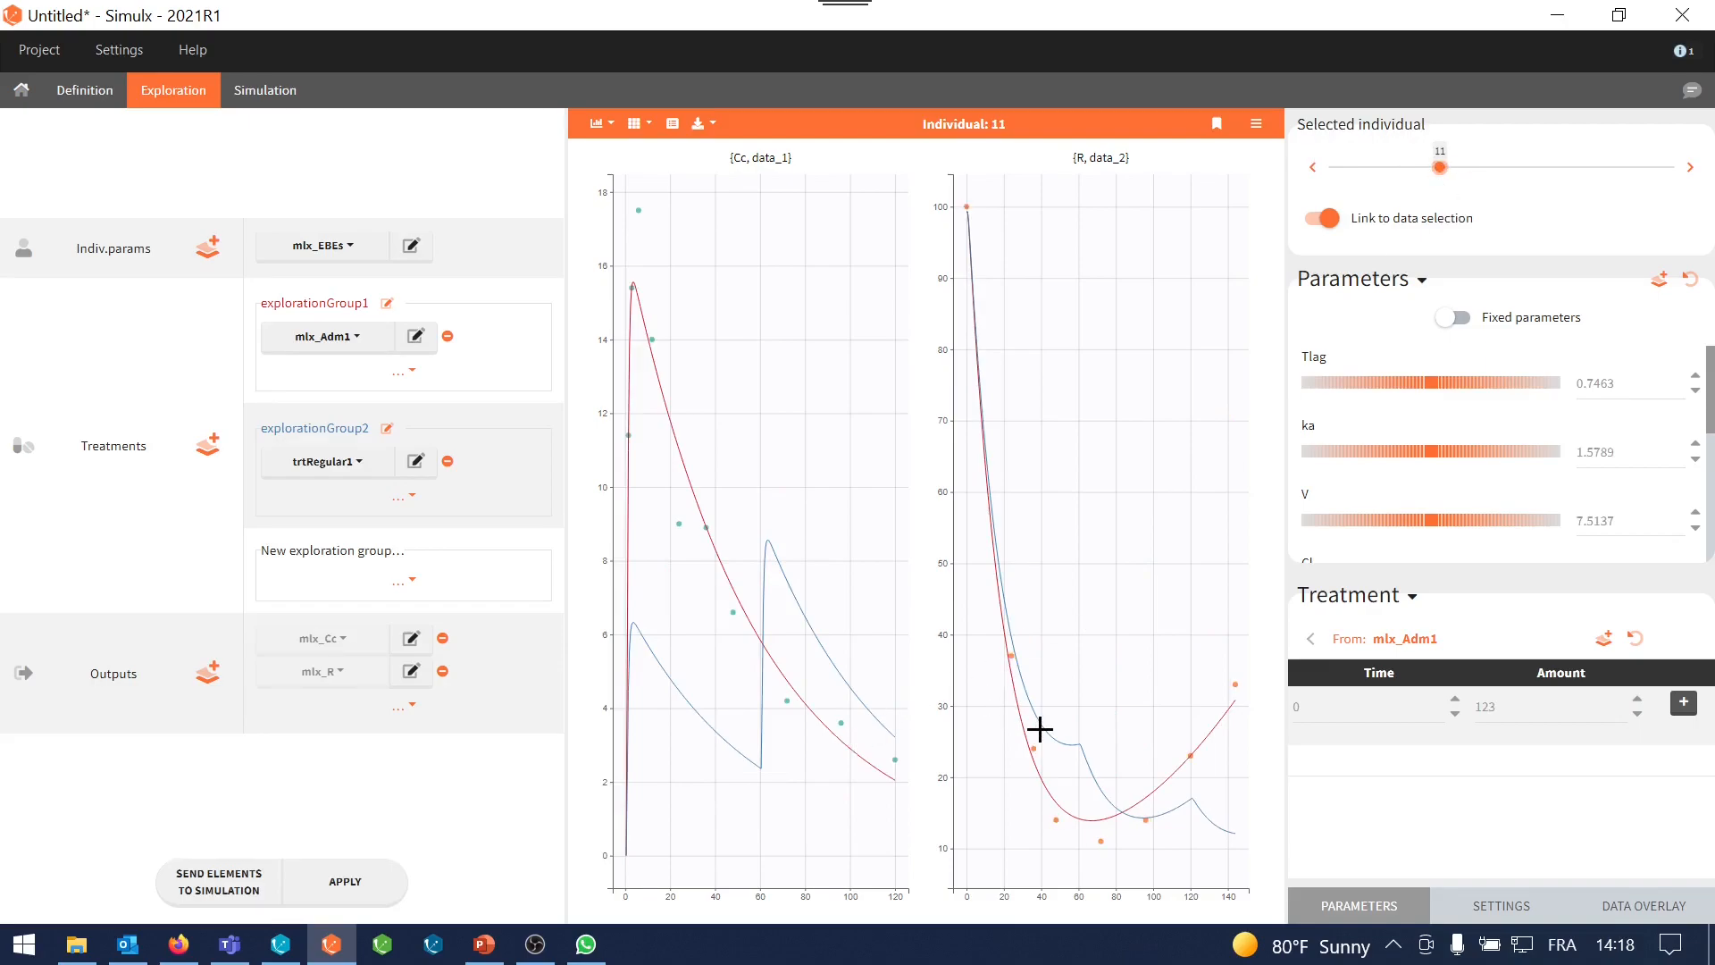
mouse_move(955, 701)
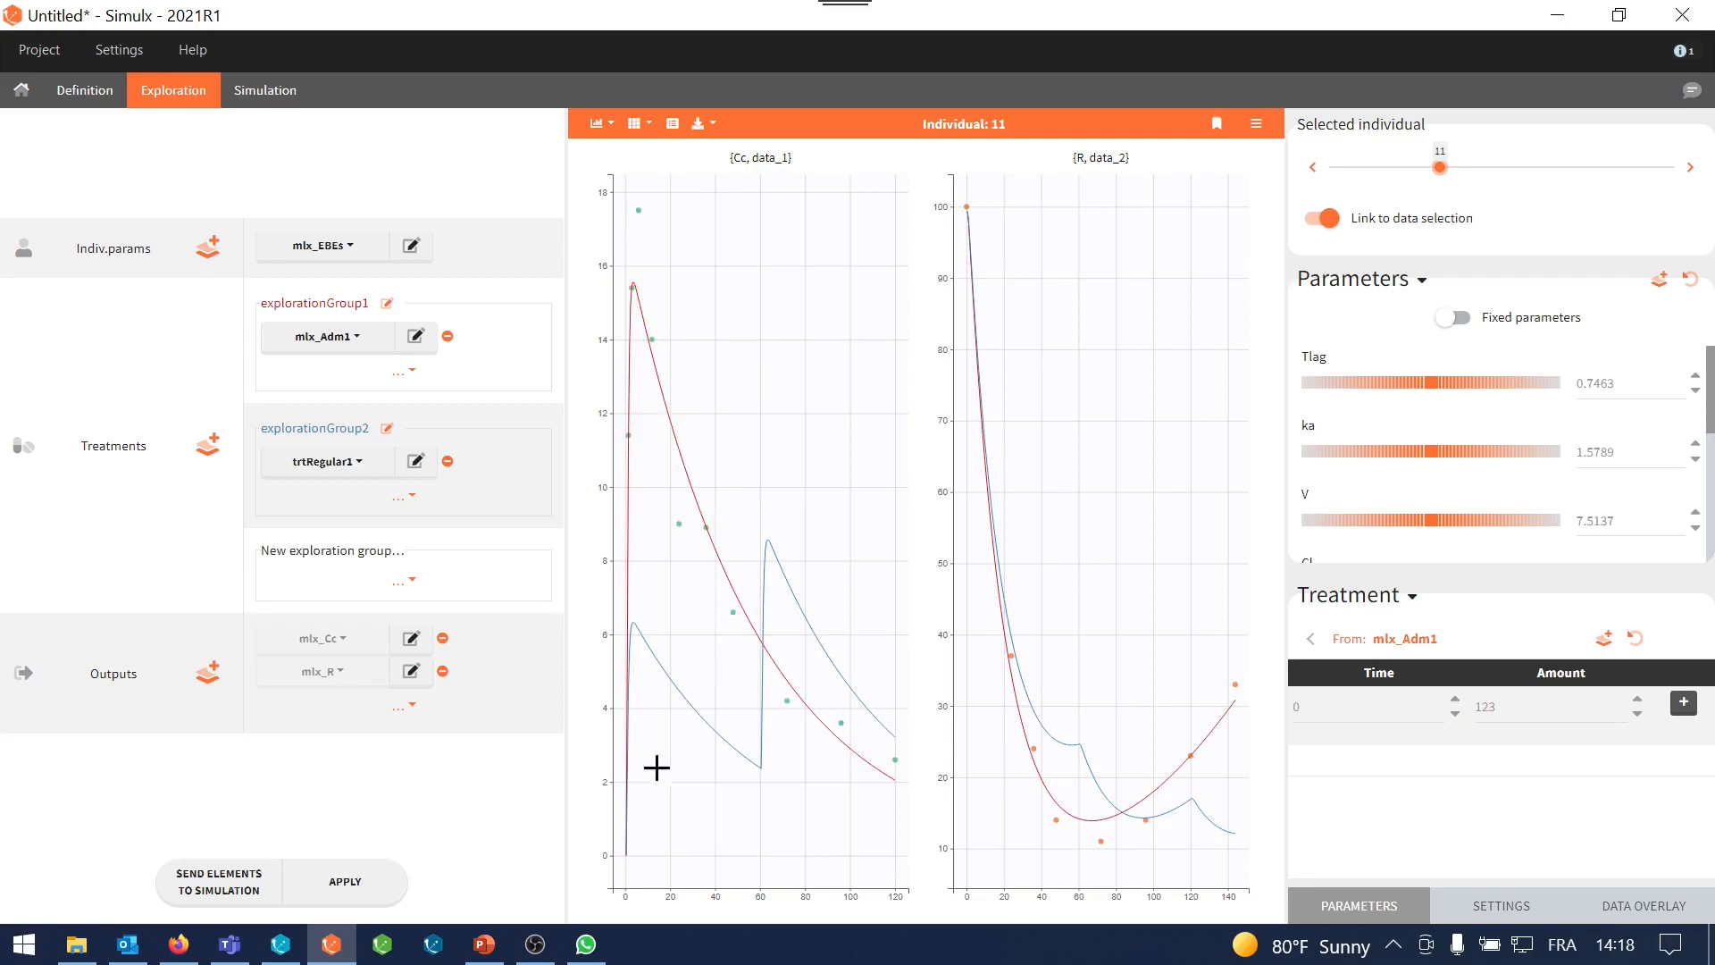
mouse_move(940, 746)
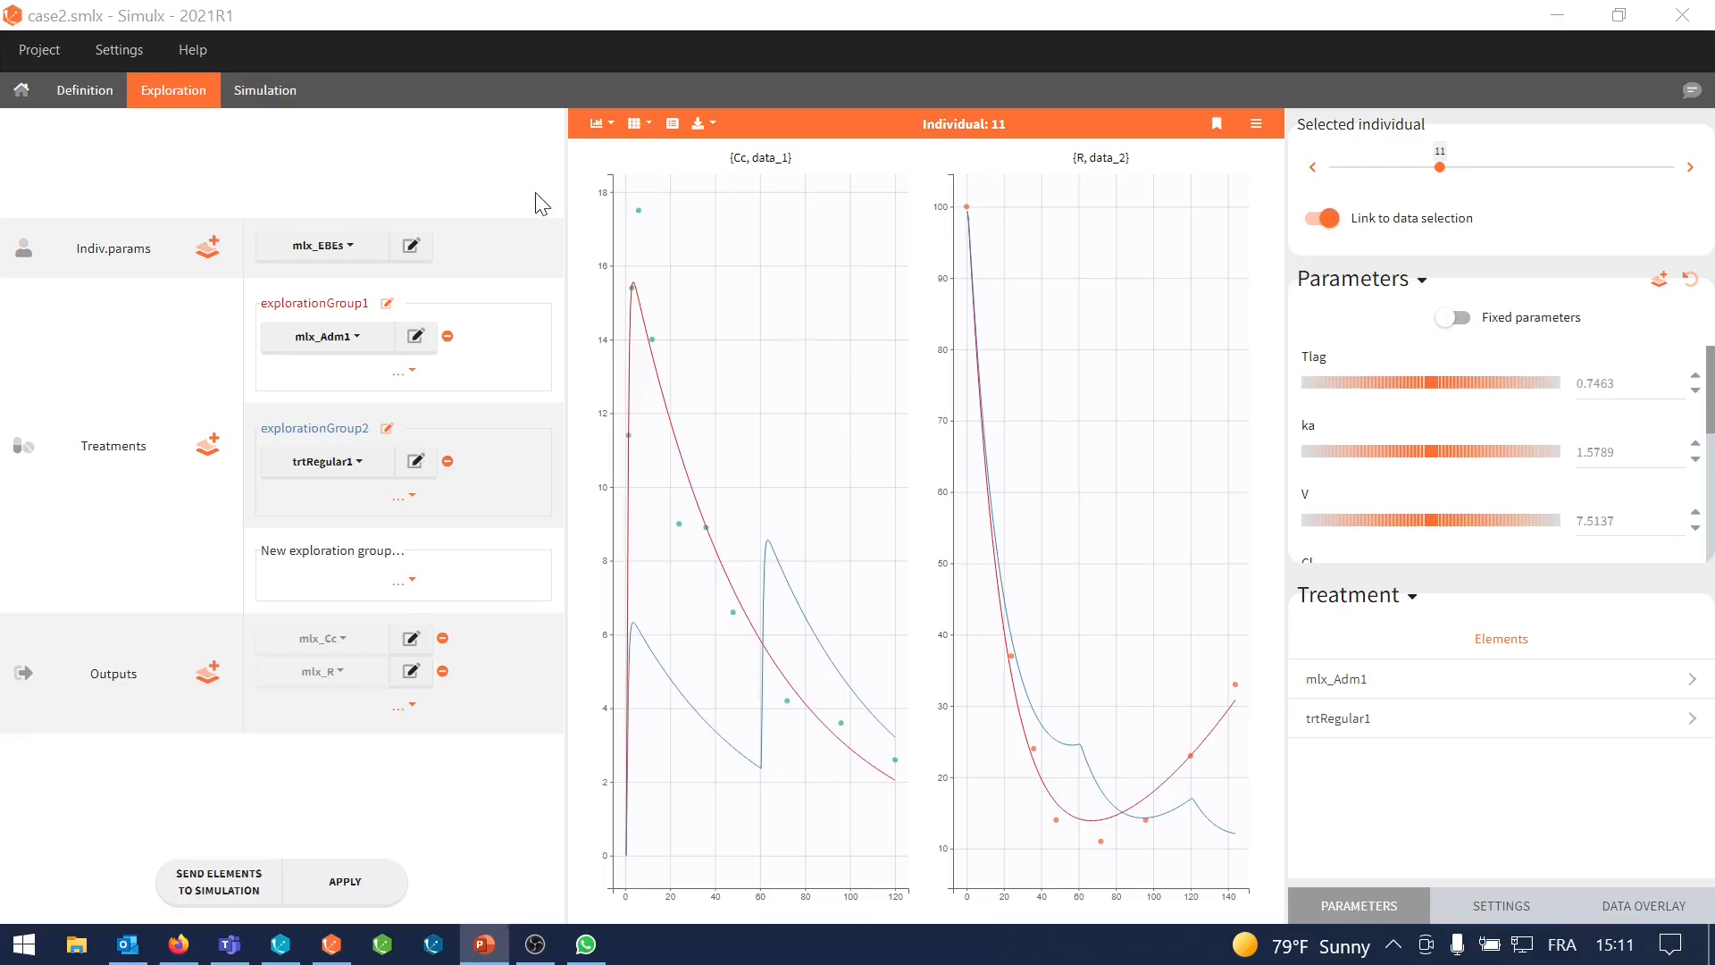
mouse_move(413, 248)
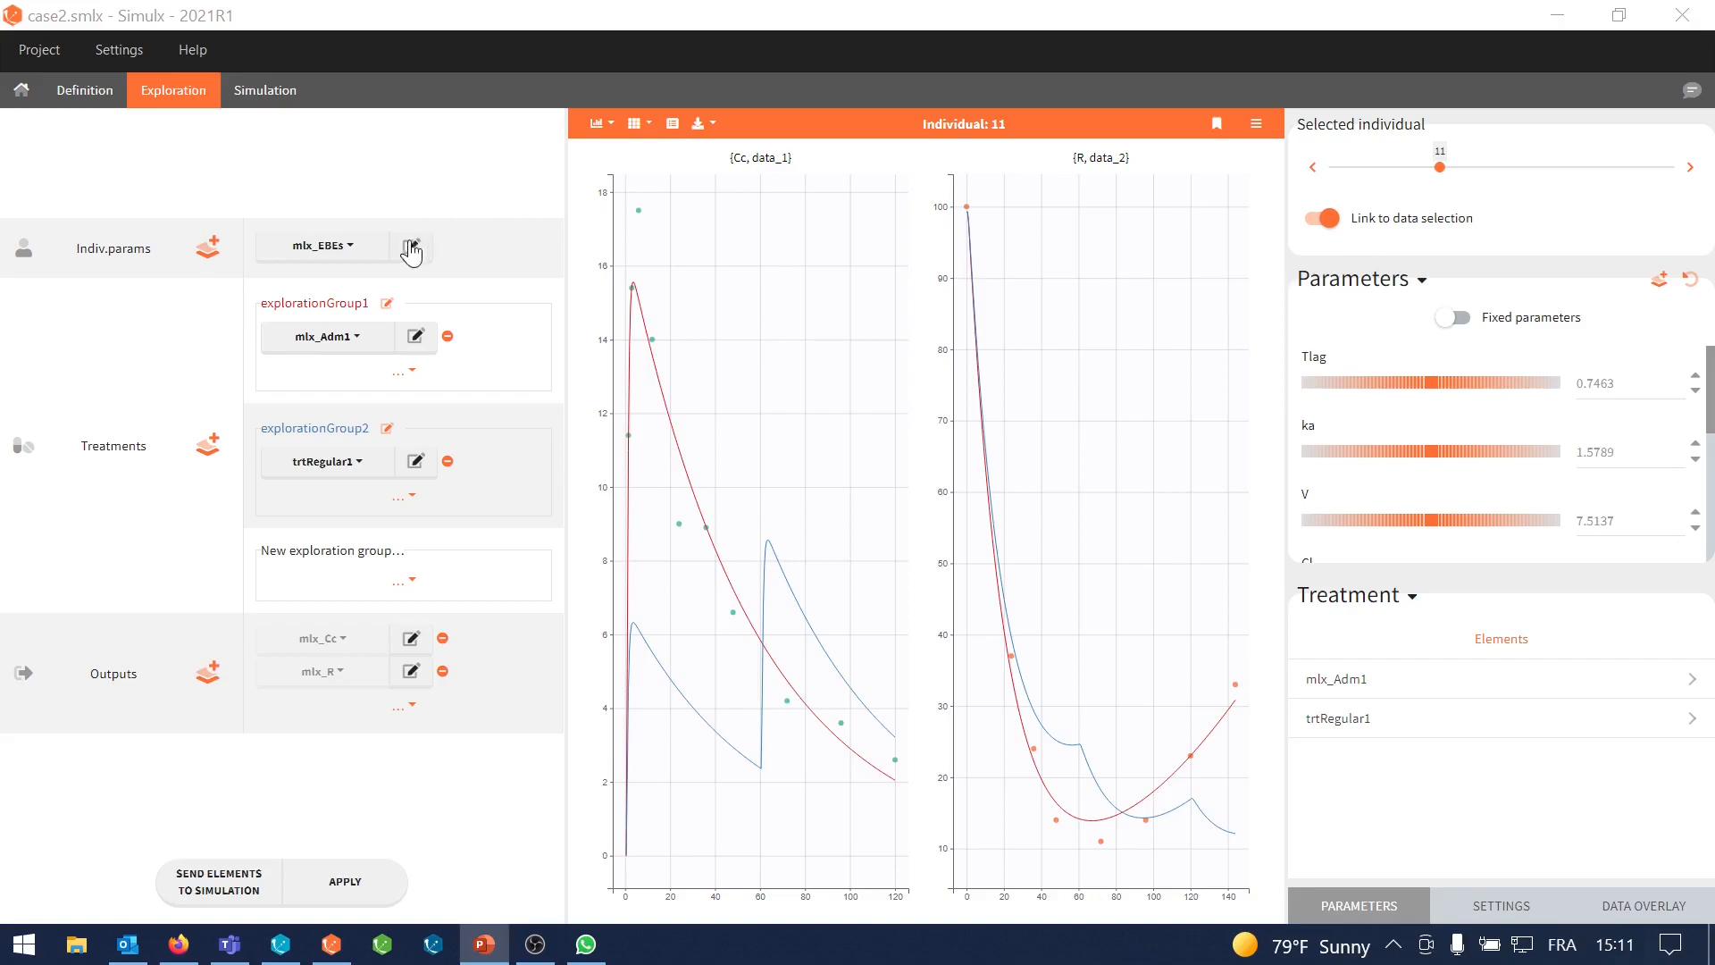
Use mlx_PopIndiv parameters, remove explorationGroup1 and the mlx_Cc output, and apply
left_click(317, 245)
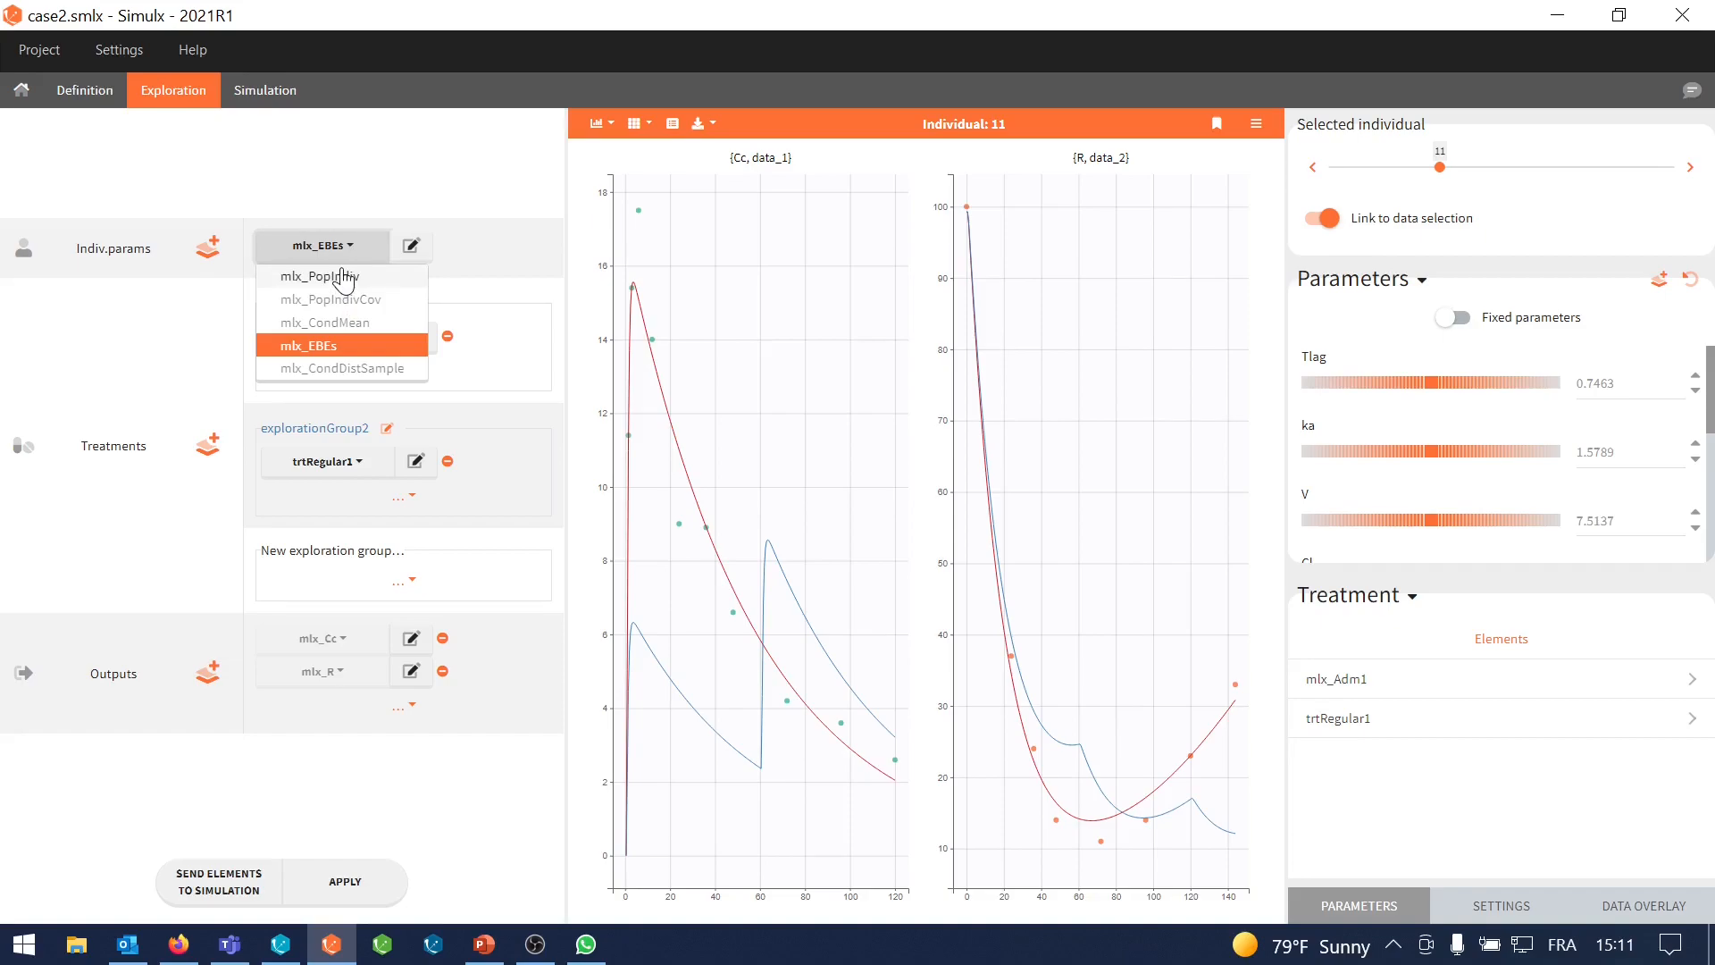
left_click(317, 276)
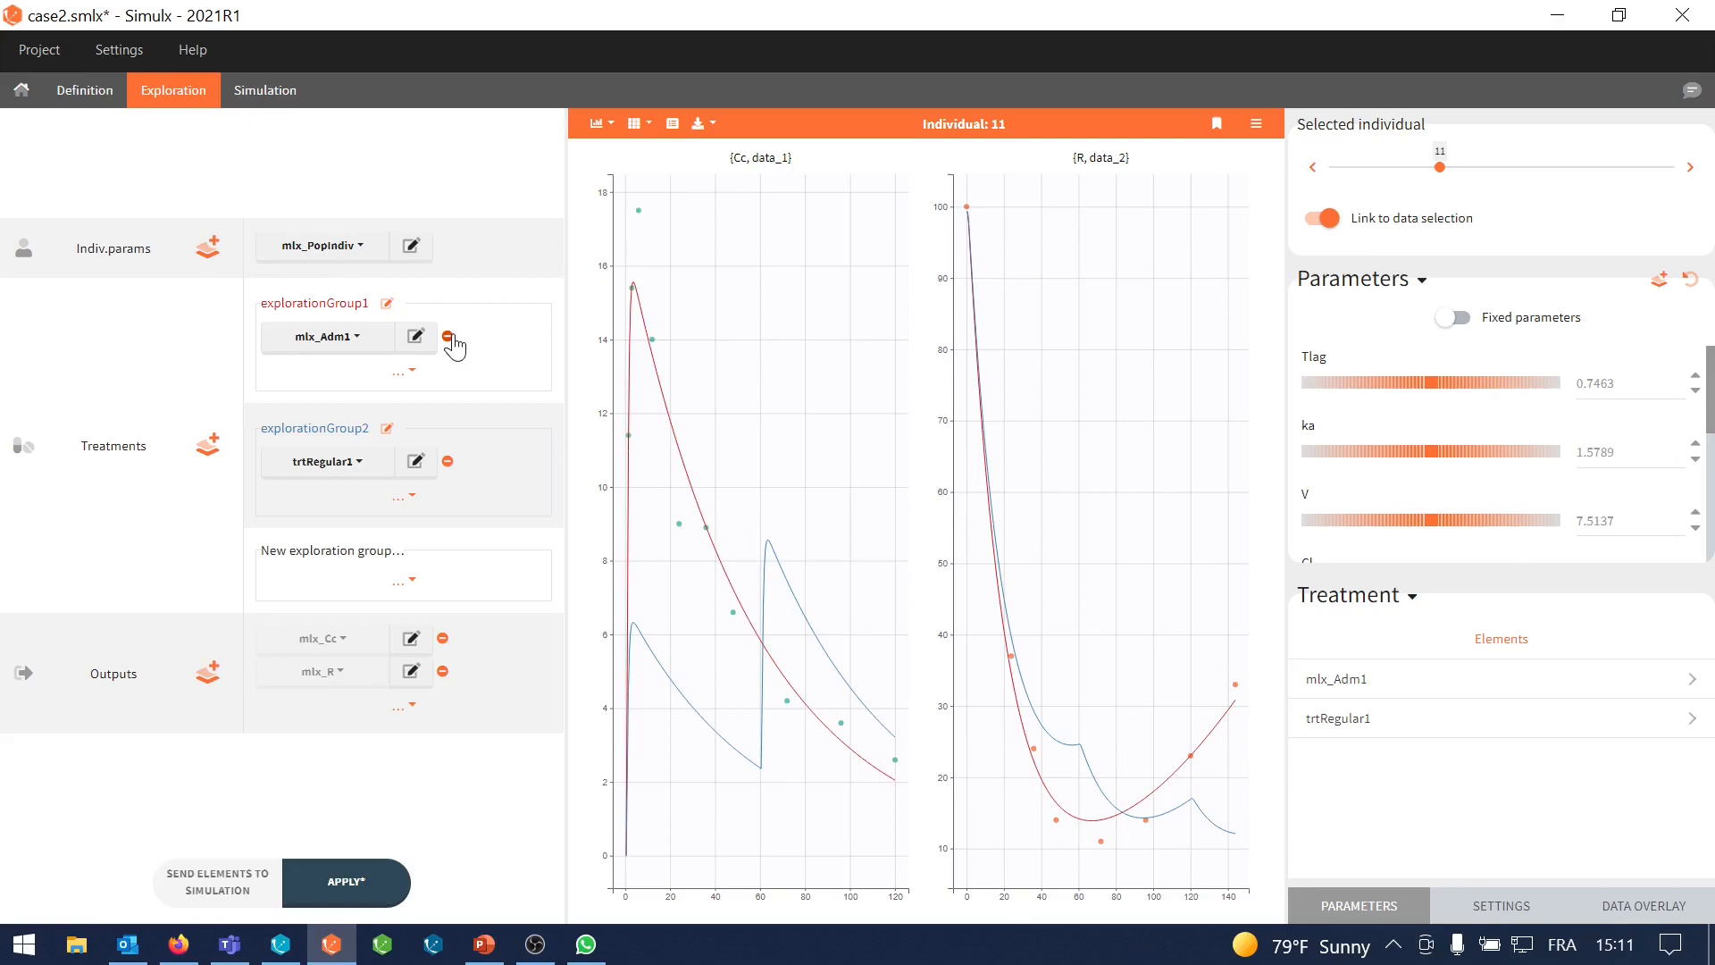
left_click(445, 336)
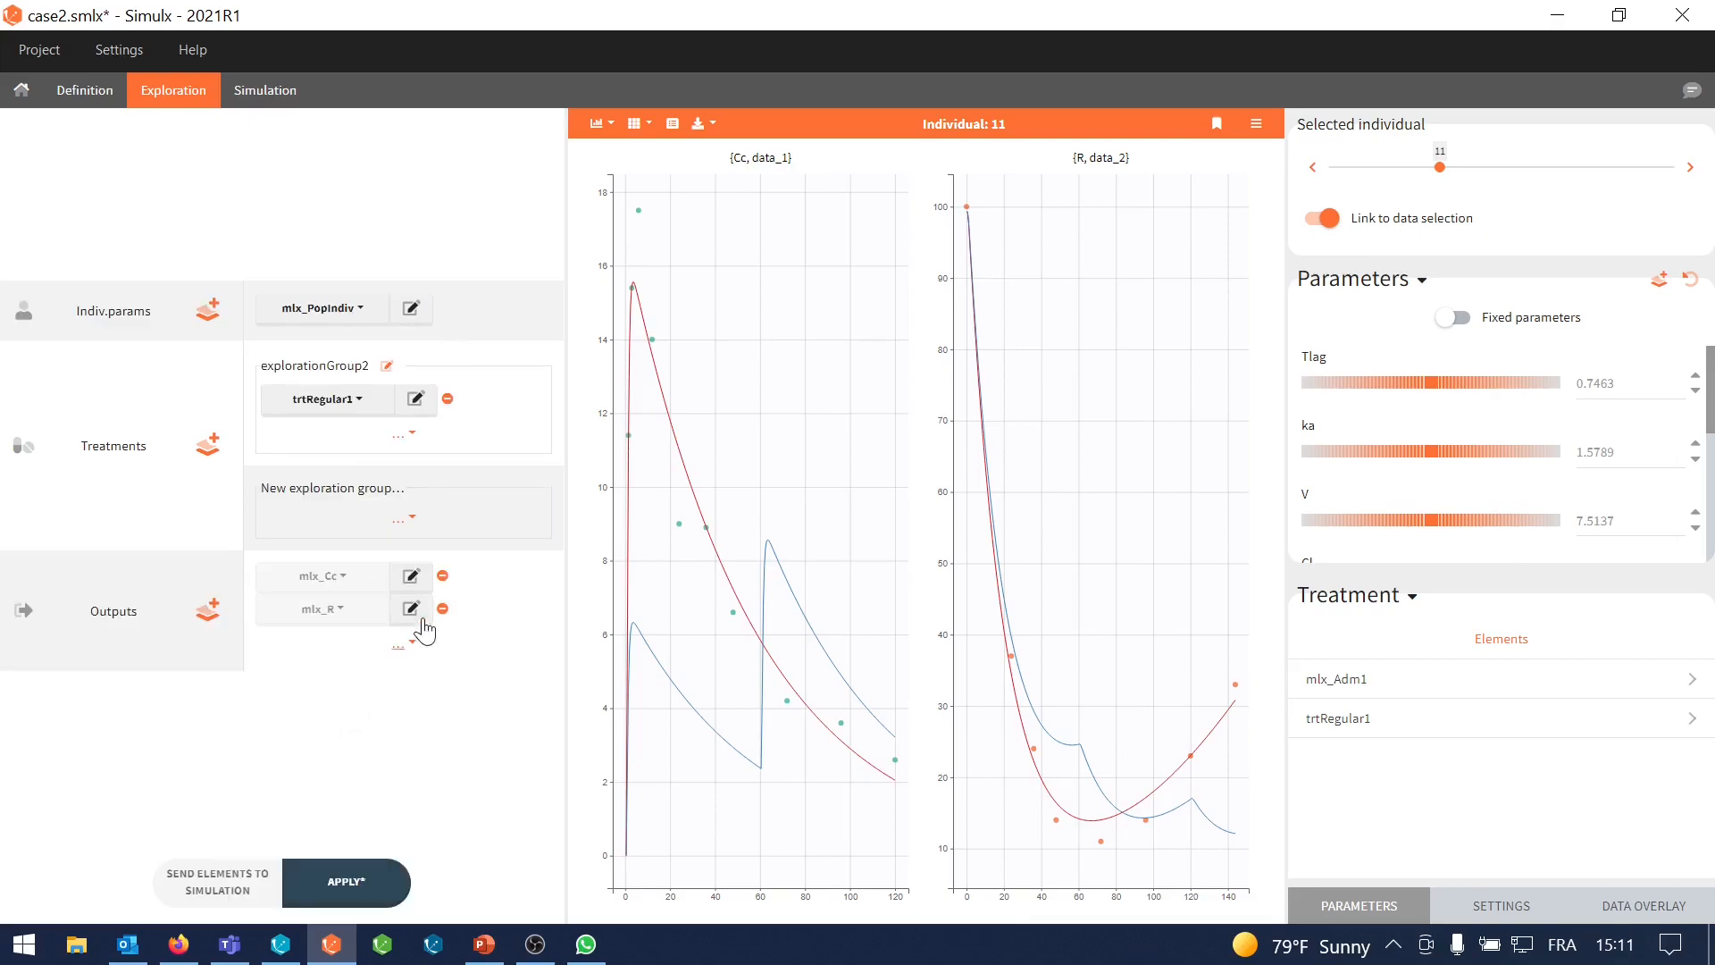
left_click(442, 575)
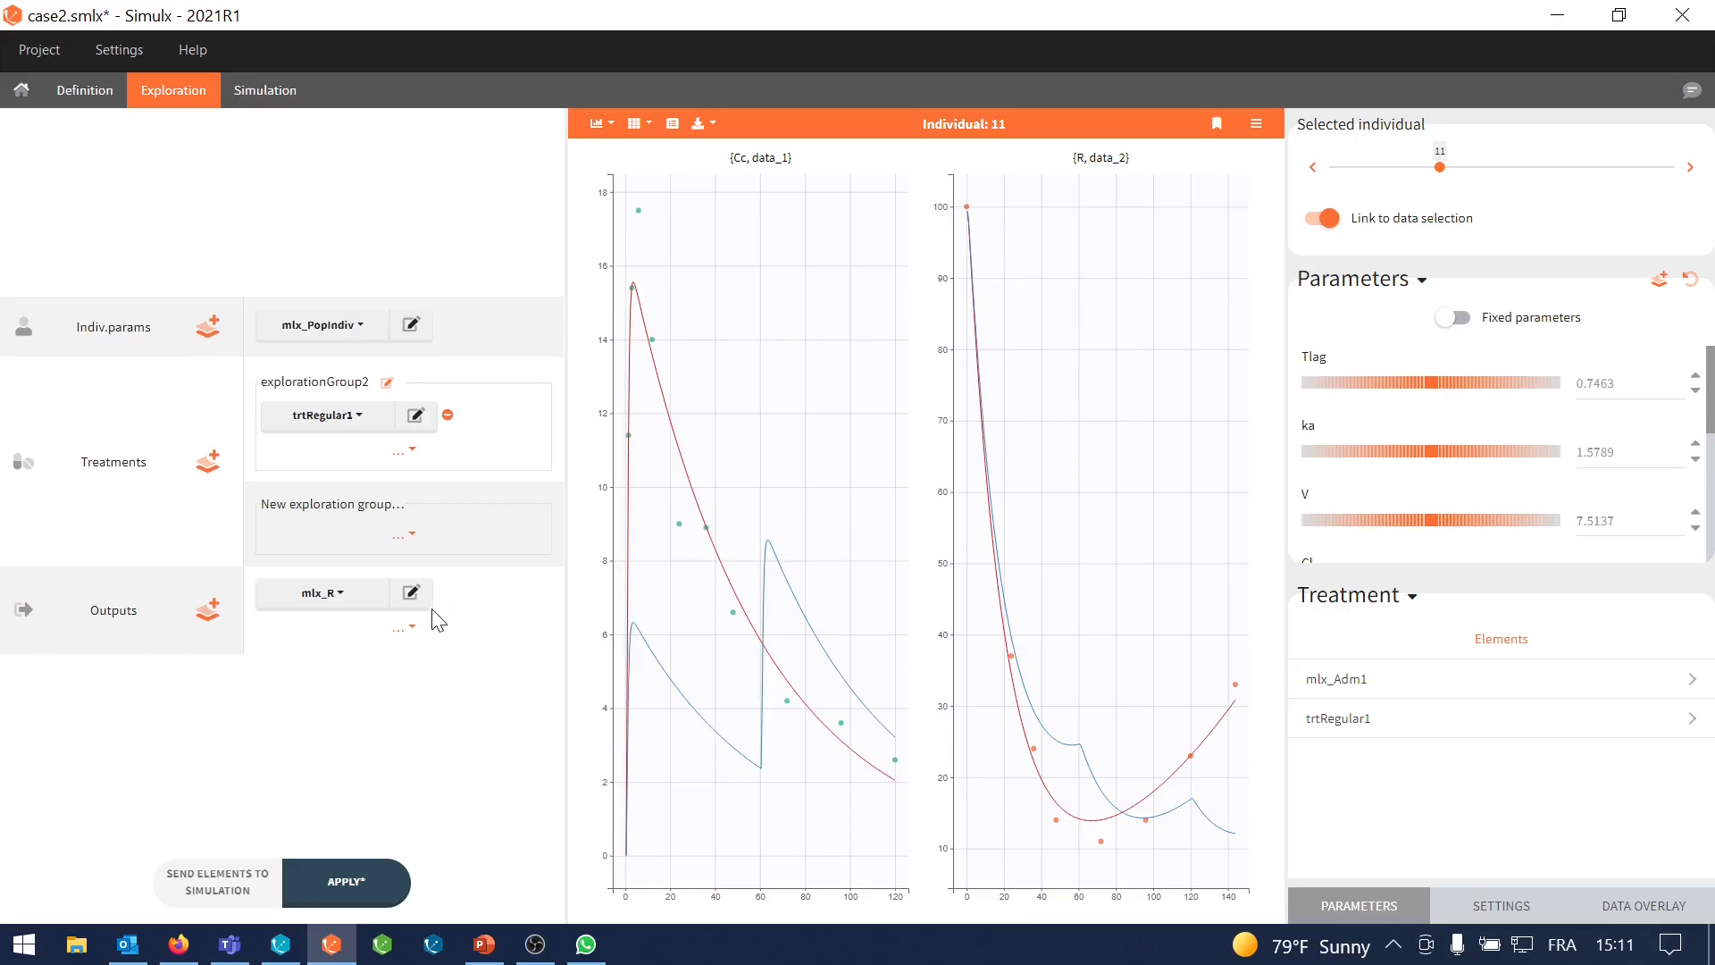
left_click(347, 882)
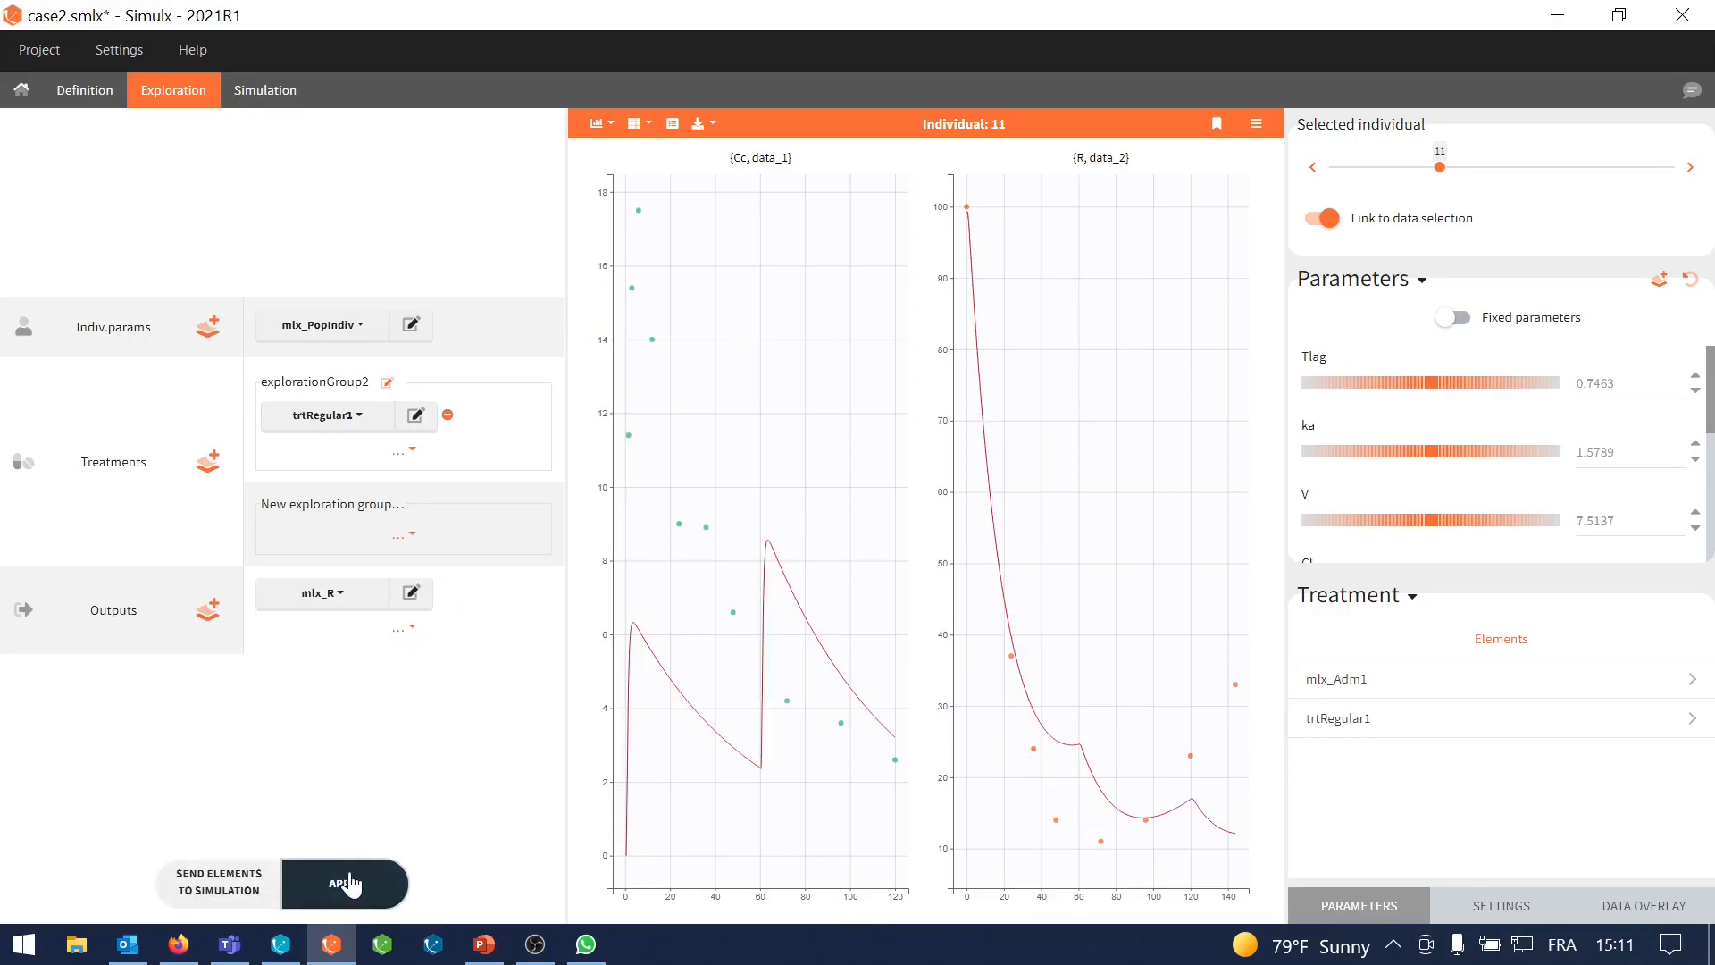
left_click(345, 881)
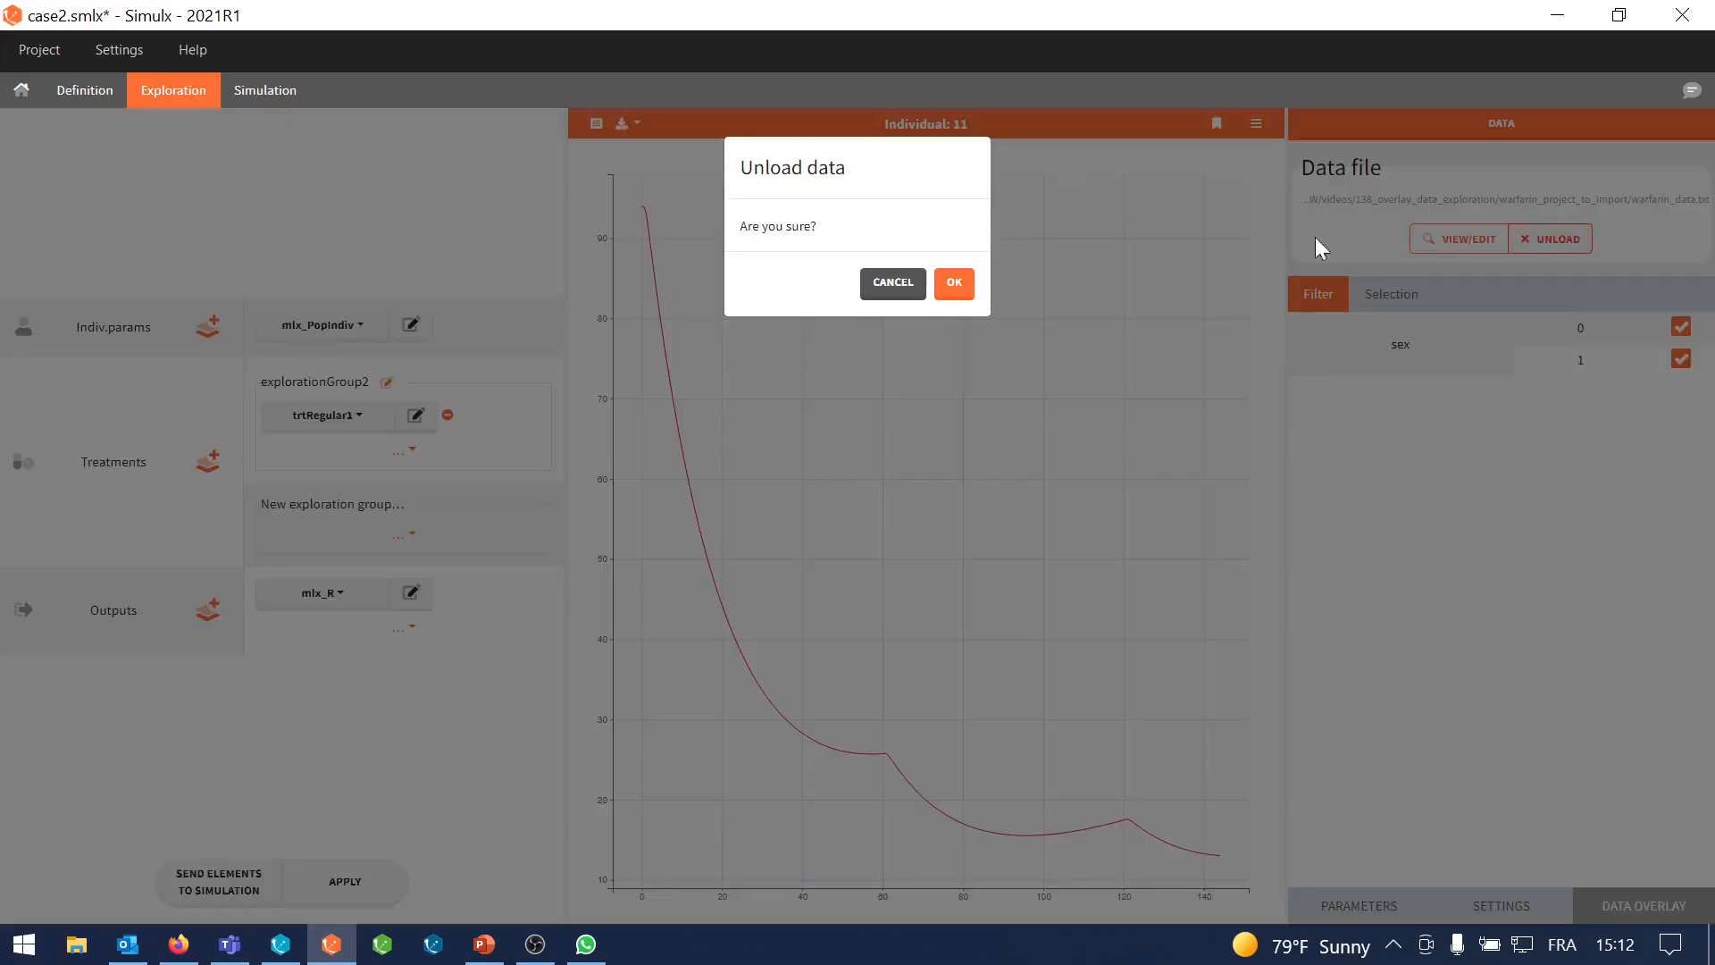
Unload the current data, load newData.txt with y2 as OBSERVATION and accept it for overlay
left_click(950, 282)
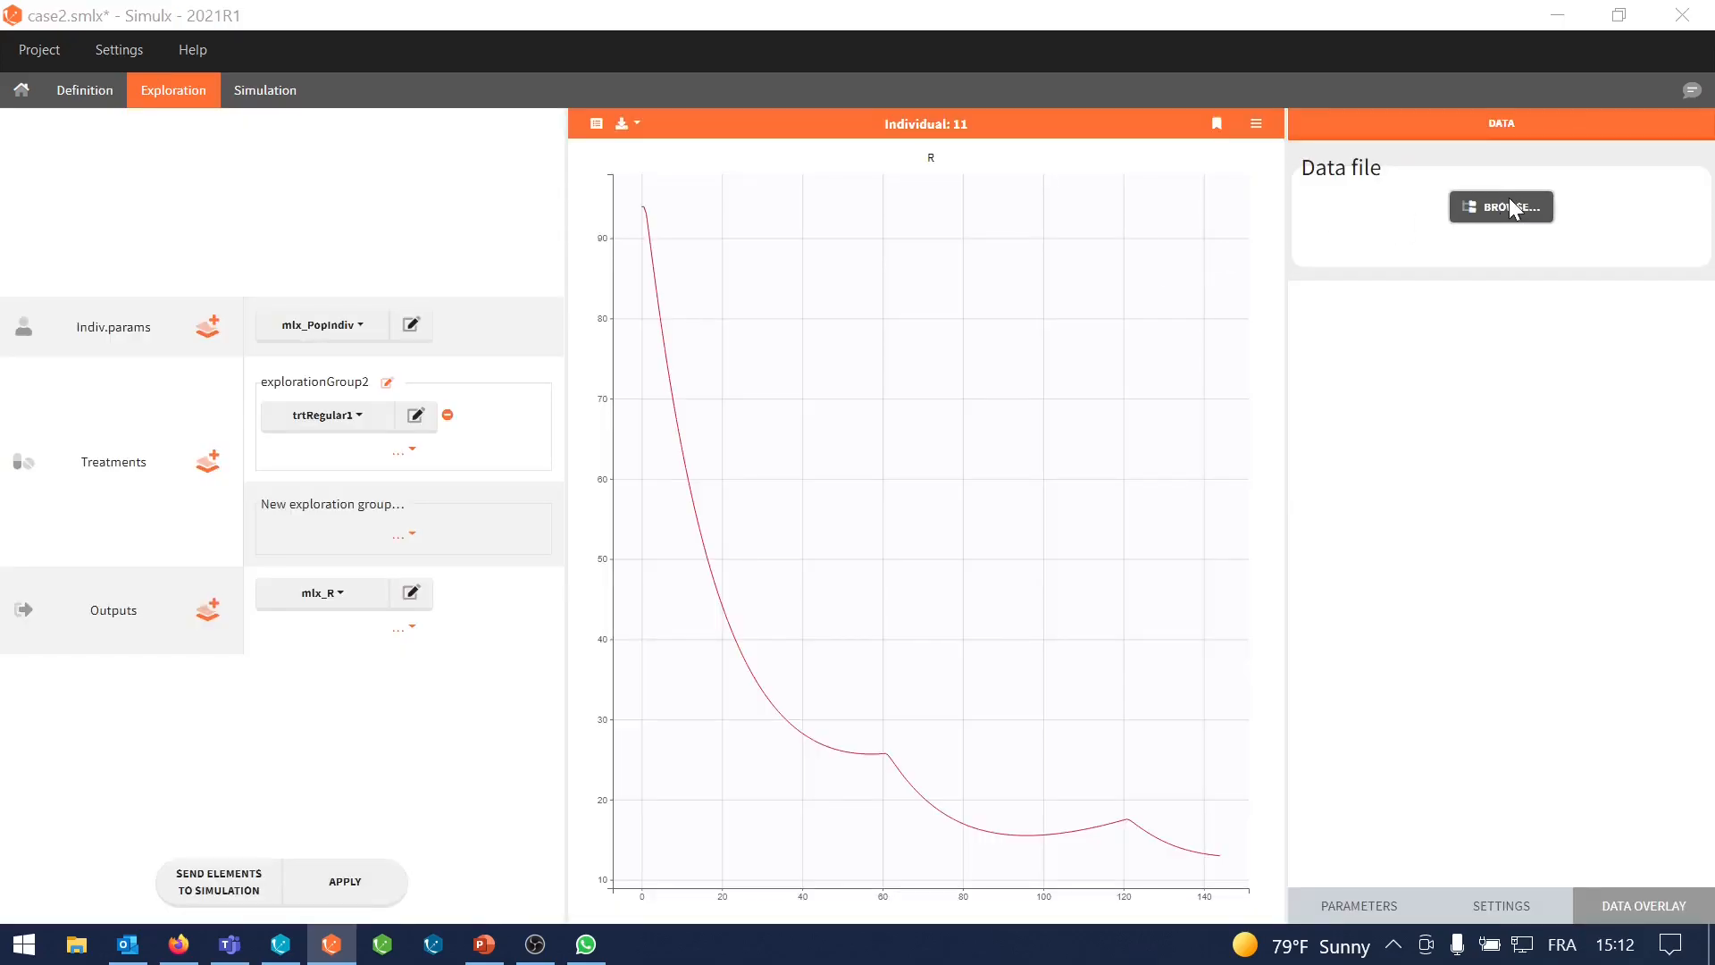
left_click(1500, 206)
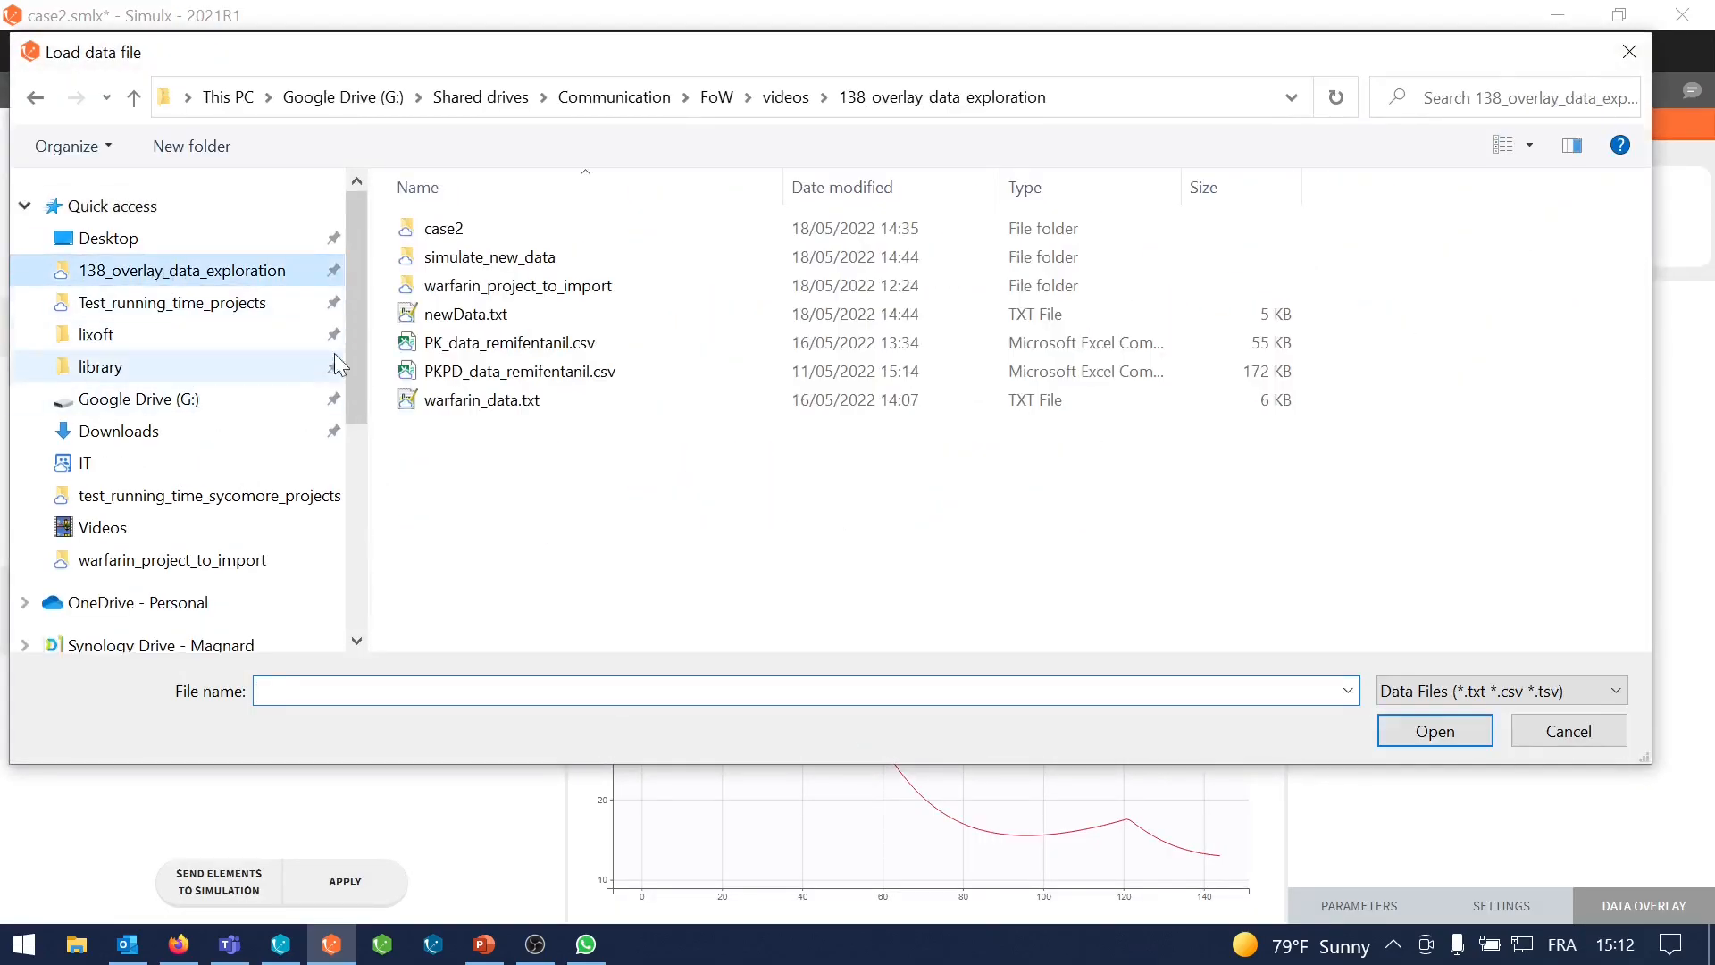
double_click(464, 313)
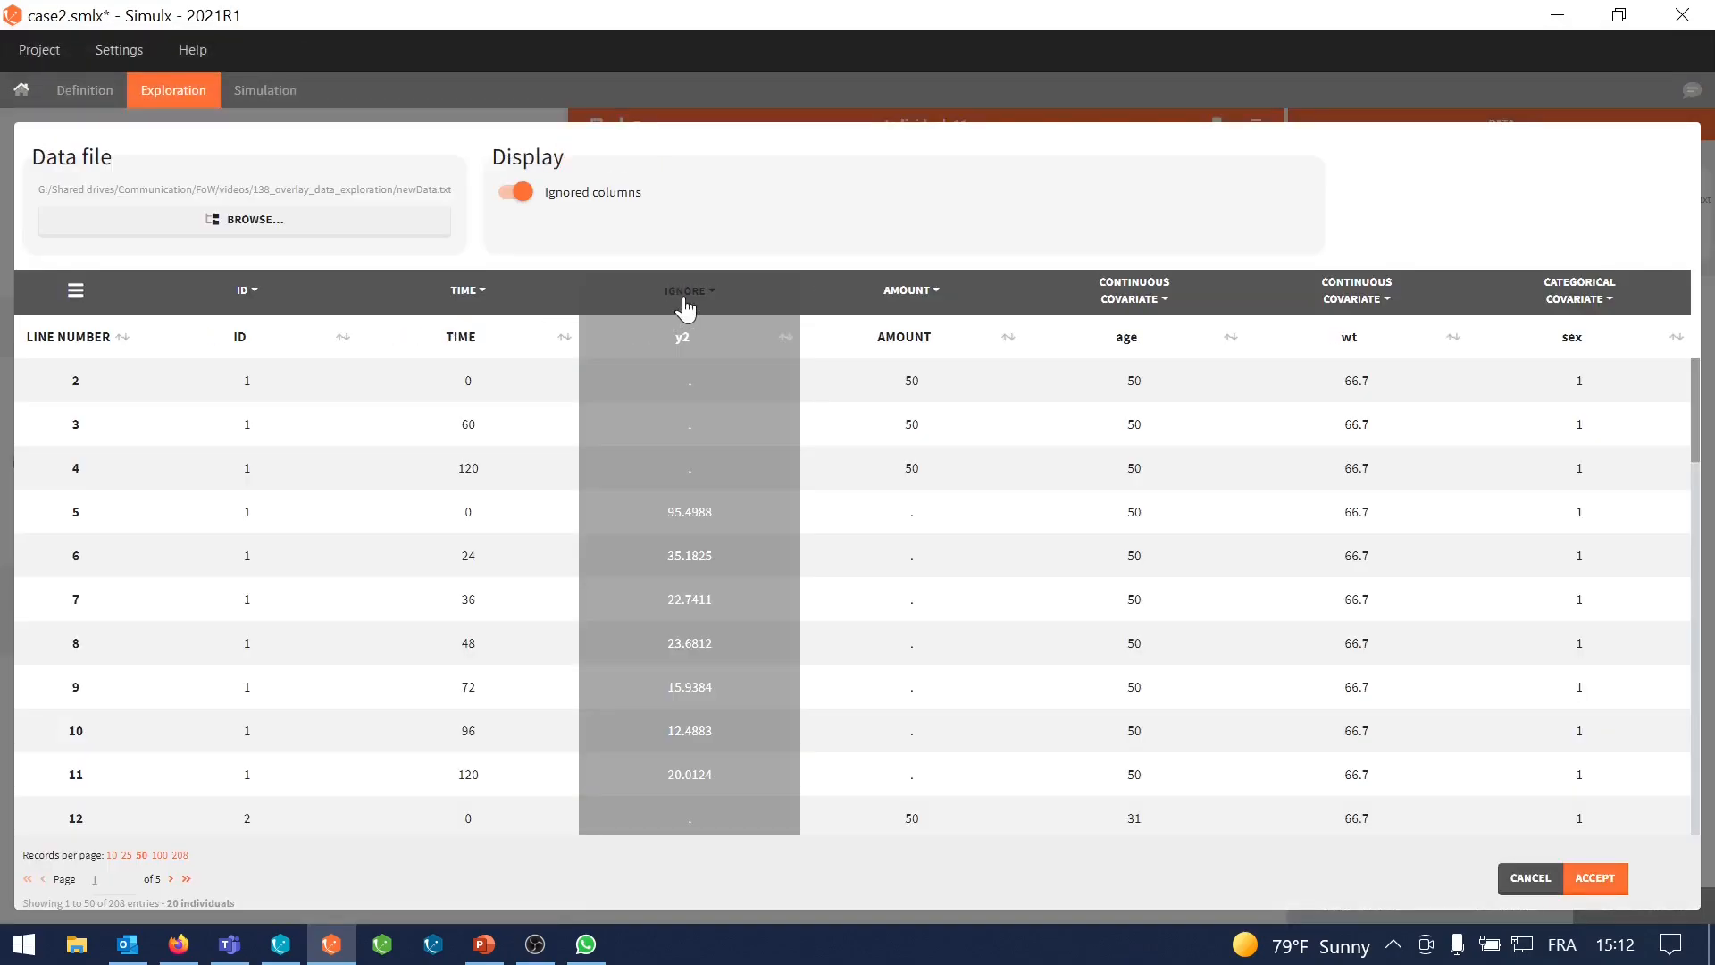
left_click(687, 289)
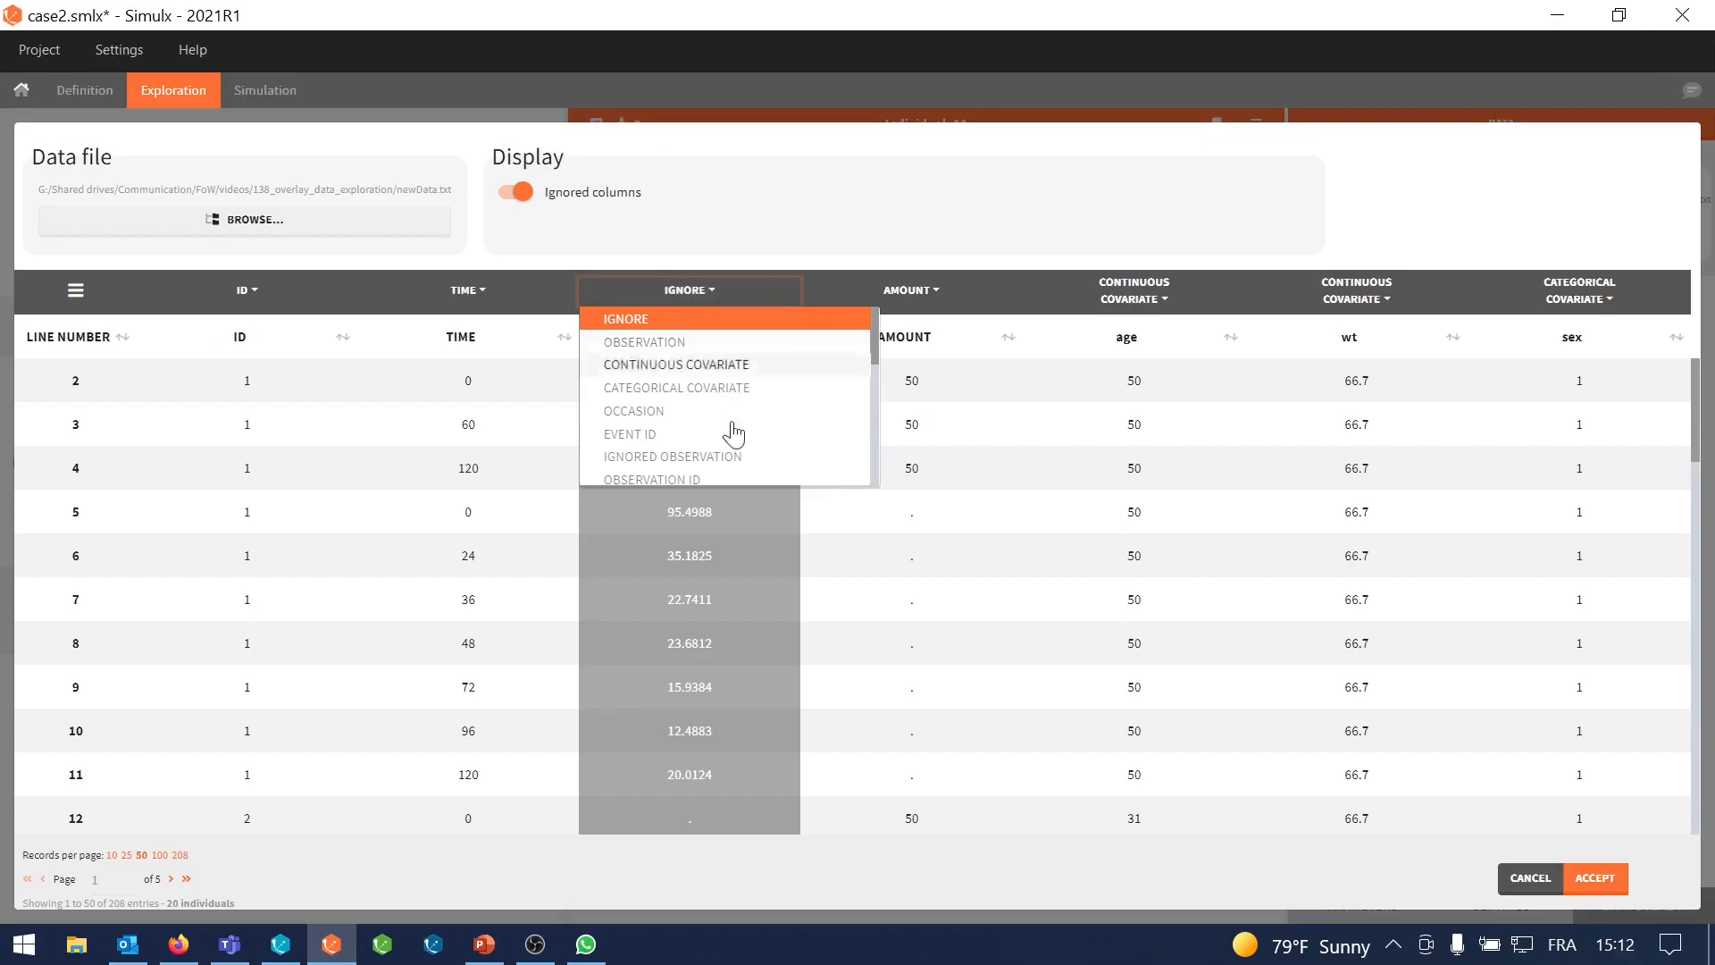
left_click(644, 341)
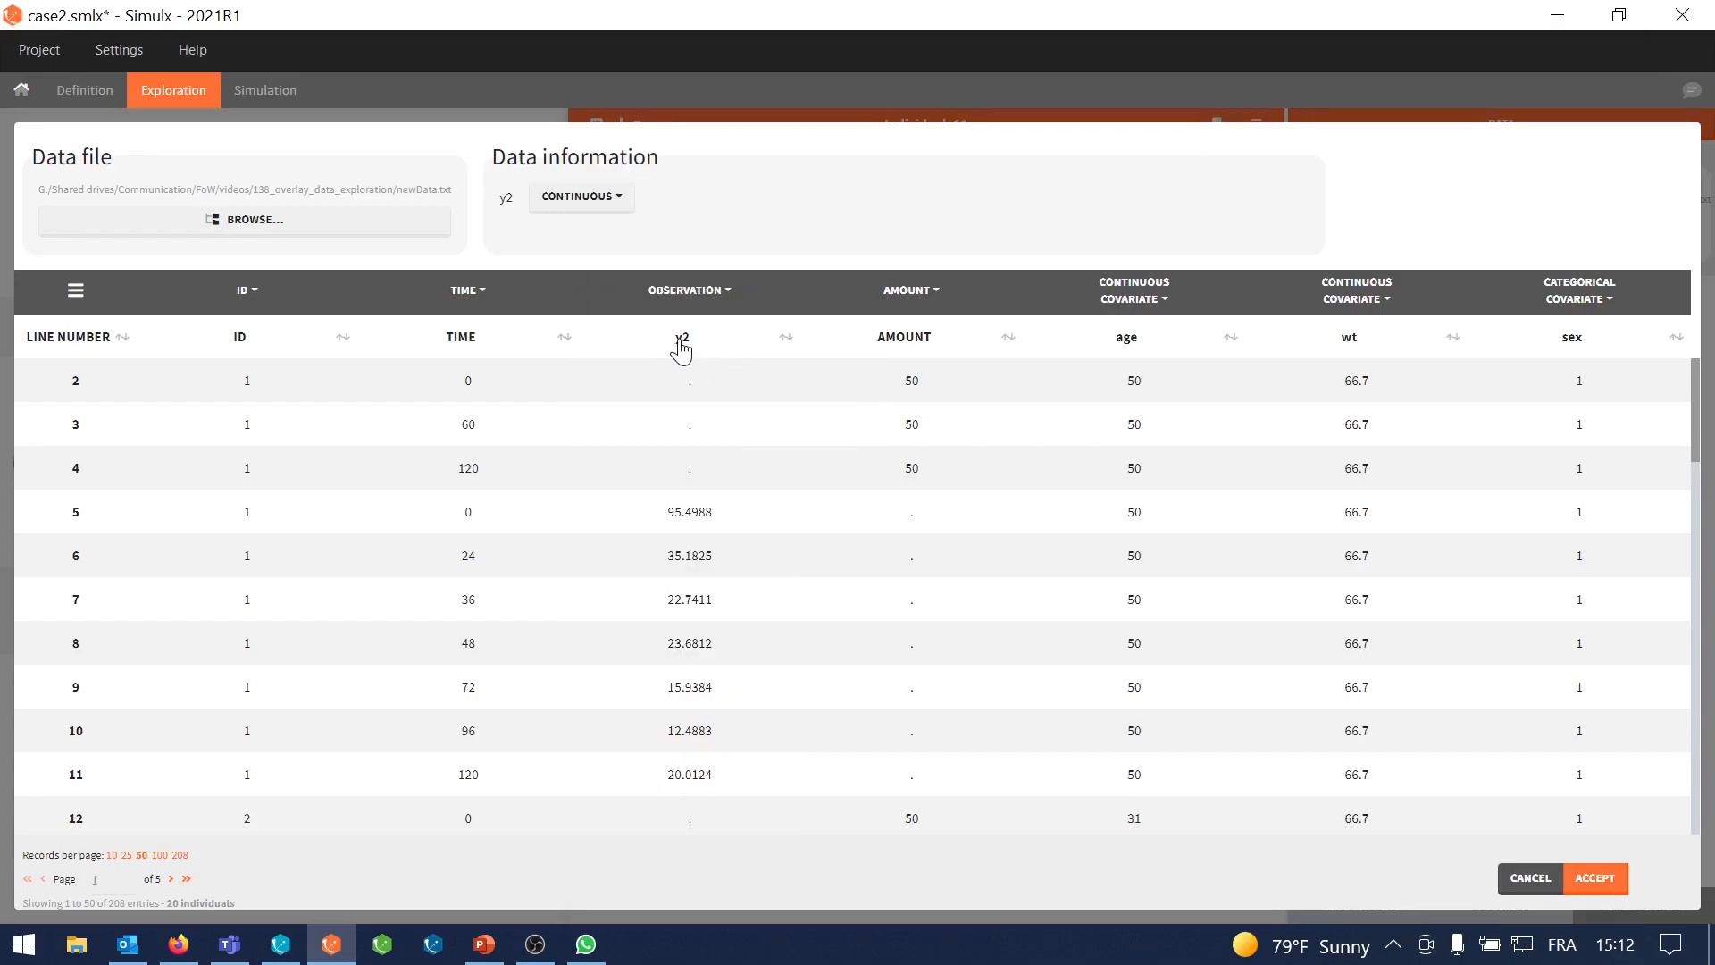
mouse_move(1564, 702)
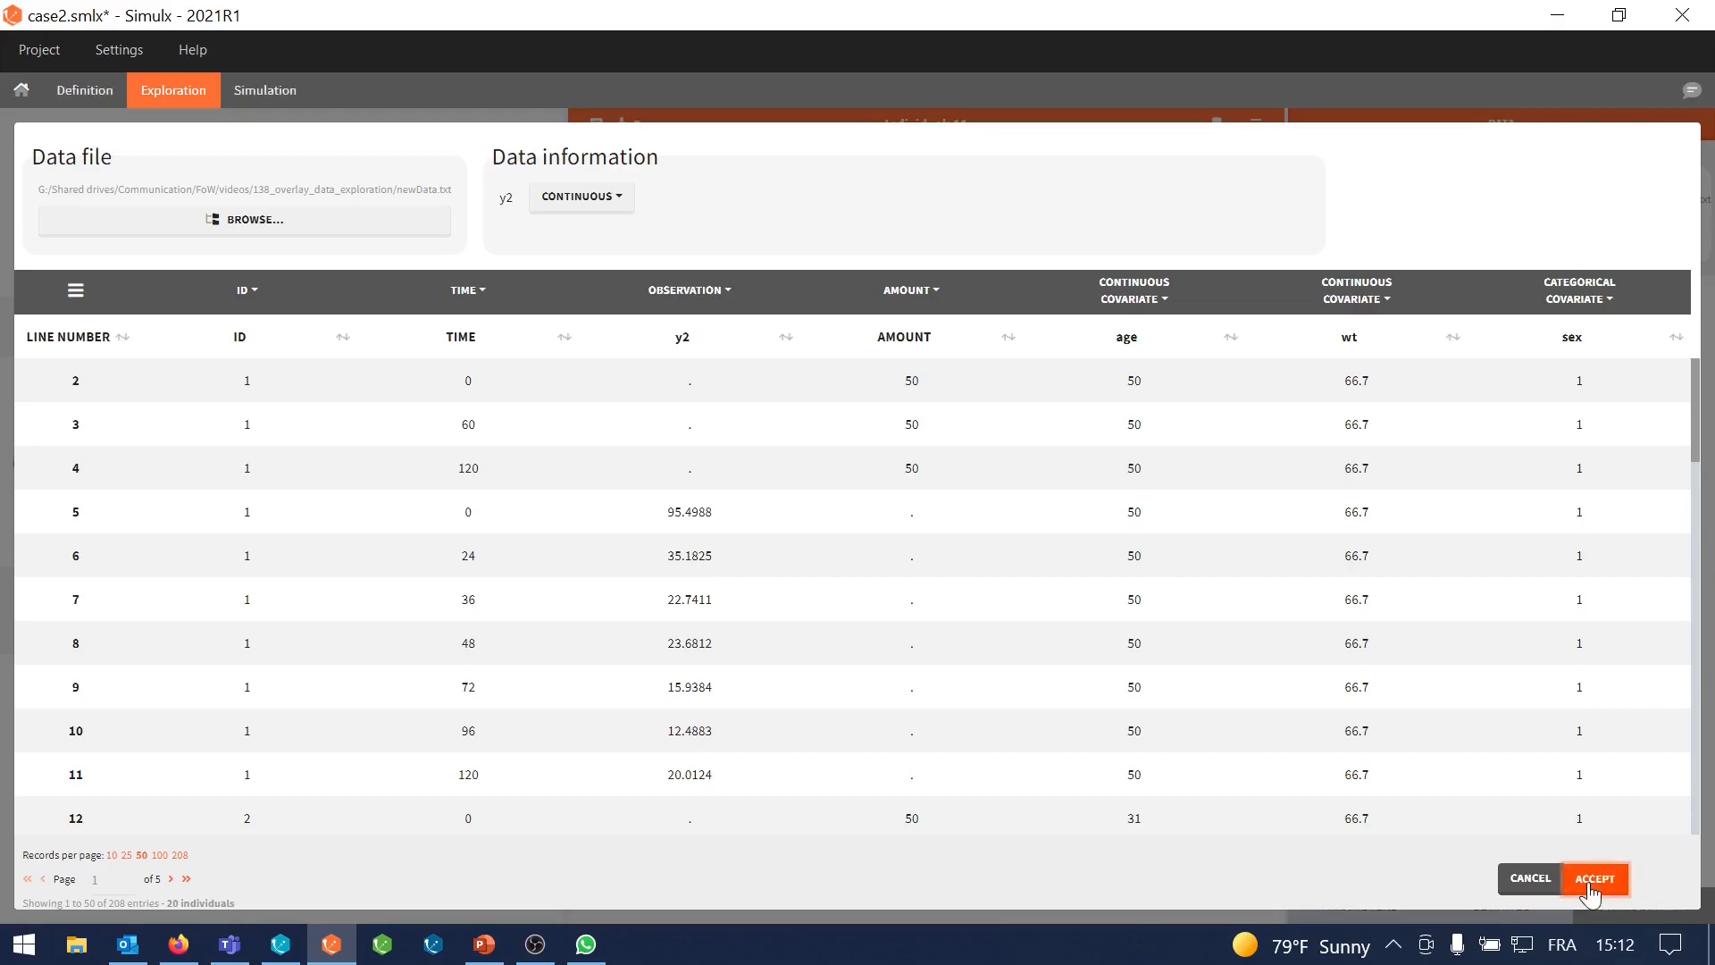
left_click(1593, 878)
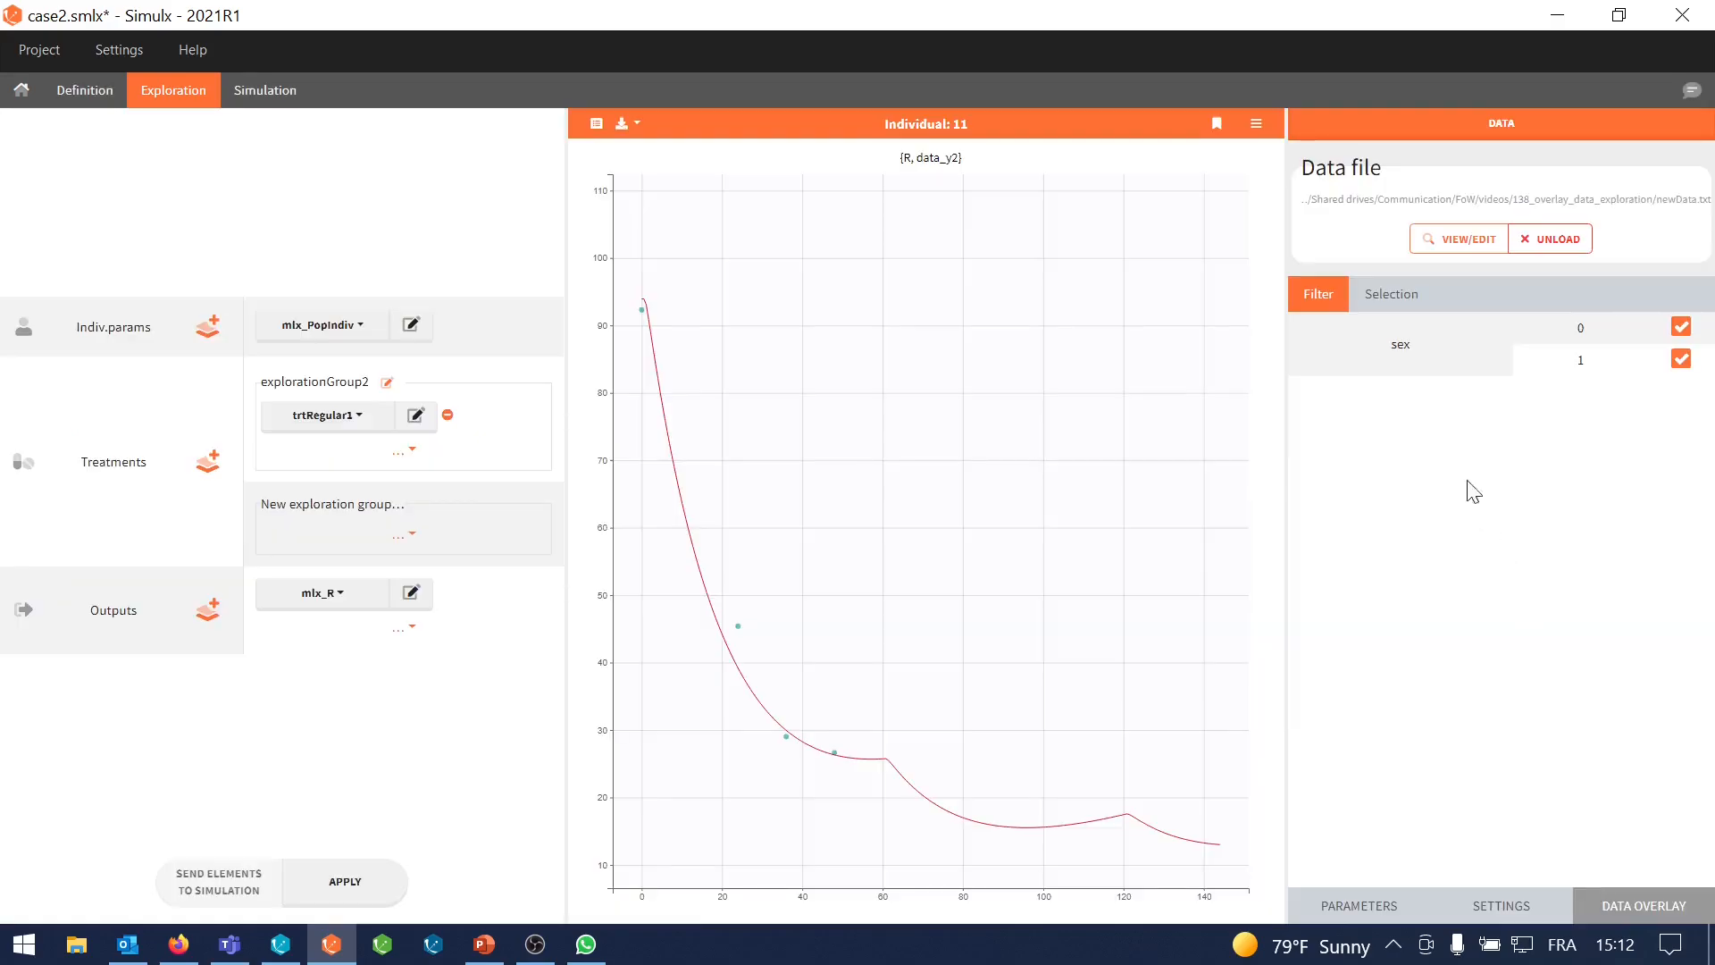
left_click(1389, 293)
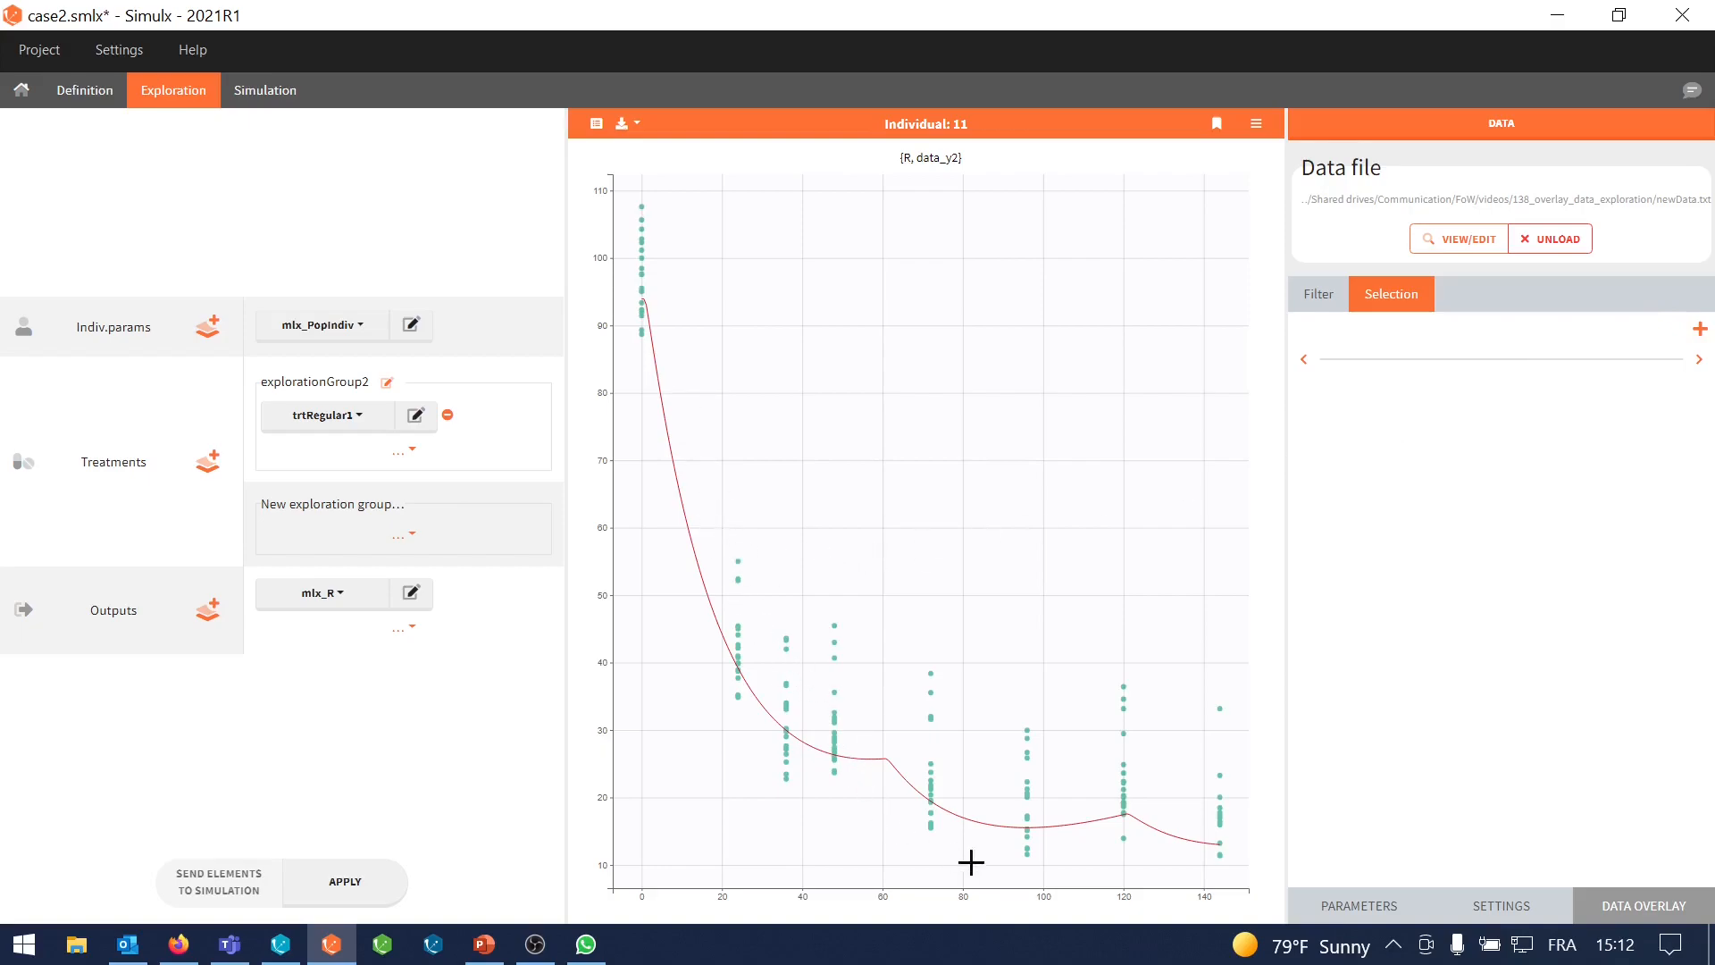
mouse_move(1205, 867)
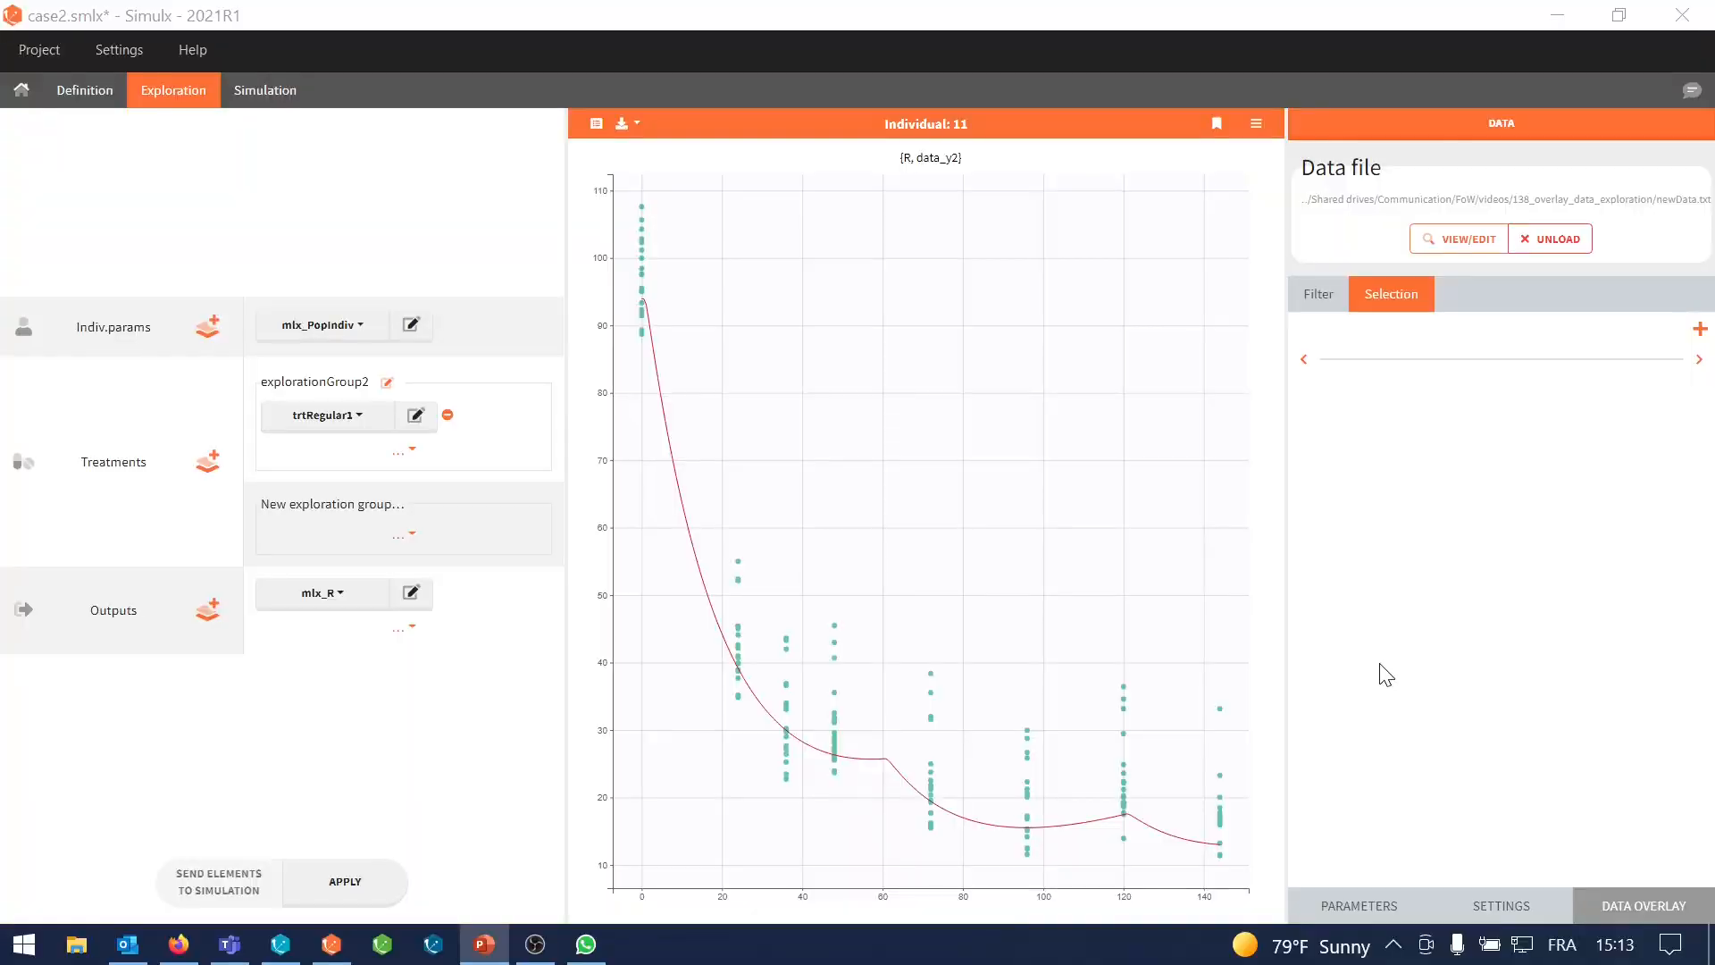
mouse_move(851, 493)
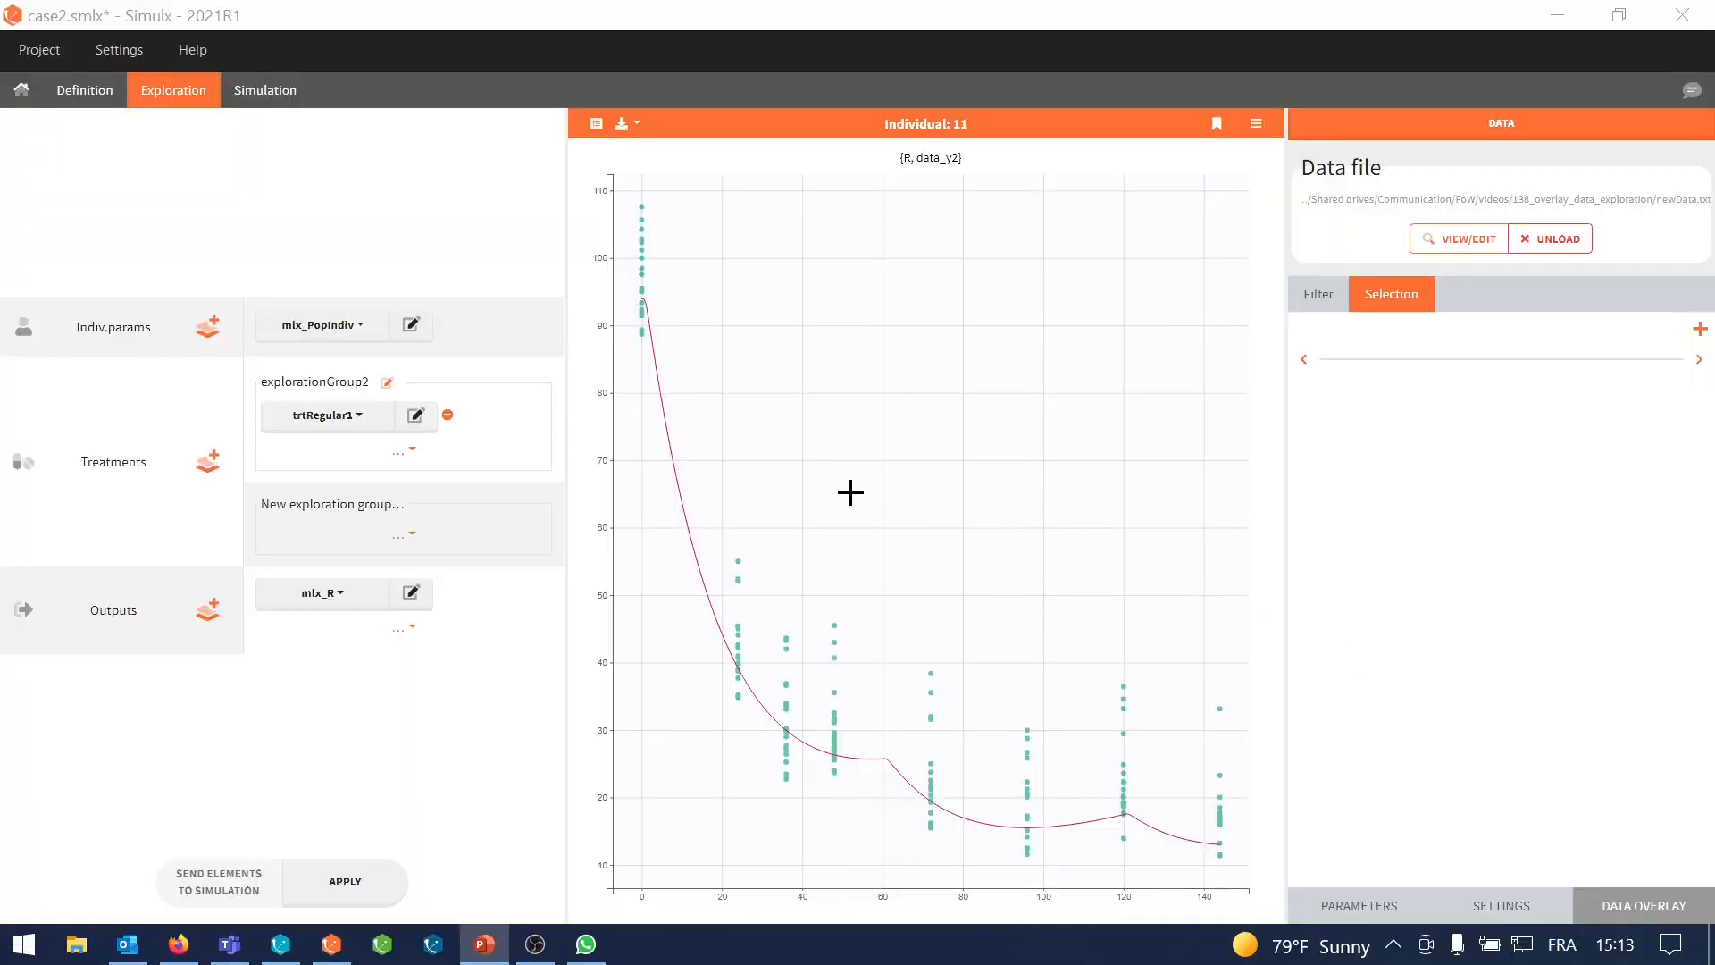
Show the population parameter values and trtRegular1's schedule of three 50 doses every 60
left_click(1359, 905)
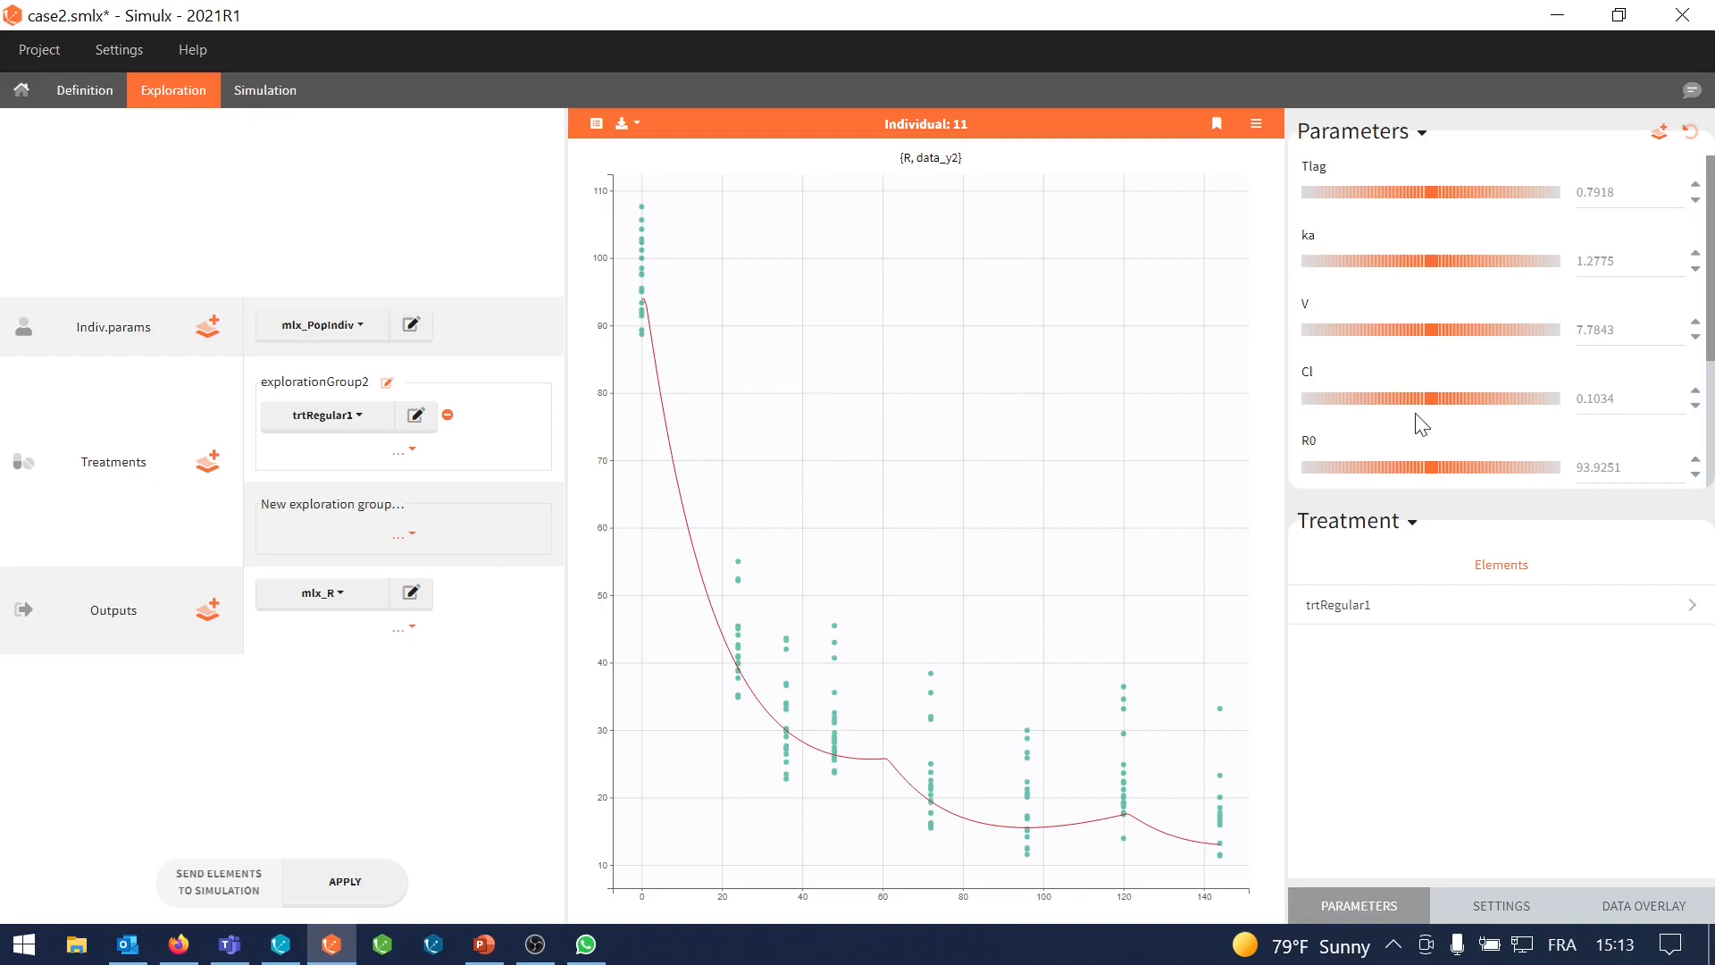
mouse_move(1361, 620)
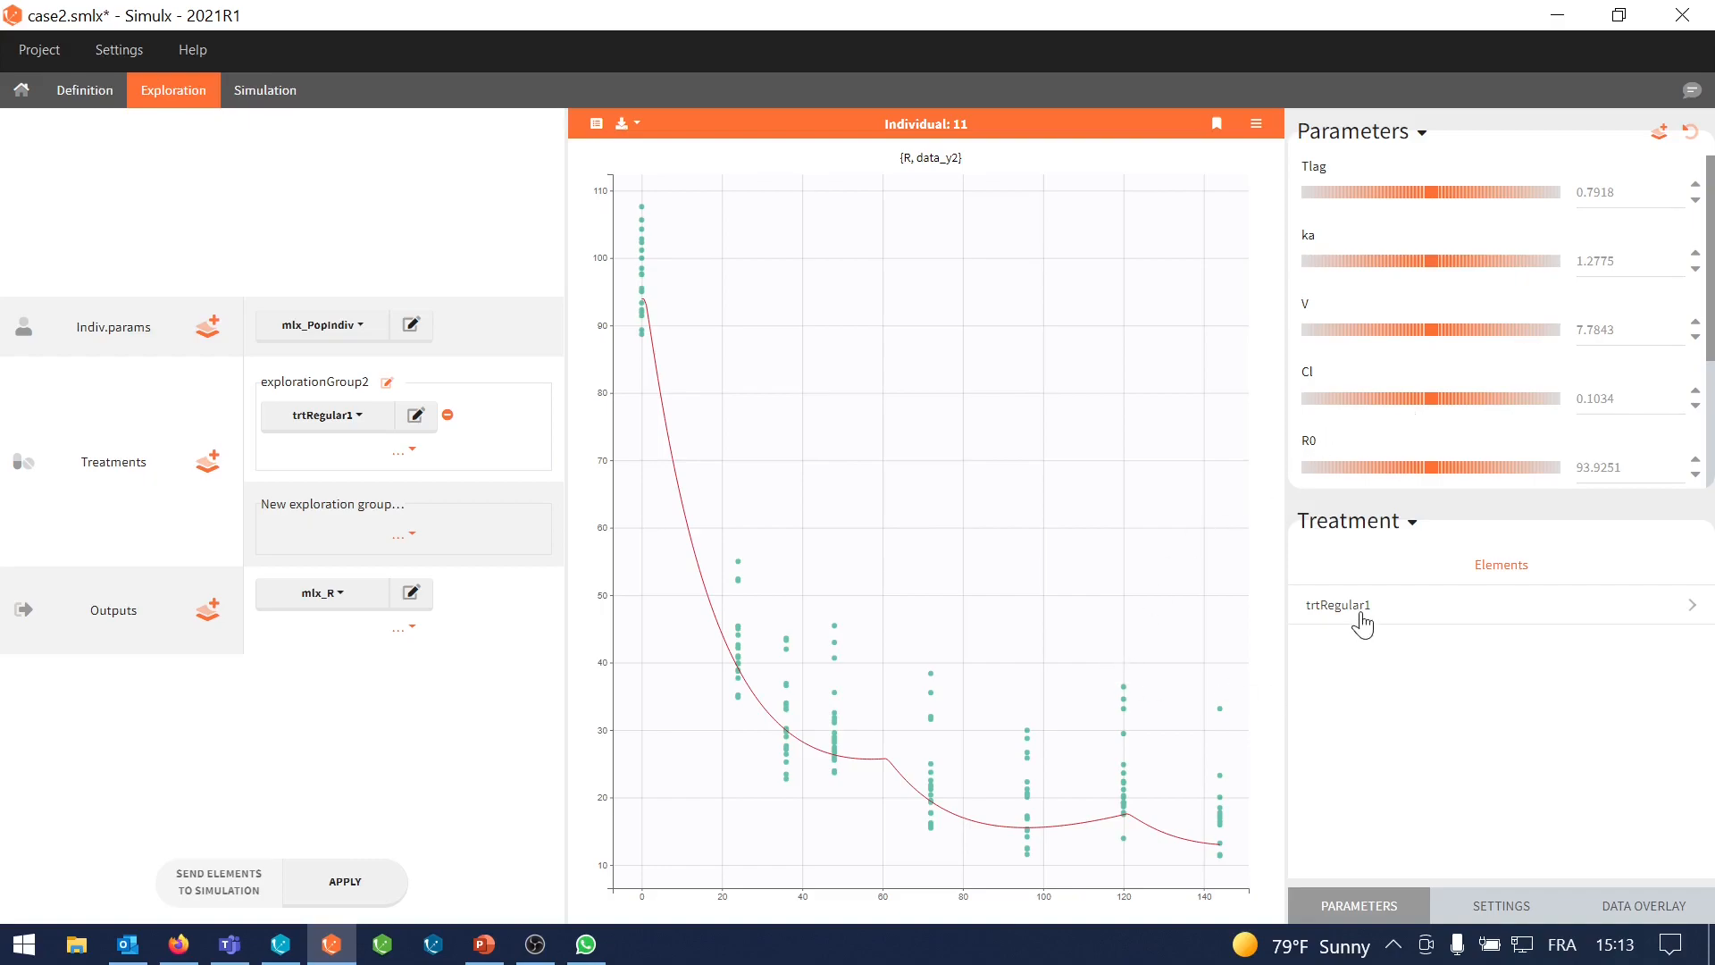
left_click(1336, 604)
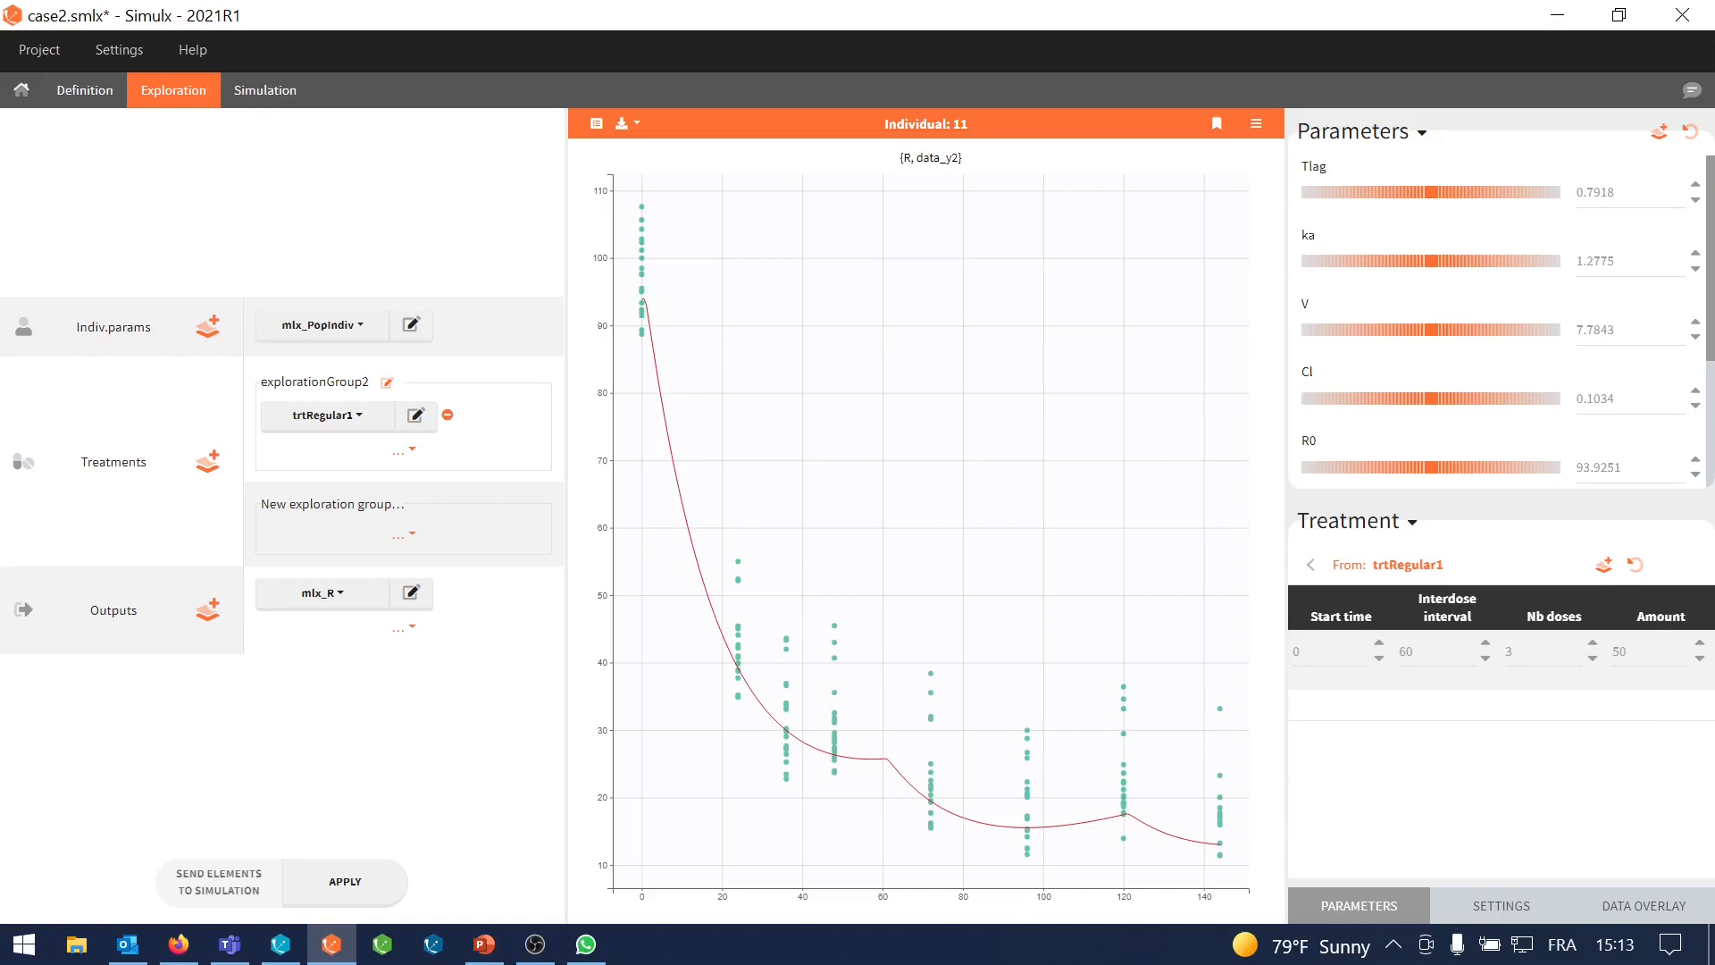